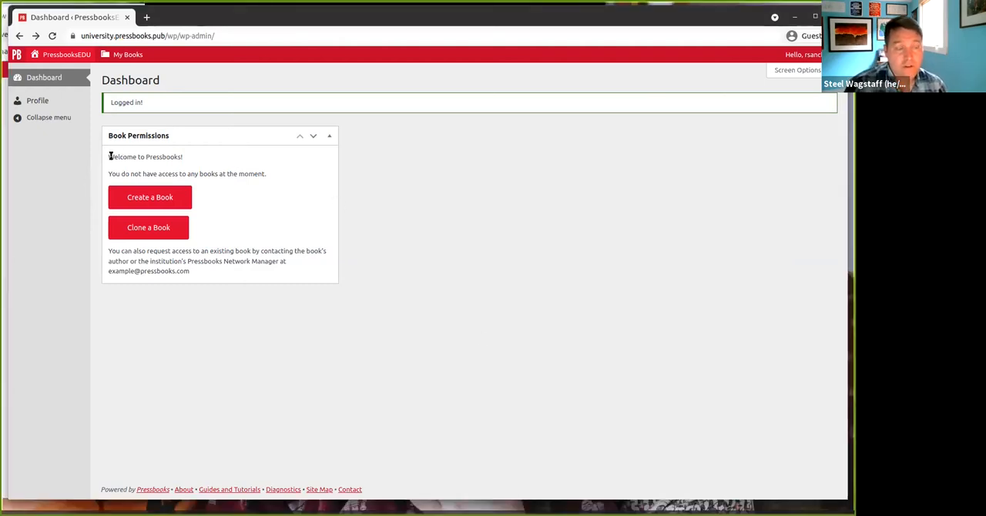
{"action": "mouse_move", "coordinate": [120, 148]}
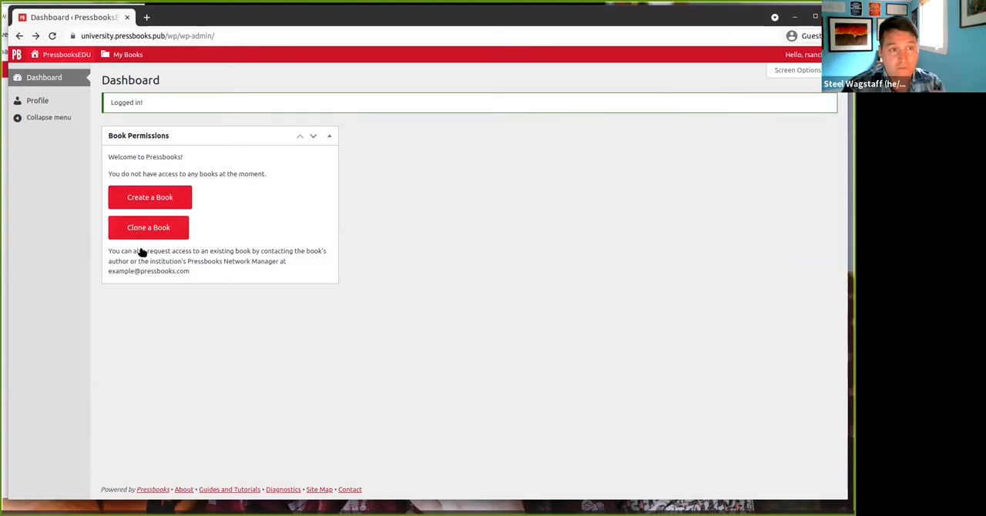
Open the 'Hello, user' account menu on the new account's dashboard.
{"action": "left_click", "coordinate": [128, 54]}
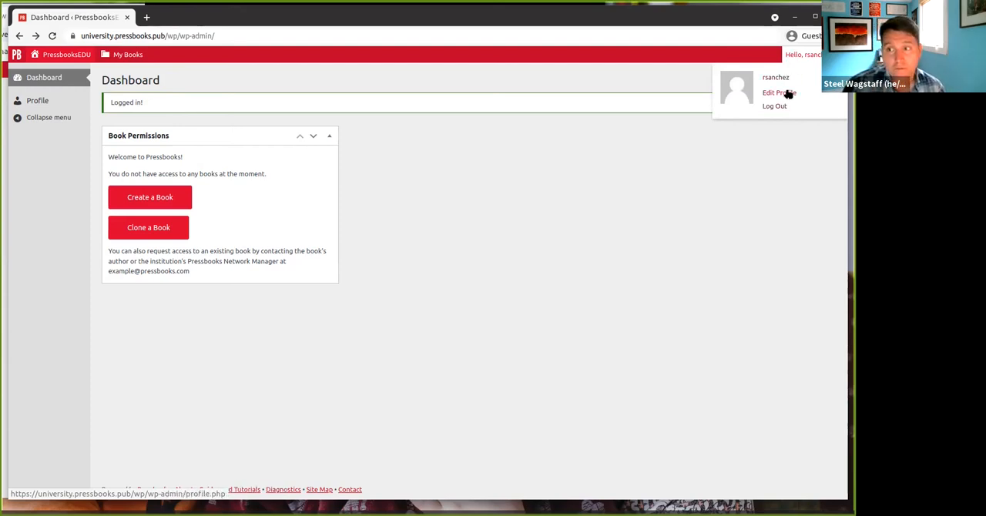
Enter the first and last name and set the public display name to Rick Sanchez.
{"action": "left_click", "coordinate": [780, 93]}
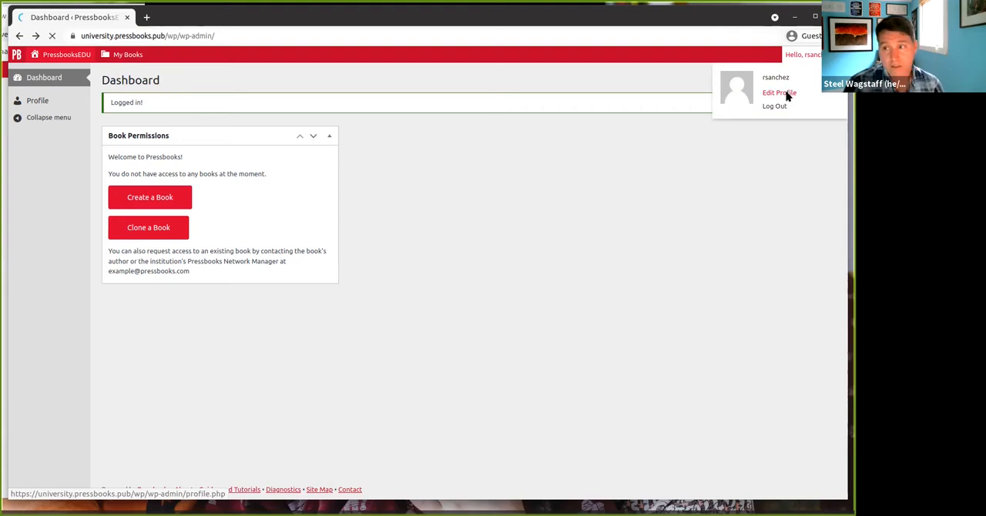
{"action": "left_click", "coordinate": [780, 93]}
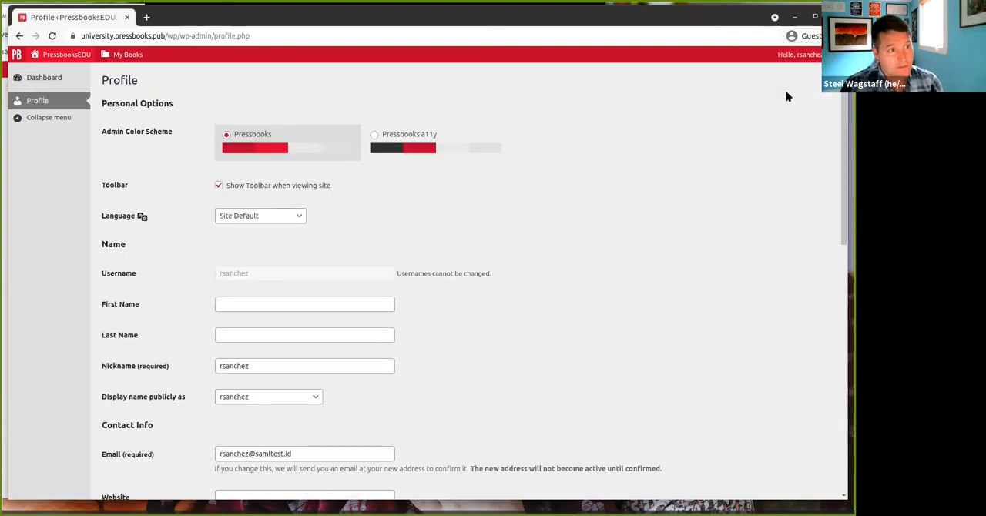
{"action": "scroll", "scroll_direction": "down", "scroll_amount": 3}
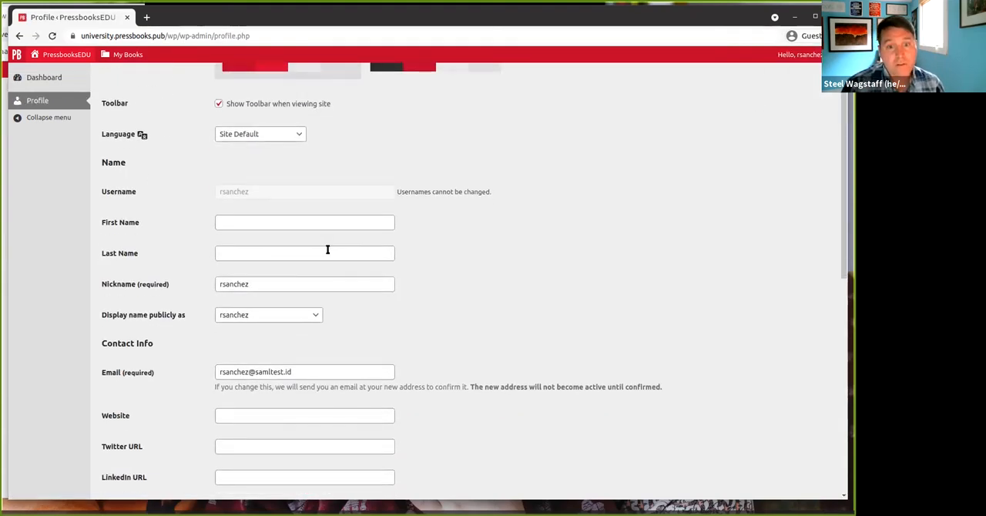
{"action": "left_click", "coordinate": [306, 222]}
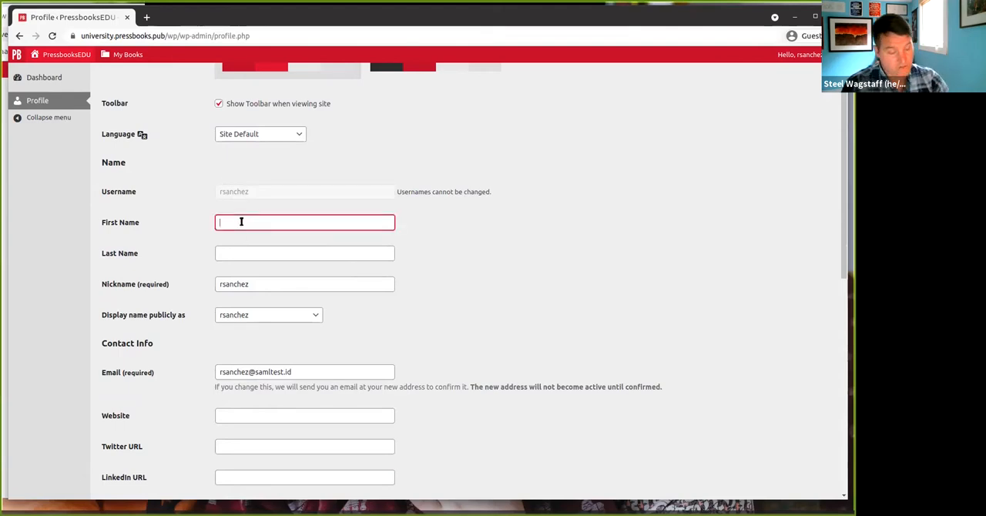
{"action": "type", "text": "Sand"}
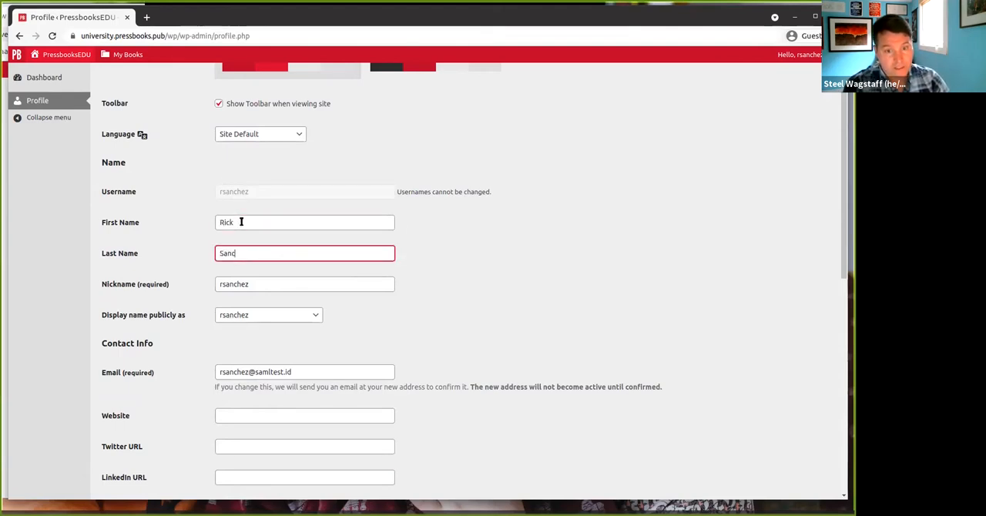
{"action": "left_click", "coordinate": [269, 315]}
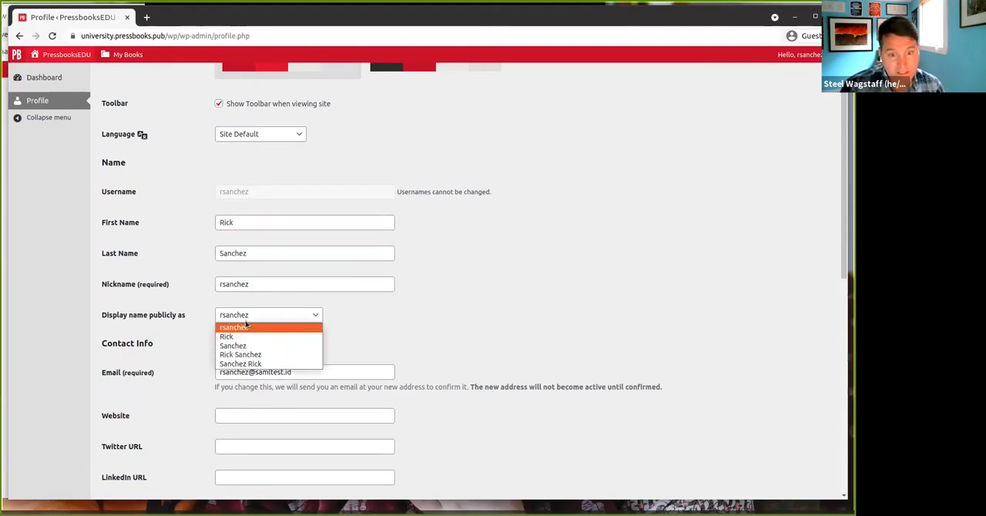
{"action": "left_click", "coordinate": [241, 354]}
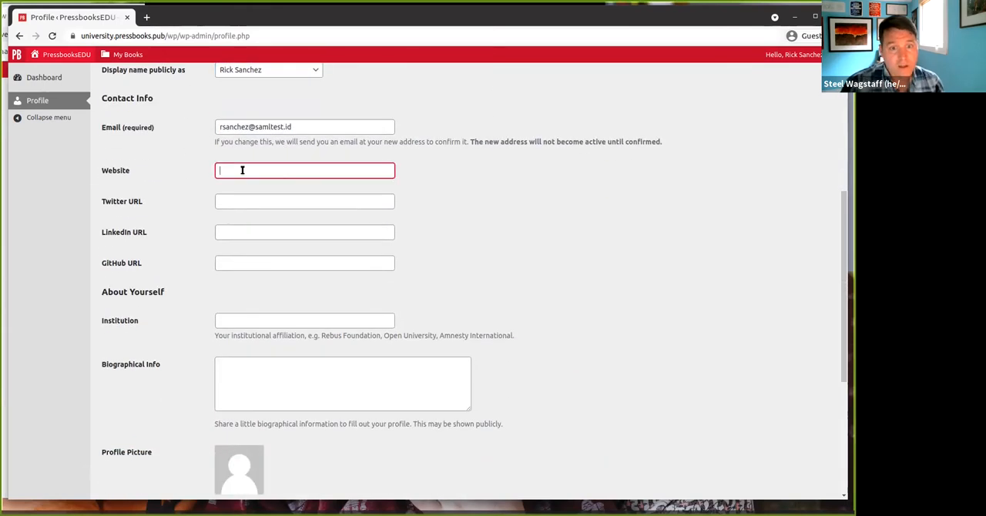
Fill in the website, Twitter, LinkedIn and GitHub profile URLs.
{"action": "type", "text": "https:"}
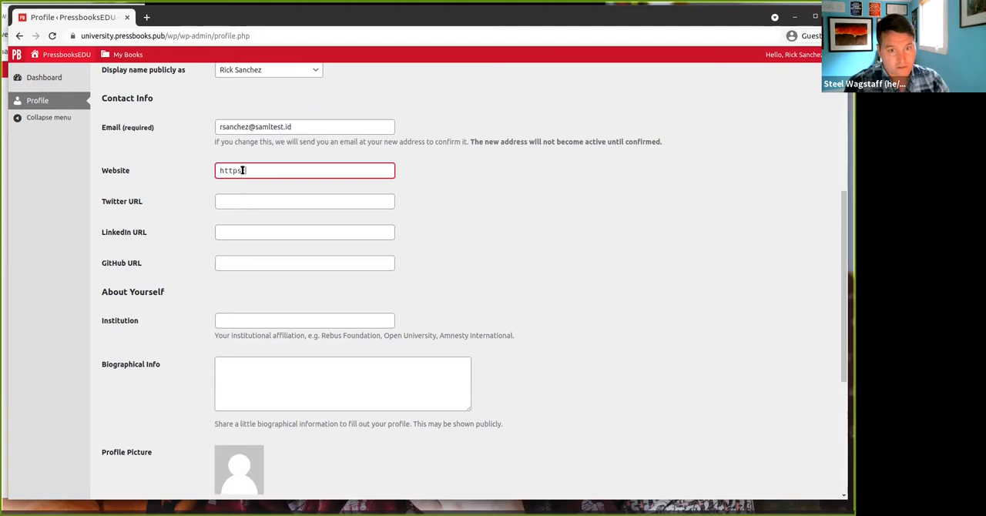
{"action": "type", "text": "://pressbooks.org"}
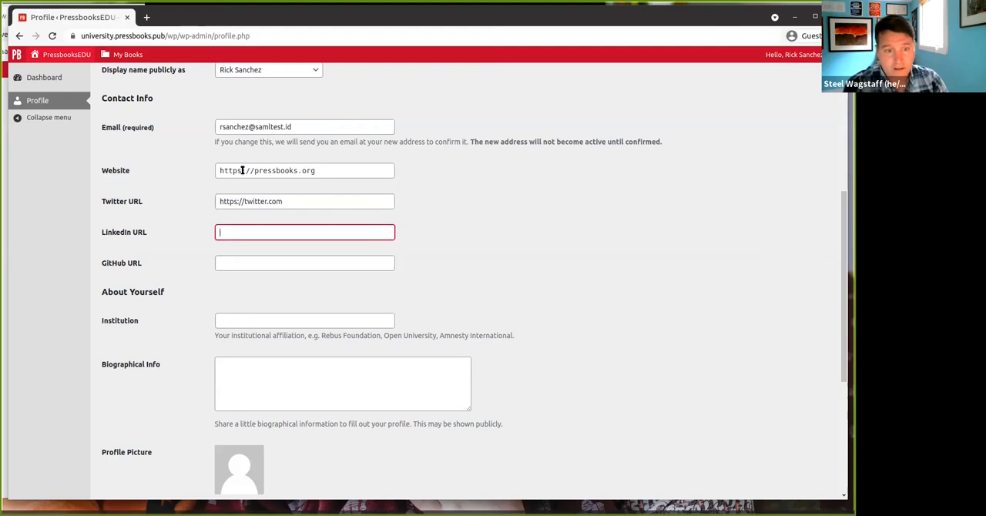
{"action": "type", "text": "https://linkedin.co"}
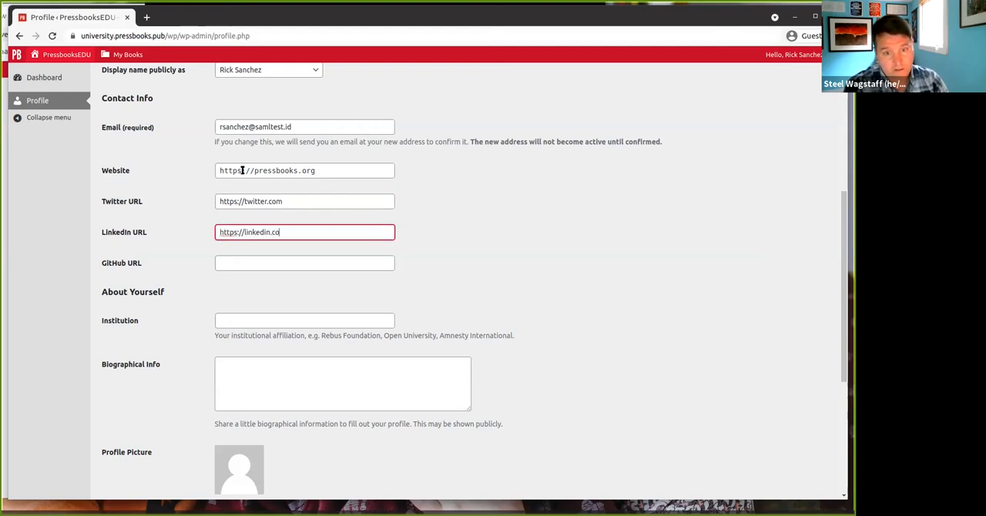
{"action": "type", "text": "https://github.com"}
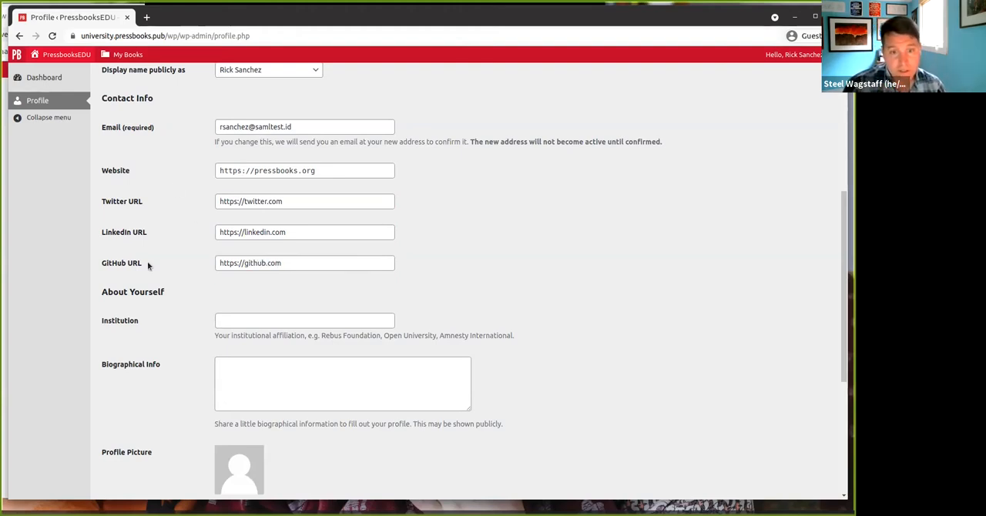
{"action": "mouse_move", "coordinate": [142, 274]}
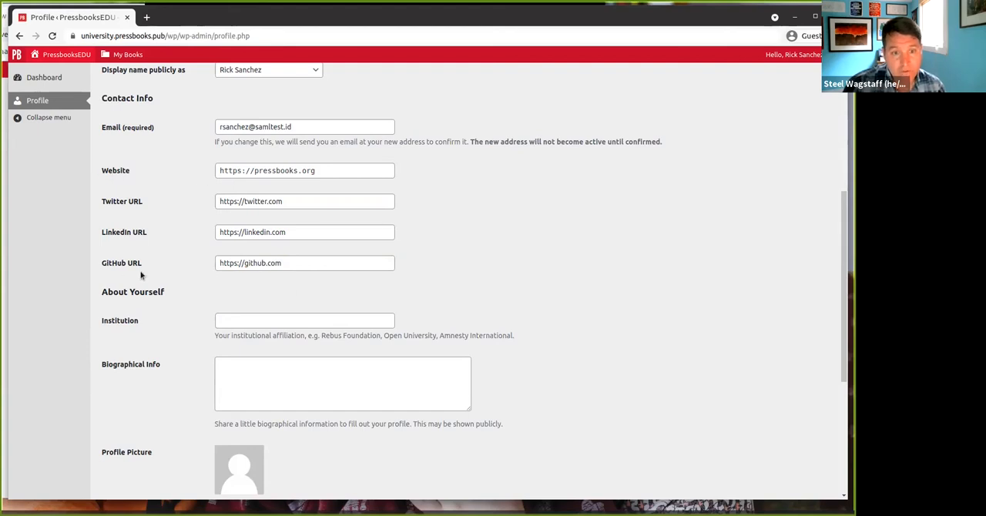
{"action": "mouse_move", "coordinate": [219, 250]}
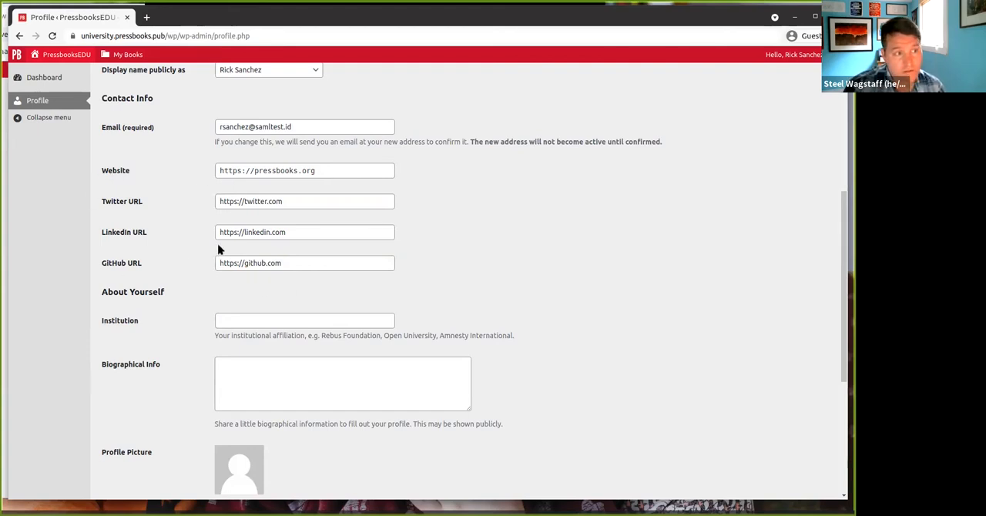
Set the institution to University of California, Santa Cruz.
{"action": "scroll", "scroll_direction": "down", "scroll_amount": 3}
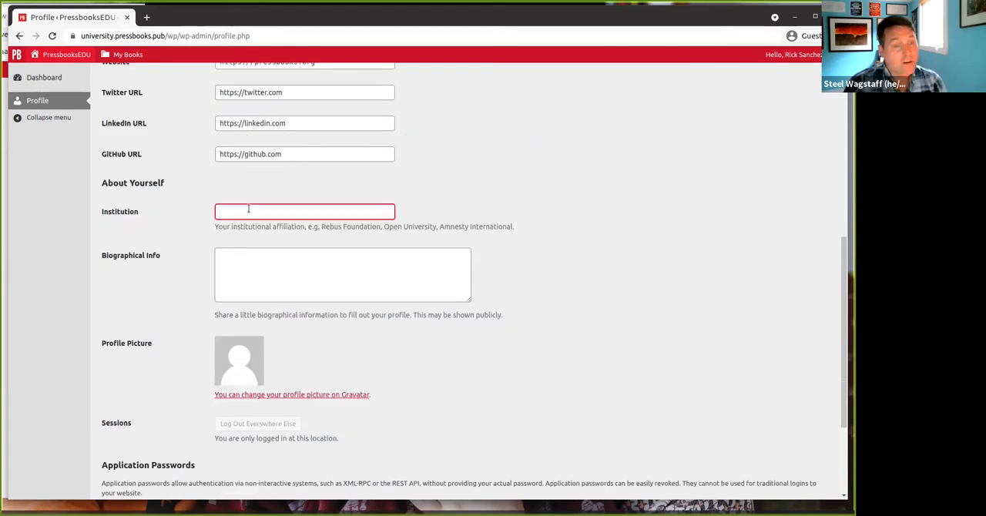
{"action": "left_click", "coordinate": [305, 211]}
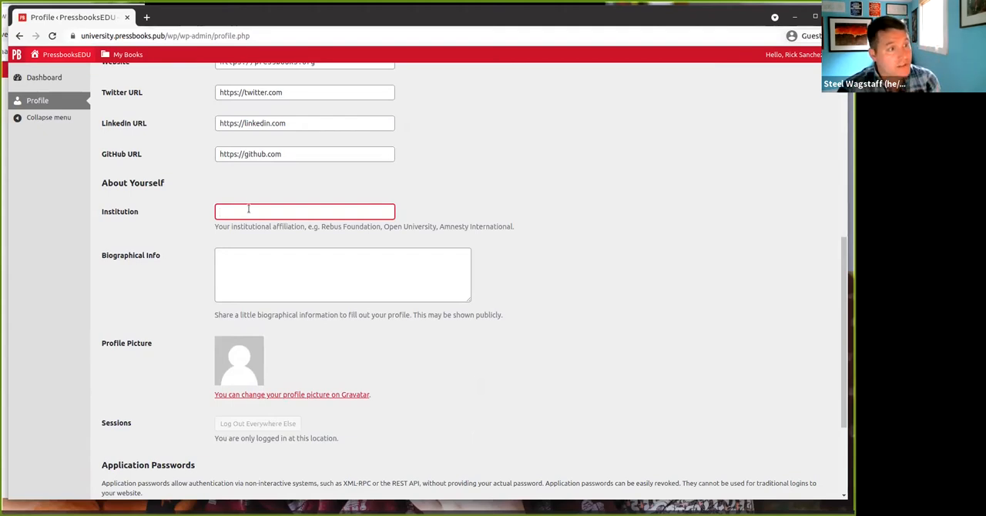
{"action": "type", "text": "University of California - S"}
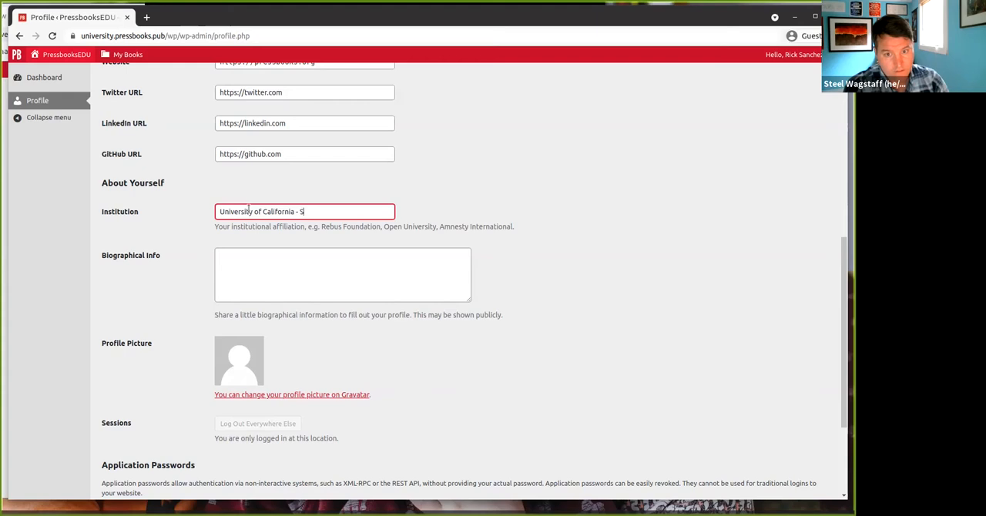
Write the biography about Rick's dogs, open education, psychology and his contributor work.
{"action": "left_click", "coordinate": [342, 275]}
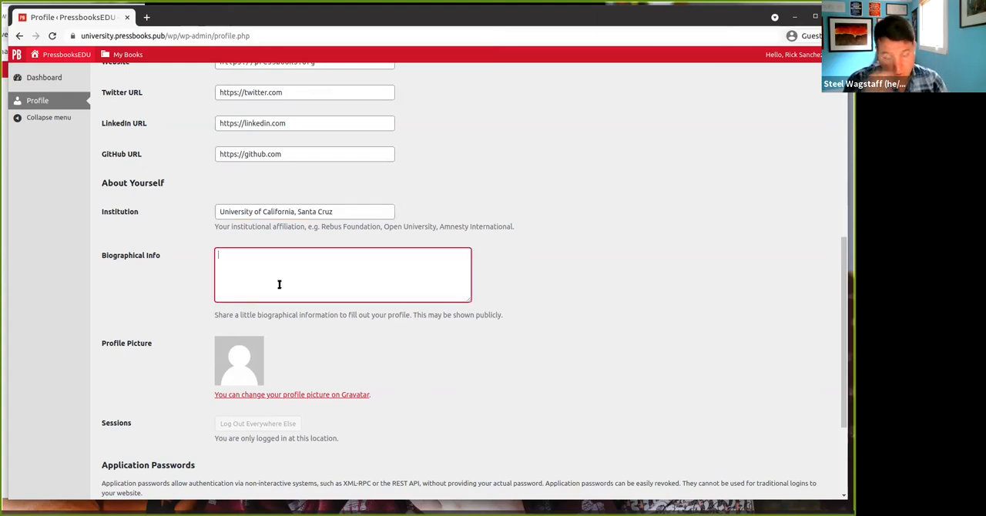
{"action": "type", "text": "Rick is"}
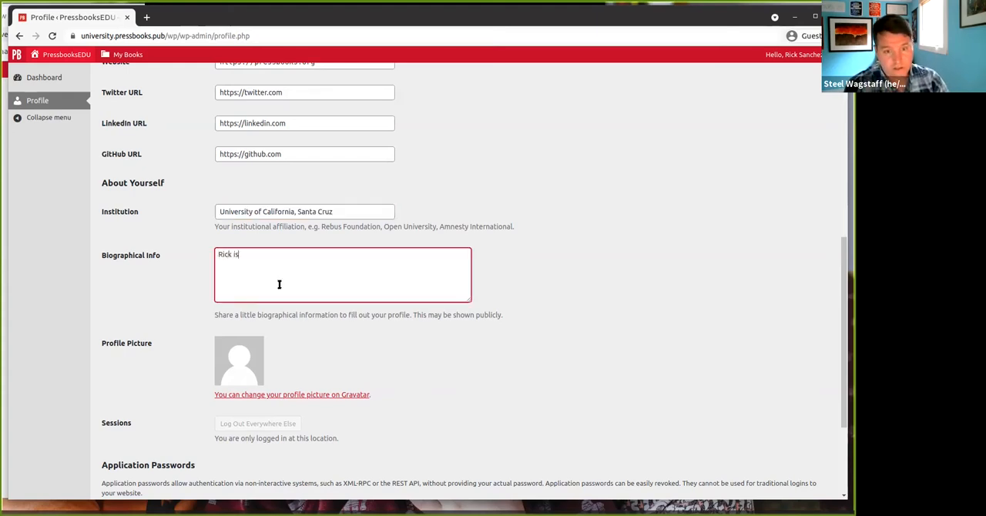
{"action": "type", "text": "a proud father"}
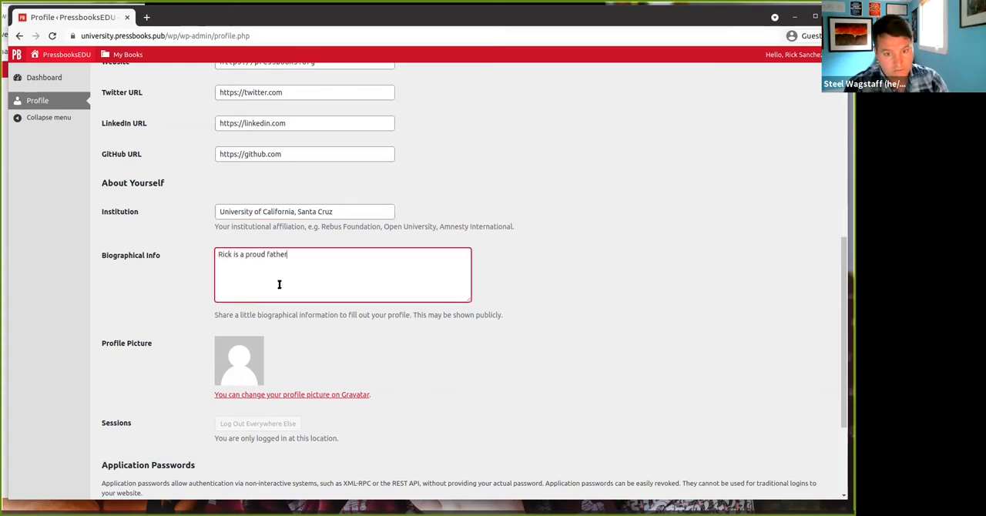
{"action": "type", "text": "of two dogs, and loves jo"}
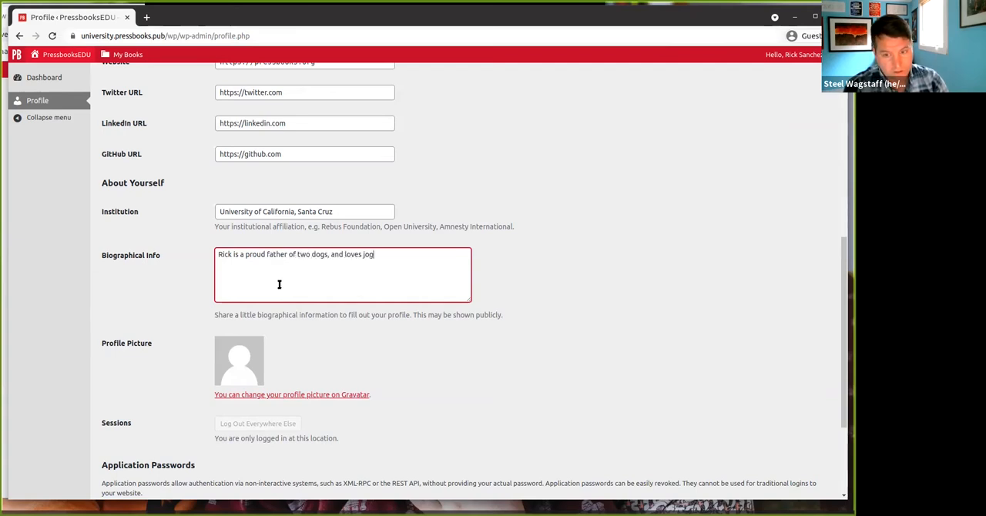
{"action": "type", "text": "ging, learning about"}
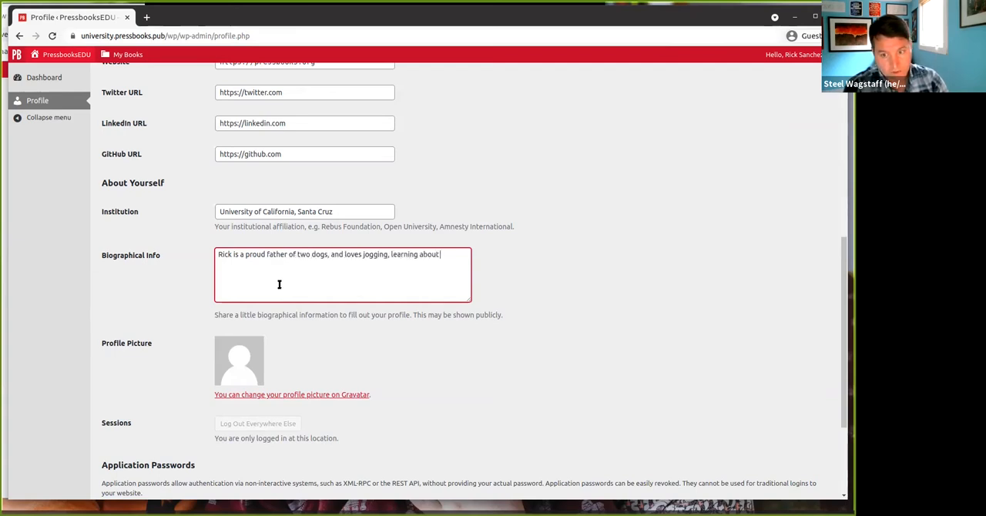
{"action": "type", "text": "open"}
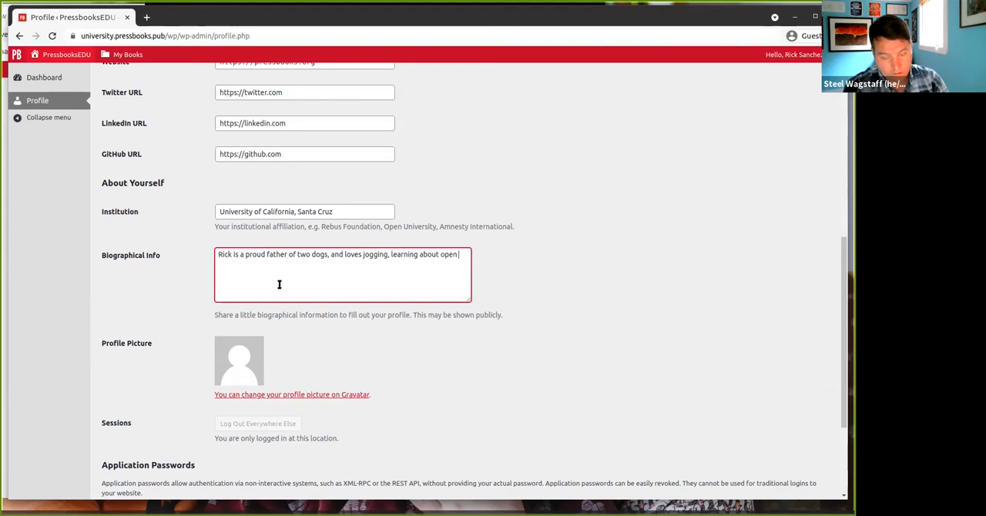
{"action": "type", "text": "education"}
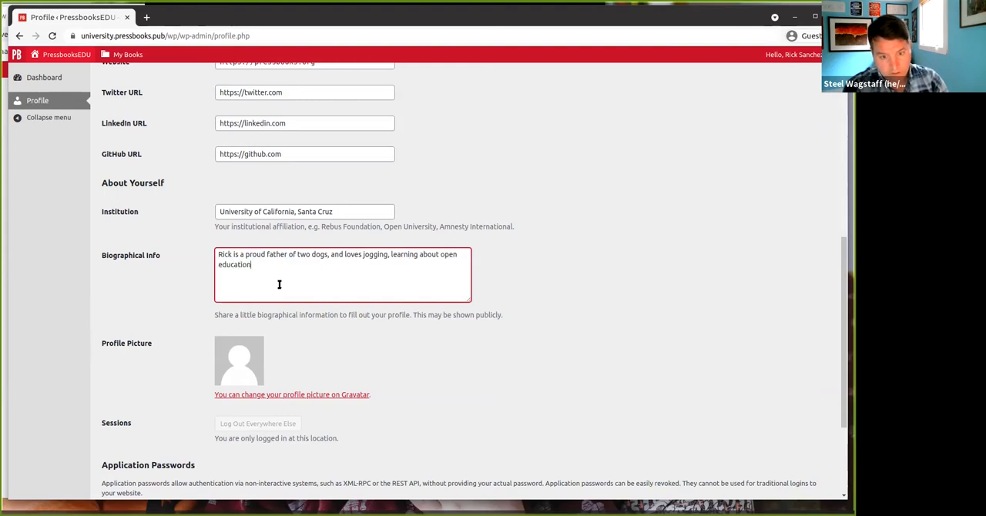
{"action": "type", "text": ", and"}
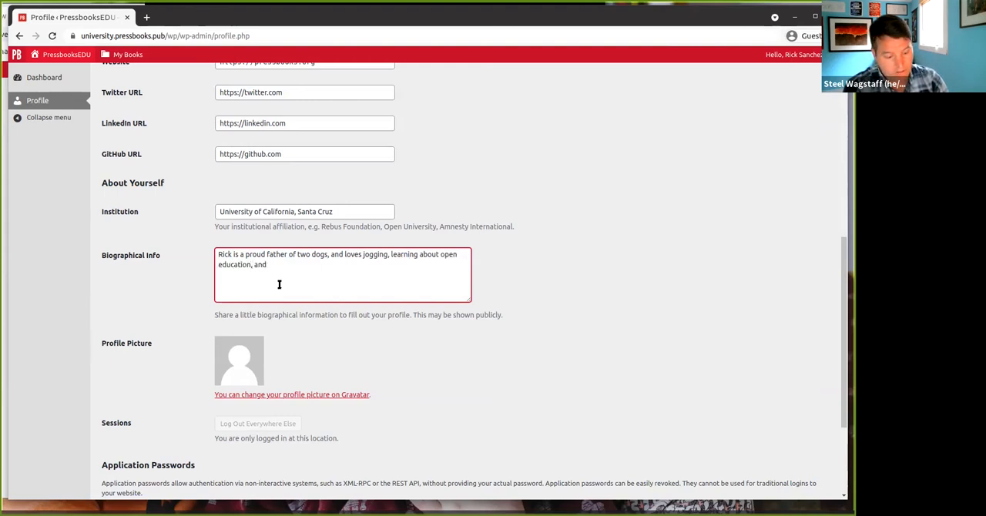
{"action": "type", "text": "studying"}
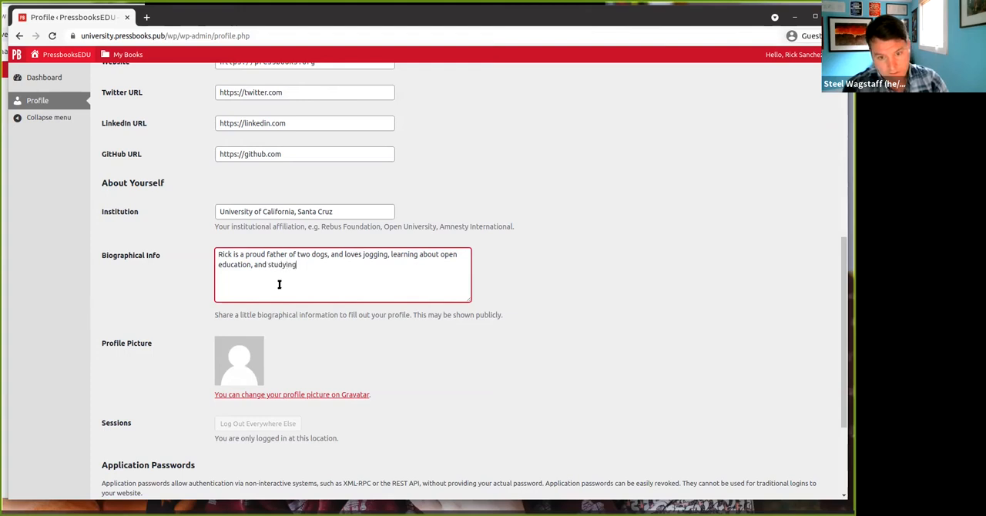
{"action": "type", "text": "psychology"}
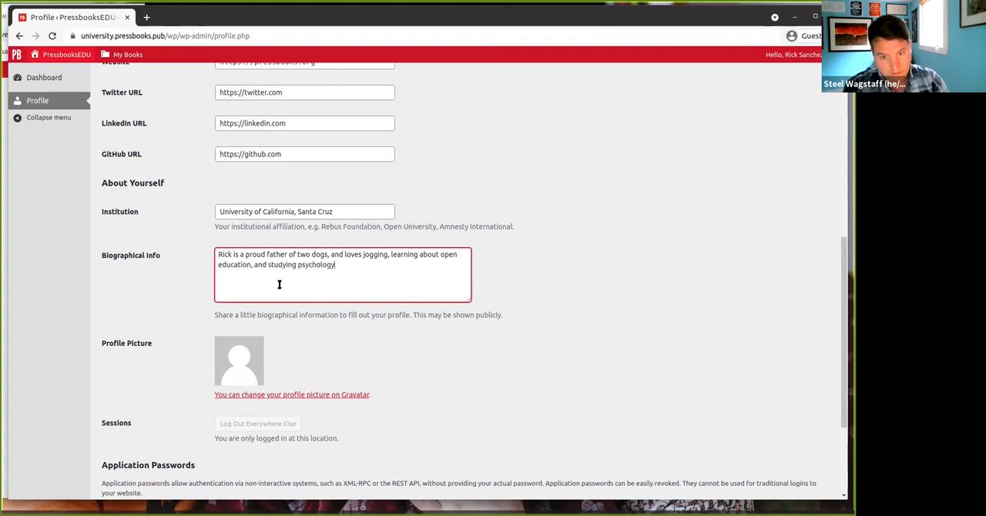
{"action": "type", "text": "He has been a"}
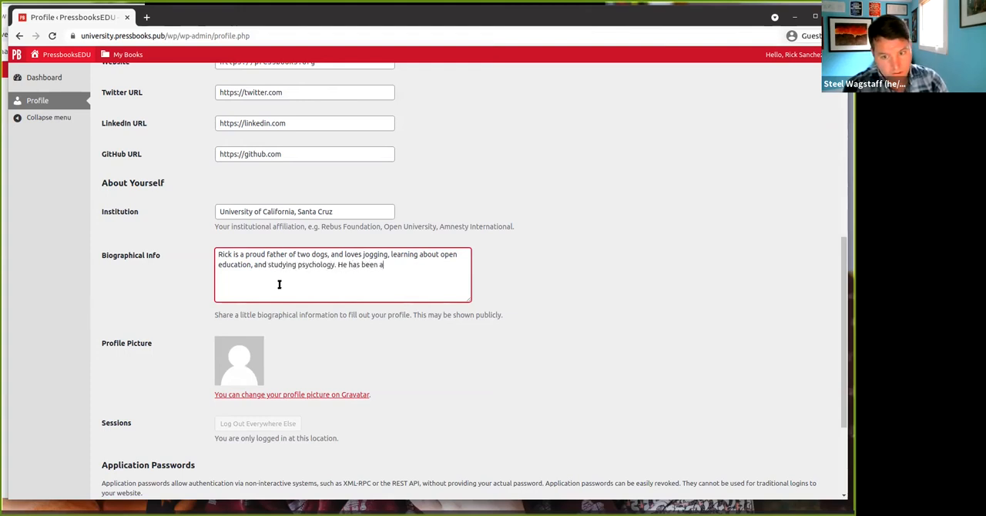
{"action": "type", "text": "contributor to several open textbooks over t"}
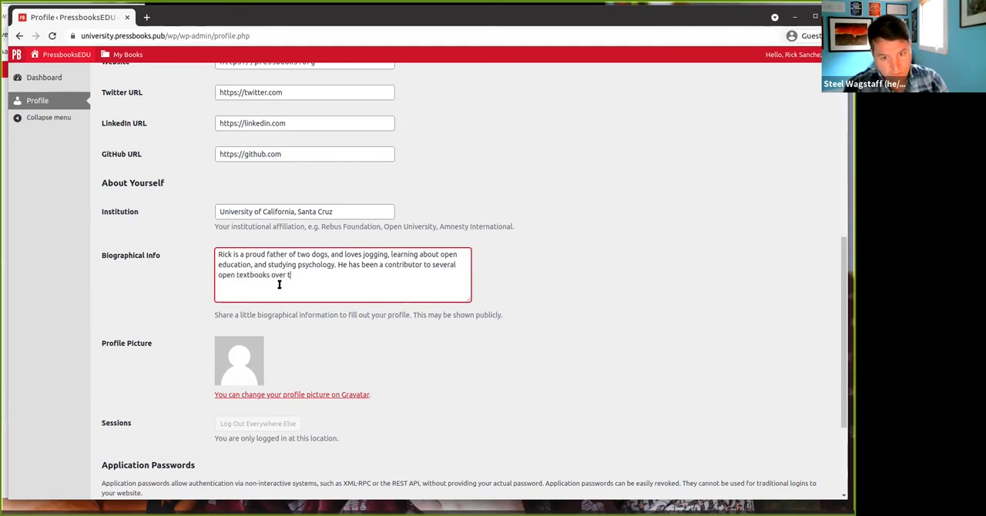
{"action": "type", "text": "he past few yeras."}
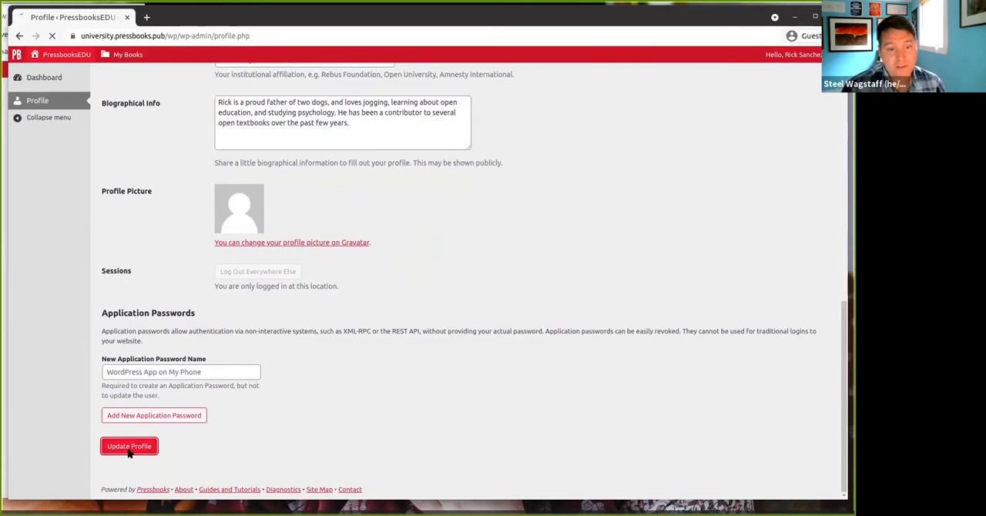
Save the updated profile and bring up the My Books menu.
{"action": "left_click", "coordinate": [129, 447]}
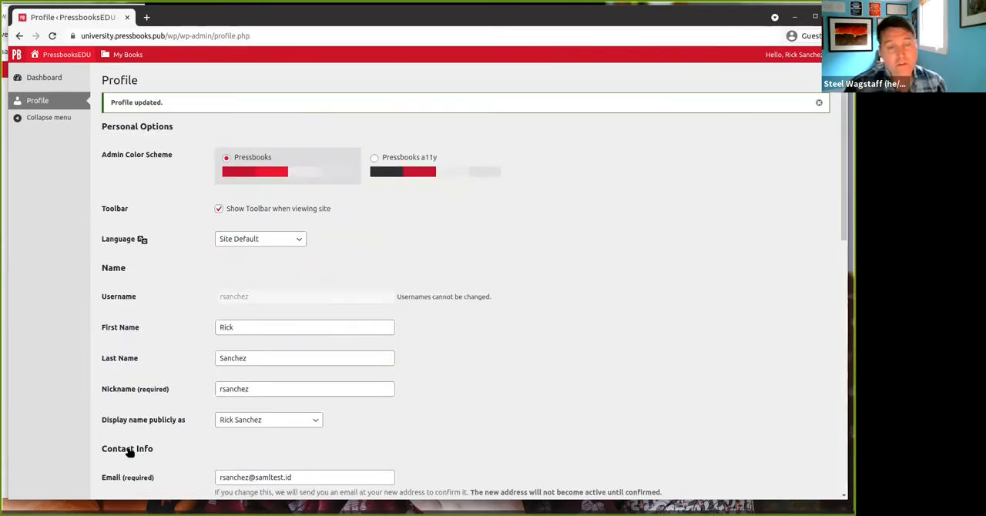
{"action": "scroll", "scroll_direction": "down", "scroll_amount": 3}
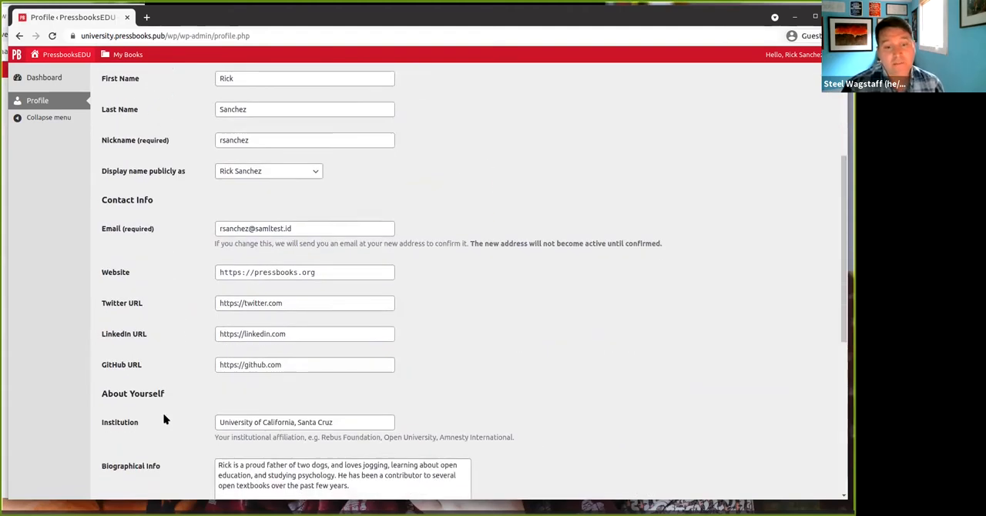
{"action": "scroll", "scroll_direction": "down", "scroll_amount": 3}
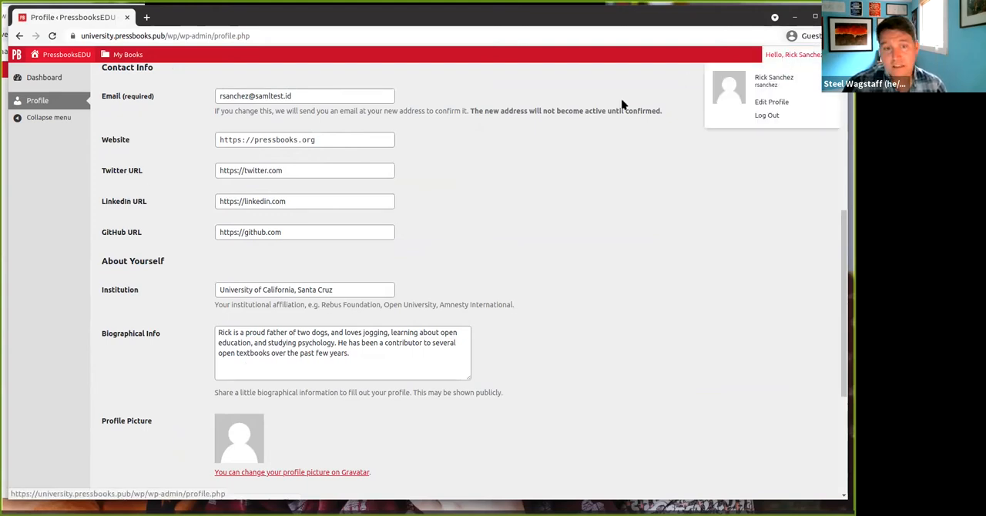
{"action": "left_click", "coordinate": [126, 54]}
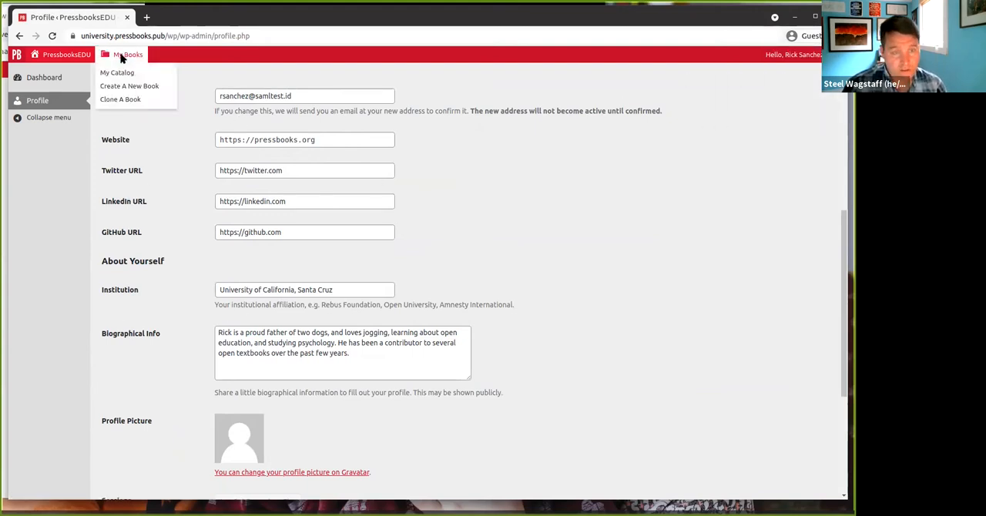
Create a new book titled First Book at the firstbook web address.
{"action": "left_click", "coordinate": [130, 86]}
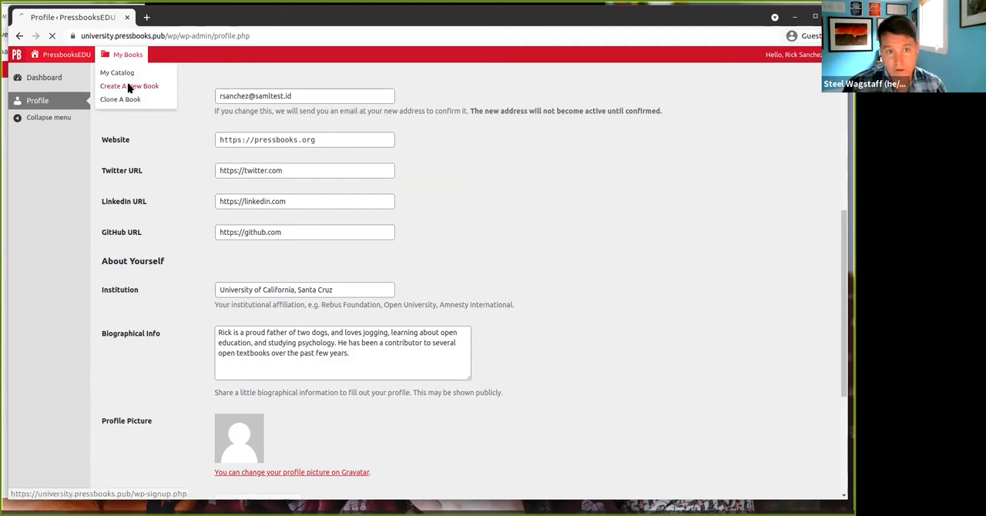
{"action": "left_click", "coordinate": [130, 86]}
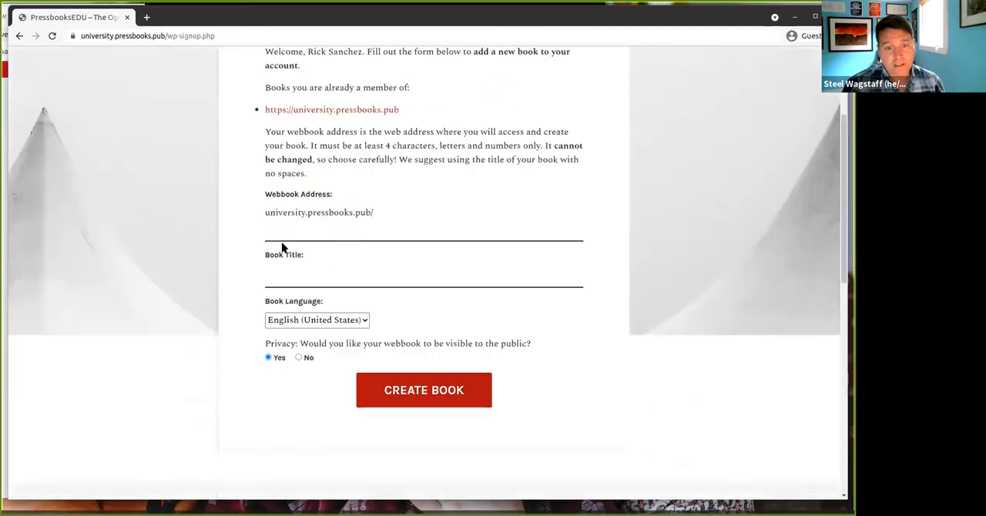
{"action": "type", "text": "firs"}
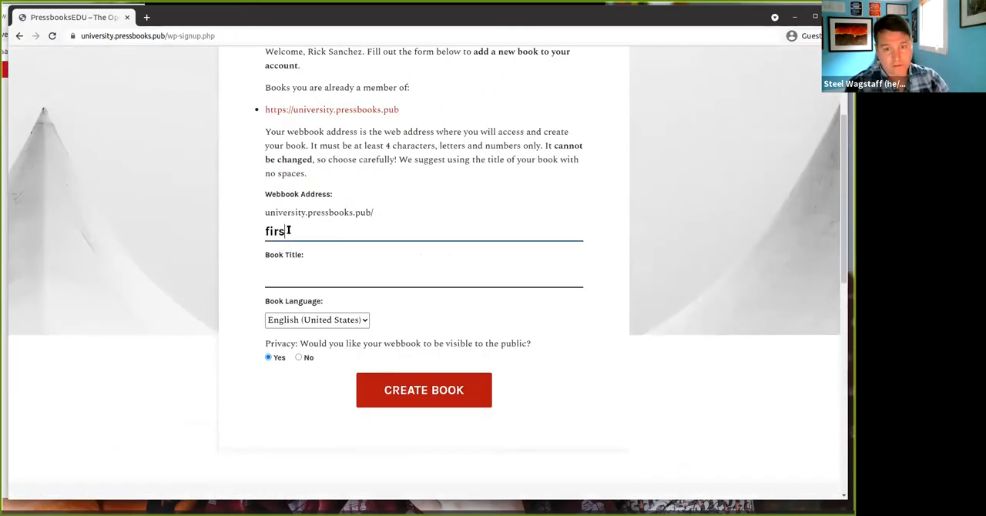
{"action": "left_click", "coordinate": [424, 390]}
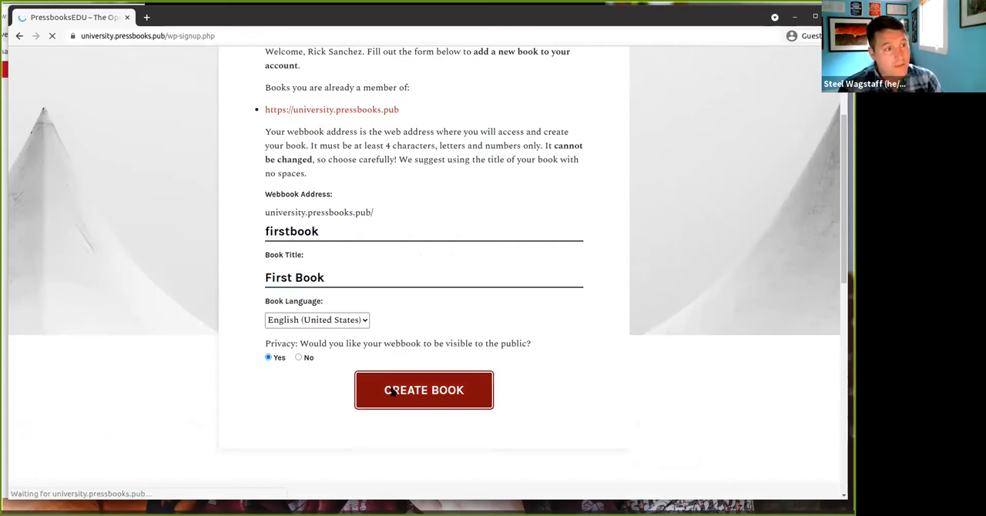
{"action": "left_click", "coordinate": [422, 390]}
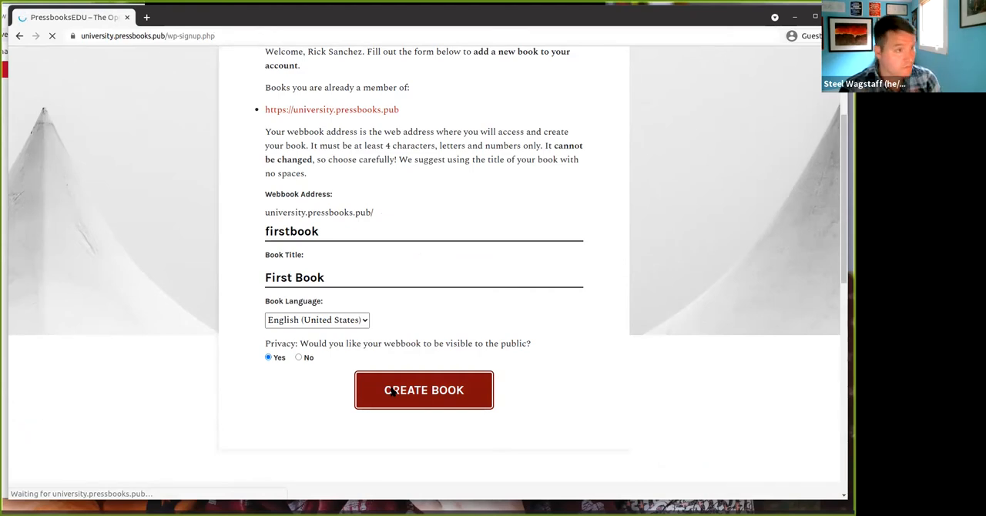
{"action": "left_click", "coordinate": [424, 390]}
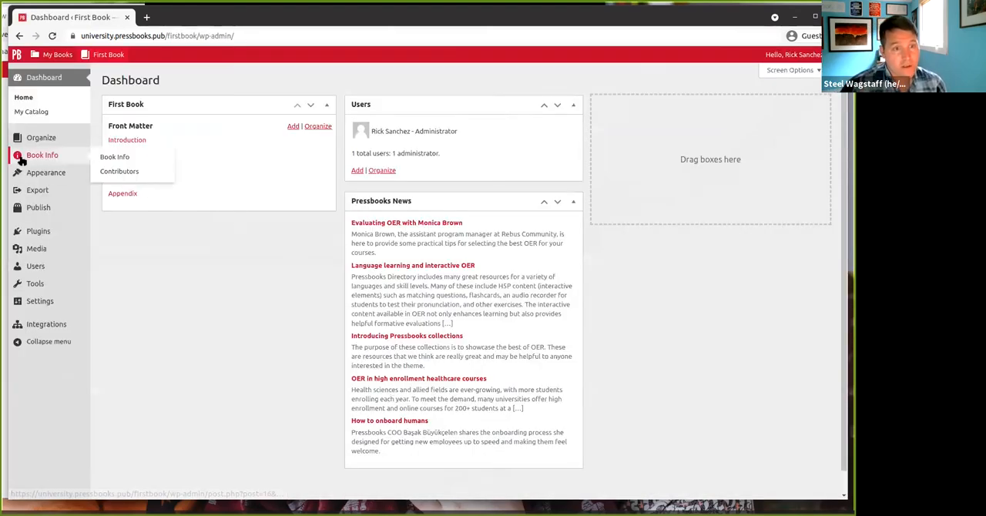
View the book's contributors list, which already shows Rick Sanchez.
{"action": "left_click", "coordinate": [120, 171]}
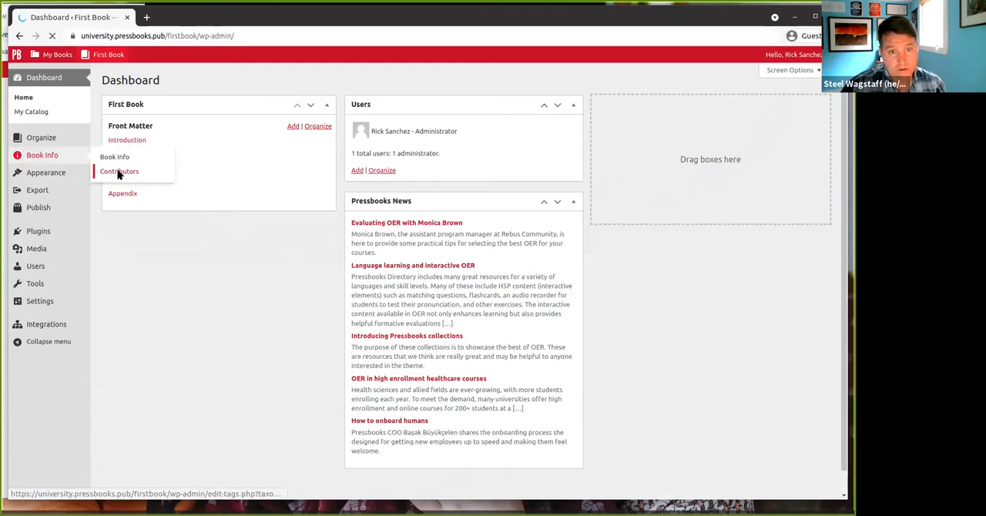
{"action": "left_click", "coordinate": [119, 171]}
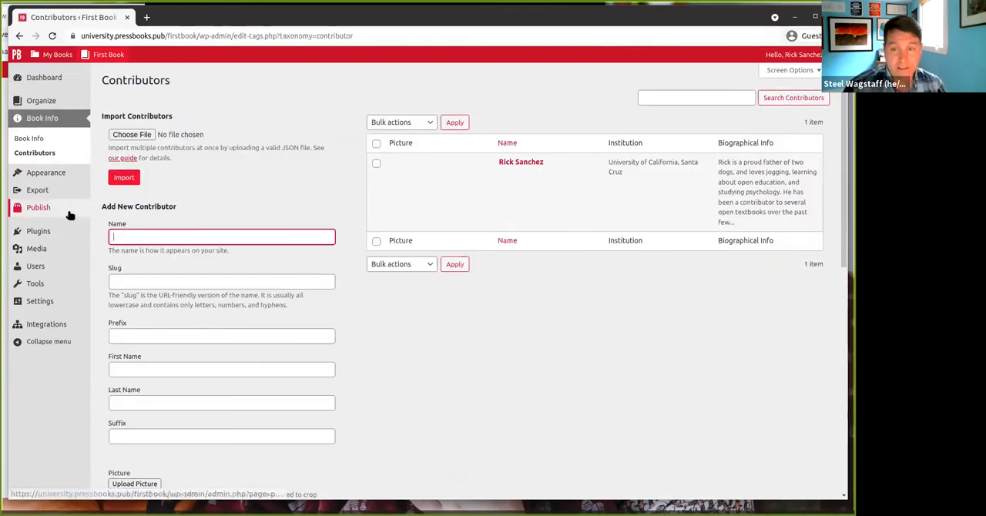
{"action": "scroll", "scroll_direction": "down", "scroll_amount": 3}
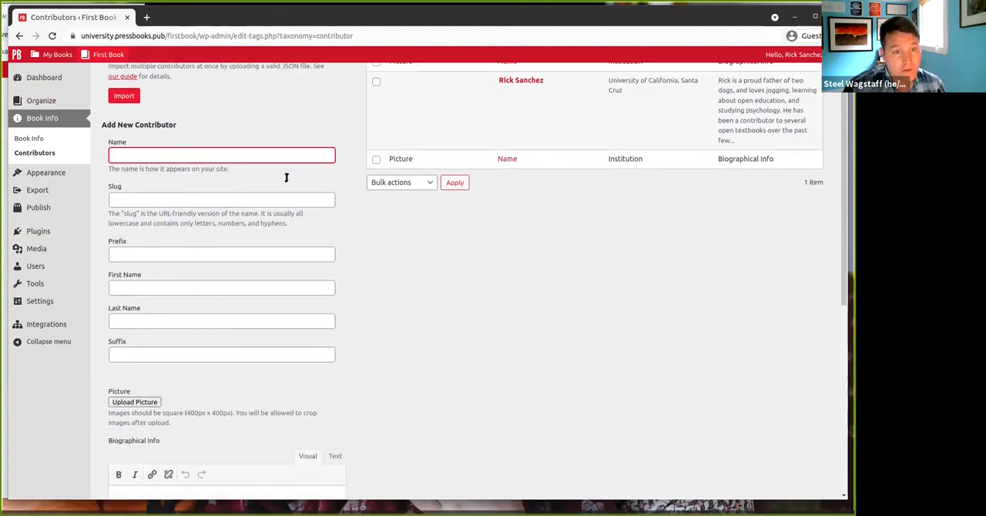
{"action": "scroll", "scroll_direction": "down", "scroll_amount": 3}
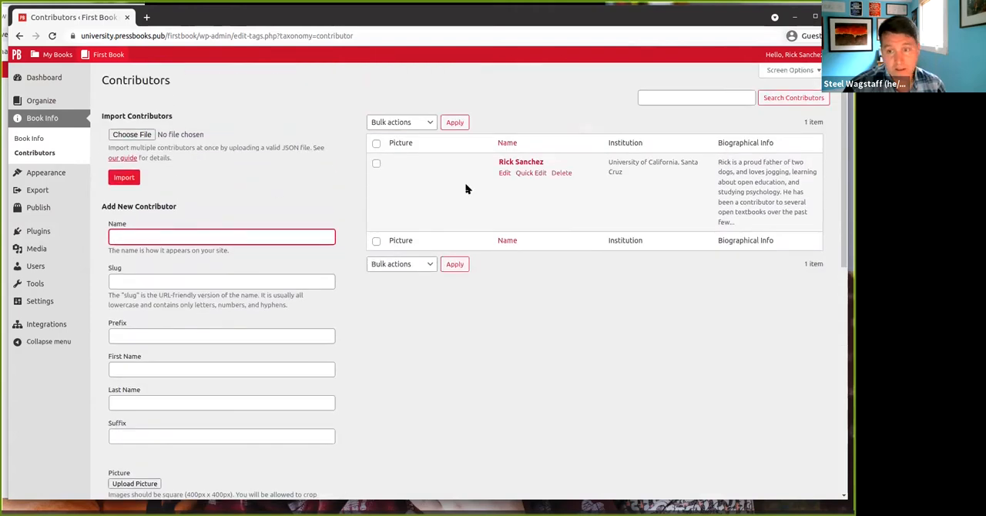
{"action": "mouse_move", "coordinate": [700, 211]}
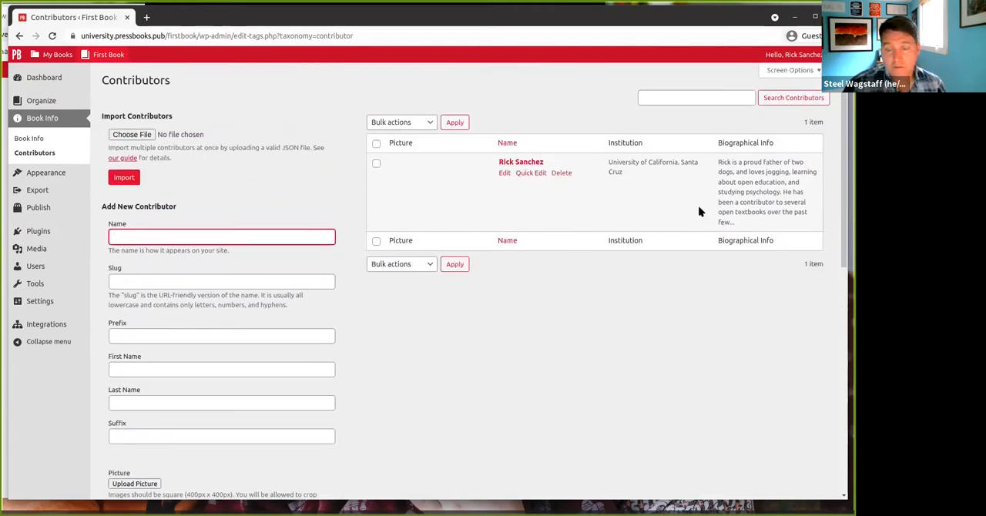
Open Rick Sanchez's contributor entry for editing with his pre-filled details.
{"action": "left_click", "coordinate": [505, 172]}
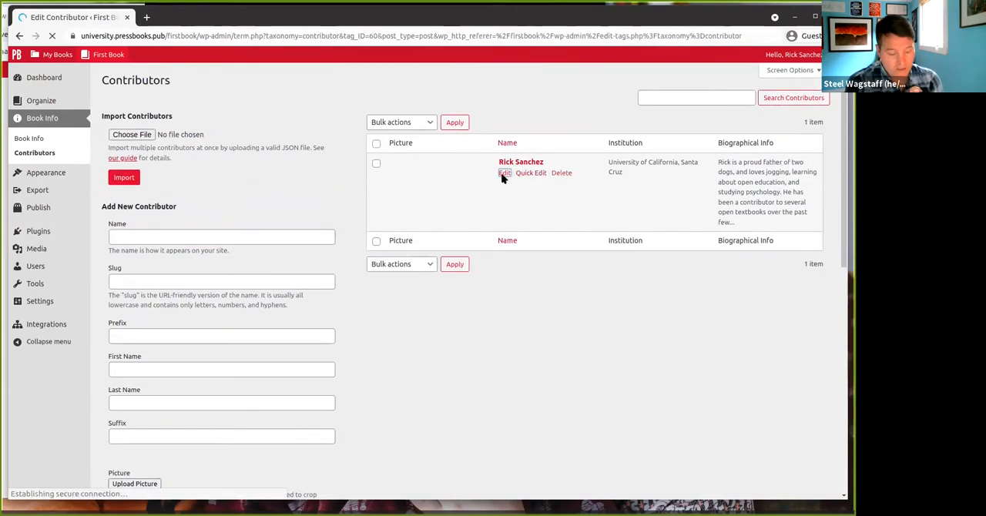
{"action": "left_click", "coordinate": [505, 172]}
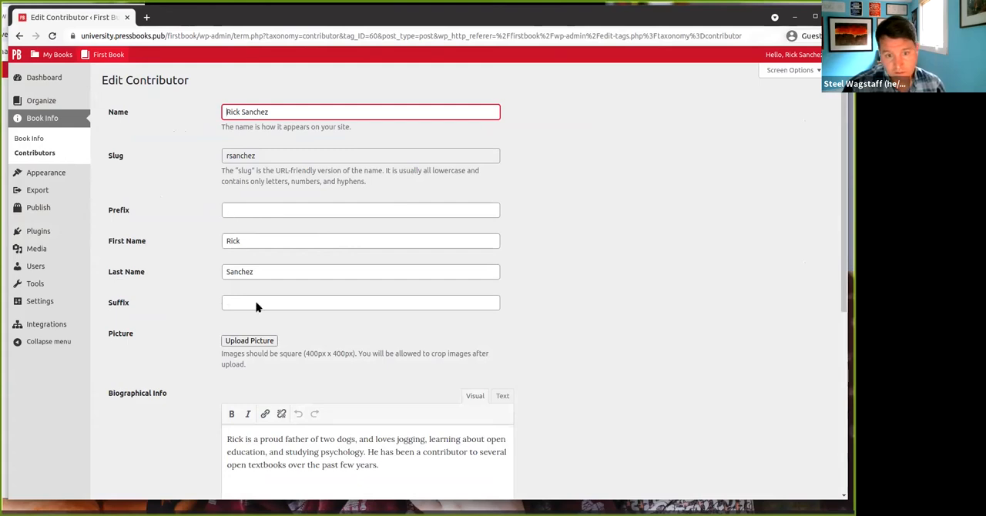
{"action": "scroll", "scroll_direction": "down", "scroll_amount": 3}
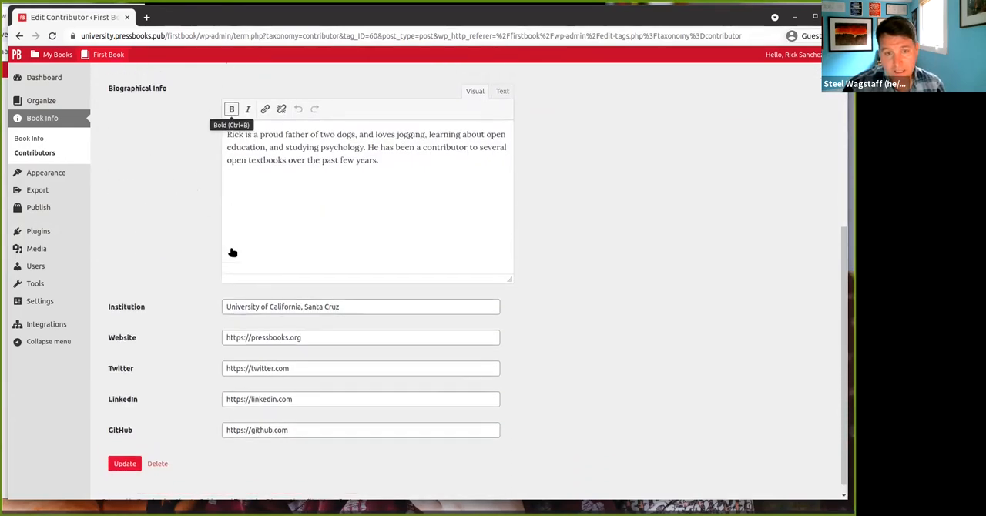
{"action": "scroll", "scroll_direction": "up", "scroll_amount": 3}
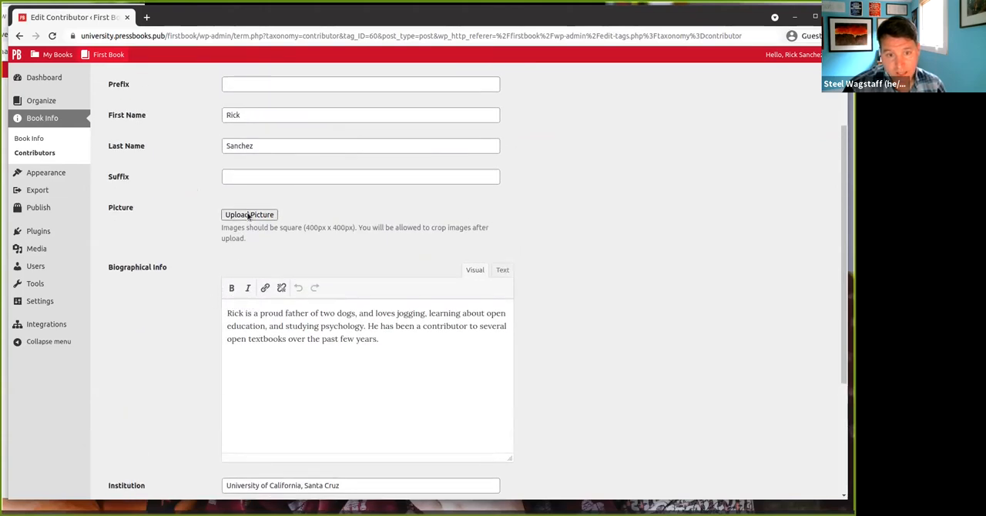
Choose the contributor's picture from an image in the media library.
{"action": "left_click", "coordinate": [250, 214]}
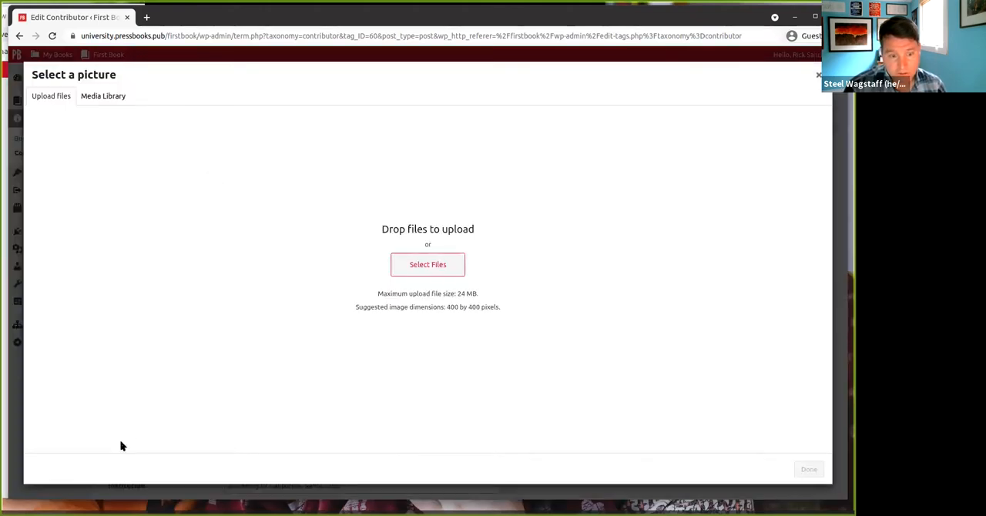
{"action": "left_click", "coordinate": [104, 95]}
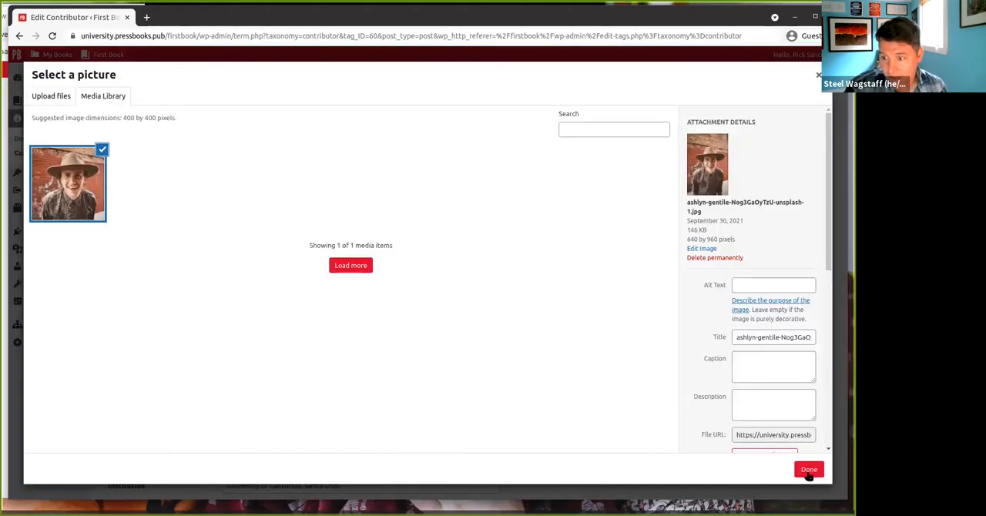
{"action": "left_click", "coordinate": [808, 469]}
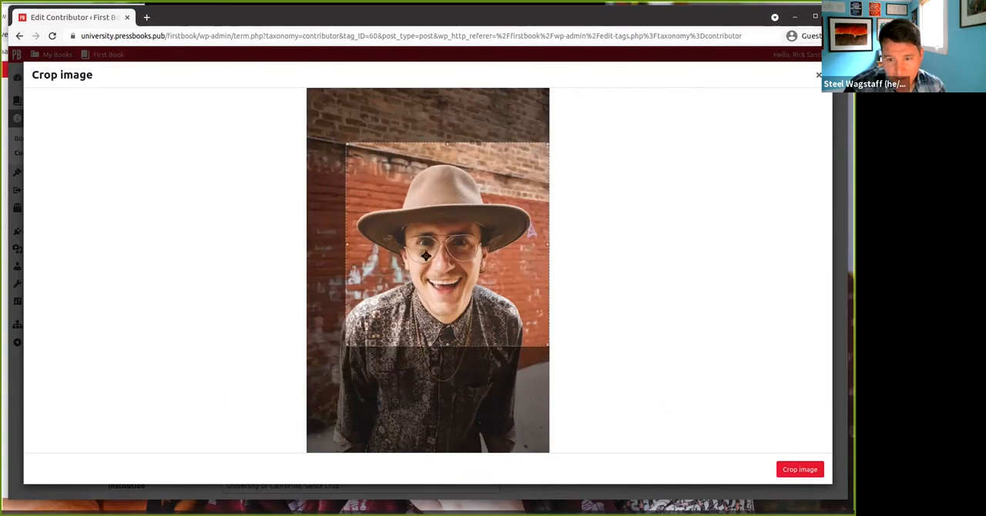
Crop the photo around the face and apply it as the headshot.
{"action": "left_click_drag", "start_coordinate": [424, 256], "coordinate": [408, 237]}
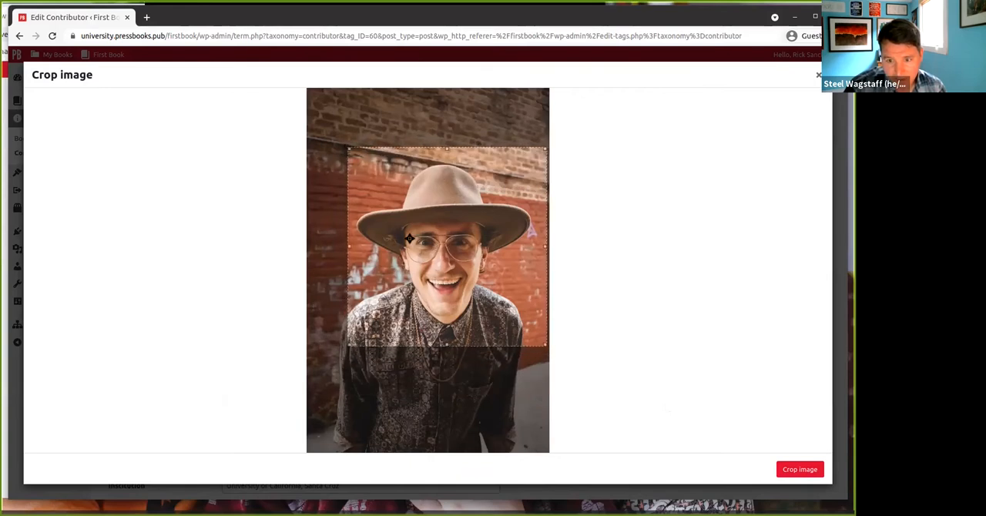
{"action": "left_click", "coordinate": [800, 469]}
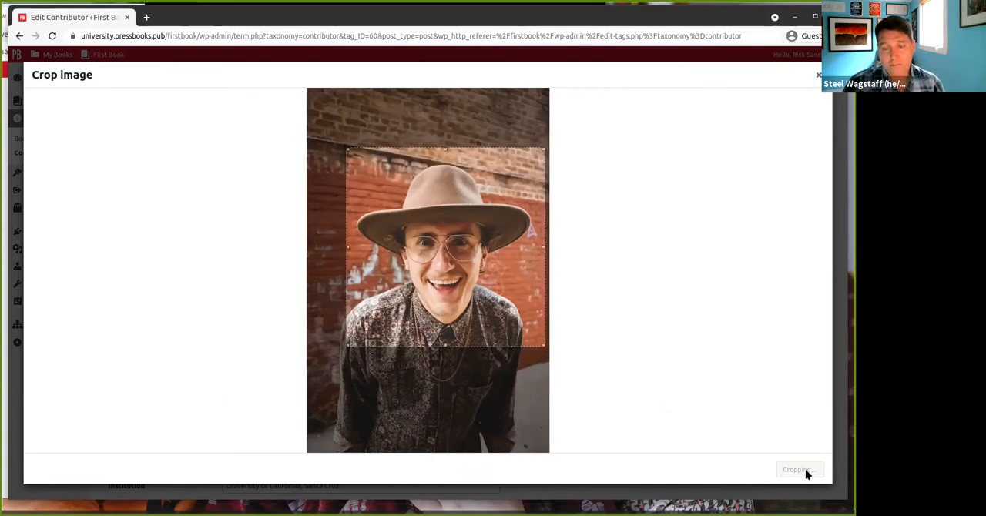
{"action": "left_click", "coordinate": [798, 469]}
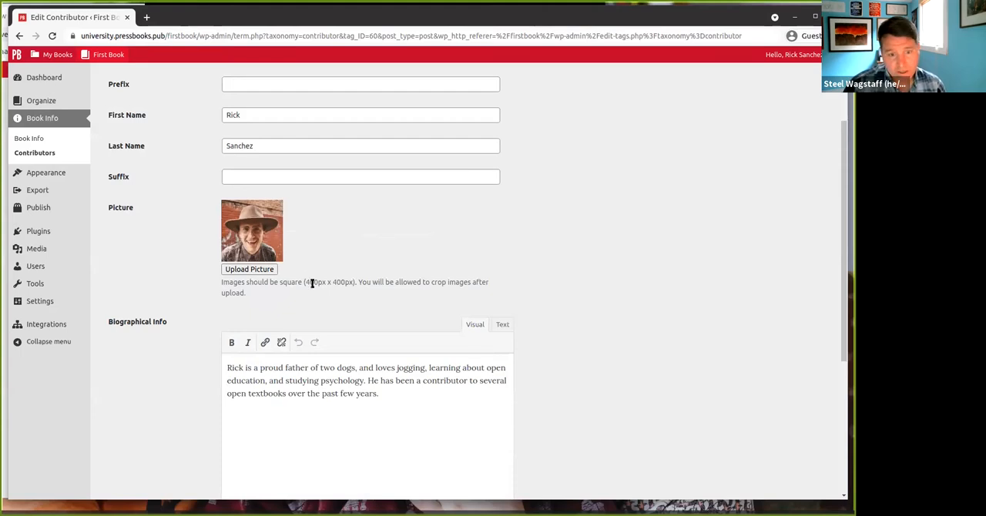
Extend the contributor biography with how he was invited to join, then save the entry.
{"action": "scroll", "scroll_direction": "down", "scroll_amount": 3}
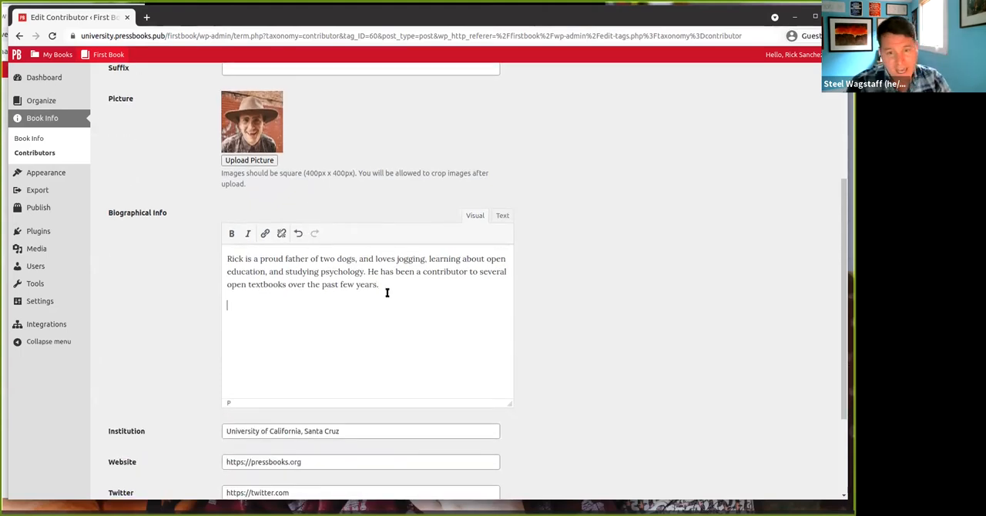
{"action": "type", "text": "He was"}
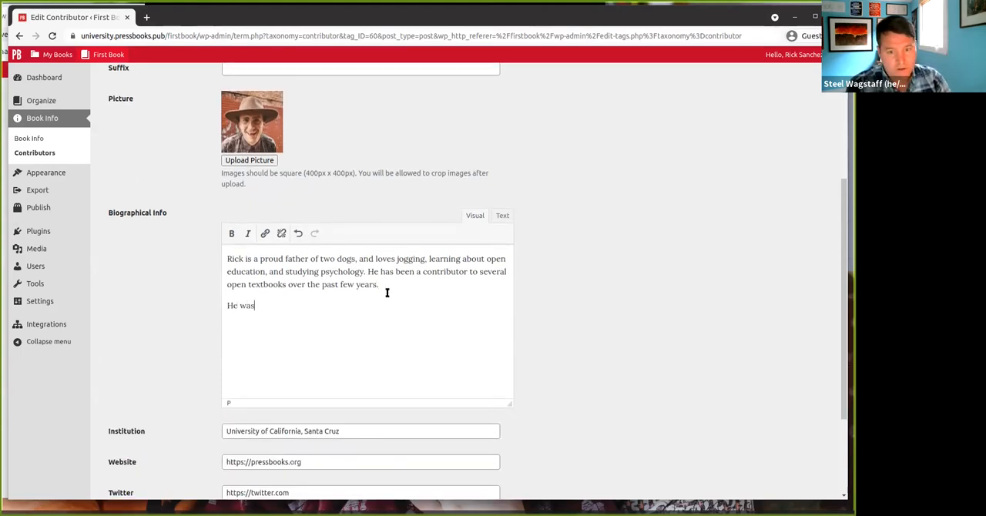
{"action": "type", "text": "invited to join this textbook by his professor, Dr. F"}
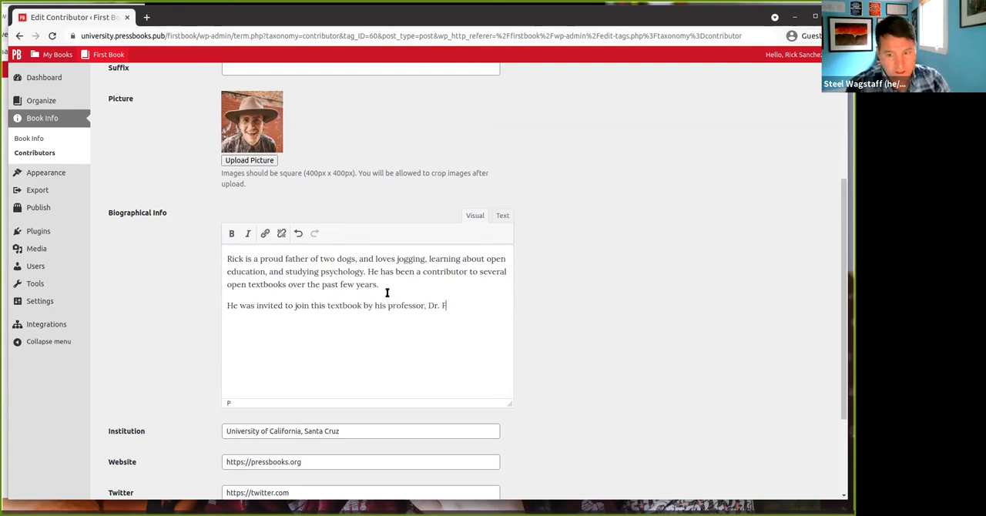
{"action": "type", "text": "ake Person"}
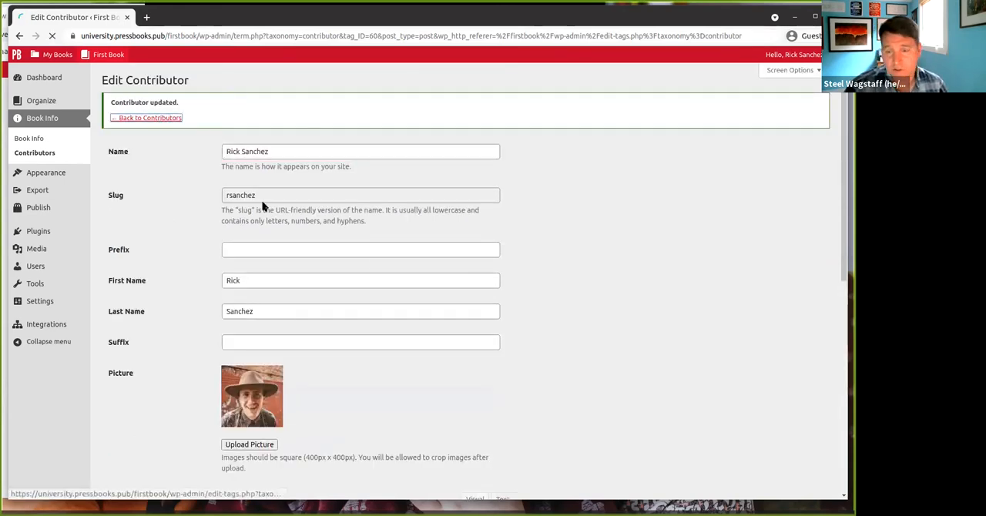
{"action": "left_click", "coordinate": [145, 117]}
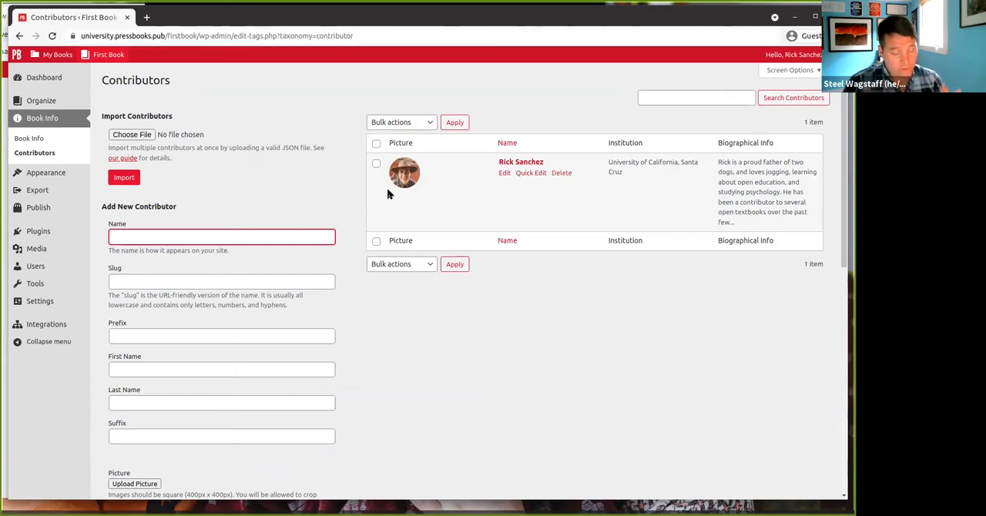
{"action": "mouse_move", "coordinate": [293, 179]}
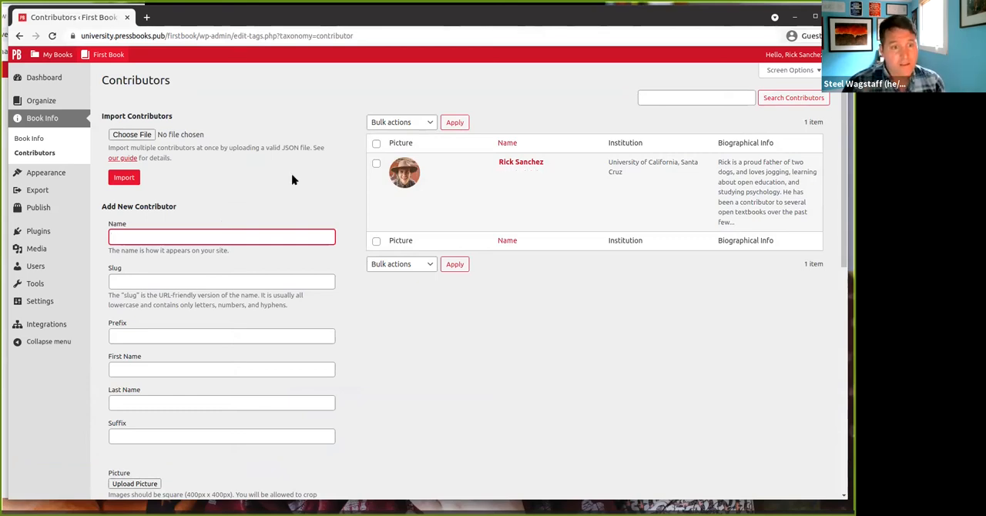
Add the first existing network user as administrator, skipping the confirmation email.
{"action": "left_click", "coordinate": [35, 267]}
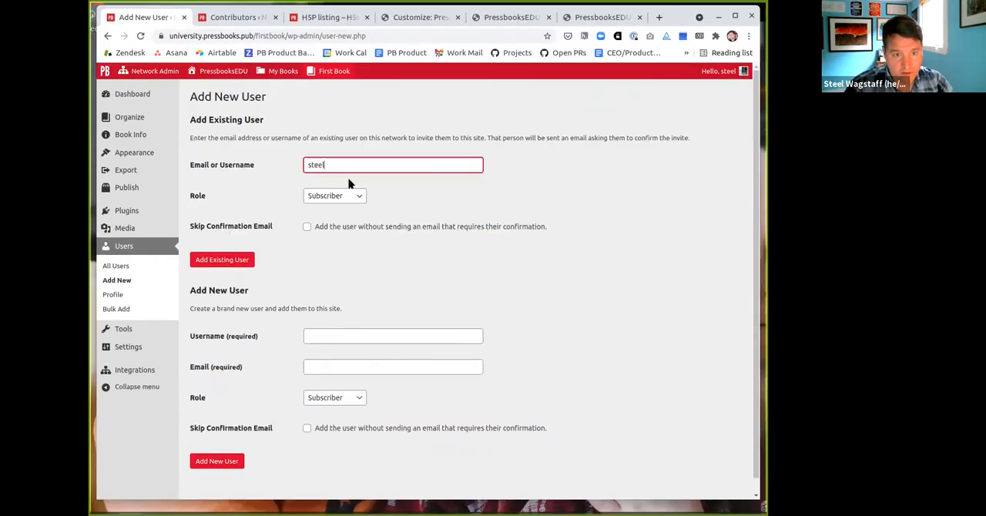
{"action": "left_click", "coordinate": [222, 259]}
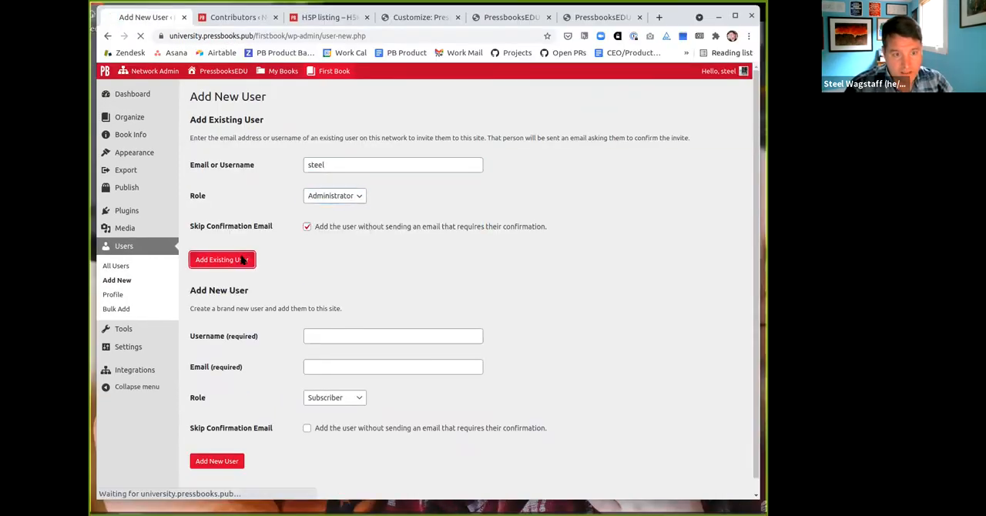
{"action": "left_click", "coordinate": [222, 259]}
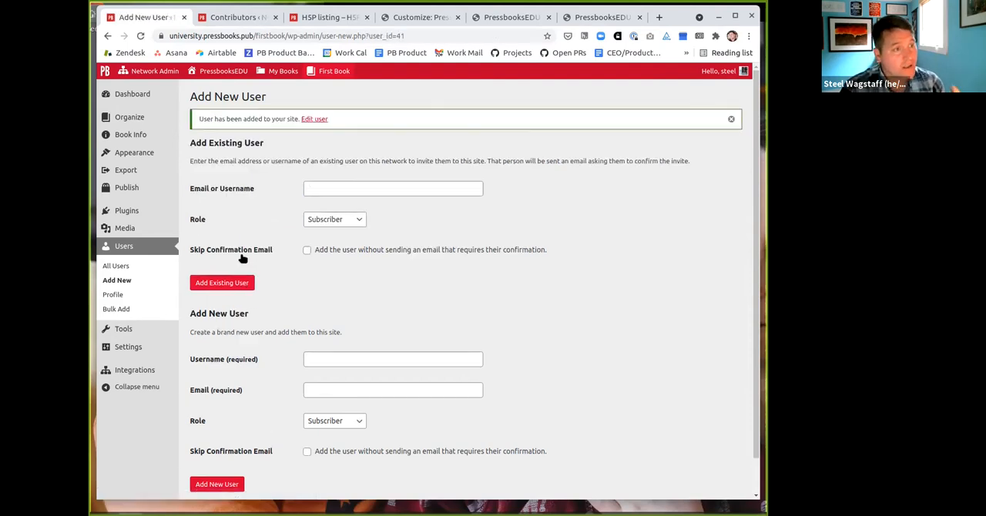
Add the existing user amy as subscriber, skipping the confirmation email.
{"action": "type", "text": "amysong"}
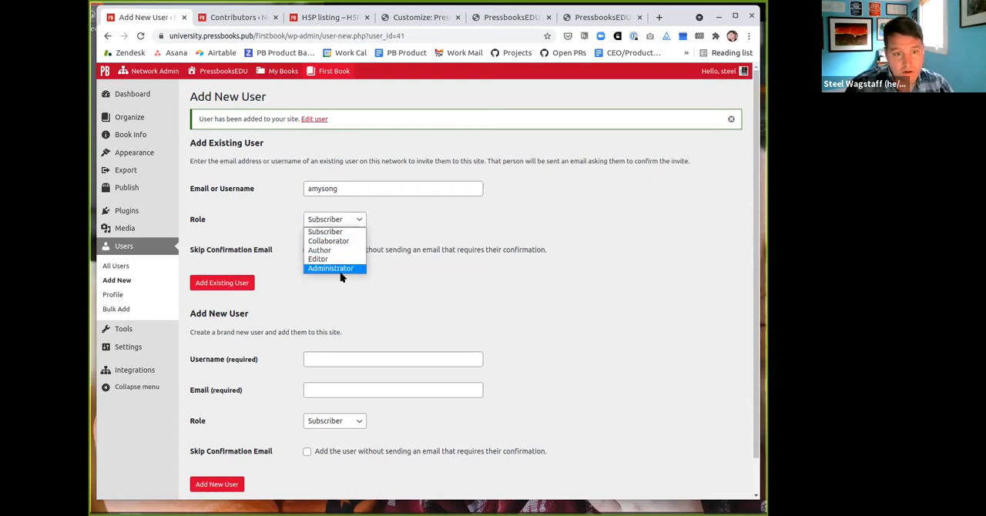
{"action": "mouse_move", "coordinate": [319, 259]}
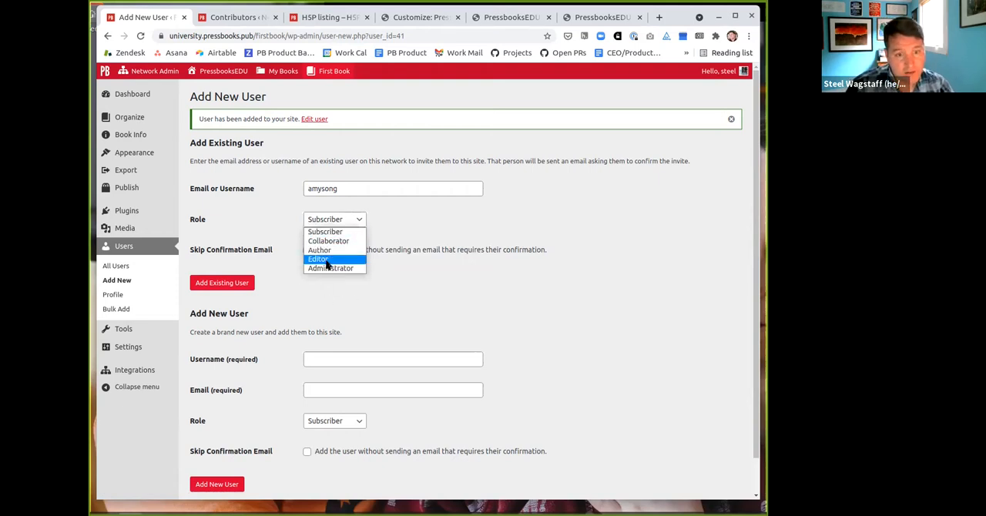
{"action": "mouse_move", "coordinate": [330, 241]}
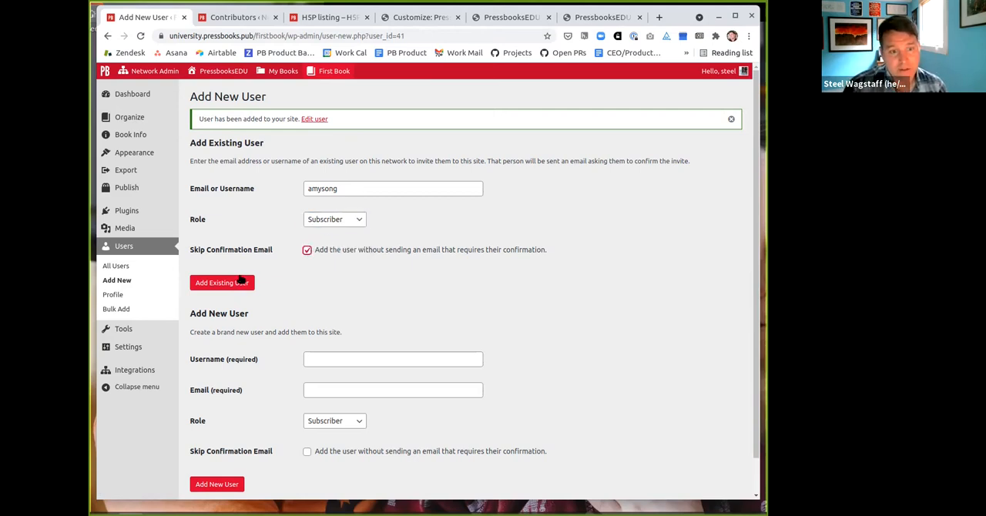
{"action": "left_click", "coordinate": [222, 282]}
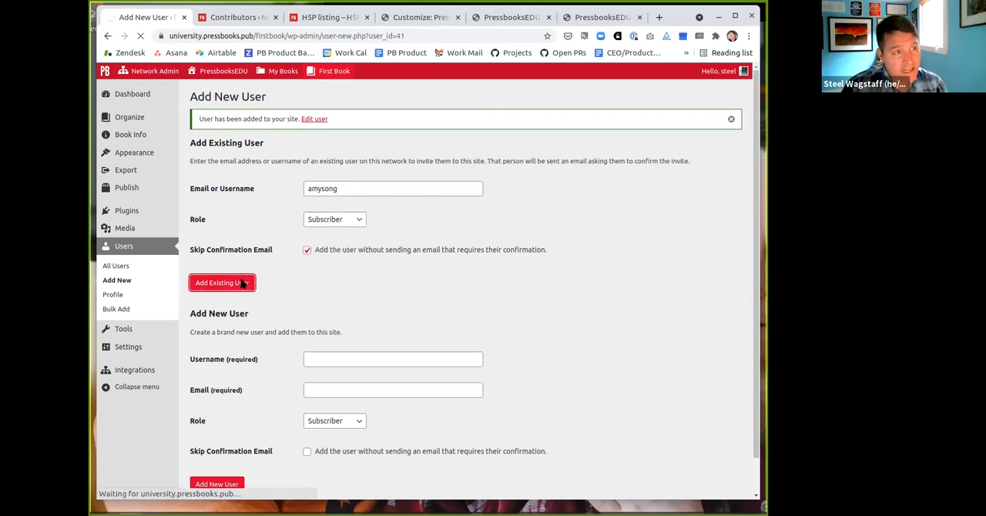
{"action": "left_click", "coordinate": [222, 283]}
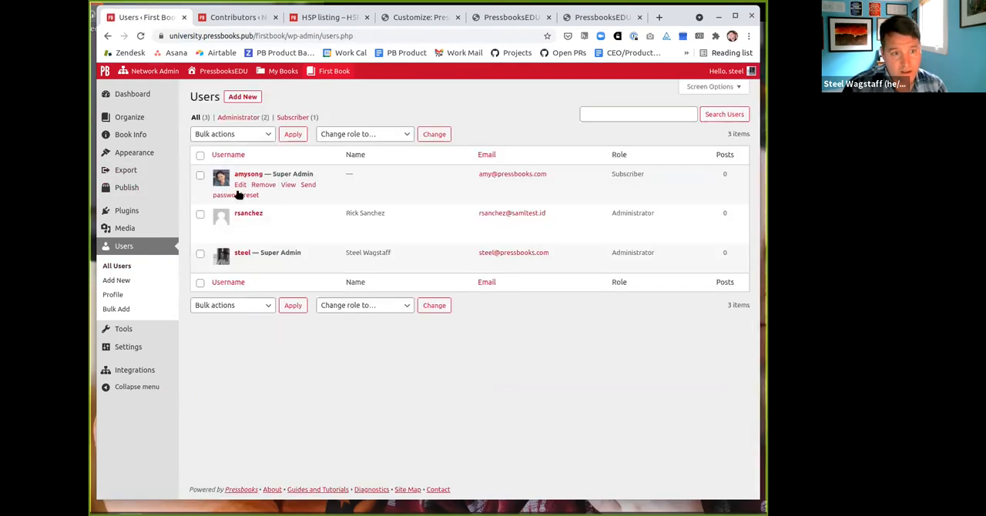
{"action": "mouse_move", "coordinate": [302, 213]}
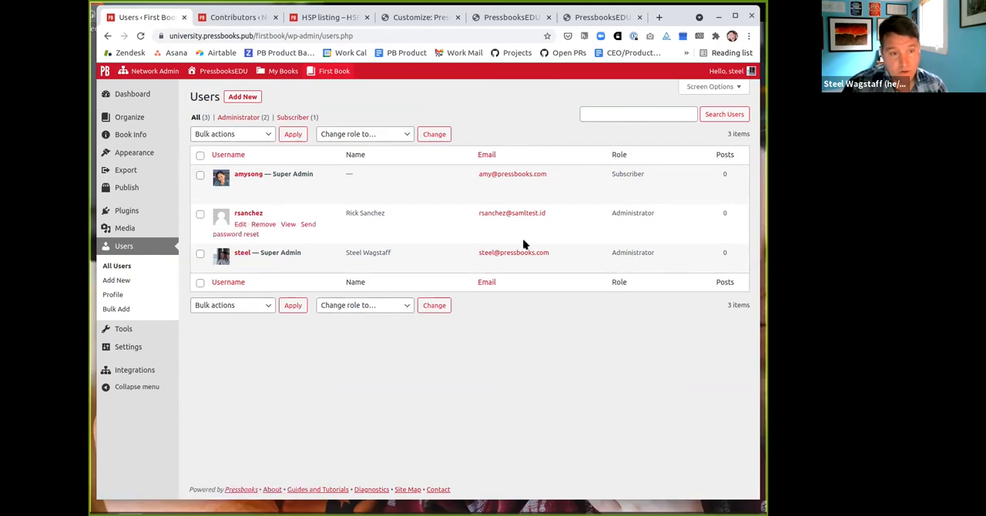
{"action": "mouse_move", "coordinate": [129, 134]}
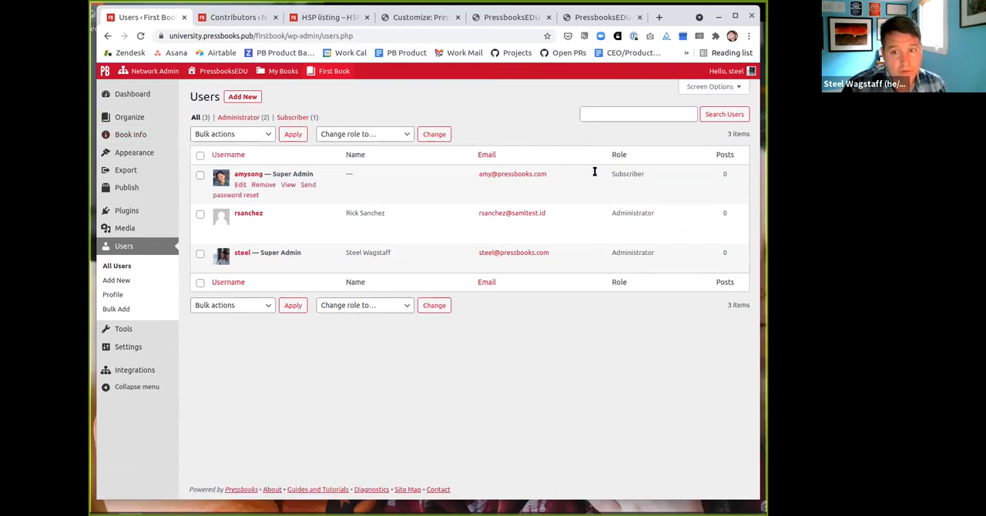
{"action": "double_click", "coordinate": [627, 175]}
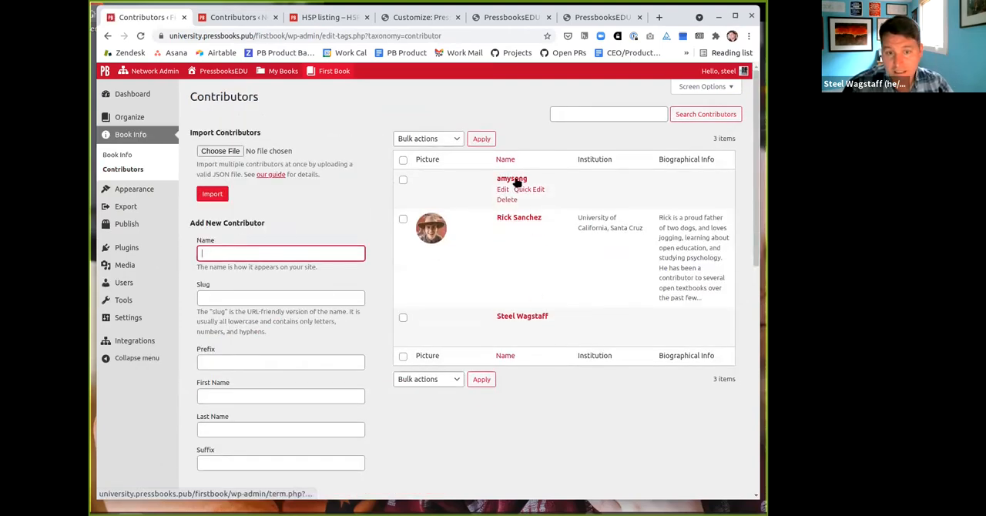
{"action": "mouse_move", "coordinate": [511, 320]}
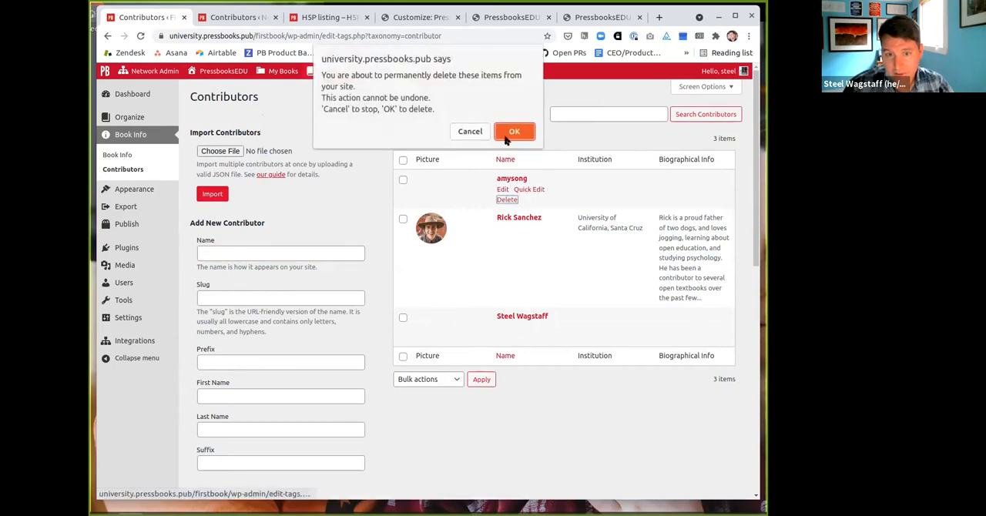
{"action": "left_click", "coordinate": [515, 131]}
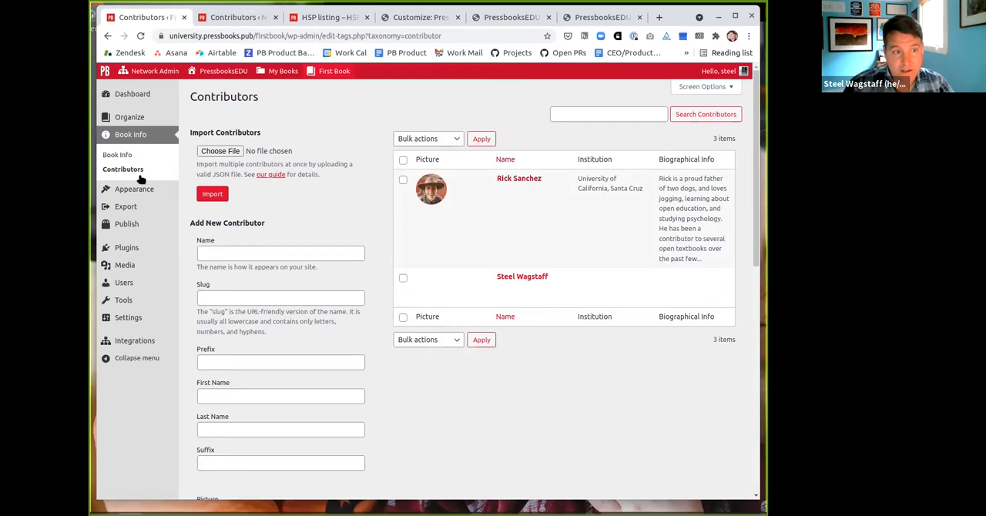
{"action": "mouse_move", "coordinate": [124, 283]}
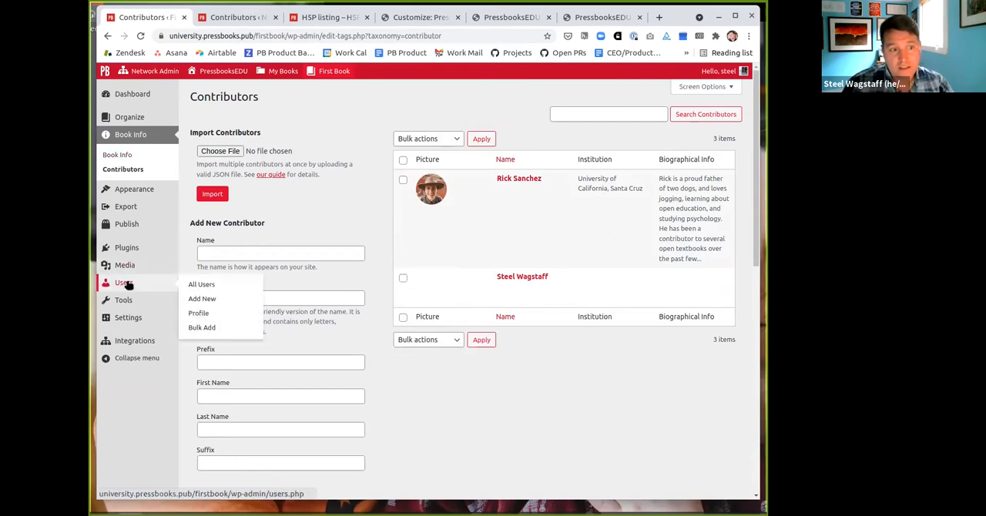
Change the amysong user's role in First Book from Subscriber to Editor.
{"action": "left_click", "coordinate": [200, 284]}
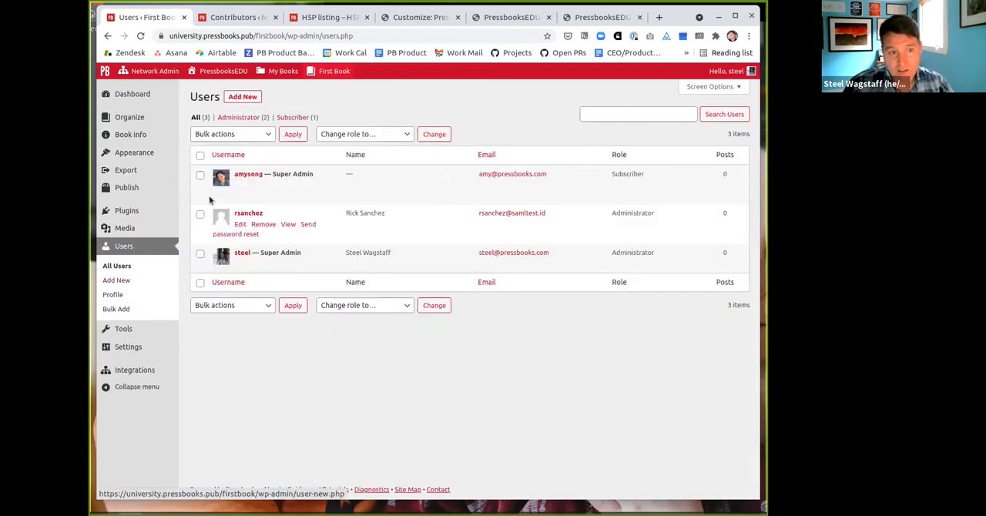
{"action": "left_click", "coordinate": [364, 133]}
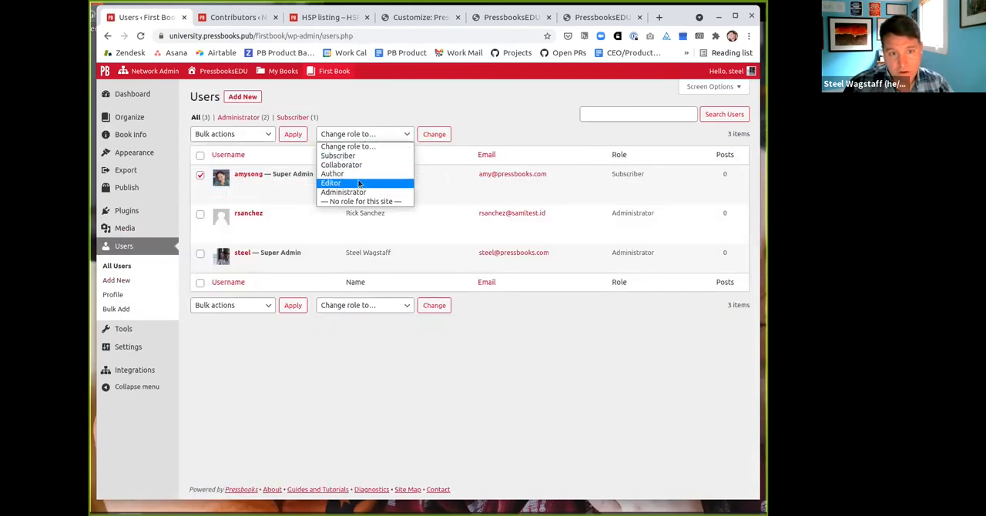
{"action": "left_click", "coordinate": [329, 182]}
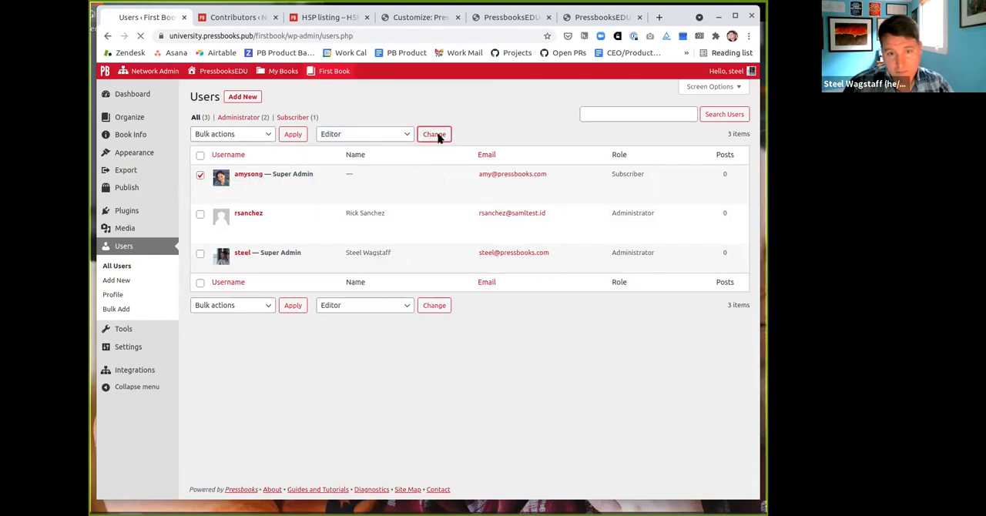
{"action": "left_click", "coordinate": [435, 134]}
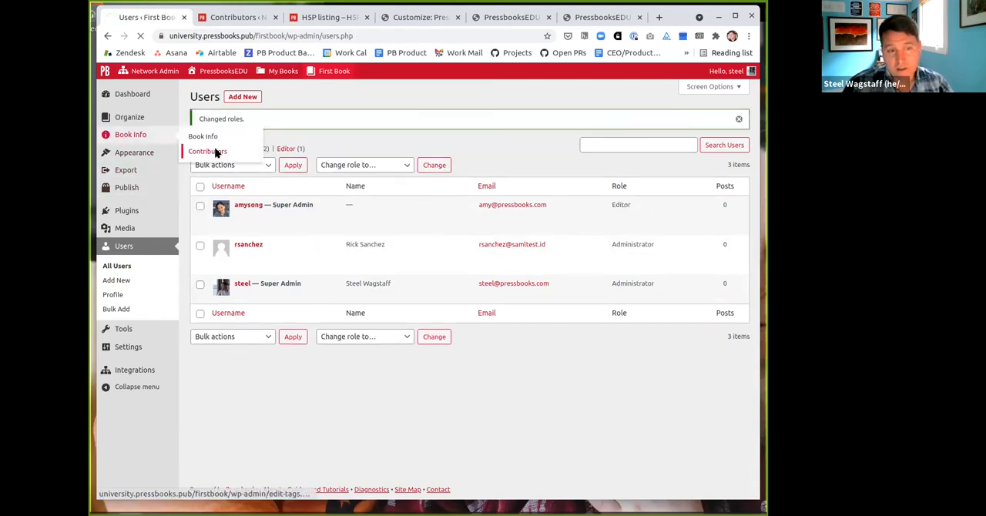
{"action": "left_click", "coordinate": [206, 151]}
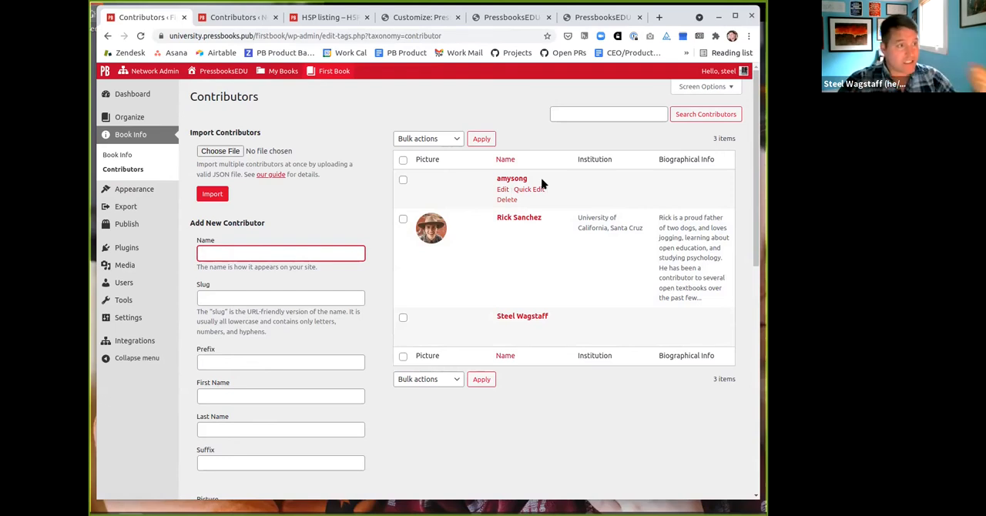
{"action": "left_click", "coordinate": [281, 253]}
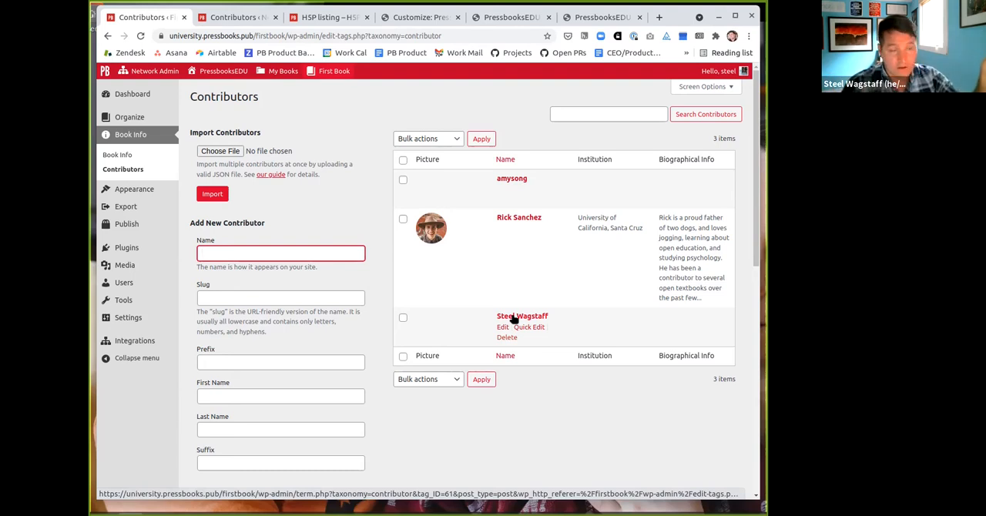
{"action": "left_click", "coordinate": [281, 253]}
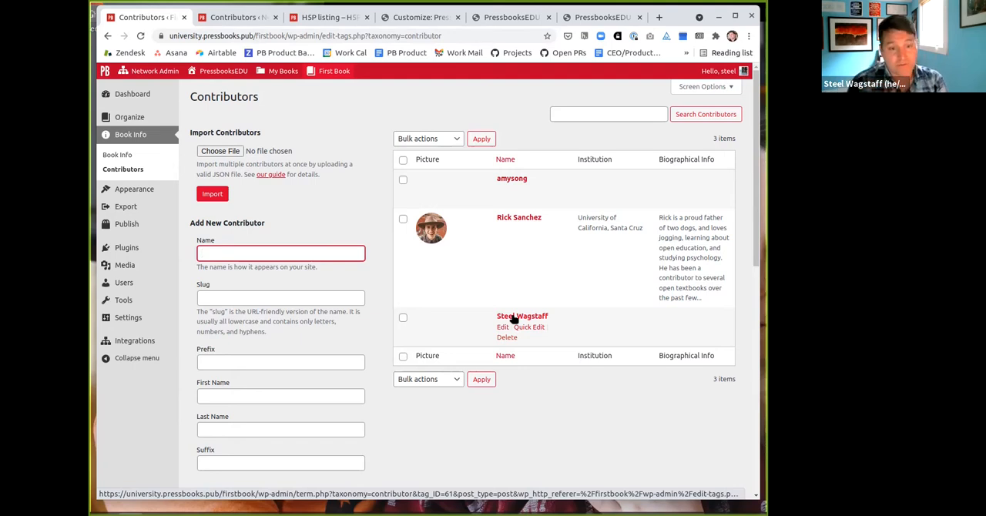
{"action": "left_click", "coordinate": [281, 253]}
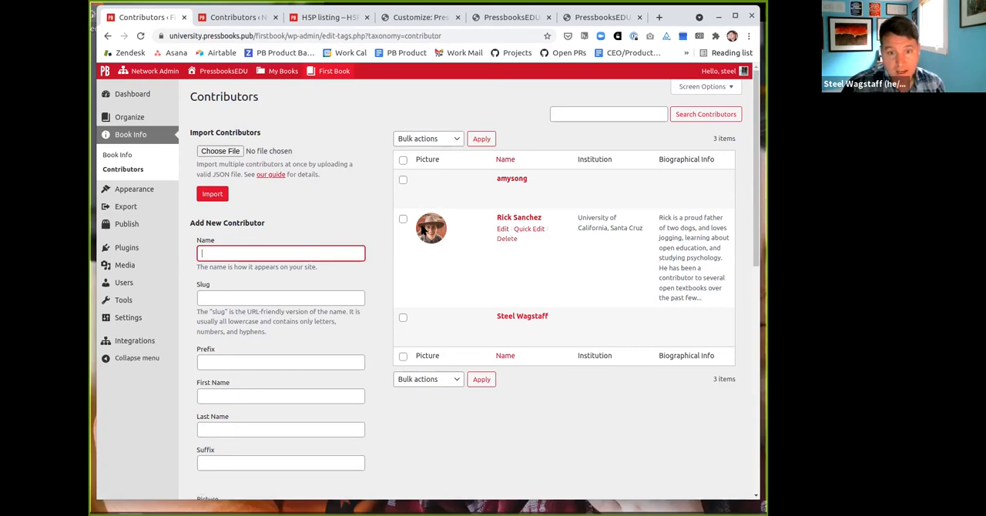
{"action": "mouse_move", "coordinate": [388, 228]}
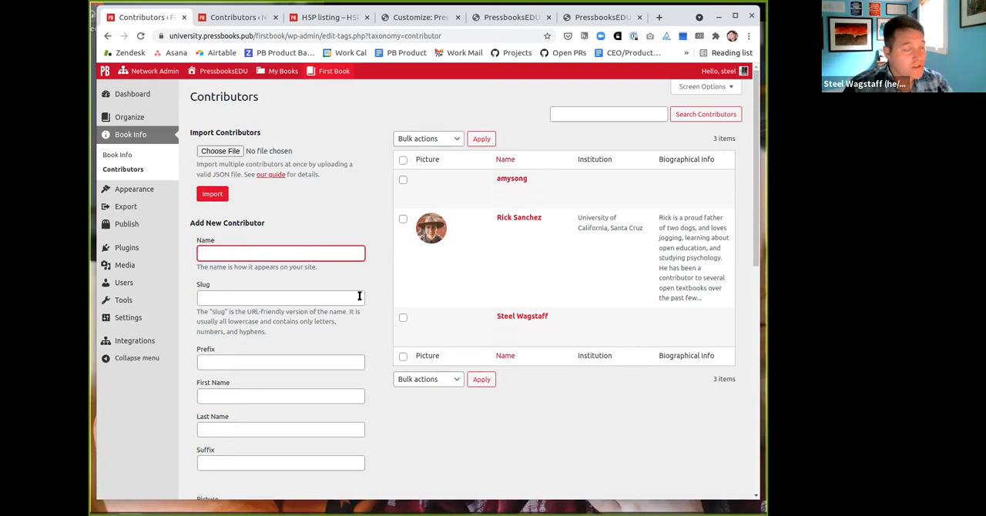
Enter the new contributor's name William Shakespeare with prefix Rev and suffix III.
{"action": "left_click", "coordinate": [280, 253]}
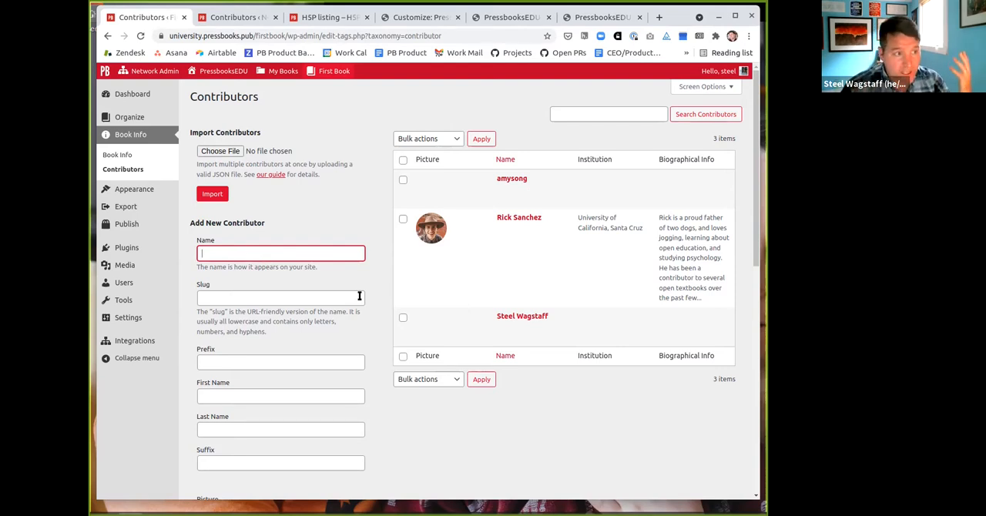
{"action": "type", "text": "William Shakespear"}
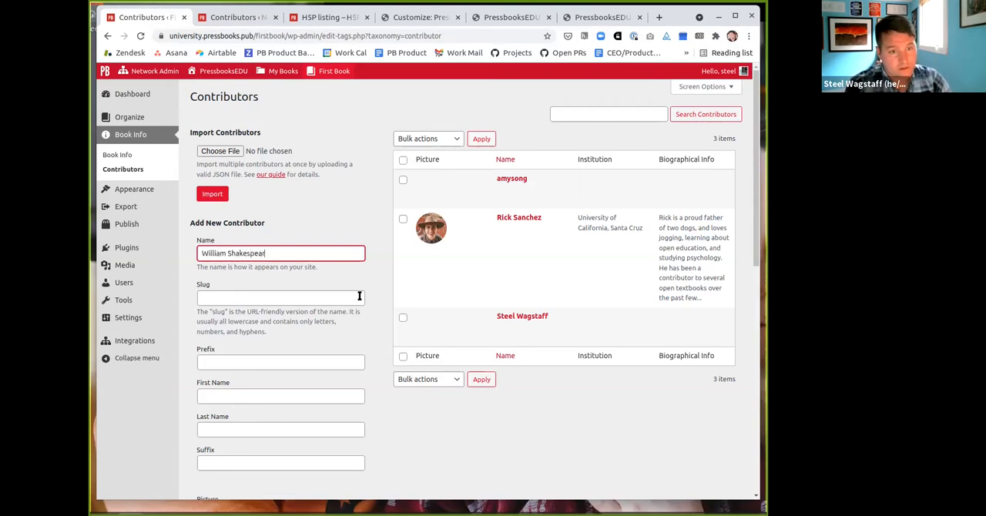
{"action": "scroll", "scroll_direction": "down", "scroll_amount": 3}
{"action": "type", "text": "William"}
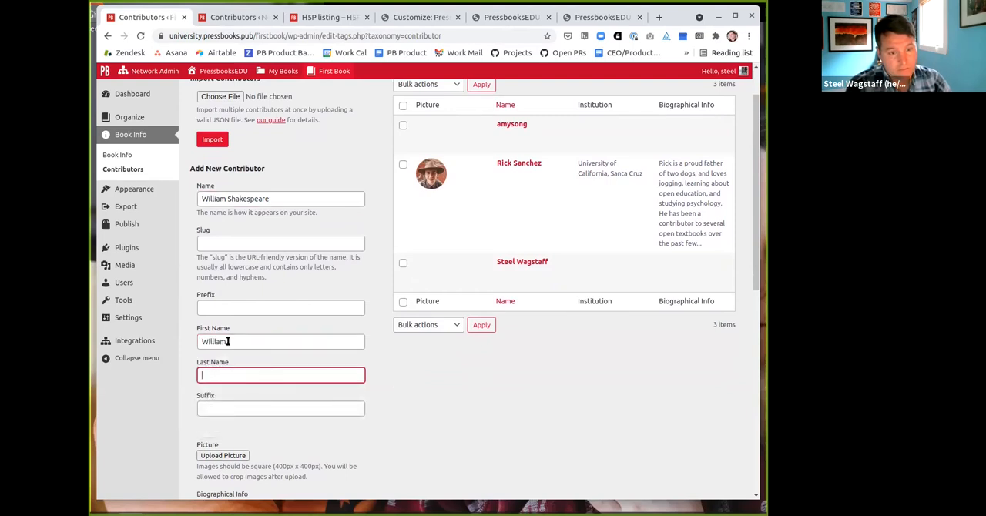
{"action": "type", "text": "Shakespea"}
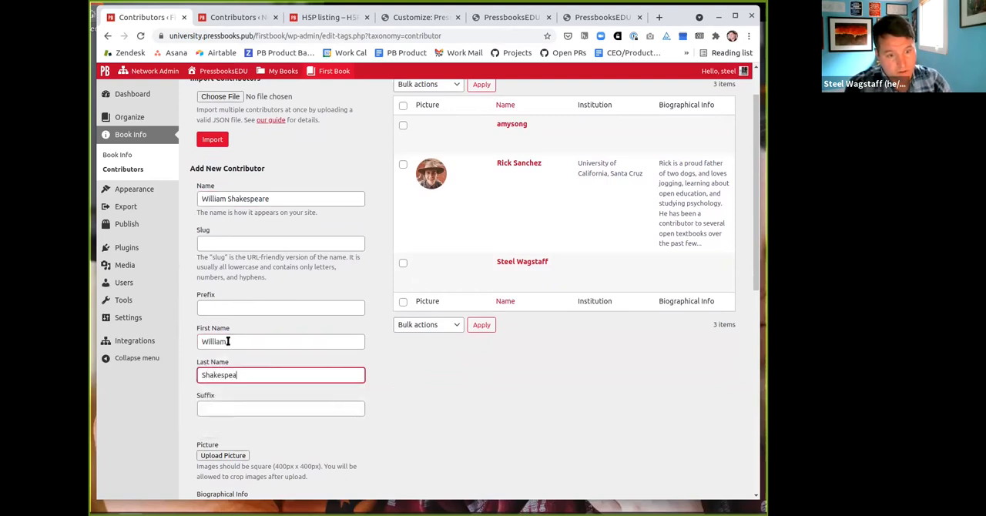
{"action": "left_click", "coordinate": [281, 199]}
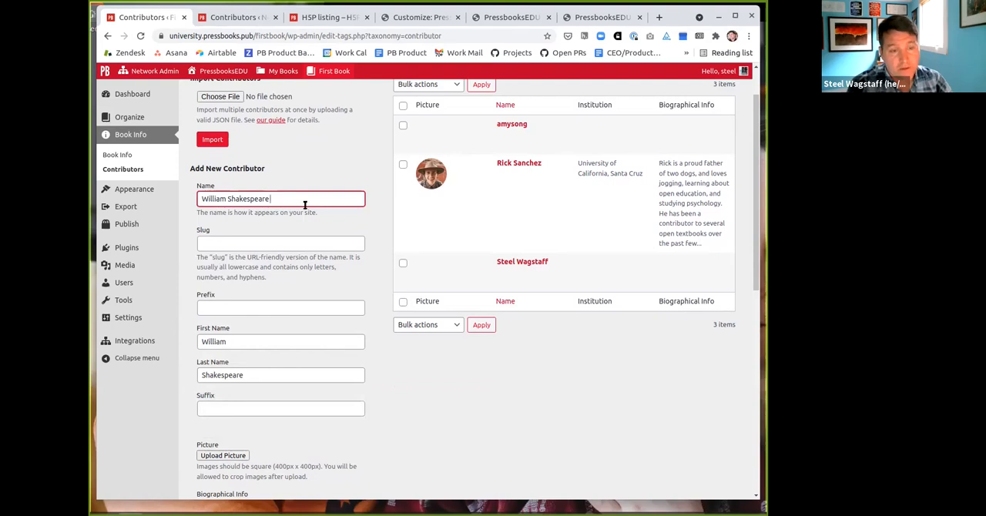
{"action": "left_click", "coordinate": [281, 409]}
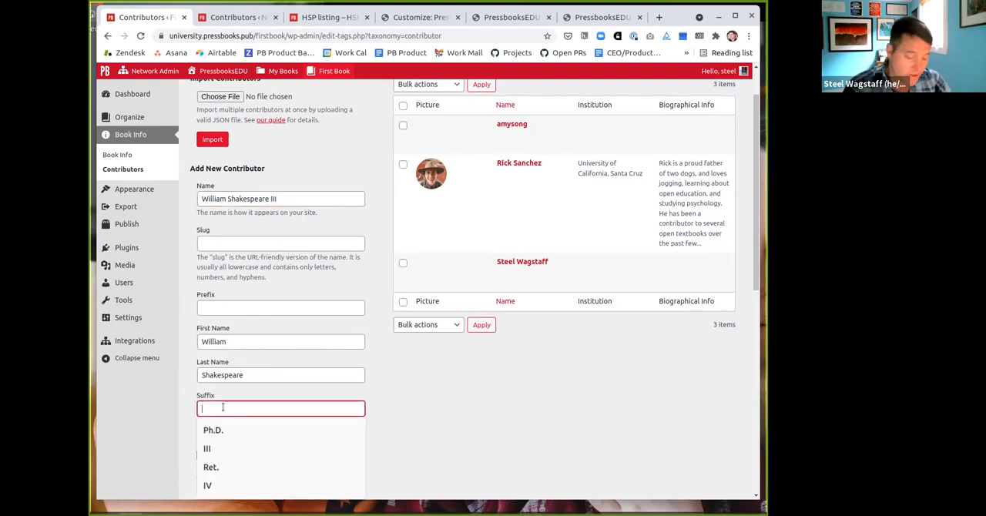
{"action": "left_click", "coordinate": [206, 448]}
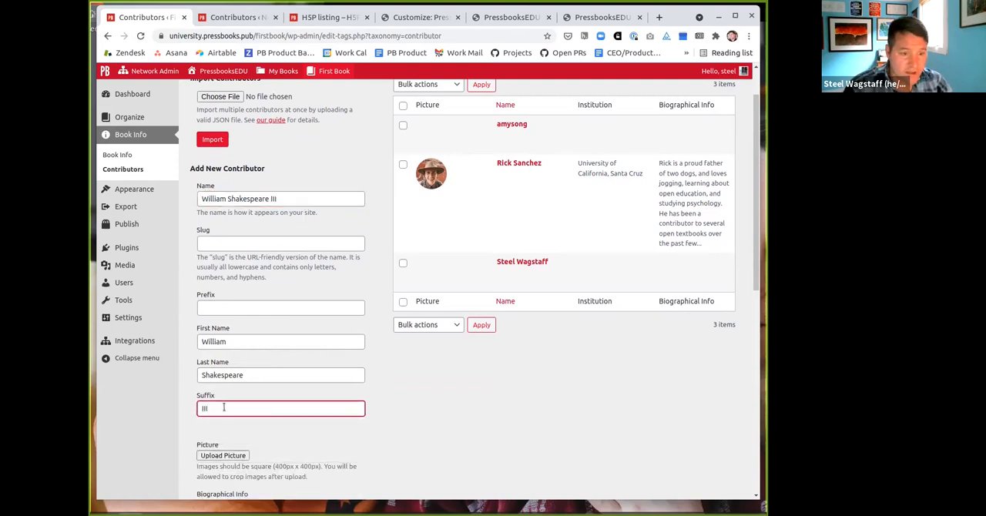
{"action": "left_click", "coordinate": [280, 199]}
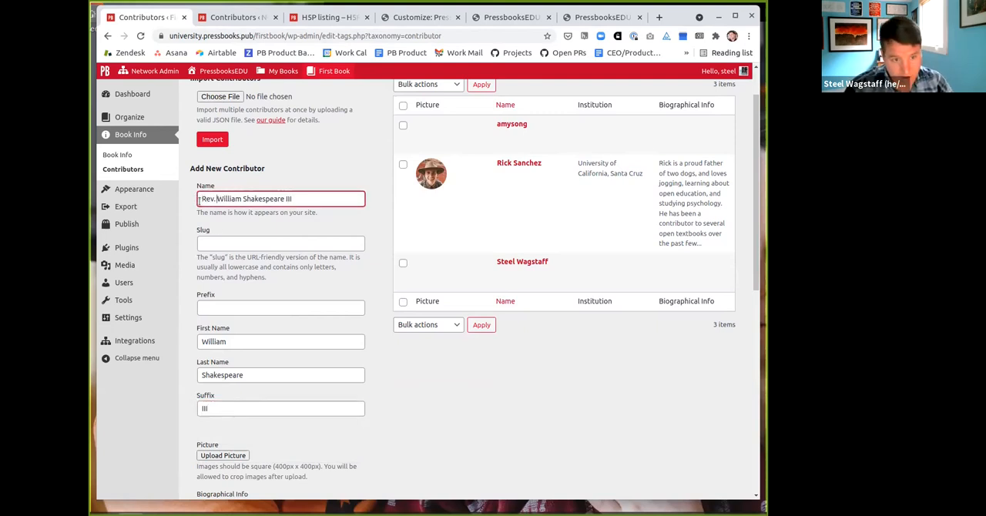
{"action": "type", "text": "Rev."}
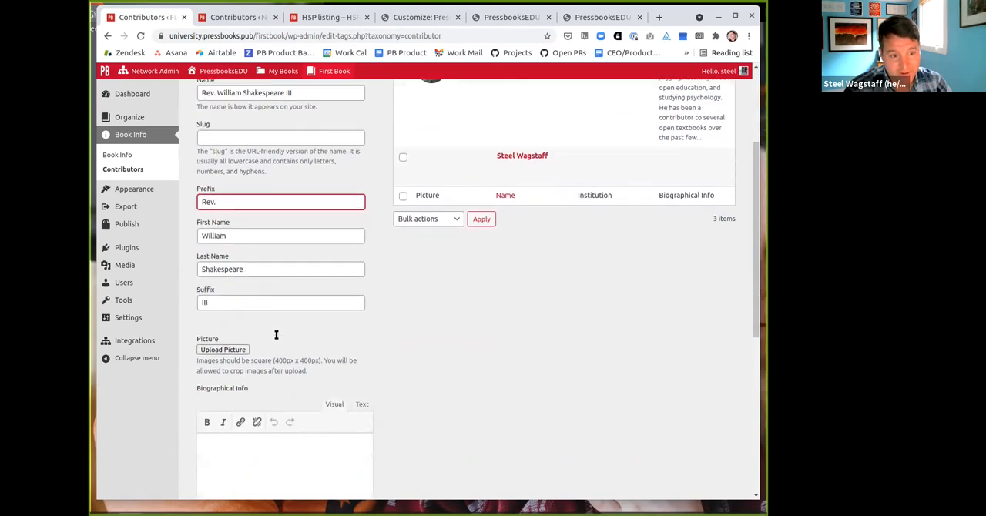
Add a cropped photo, short biography and Fake University, then add the contributor to the book.
{"action": "left_click", "coordinate": [222, 349]}
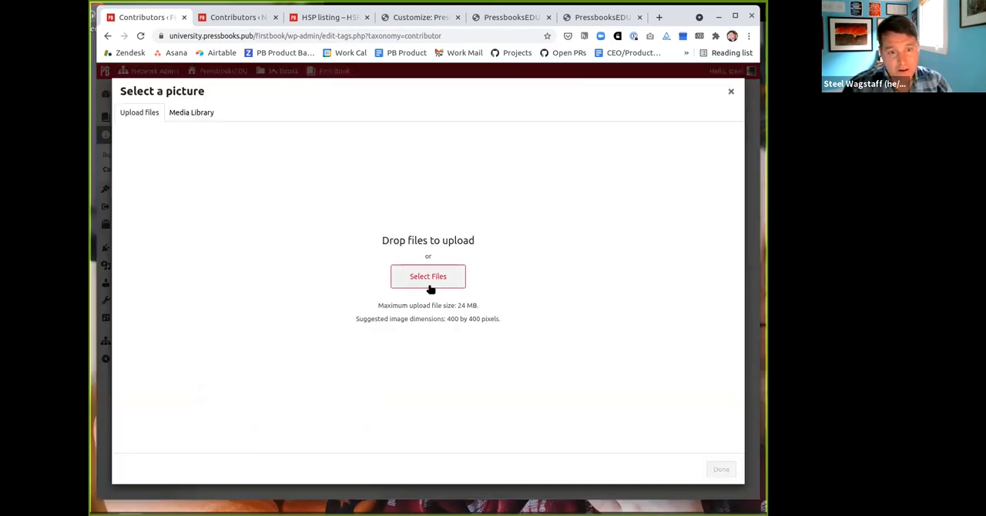
{"action": "mouse_move", "coordinate": [210, 338]}
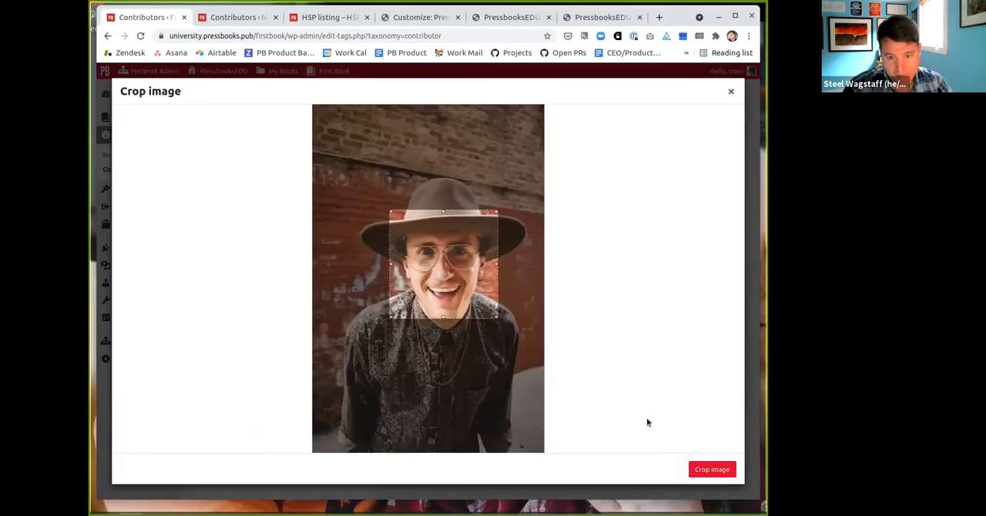
{"action": "left_click", "coordinate": [712, 469]}
{"action": "type", "text": "William Shakespeare"}
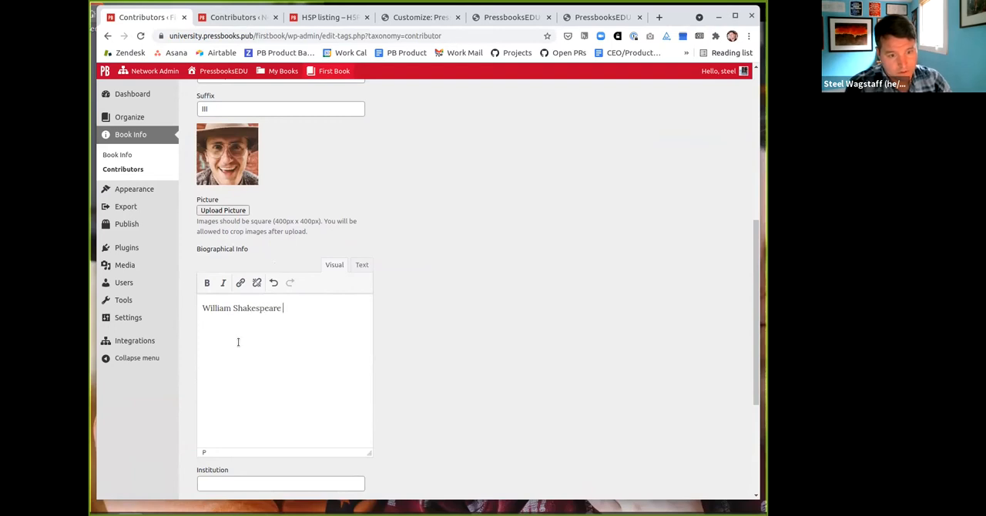
{"action": "type", "text": "III is the lesser-known grand"}
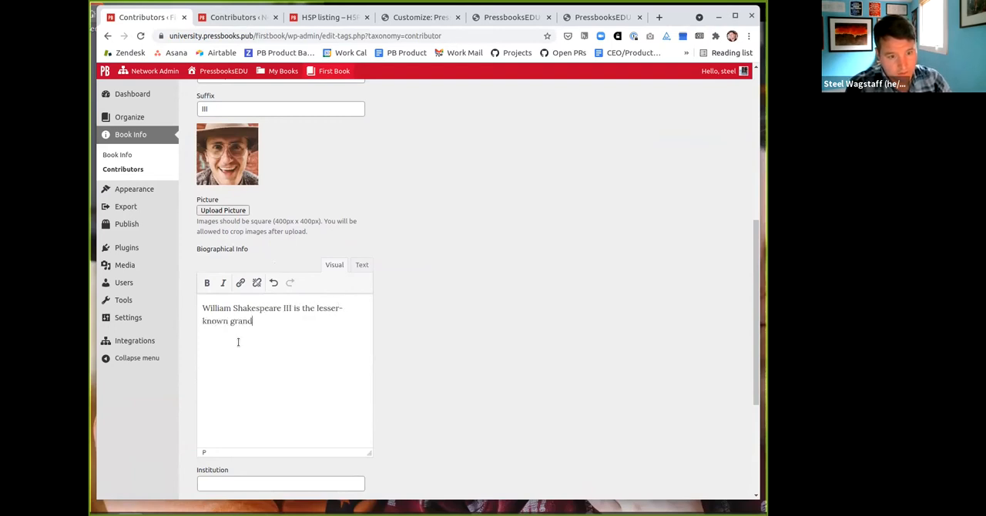
{"action": "type", "text": "son of the English playwright."}
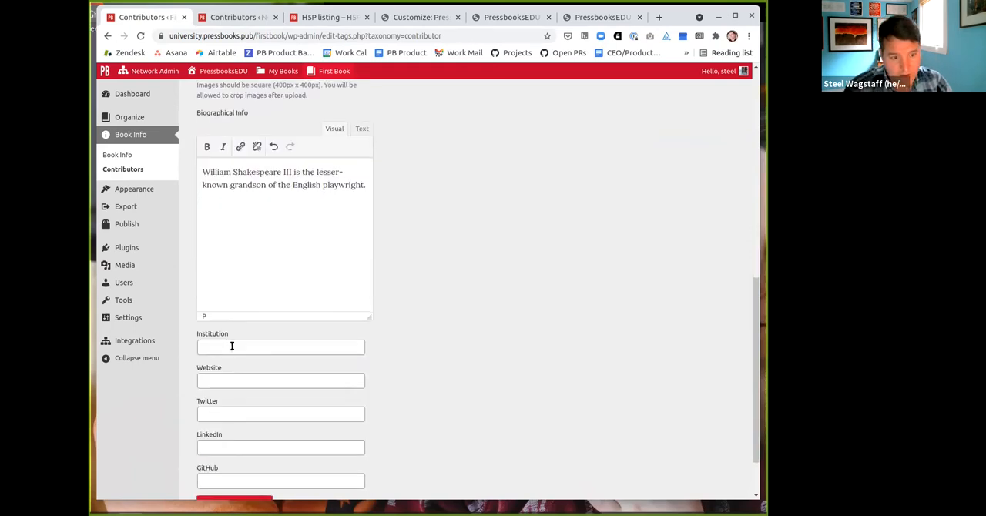
{"action": "type", "text": "Fake University"}
{"action": "type", "text": "https://steelwagstaff.info"}
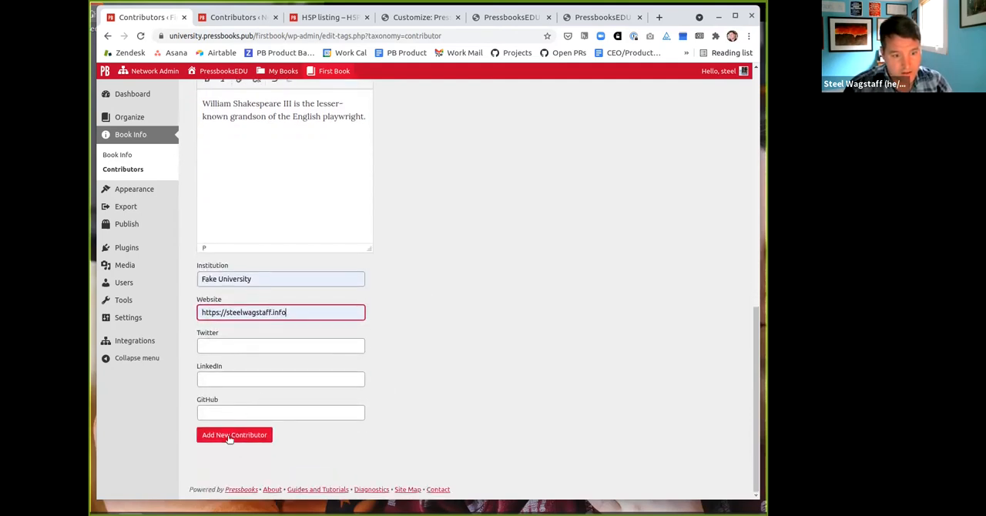
{"action": "left_click", "coordinate": [234, 434]}
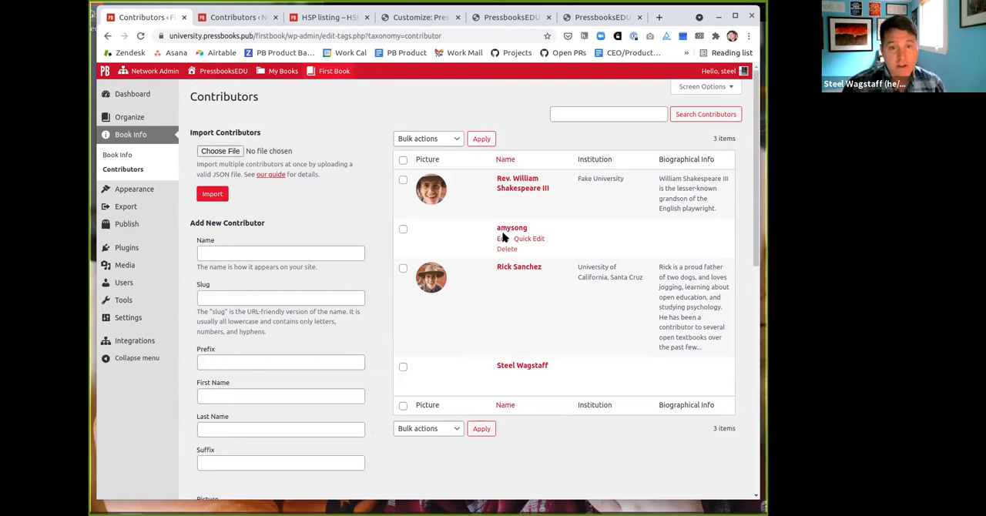
{"action": "mouse_move", "coordinate": [299, 134]}
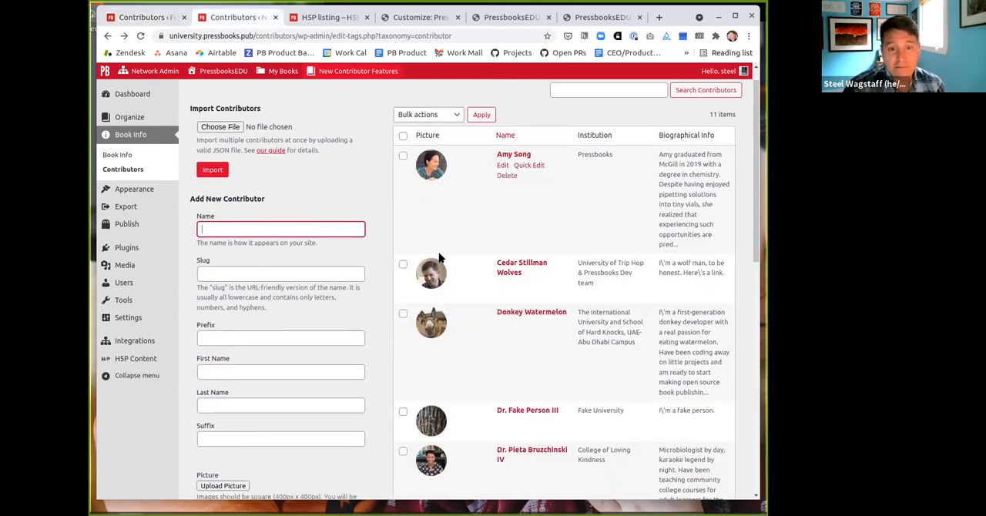
Download all eleven contributors of the New Contributor Features book as a JSON file.
{"action": "scroll", "scroll_direction": "down", "scroll_amount": 3}
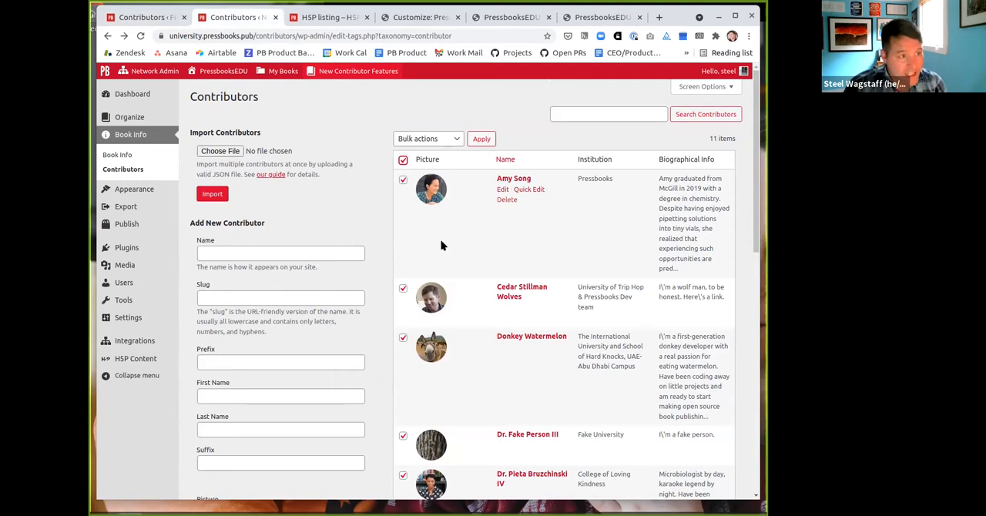
{"action": "scroll", "scroll_direction": "down", "scroll_amount": 3}
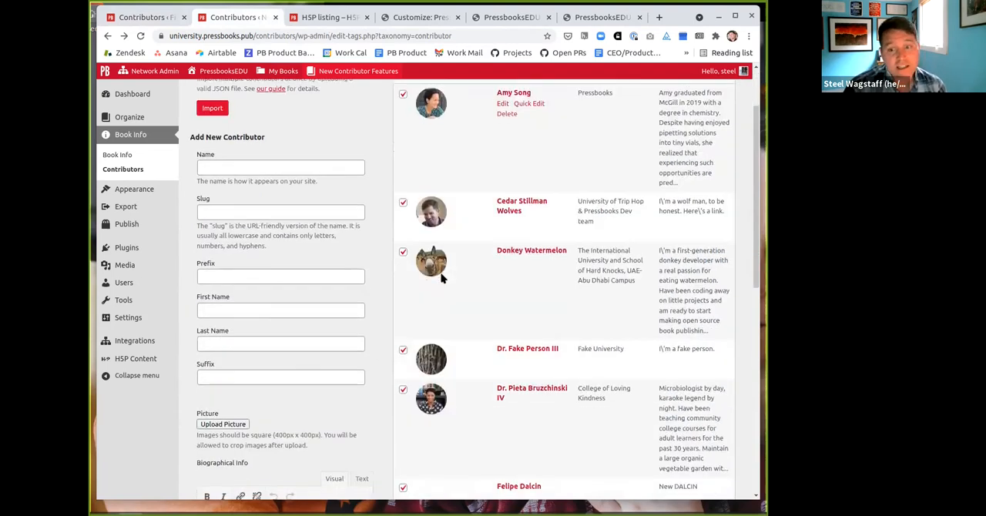
{"action": "scroll", "scroll_direction": "down", "scroll_amount": 3}
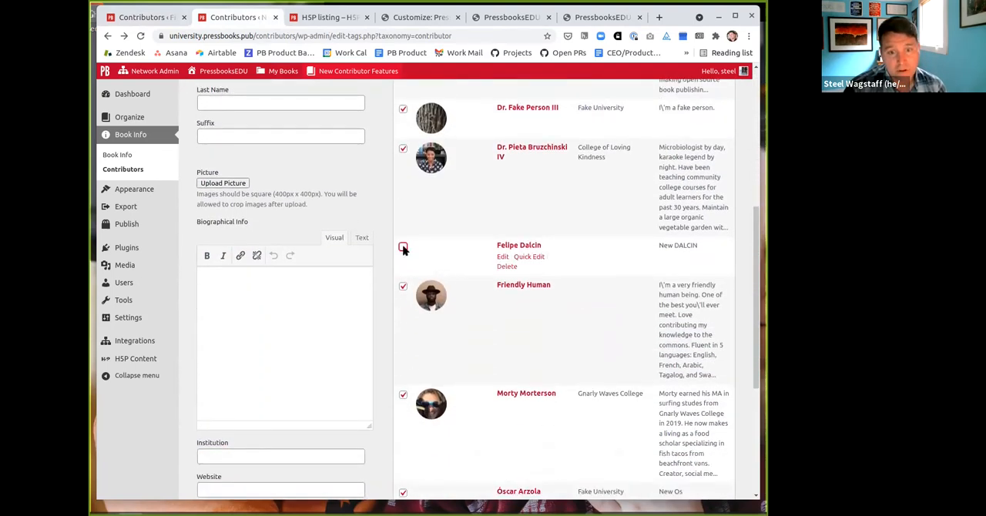
{"action": "scroll", "scroll_direction": "down", "scroll_amount": 3}
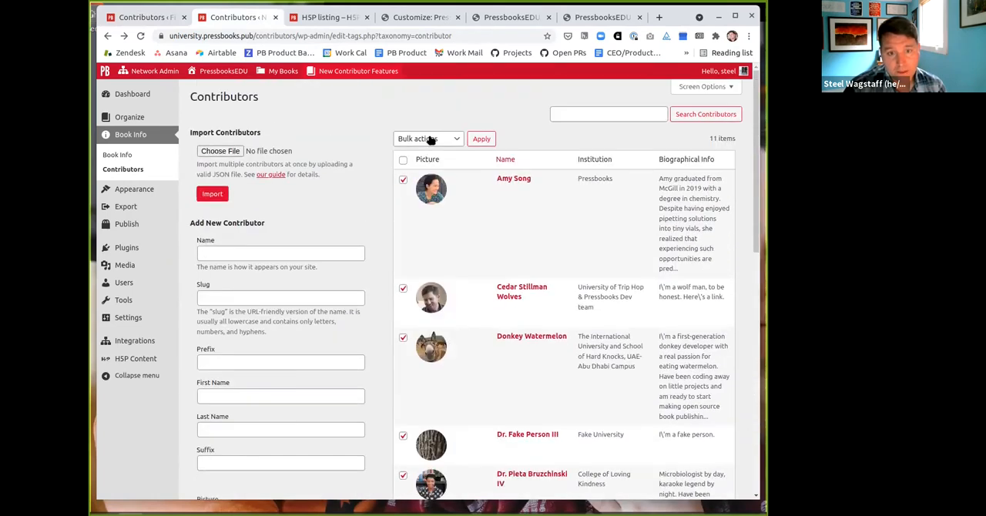
{"action": "left_click", "coordinate": [428, 138]}
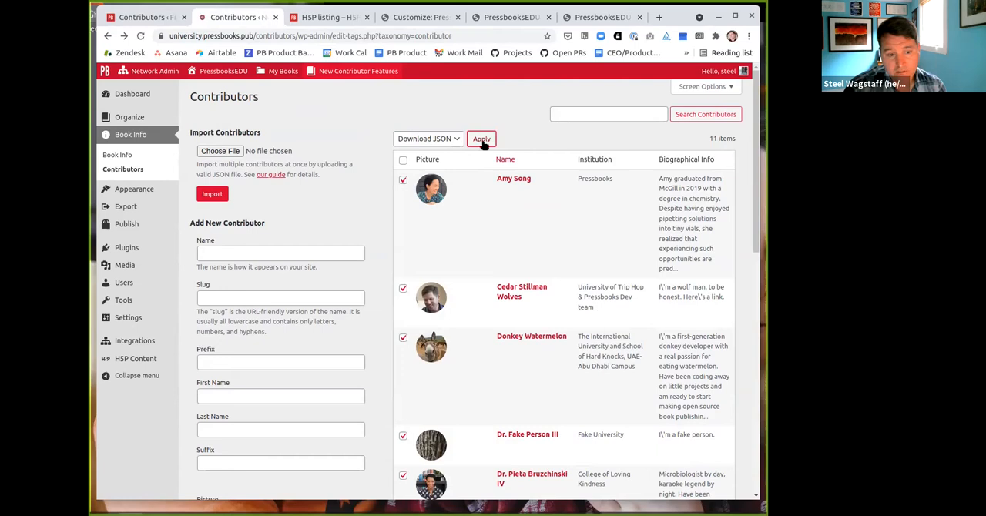
{"action": "left_click", "coordinate": [481, 138]}
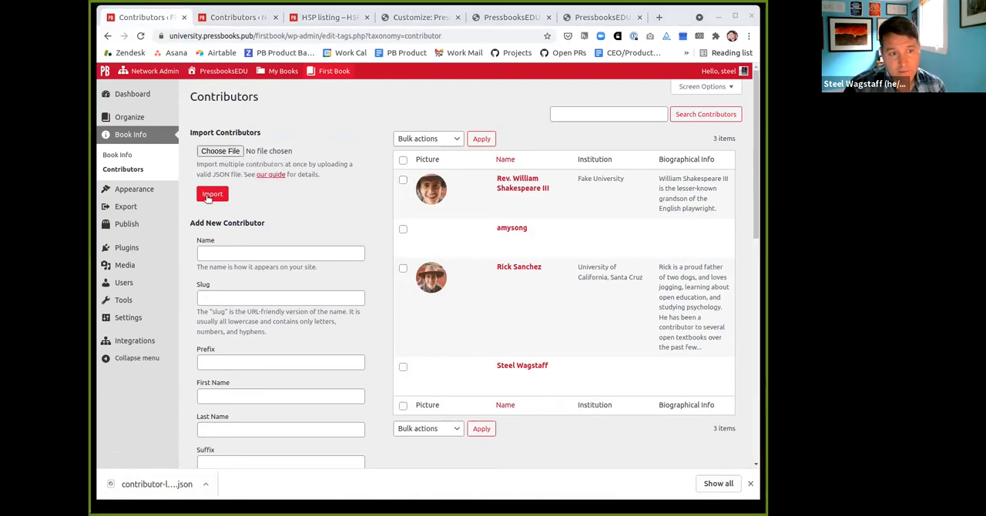
{"action": "left_click", "coordinate": [213, 195]}
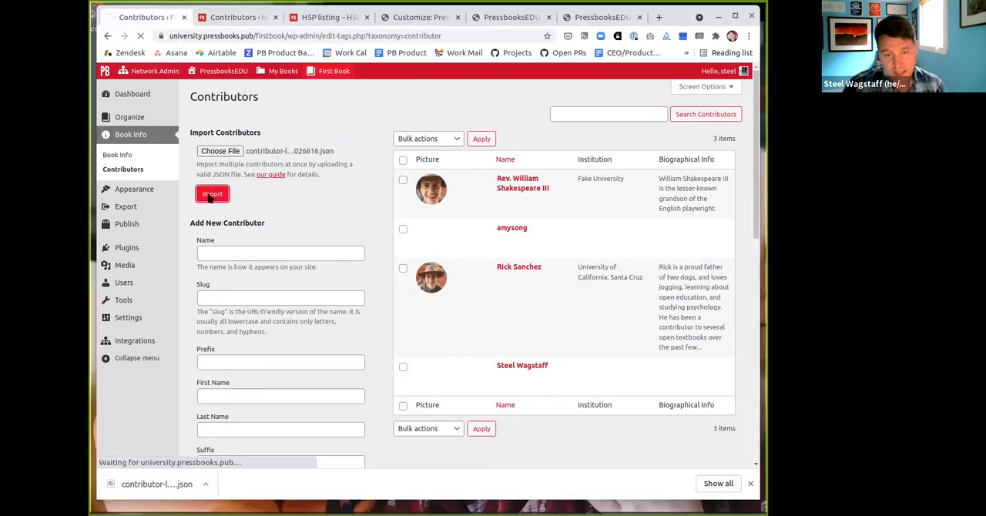
{"action": "left_click", "coordinate": [212, 194]}
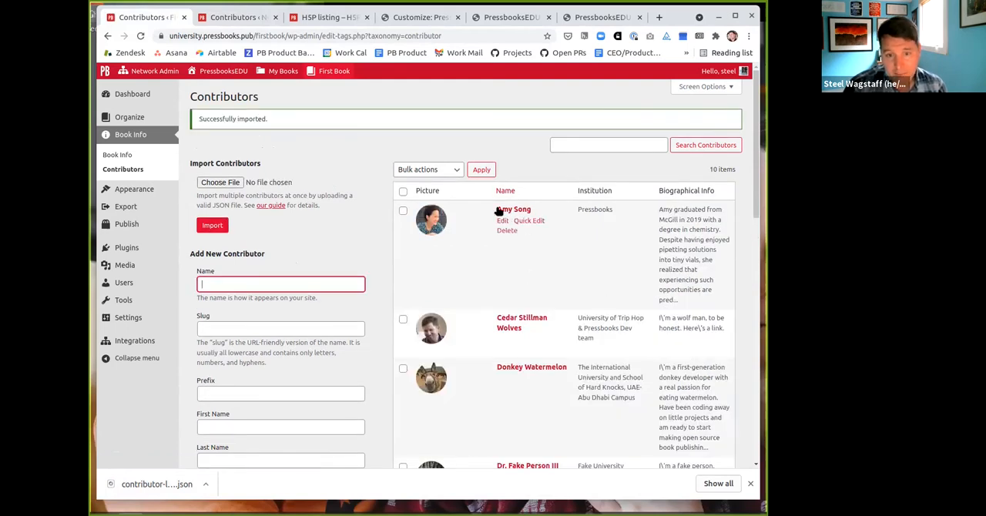
{"action": "scroll", "scroll_direction": "down", "scroll_amount": 3}
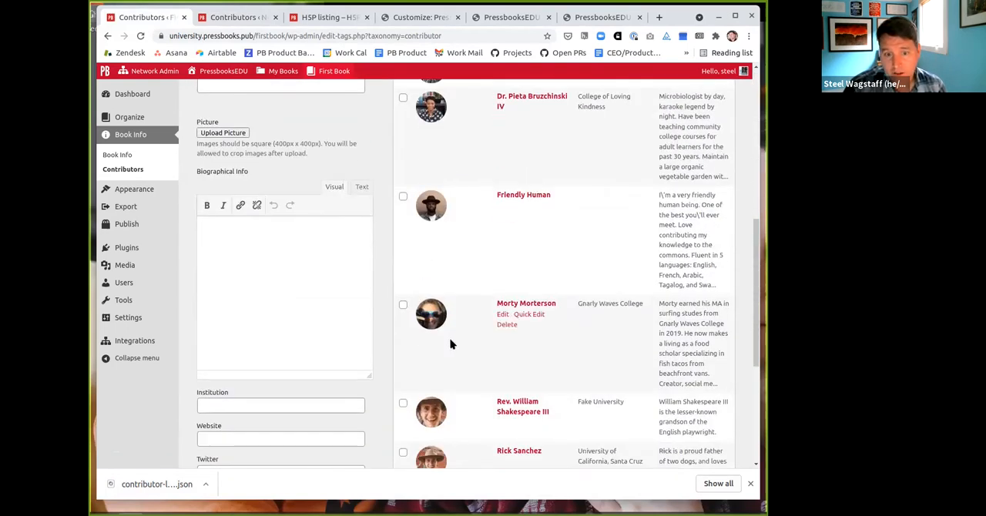
{"action": "scroll", "scroll_direction": "down", "scroll_amount": 3}
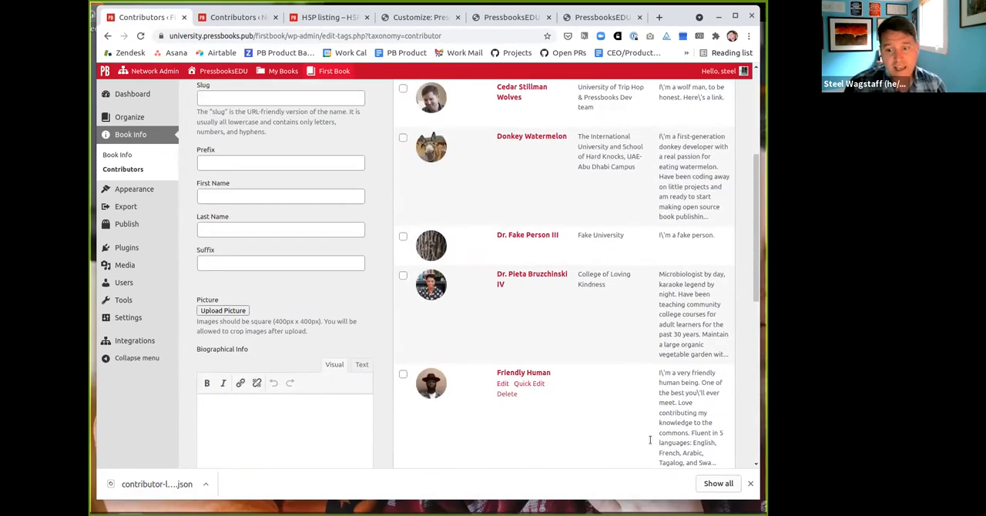
{"action": "scroll", "scroll_direction": "down", "scroll_amount": 3}
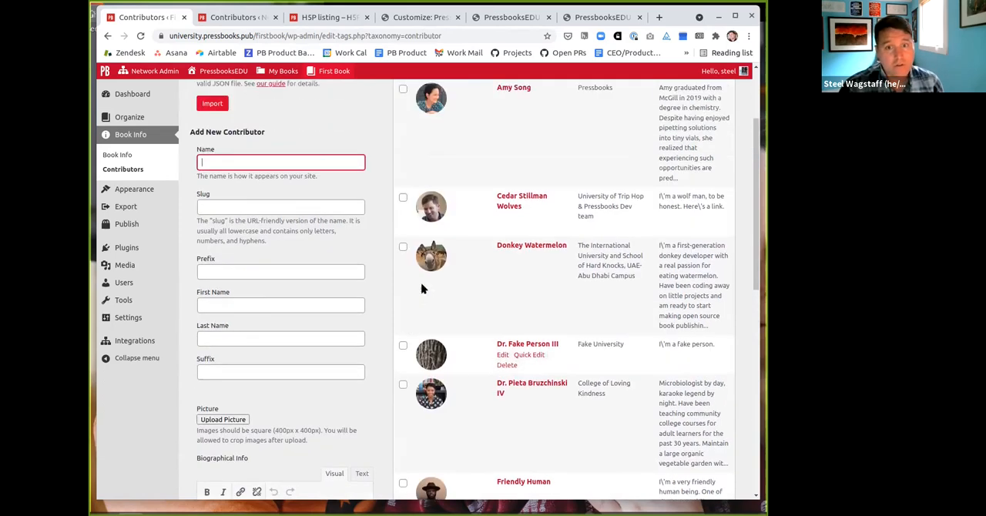
{"action": "mouse_move", "coordinate": [512, 198]}
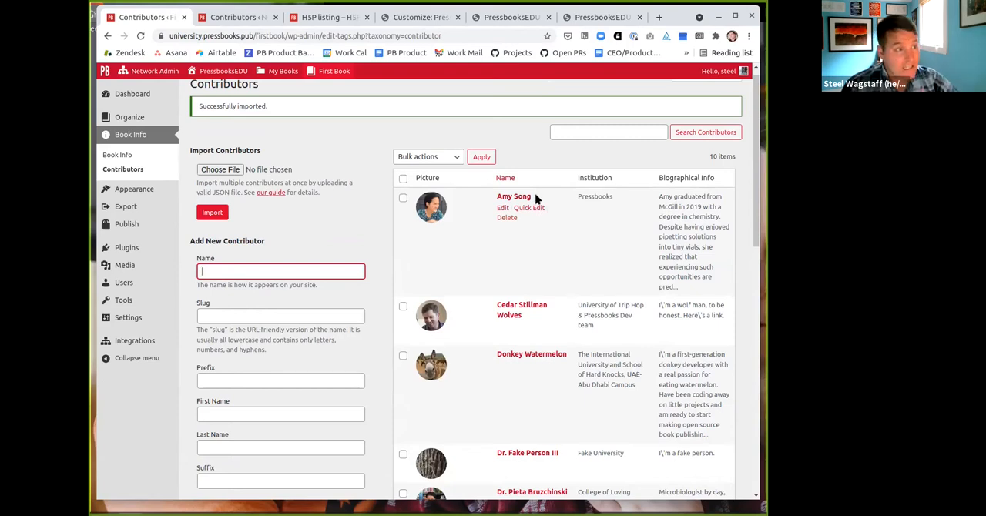
{"action": "mouse_move", "coordinate": [199, 148]}
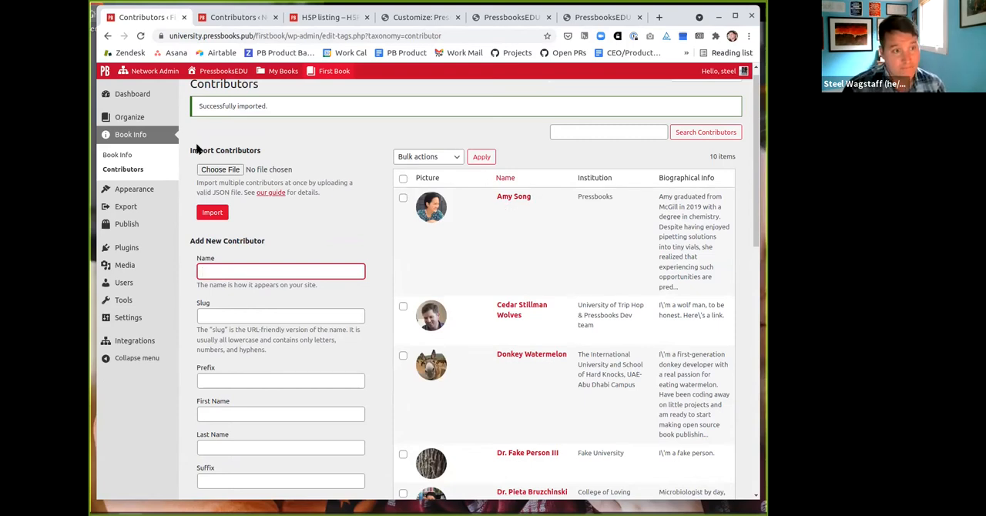
{"action": "mouse_move", "coordinate": [271, 193]}
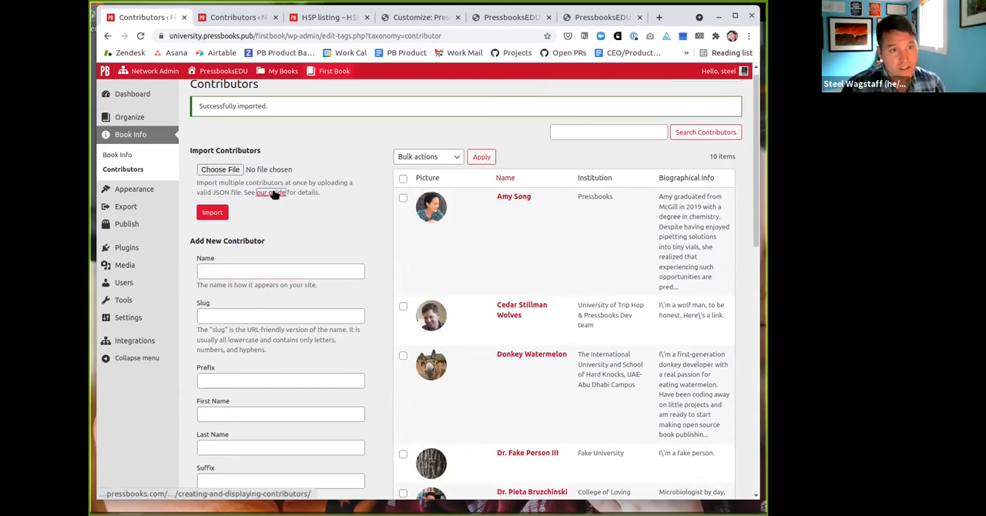
{"action": "left_click", "coordinate": [270, 193]}
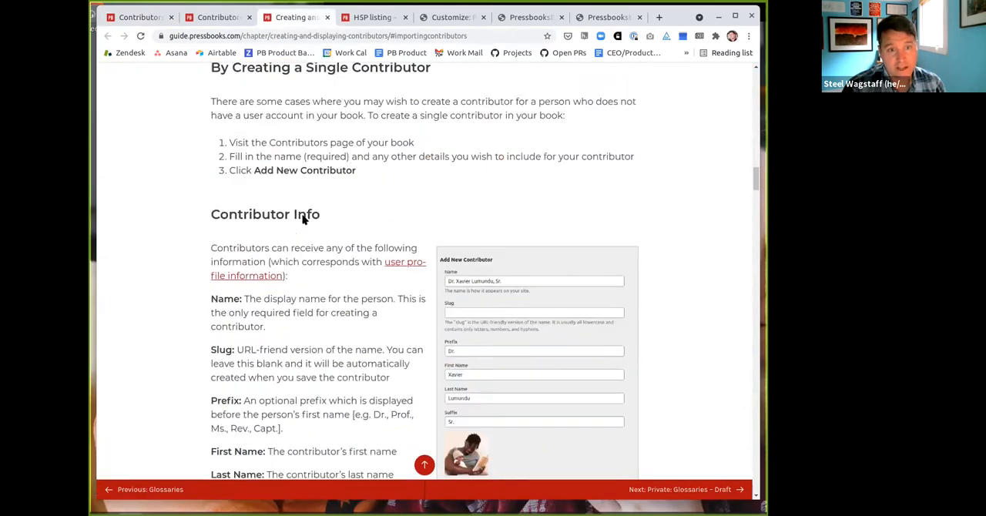
{"action": "scroll", "scroll_direction": "down", "scroll_amount": 3}
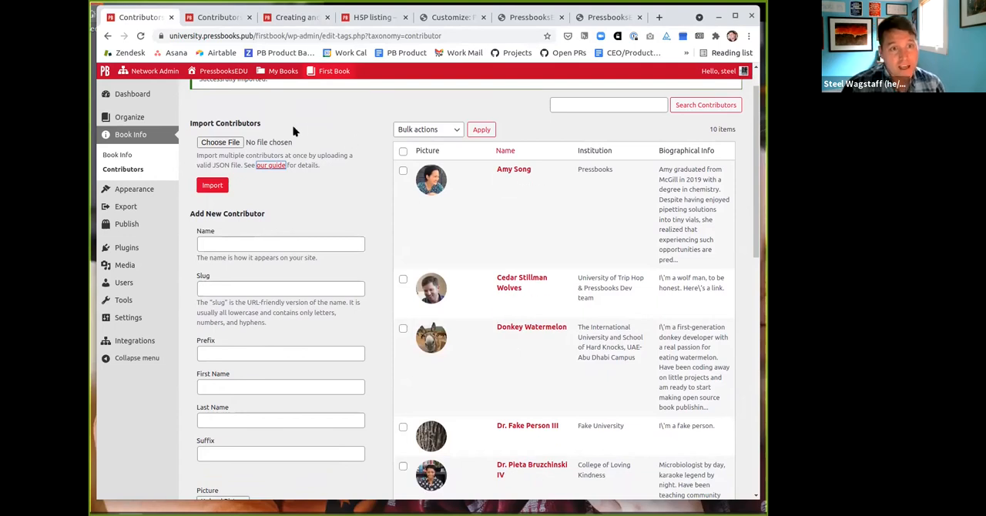
Assign Donkey Watermelon and another contributor as Chapter 1 authors and save the chapter.
{"action": "left_click", "coordinate": [129, 117]}
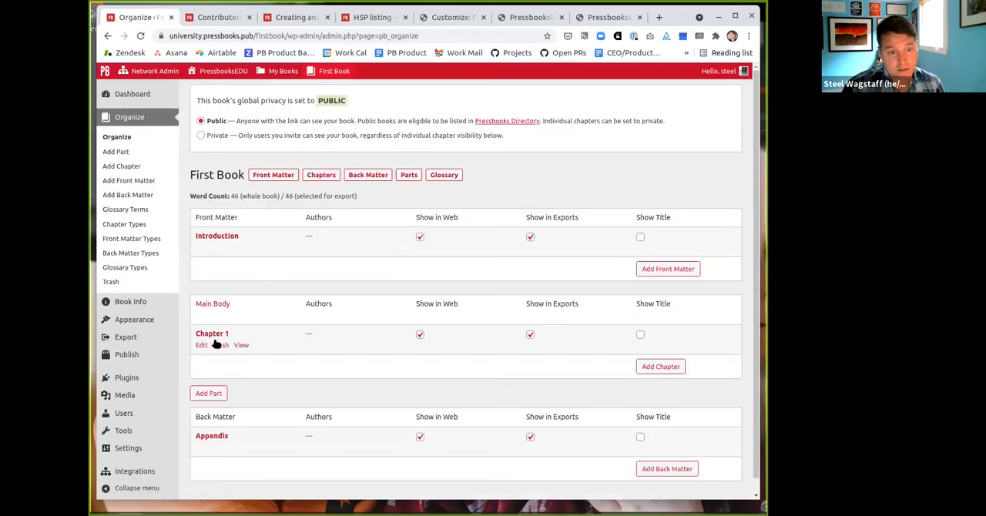
{"action": "left_click", "coordinate": [201, 346]}
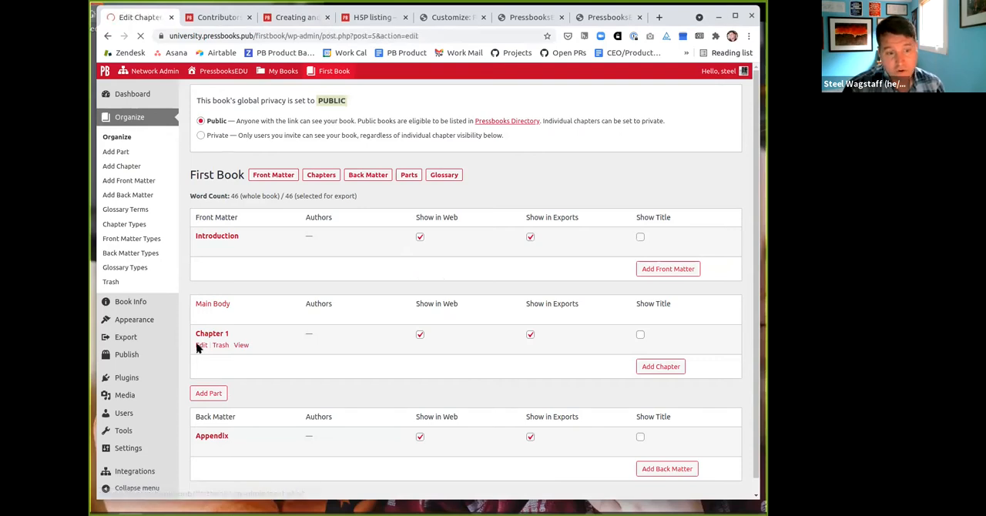
{"action": "left_click", "coordinate": [200, 344]}
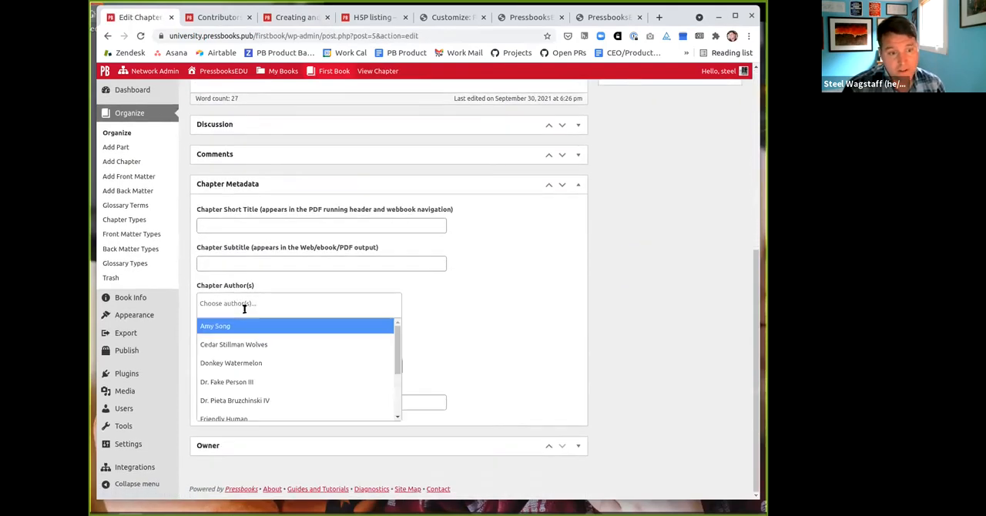
{"action": "left_click", "coordinate": [231, 364]}
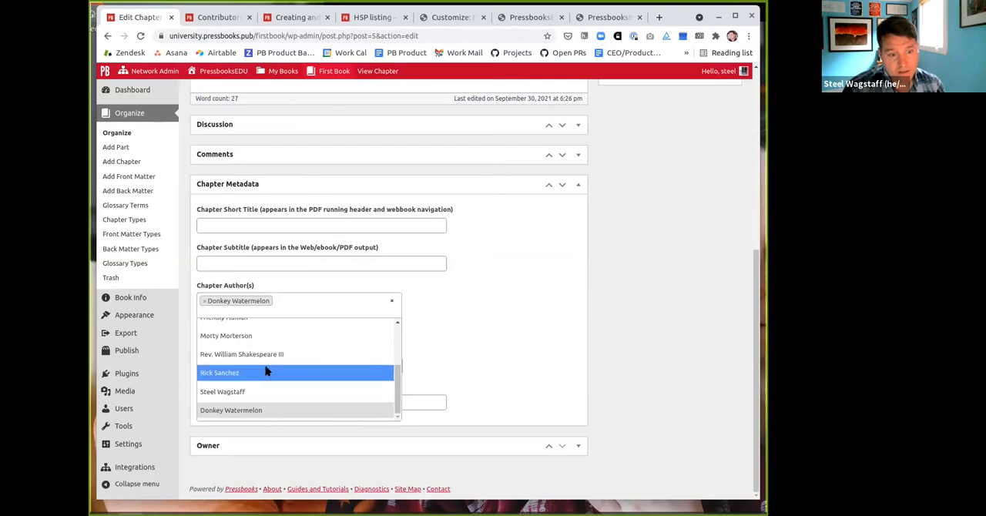
{"action": "left_click", "coordinate": [240, 354]}
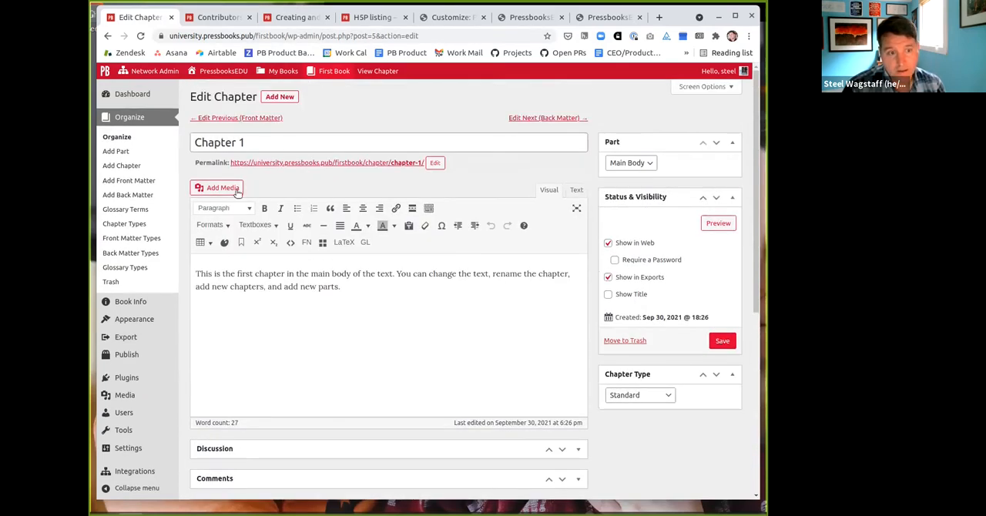
{"action": "left_click", "coordinate": [721, 341]}
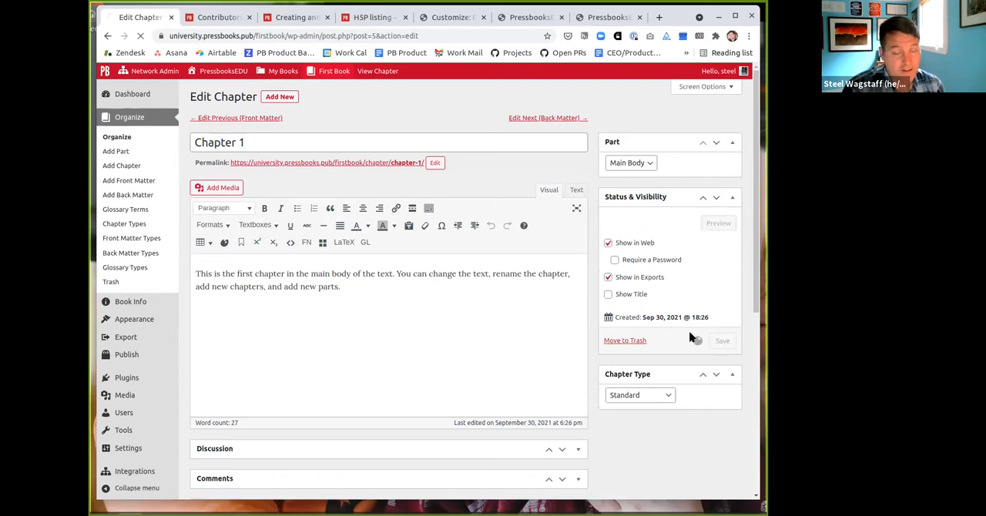
{"action": "left_click", "coordinate": [721, 341]}
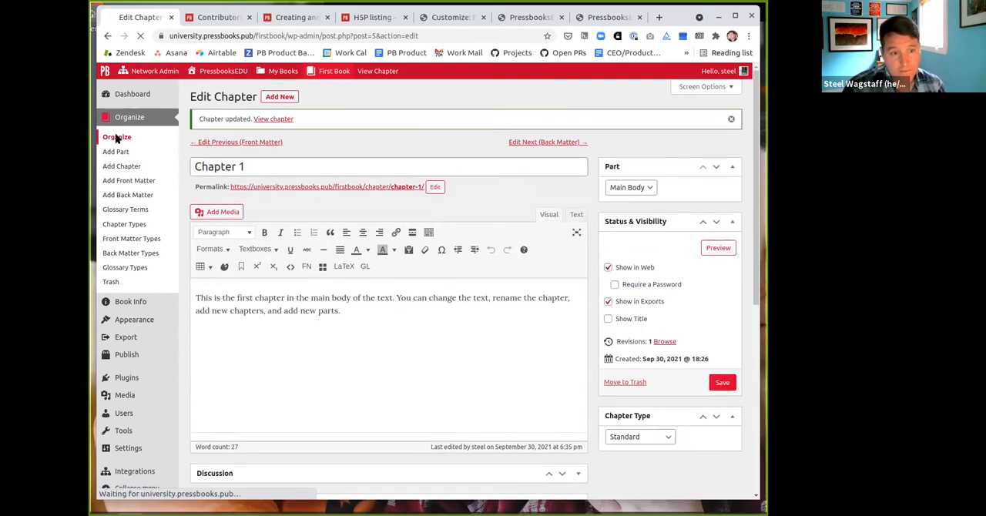
Edit the Introduction front matter from Organize and save its changes.
{"action": "left_click", "coordinate": [117, 135]}
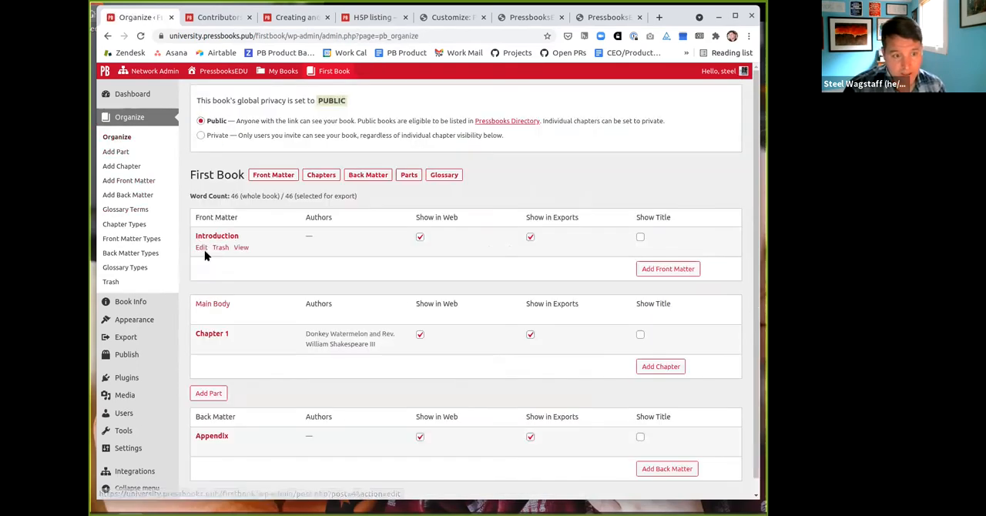
{"action": "left_click", "coordinate": [201, 247]}
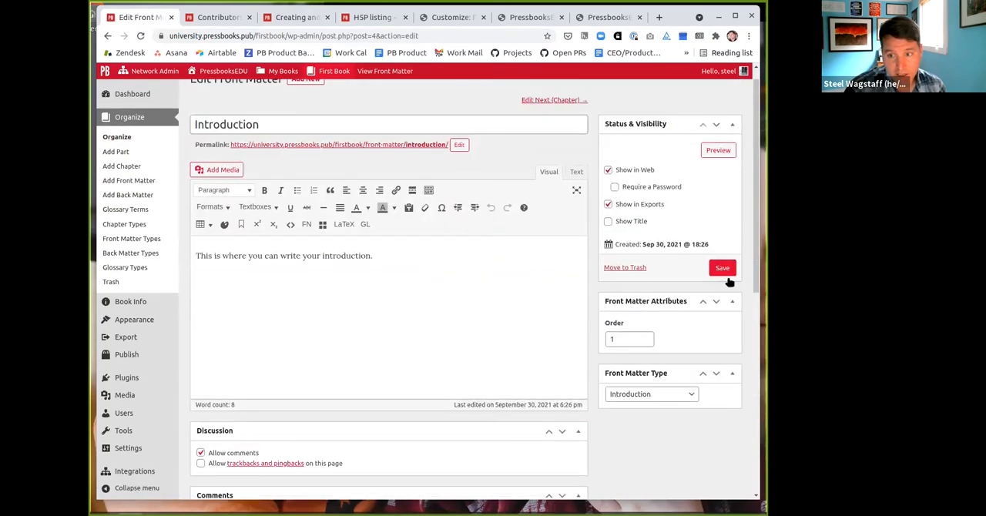
{"action": "left_click", "coordinate": [722, 268]}
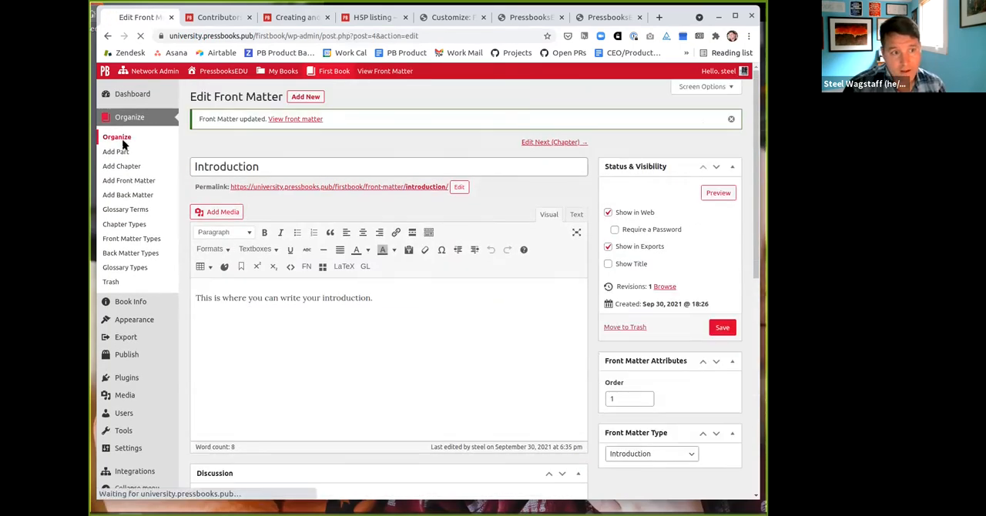
Set Dr. Fake Person III and another contributor as Appendix back matter authors and save.
{"action": "left_click", "coordinate": [117, 136]}
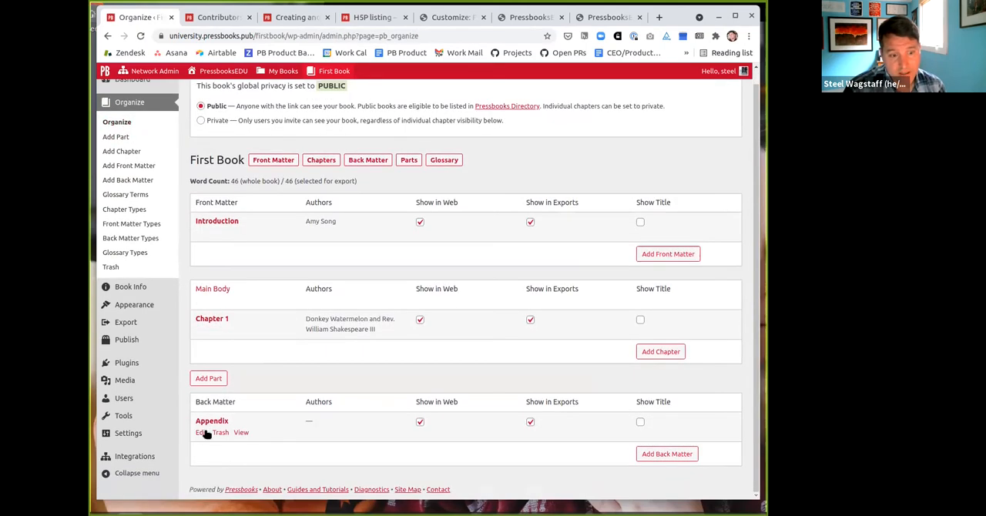
{"action": "left_click", "coordinate": [204, 432]}
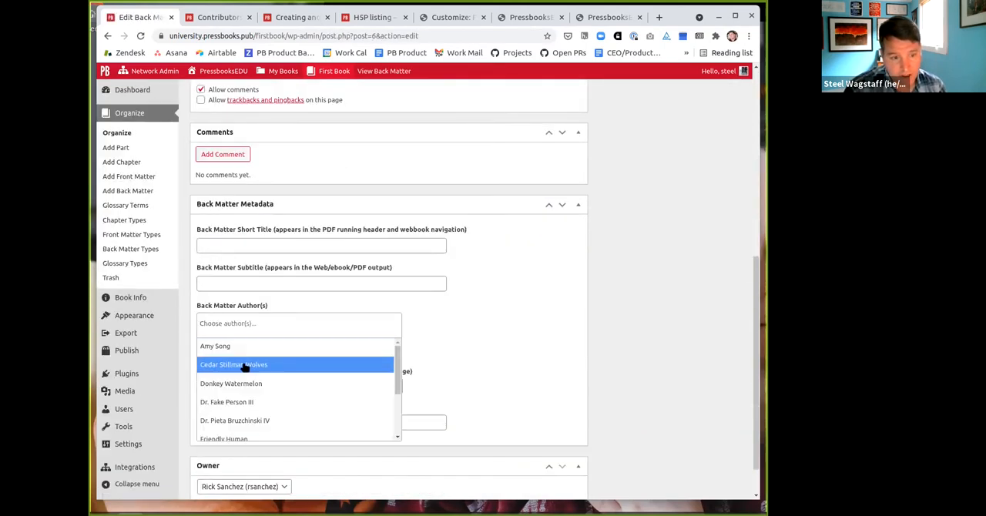
{"action": "scroll", "scroll_direction": "down", "scroll_amount": 3}
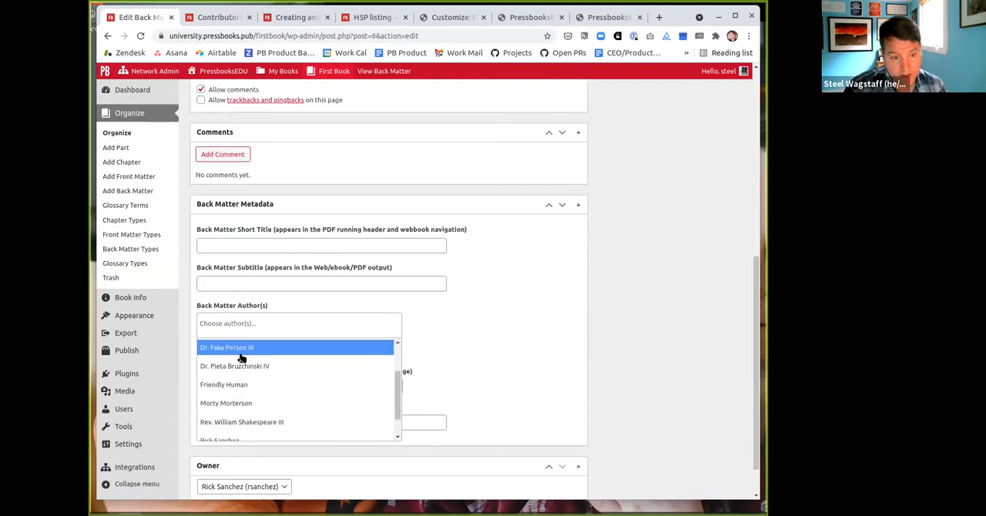
{"action": "left_click", "coordinate": [227, 348]}
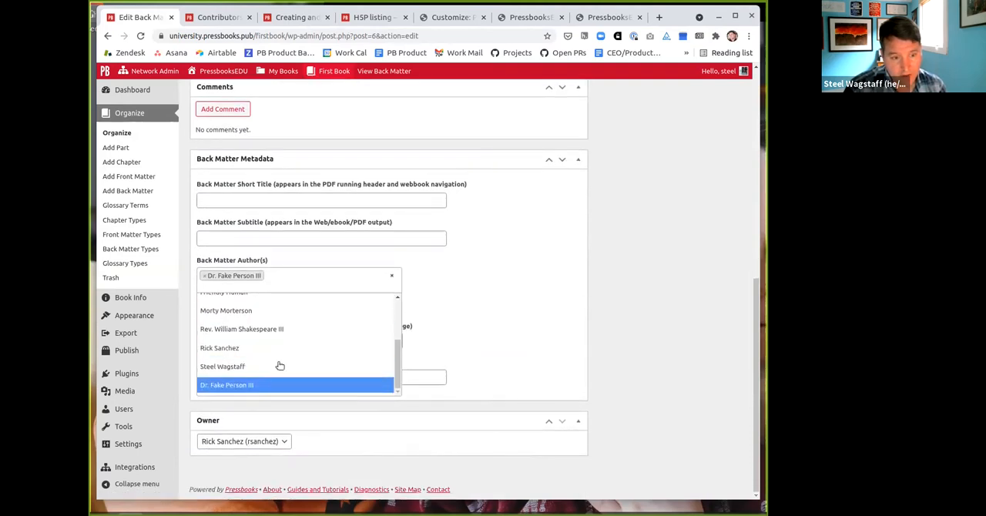
{"action": "left_click", "coordinate": [225, 311]}
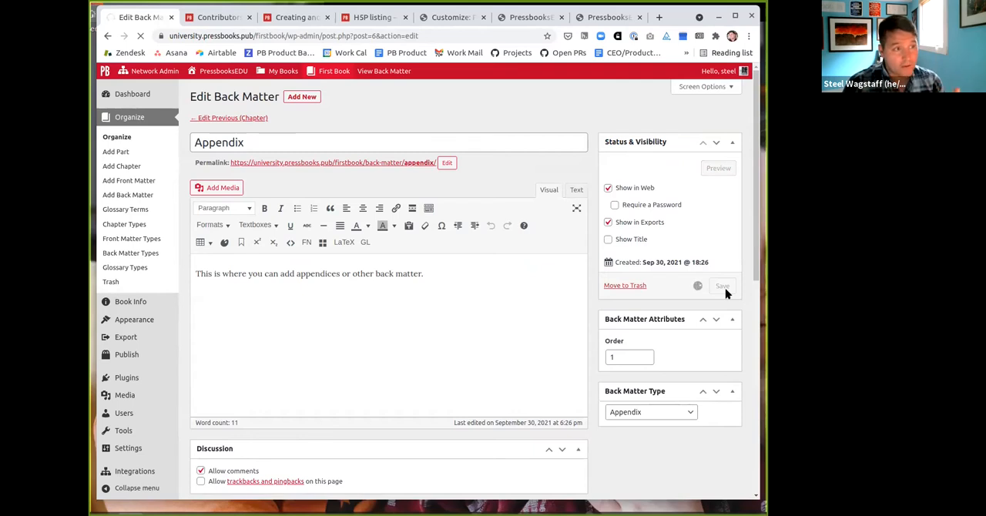
{"action": "left_click", "coordinate": [721, 286]}
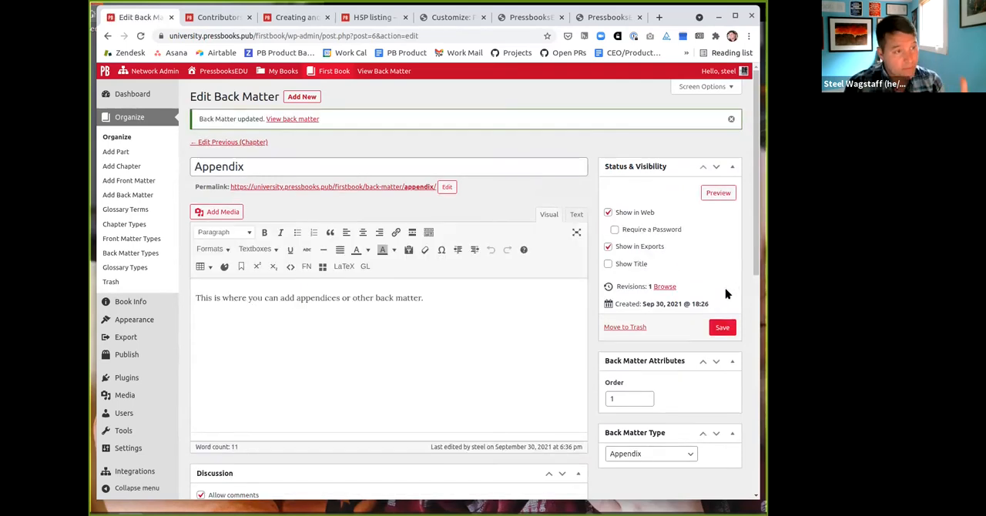
{"action": "mouse_move", "coordinate": [185, 301]}
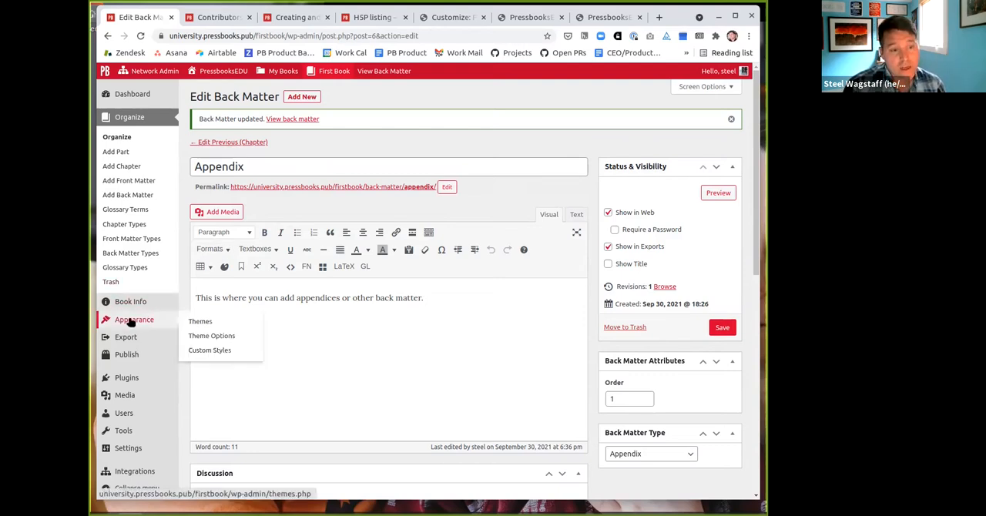
{"action": "mouse_move", "coordinate": [212, 336]}
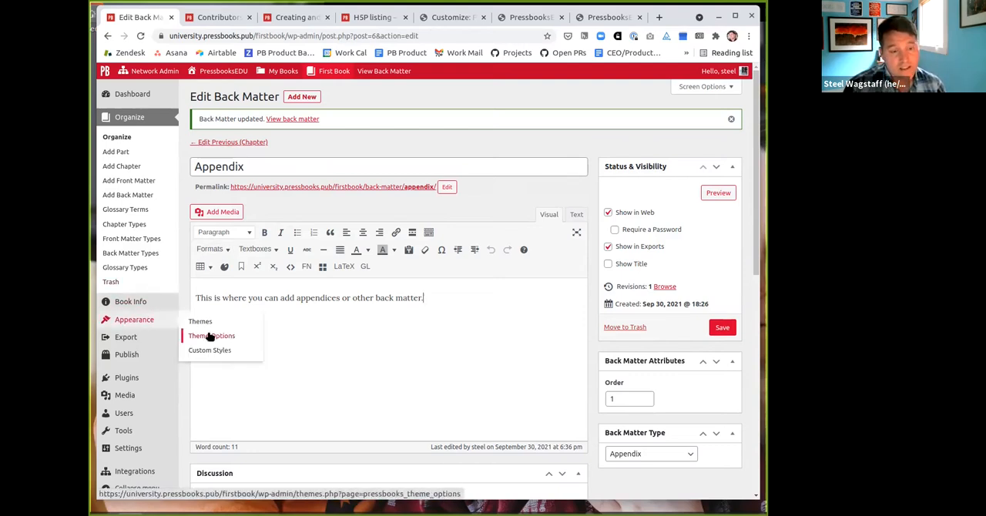
Enable 'About the Author' in Theme Options and save the settings.
{"action": "left_click", "coordinate": [213, 336]}
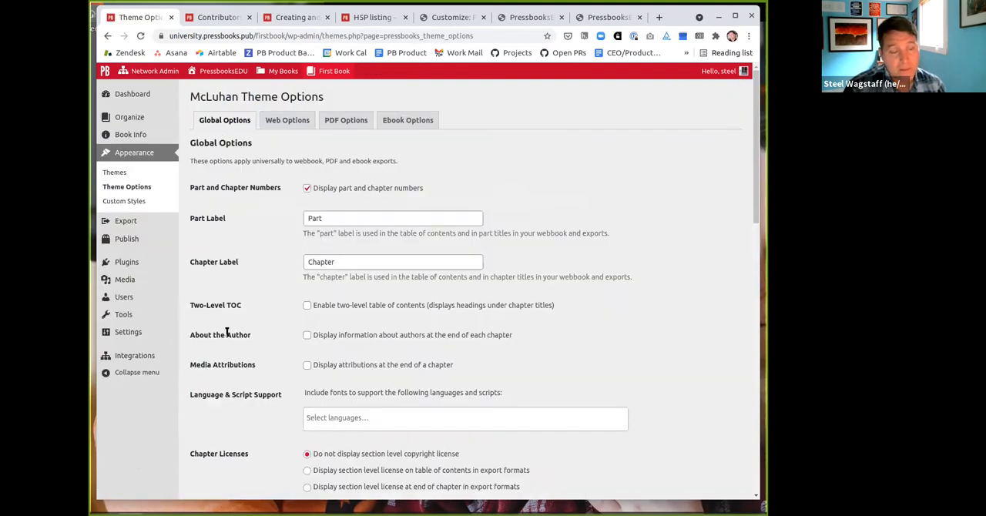
{"action": "left_click", "coordinate": [307, 334]}
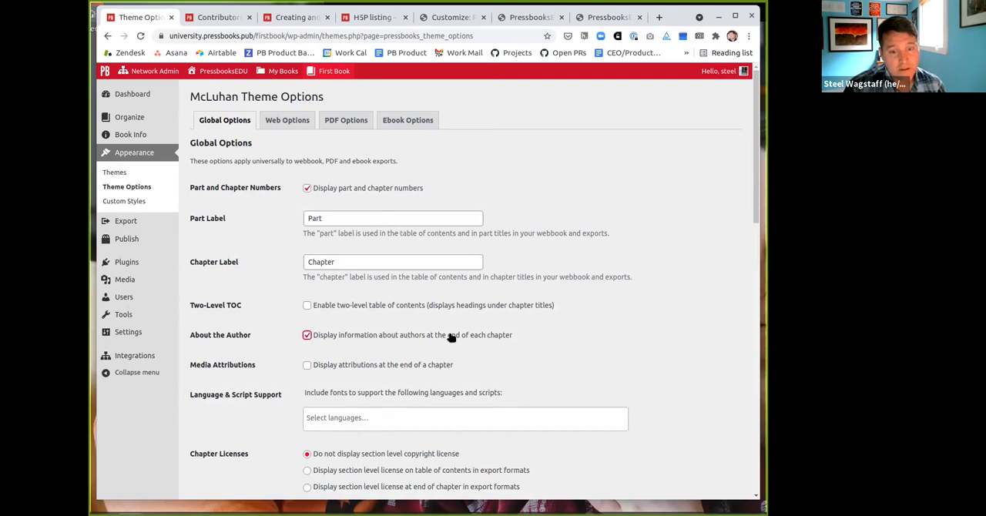
{"action": "scroll", "scroll_direction": "down", "scroll_amount": 3}
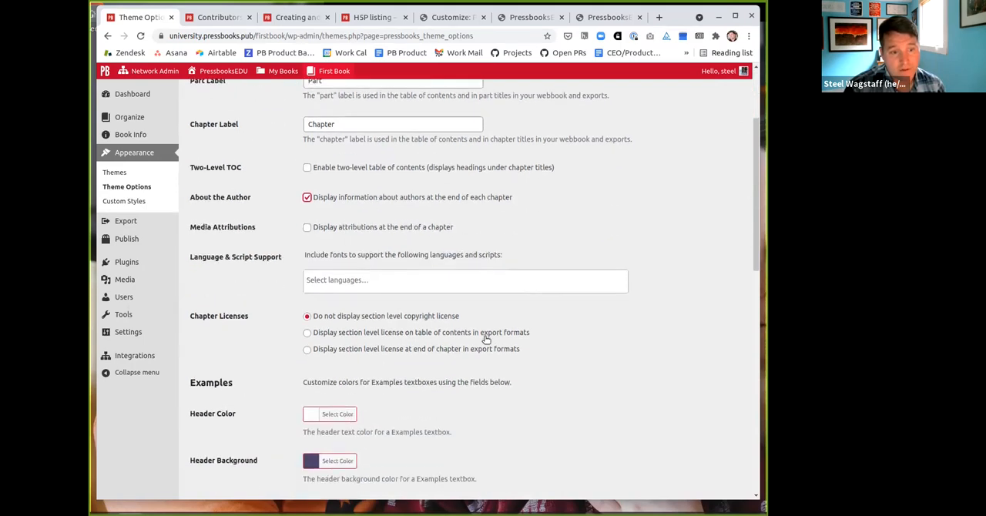
{"action": "scroll", "scroll_direction": "down", "scroll_amount": 3}
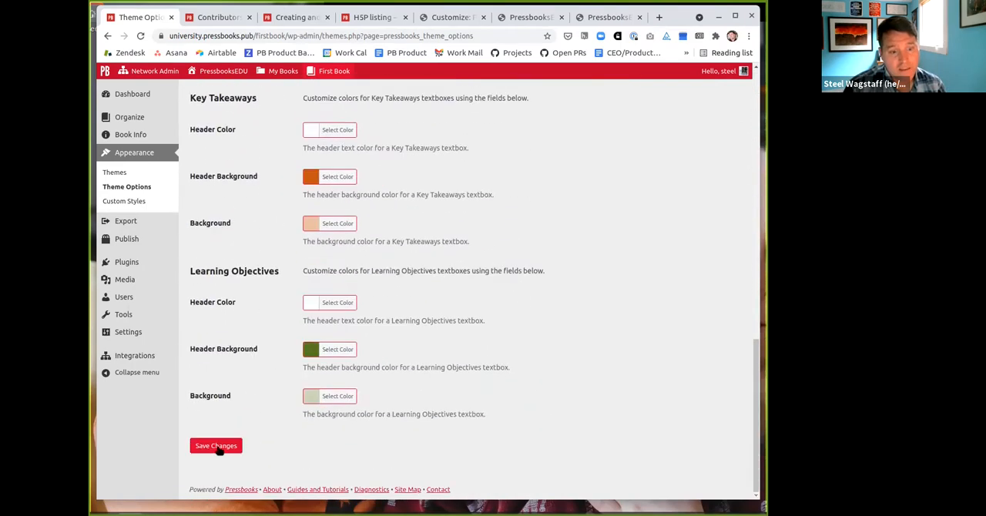
{"action": "left_click", "coordinate": [215, 447]}
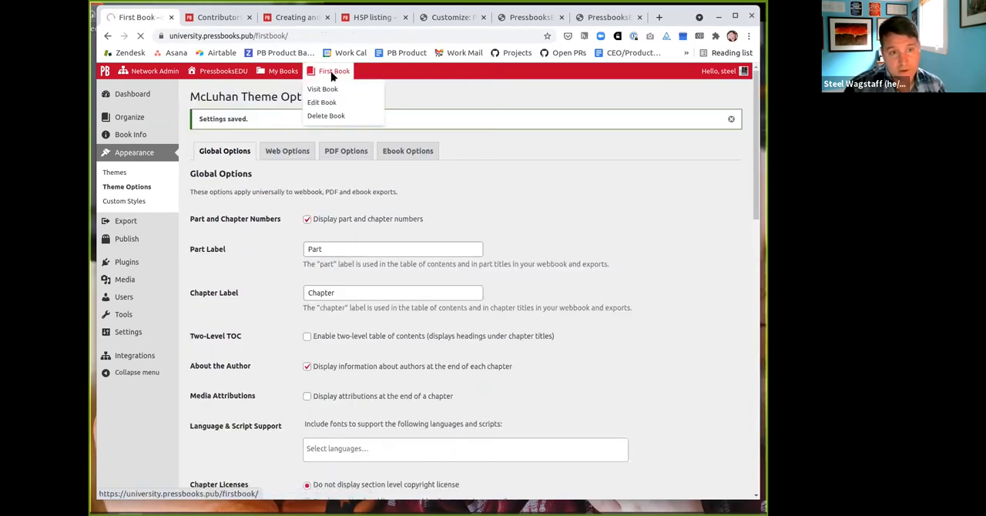
Visit the published book and read the About the Author bios in the Introduction, Chapter 1 and Appendix.
{"action": "left_click", "coordinate": [322, 89]}
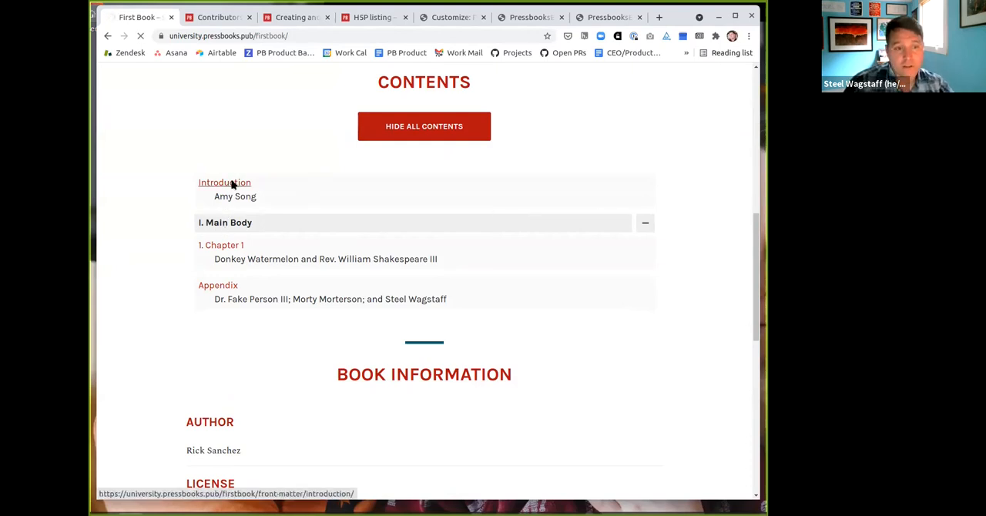
{"action": "left_click", "coordinate": [225, 182]}
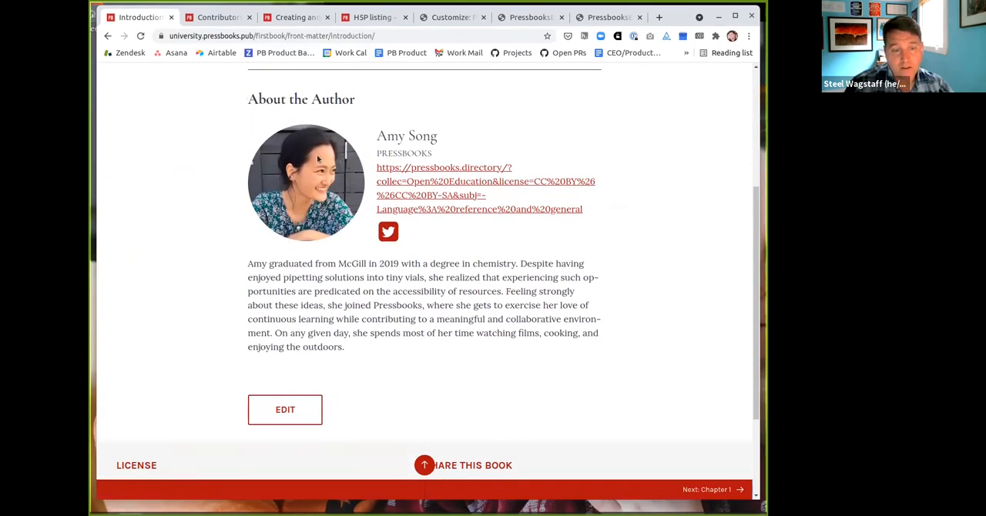
{"action": "mouse_move", "coordinate": [462, 143]}
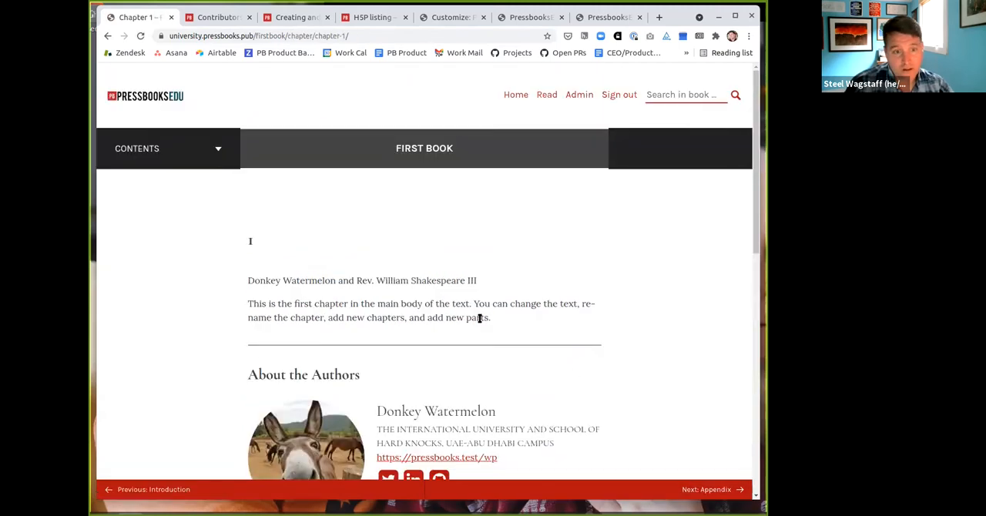
{"action": "scroll", "scroll_direction": "down", "scroll_amount": 3}
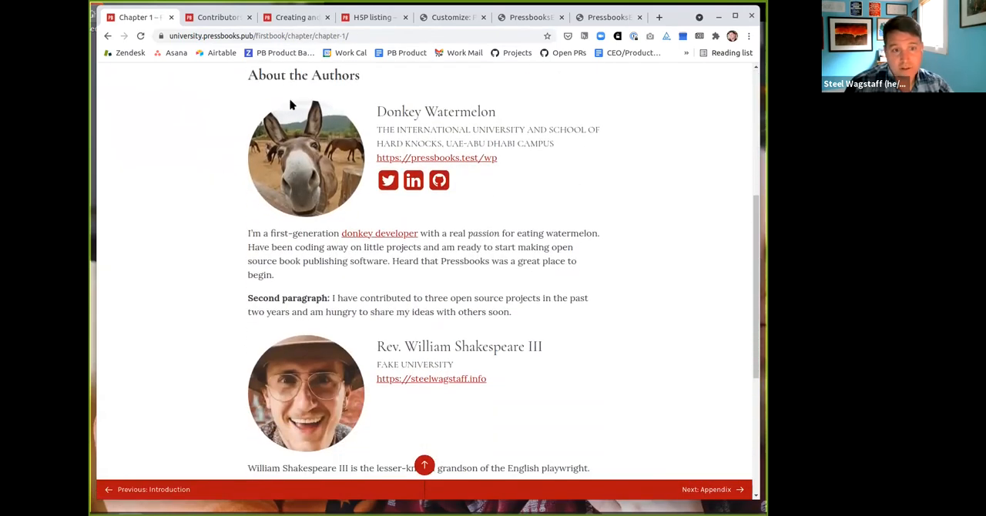
{"action": "scroll", "scroll_direction": "down", "scroll_amount": 3}
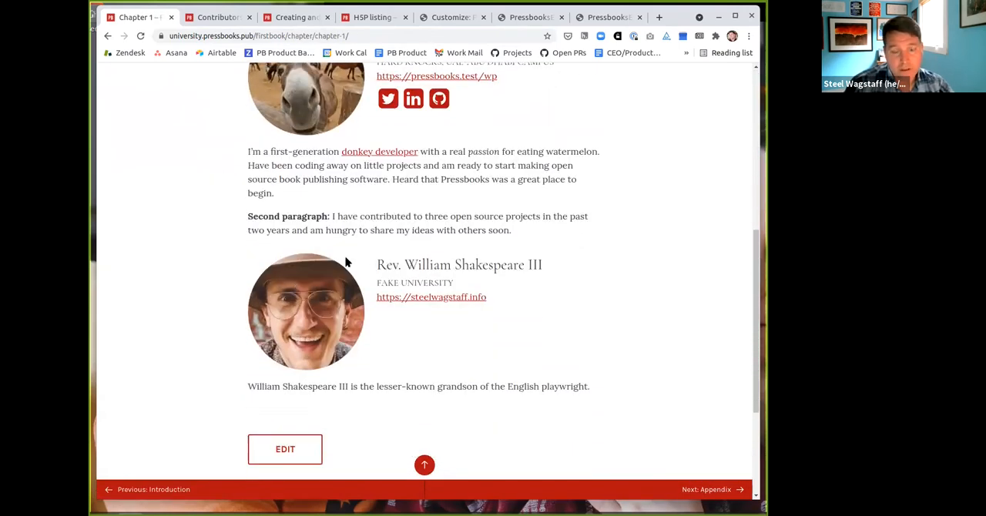
{"action": "mouse_move", "coordinate": [466, 344]}
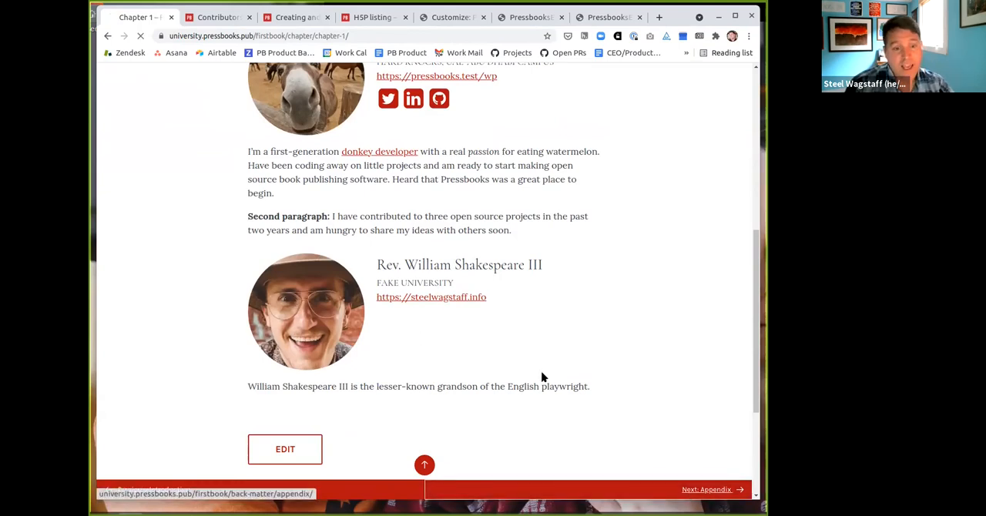
{"action": "left_click", "coordinate": [706, 490]}
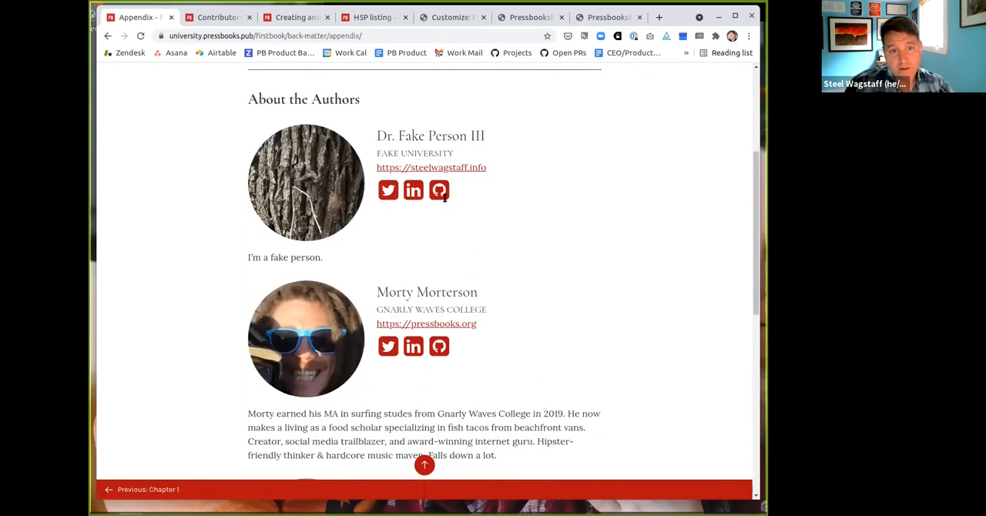
{"action": "scroll", "scroll_direction": "down", "scroll_amount": 3}
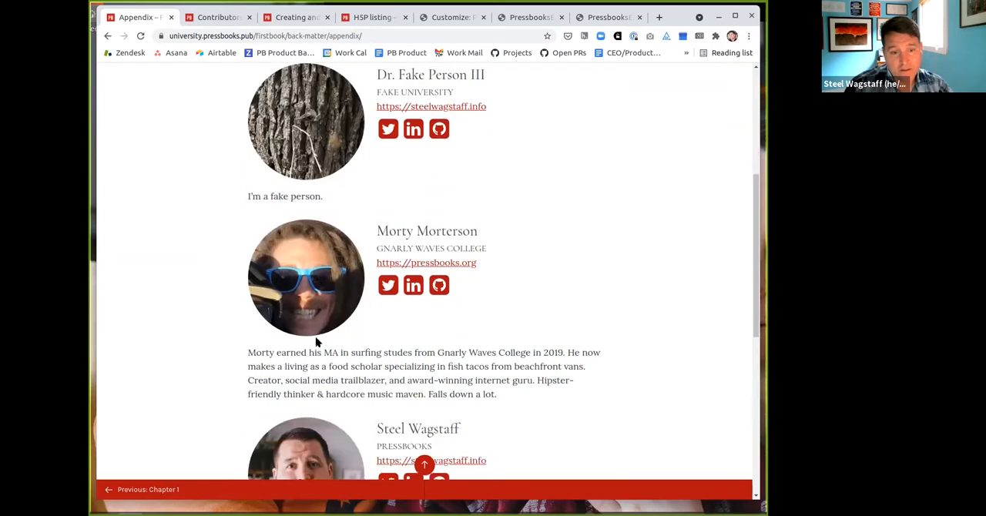
{"action": "scroll", "scroll_direction": "down", "scroll_amount": 3}
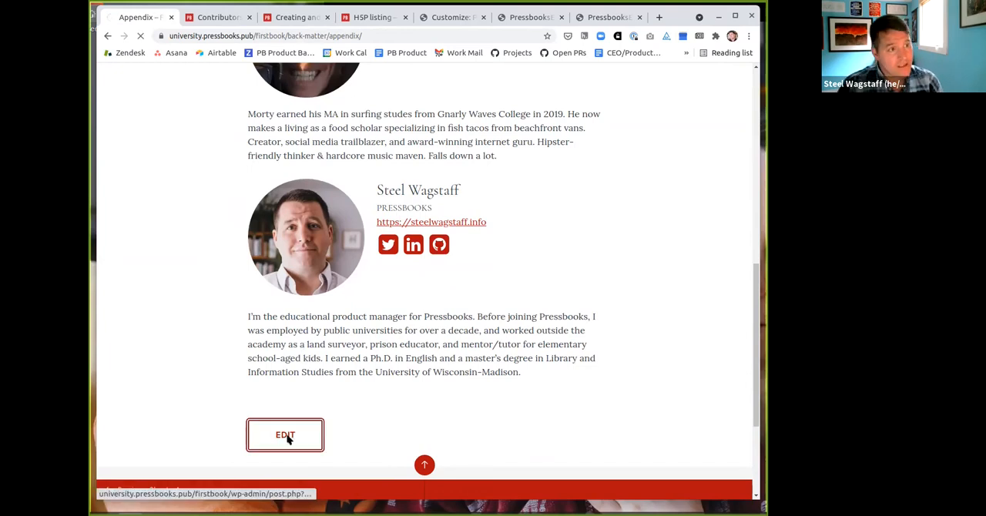
In Book Info, choose people for the Translator and Reviewer contributor fields.
{"action": "left_click", "coordinate": [285, 435]}
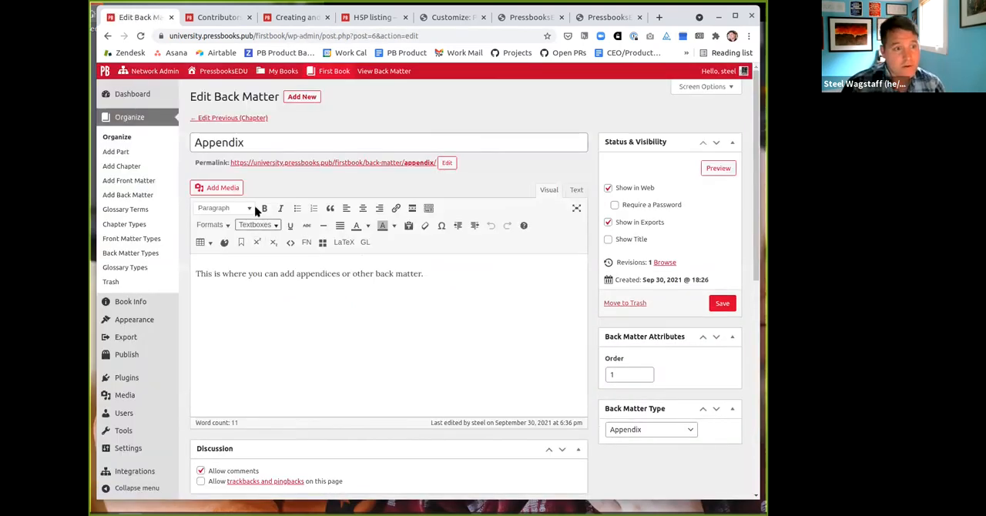
{"action": "left_click", "coordinate": [129, 302]}
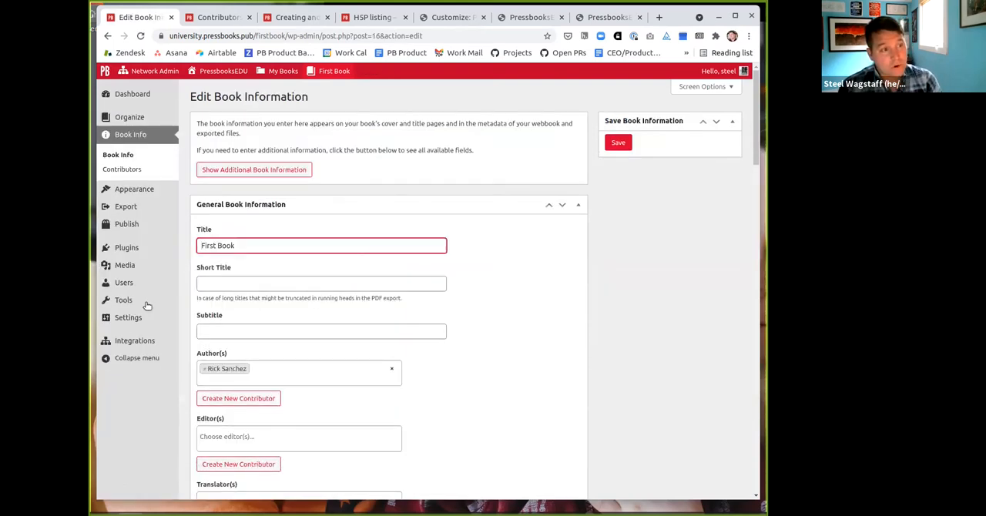
{"action": "mouse_move", "coordinate": [238, 327]}
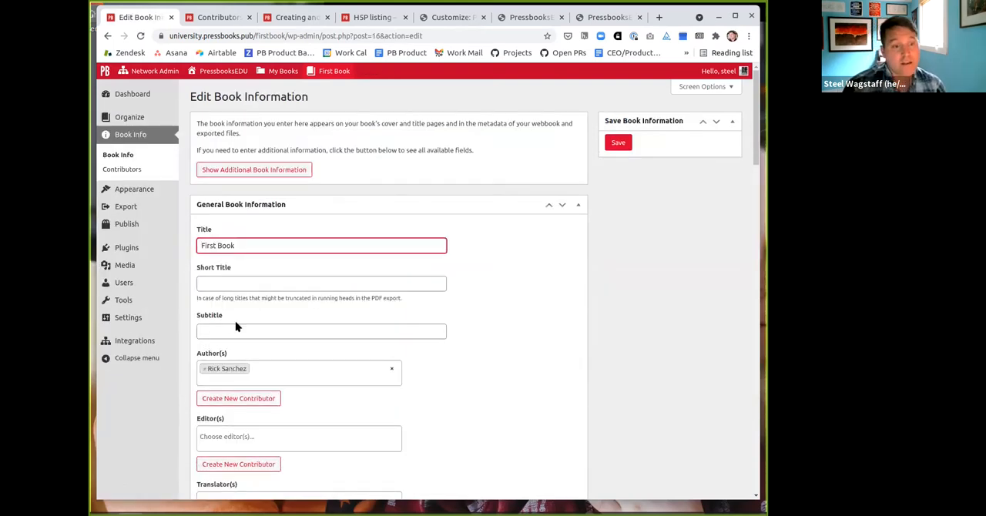
{"action": "scroll", "scroll_direction": "down", "scroll_amount": 3}
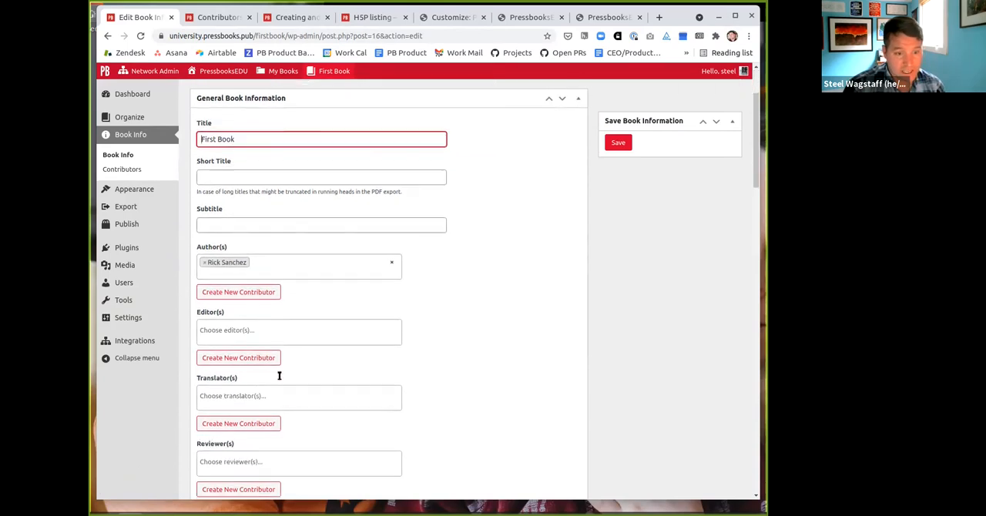
{"action": "left_click", "coordinate": [299, 330]}
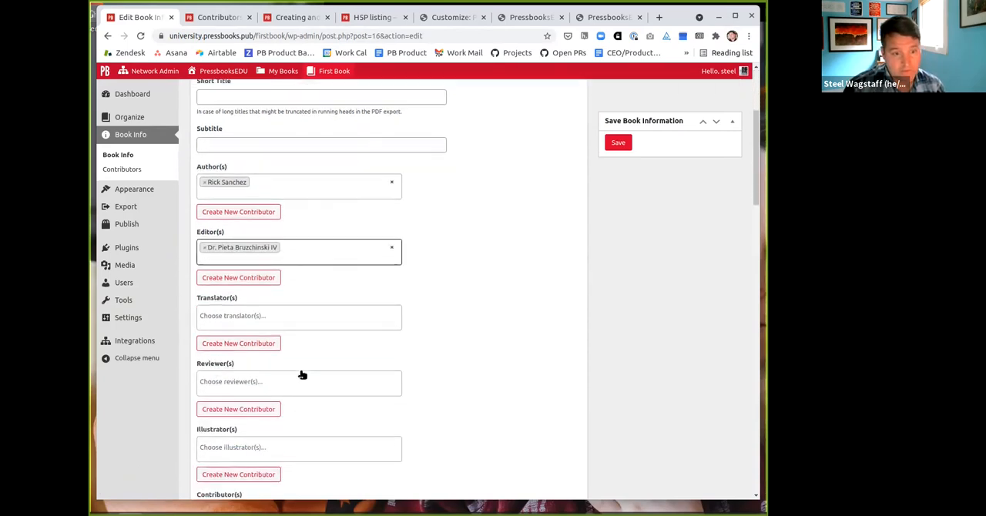
{"action": "left_click", "coordinate": [299, 314]}
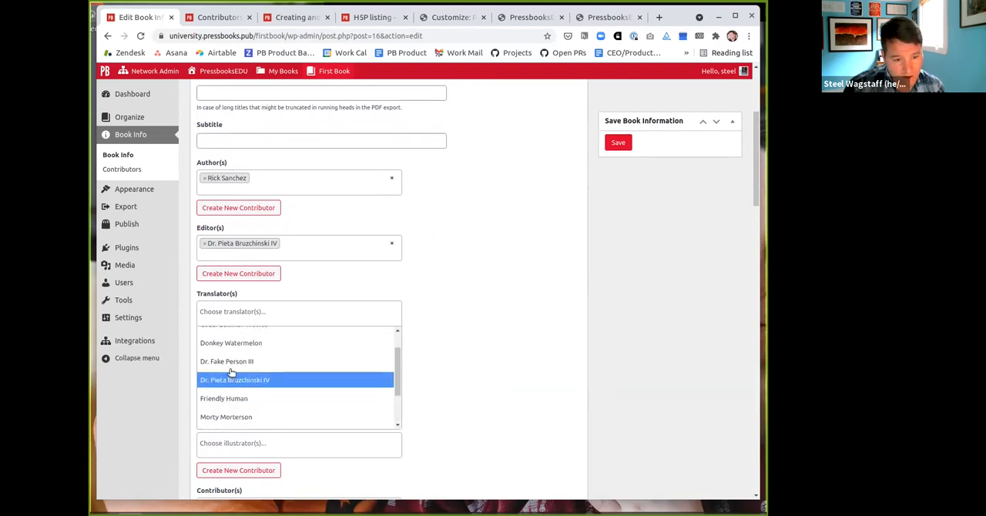
{"action": "left_click", "coordinate": [223, 398]}
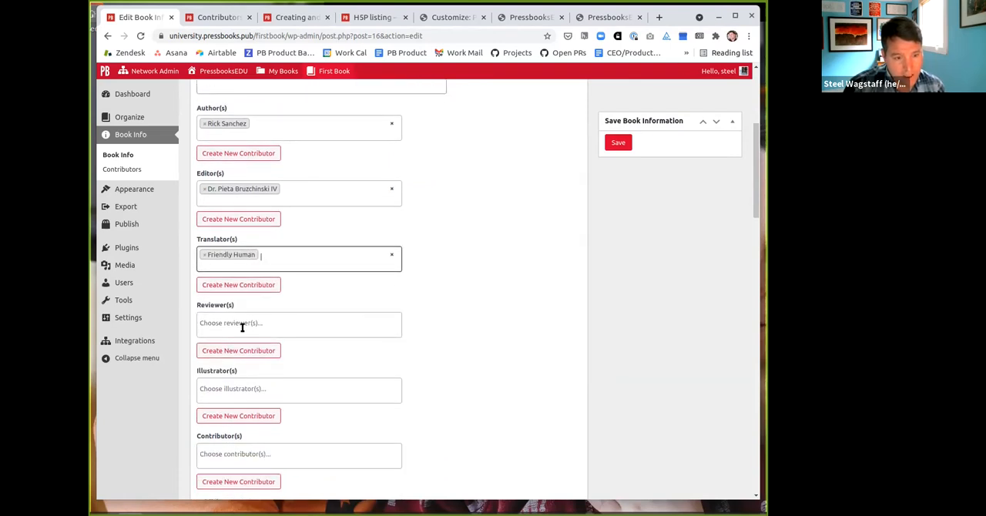
{"action": "left_click", "coordinate": [299, 323]}
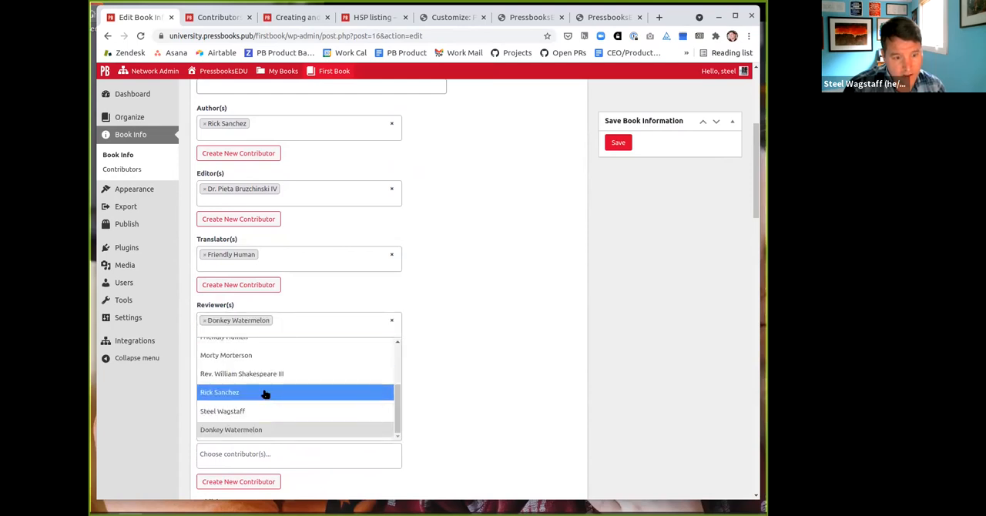
{"action": "left_click", "coordinate": [222, 410]}
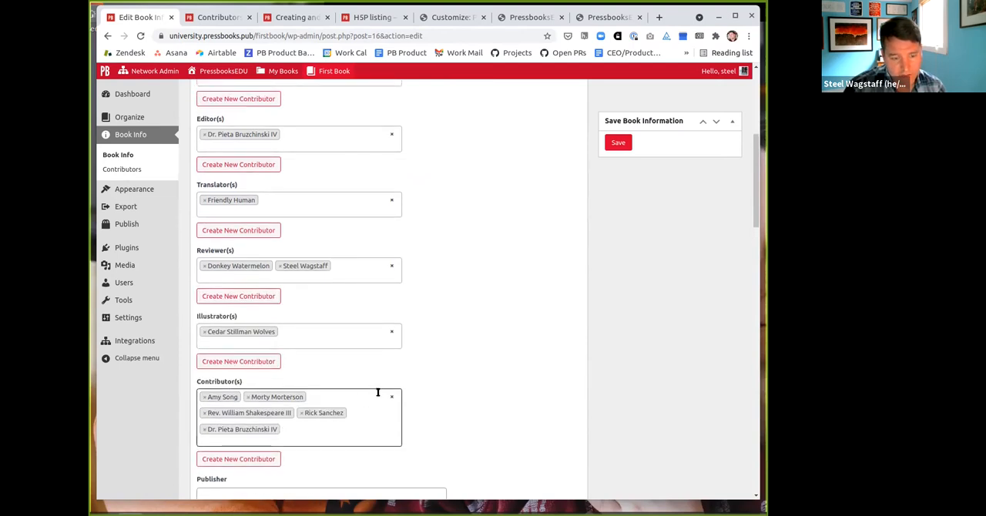
Add one more contributor and save the updated book information for First Book.
{"action": "left_click", "coordinate": [618, 142]}
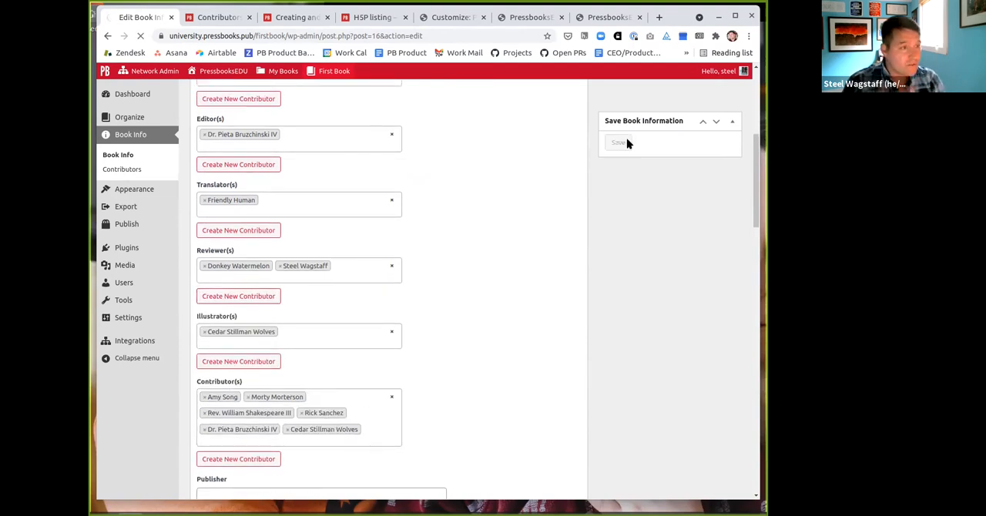
{"action": "left_click", "coordinate": [618, 142]}
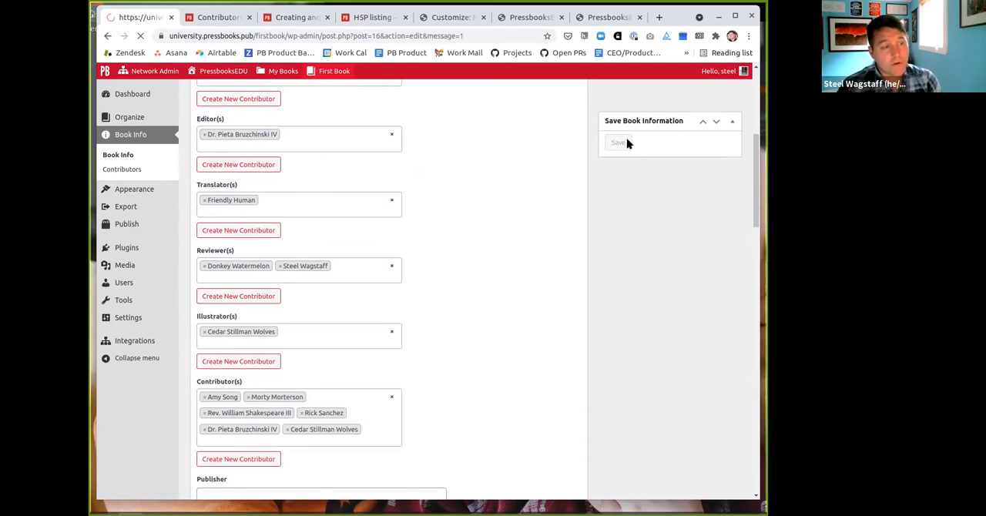
{"action": "left_click", "coordinate": [618, 142]}
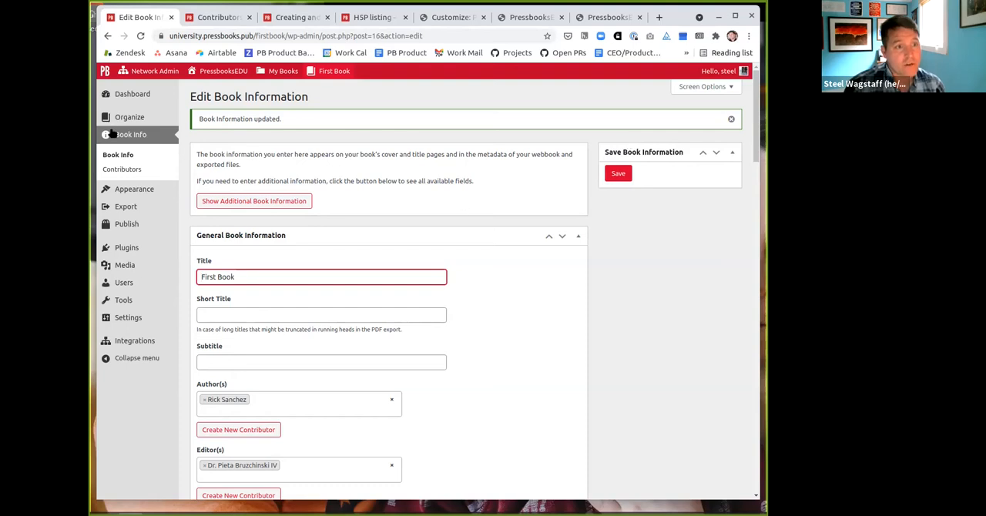
From Organize, start a new back matter section of type Contributors.
{"action": "left_click", "coordinate": [130, 117]}
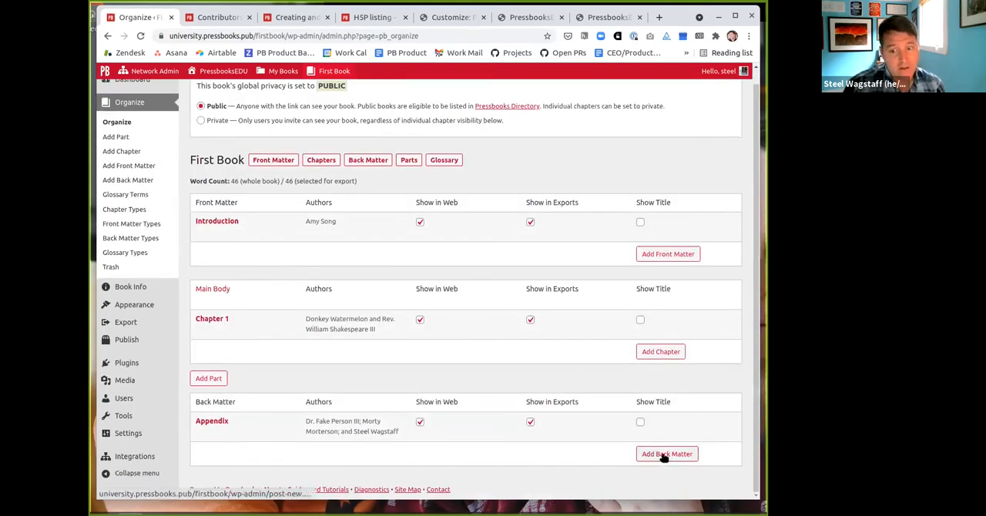
{"action": "left_click", "coordinate": [666, 453]}
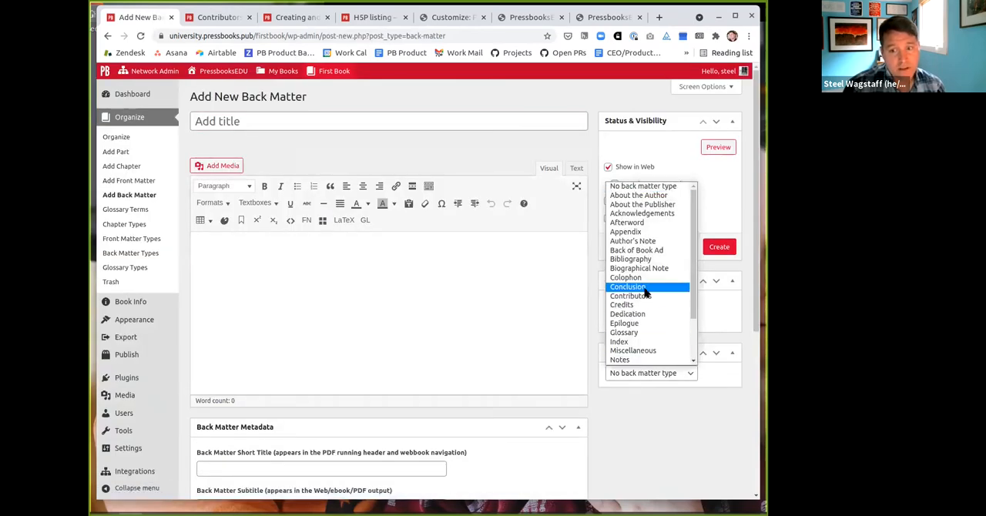
{"action": "mouse_move", "coordinate": [632, 296]}
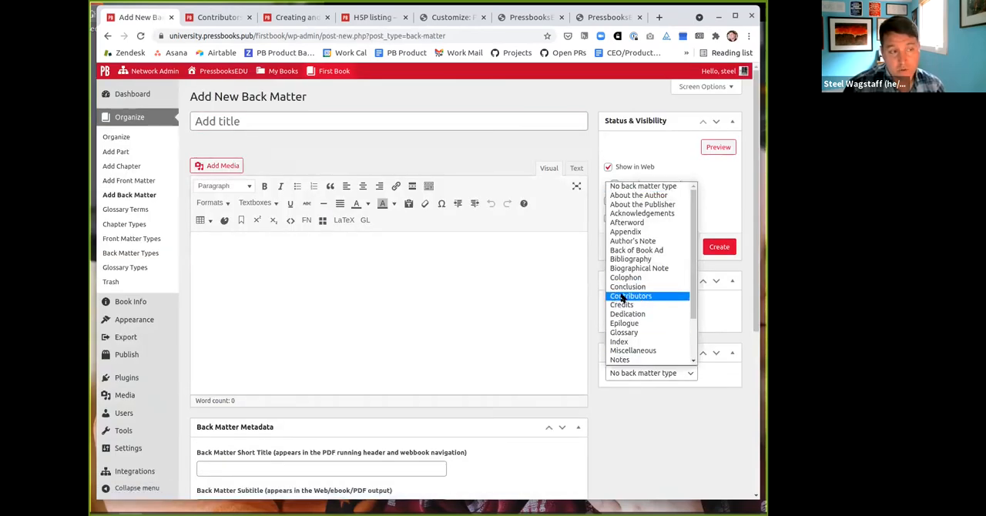
{"action": "left_click", "coordinate": [632, 296]}
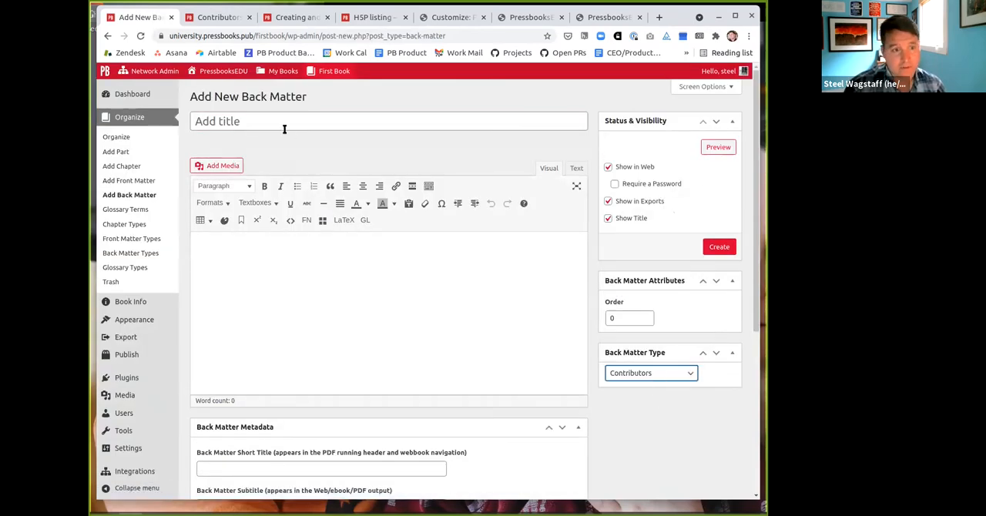
Title the back matter 'People Who Made This Book' and publish it with content left blank.
{"action": "left_click", "coordinate": [388, 121]}
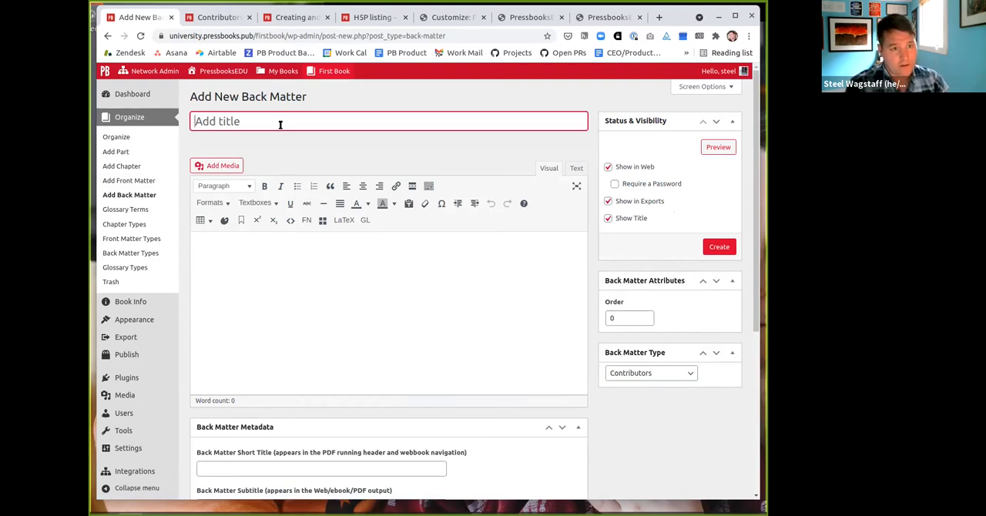
{"action": "type", "text": "B"}
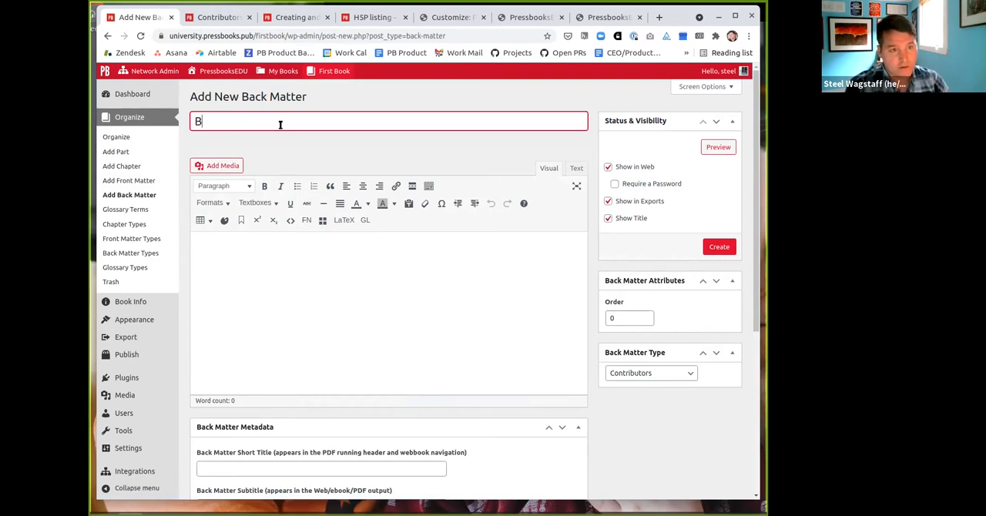
{"action": "type", "text": "People"}
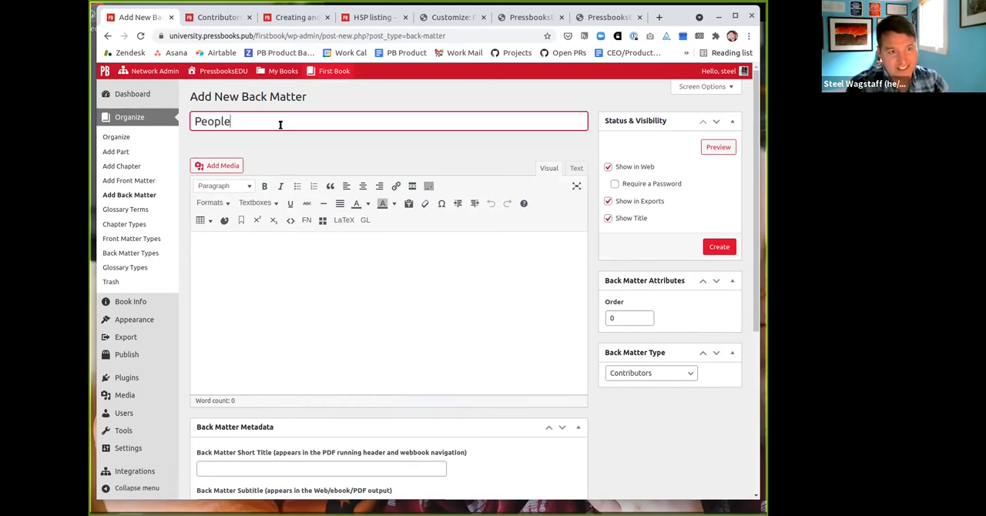
{"action": "type", "text": "Who Made This Book"}
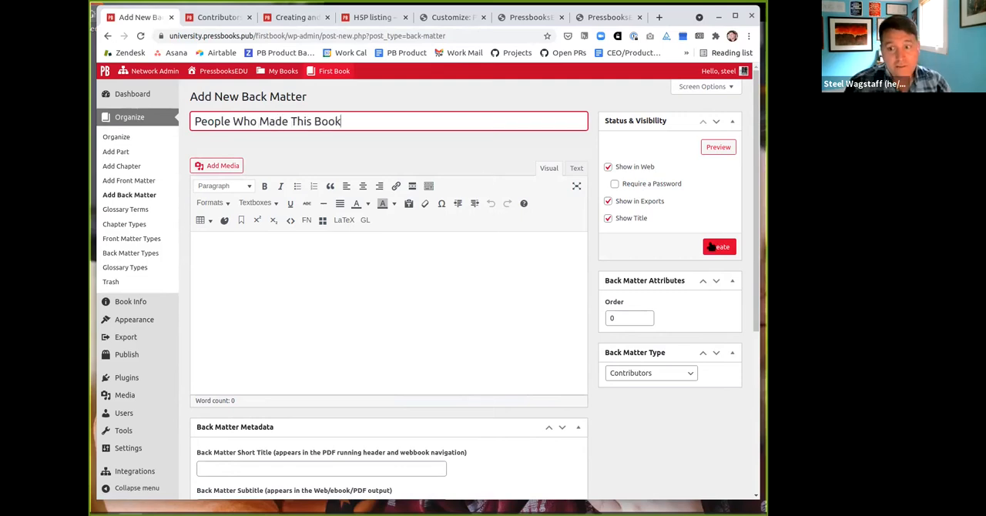
{"action": "left_click", "coordinate": [719, 246]}
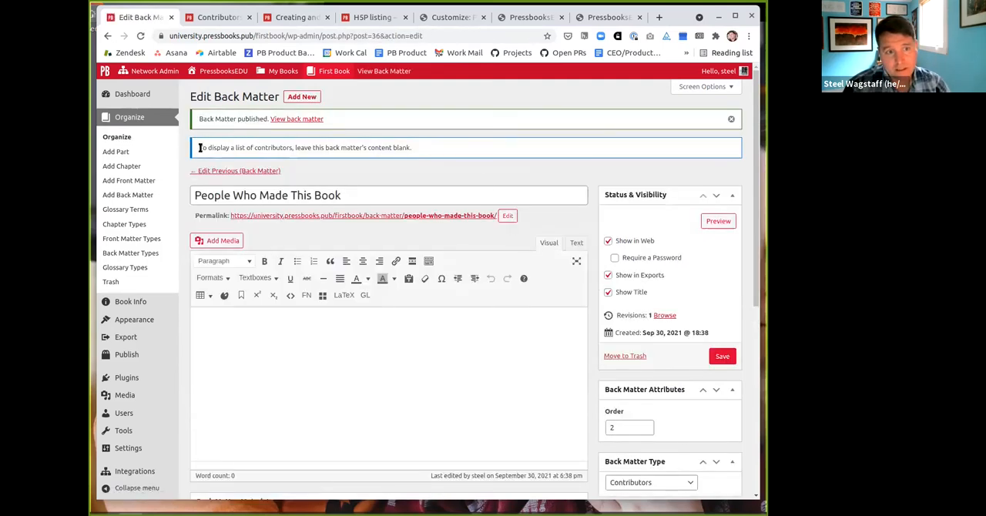
{"action": "left_click_drag", "start_coordinate": [199, 148], "coordinate": [394, 148]}
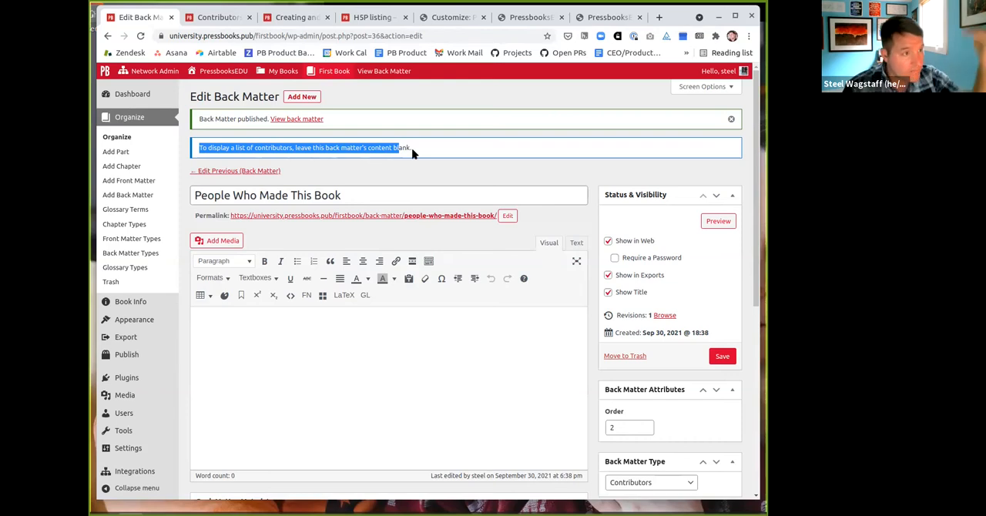
View the published People Who Made This Book page and scroll through each contributor role listing.
{"action": "left_click", "coordinate": [385, 71]}
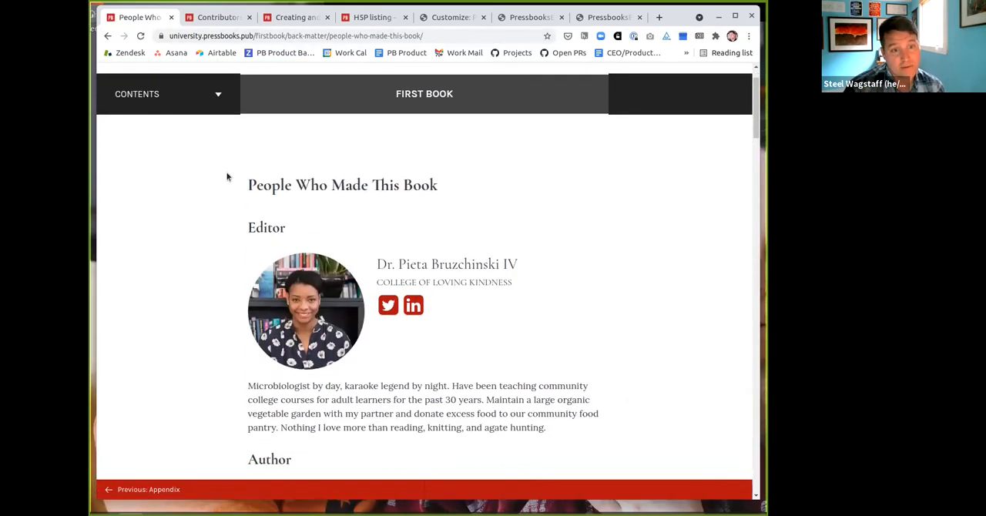
{"action": "double_click", "coordinate": [342, 185]}
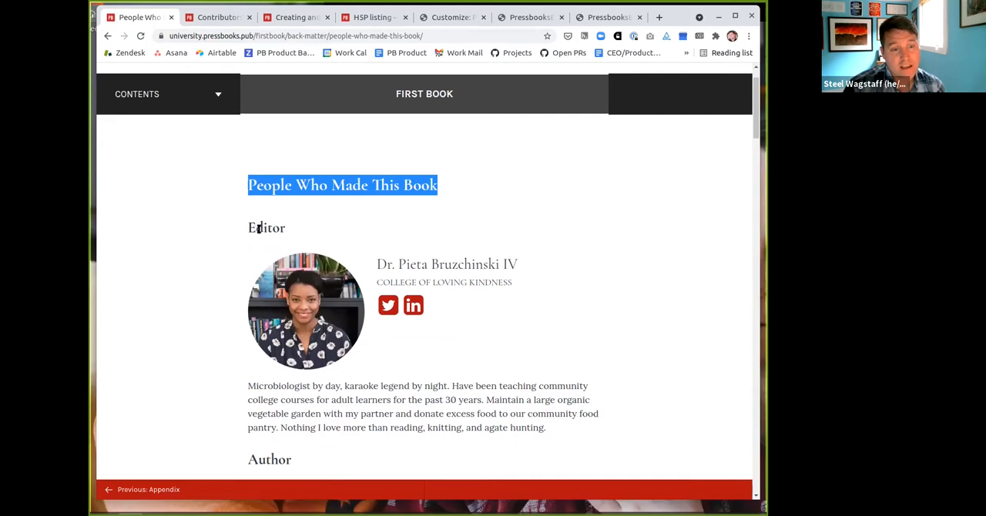
{"action": "scroll", "scroll_direction": "down", "scroll_amount": 3}
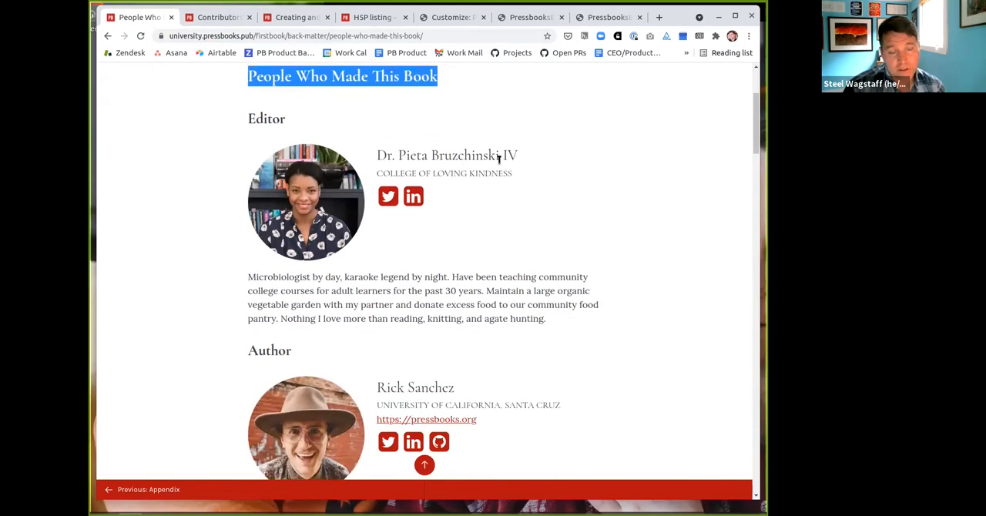
{"action": "scroll", "scroll_direction": "down", "scroll_amount": 3}
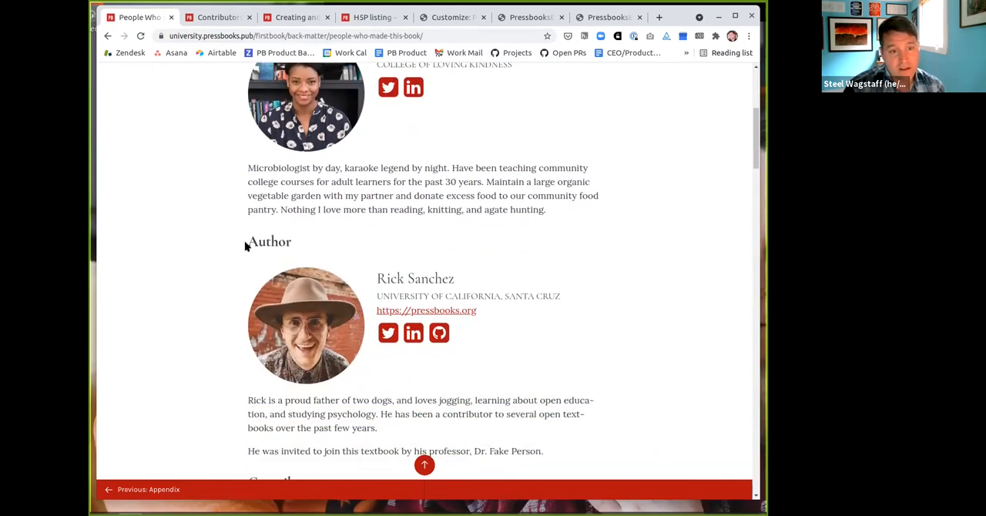
{"action": "scroll", "scroll_direction": "down", "scroll_amount": 3}
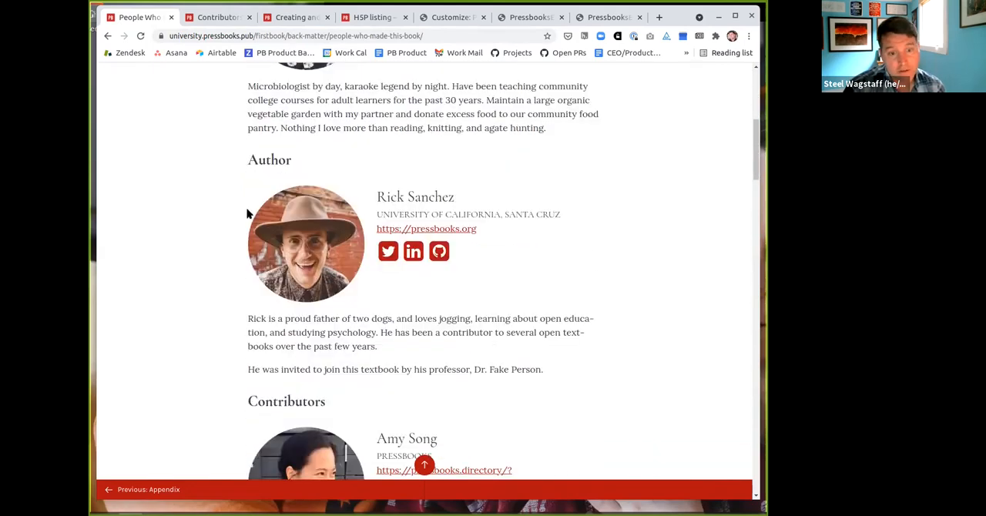
{"action": "scroll", "scroll_direction": "down", "scroll_amount": 3}
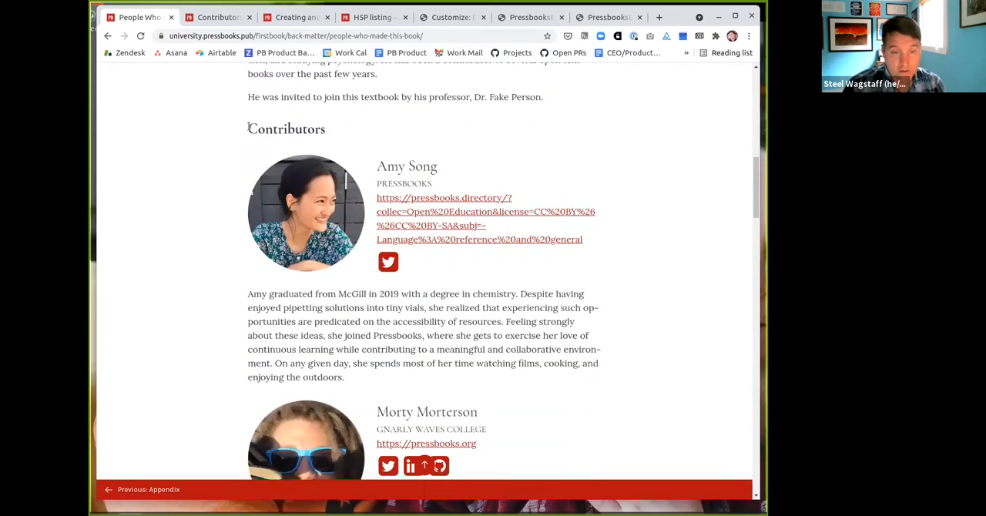
{"action": "scroll", "scroll_direction": "down", "scroll_amount": 3}
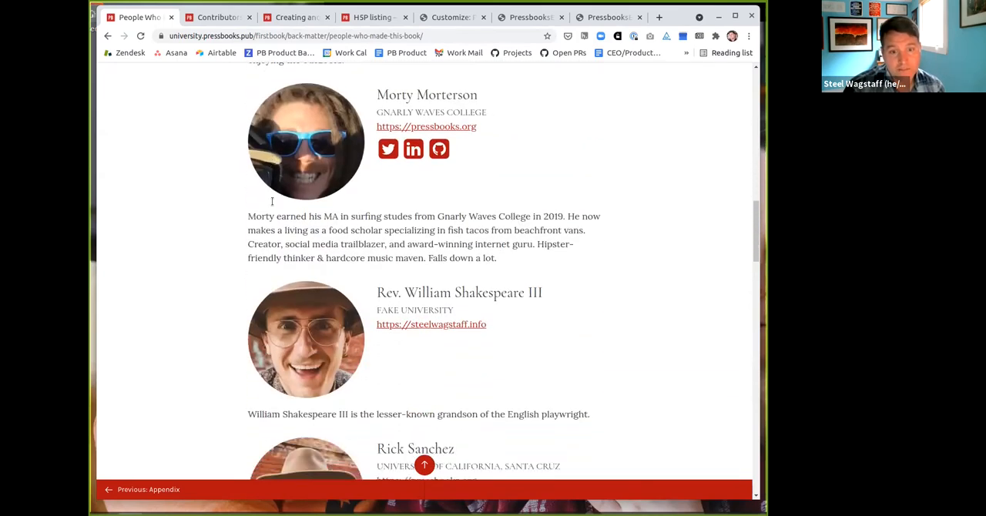
{"action": "scroll", "scroll_direction": "down", "scroll_amount": 3}
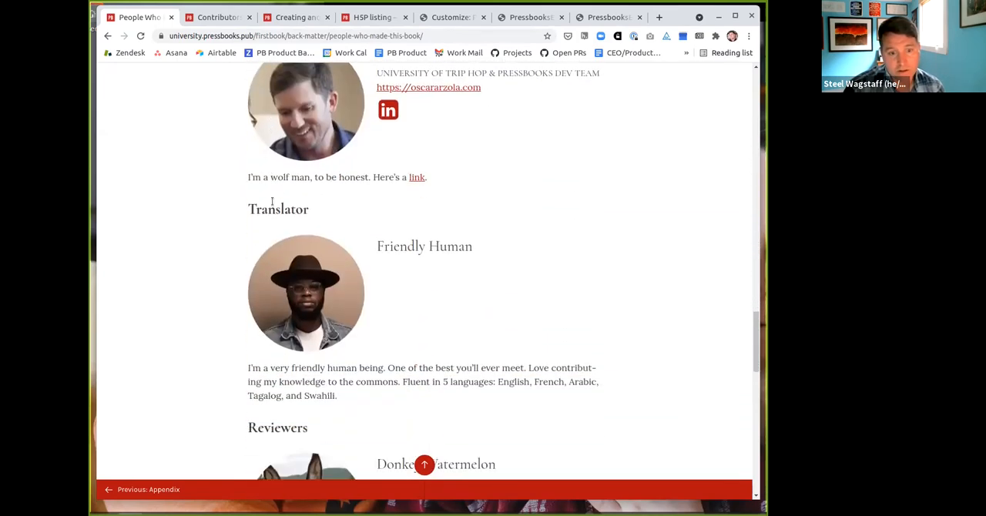
{"action": "scroll", "scroll_direction": "down", "scroll_amount": 3}
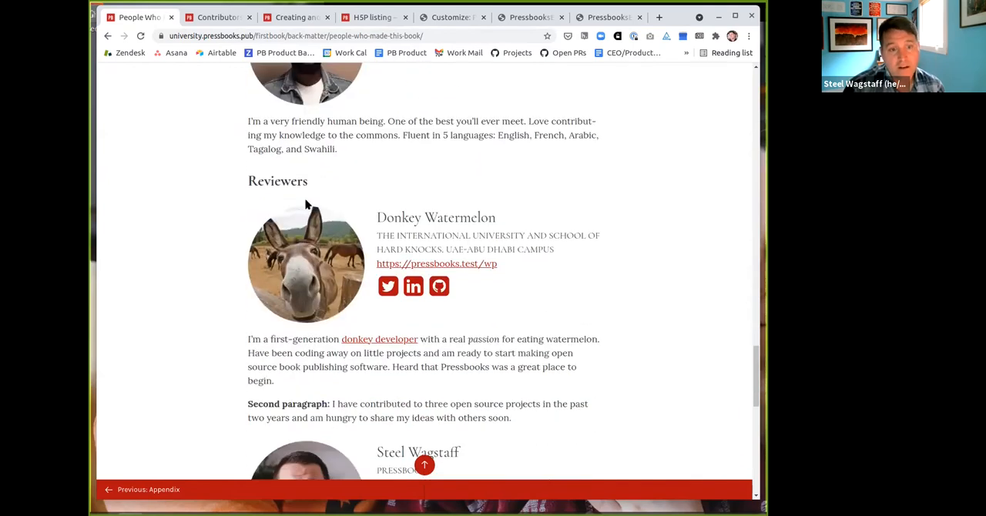
{"action": "scroll", "scroll_direction": "down", "scroll_amount": 3}
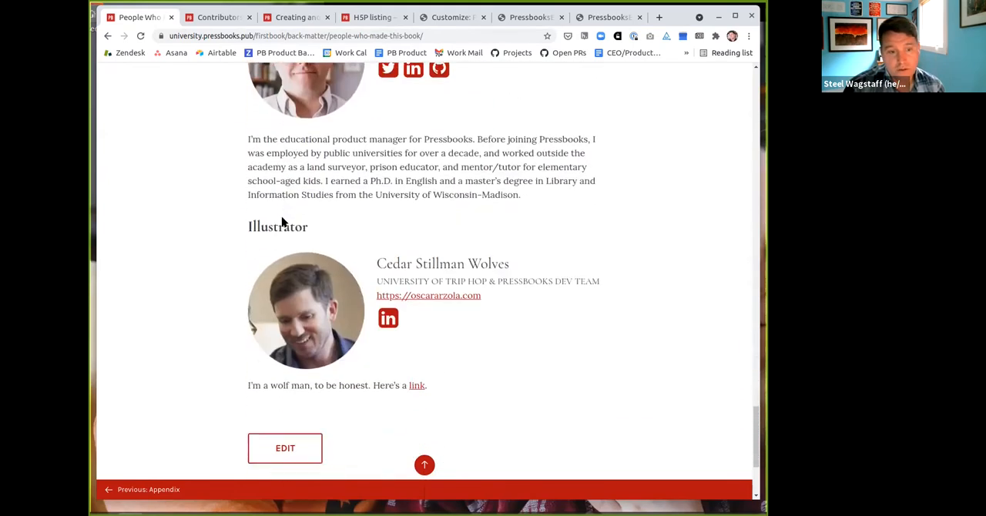
{"action": "scroll", "scroll_direction": "down", "scroll_amount": 3}
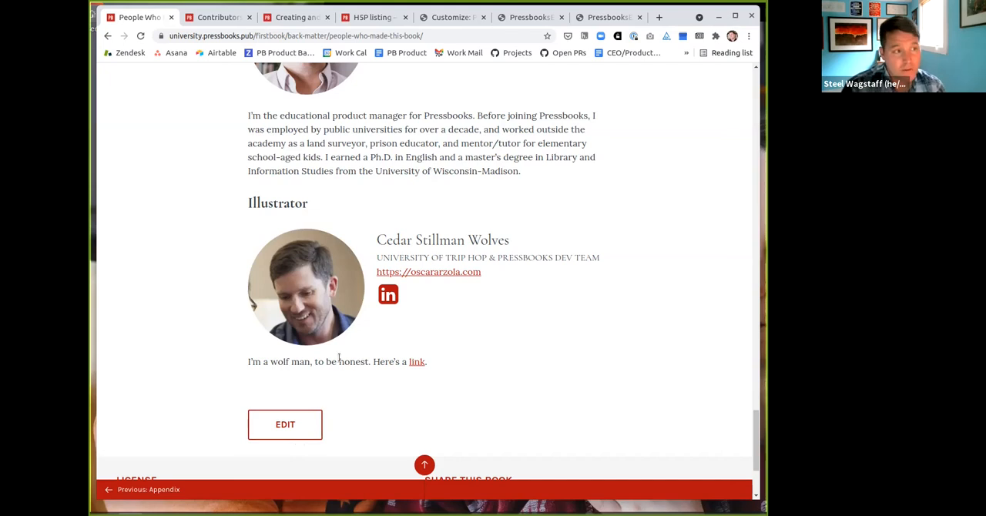
Edit the People Who Made This Book content, save it and reopen its published page.
{"action": "left_click", "coordinate": [285, 426]}
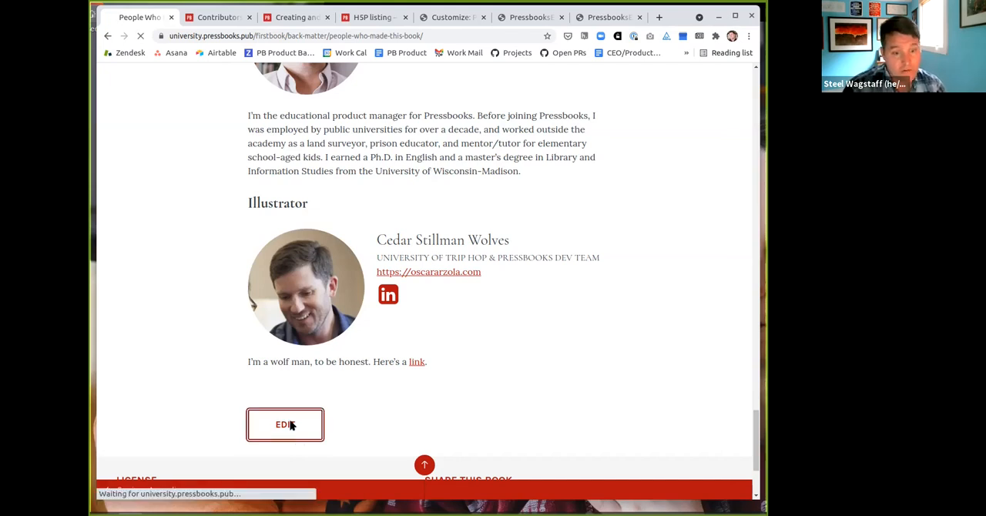
{"action": "left_click", "coordinate": [285, 425]}
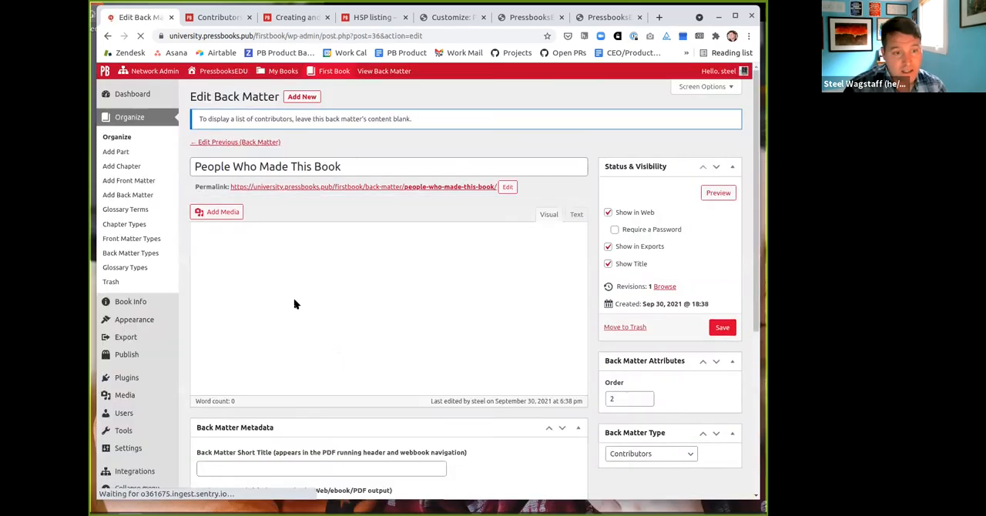
{"action": "type", "text": "Override!"}
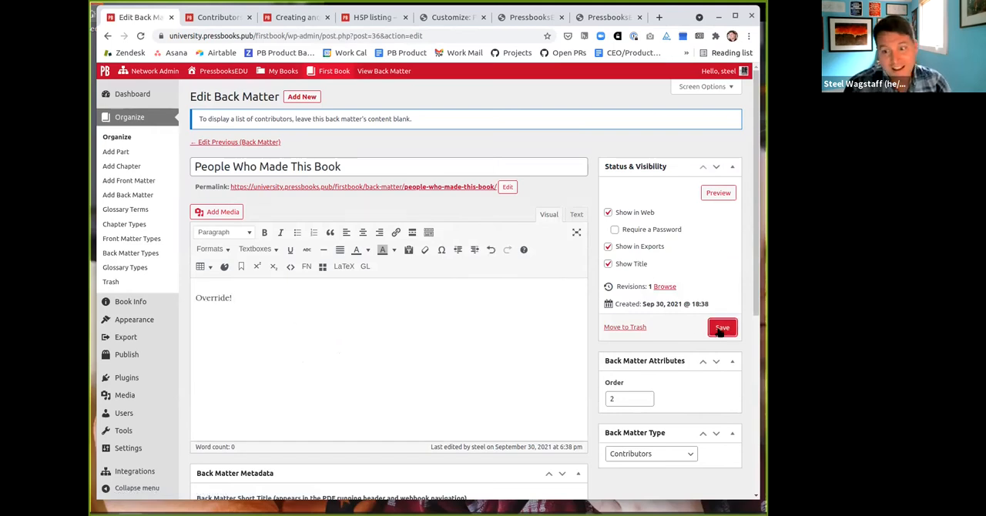
{"action": "left_click", "coordinate": [721, 327]}
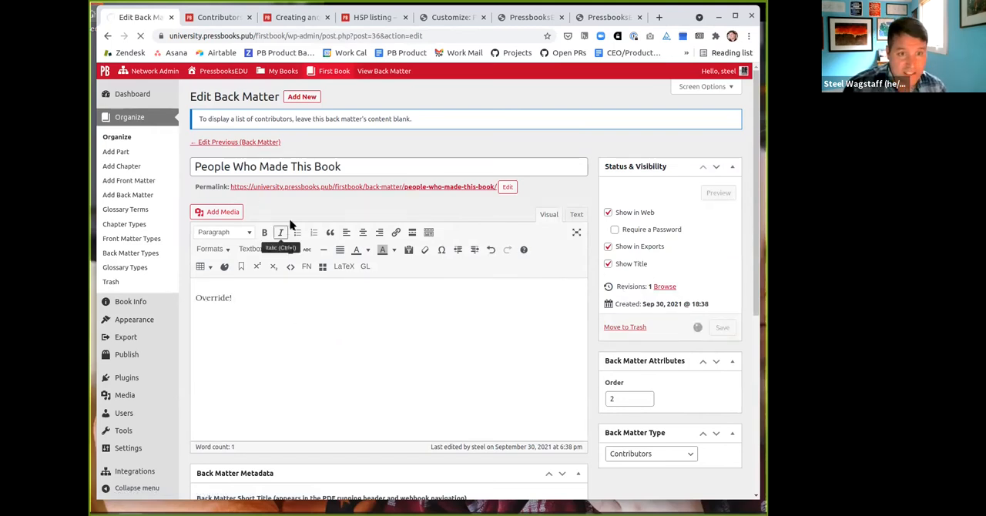
{"action": "left_click", "coordinate": [384, 71]}
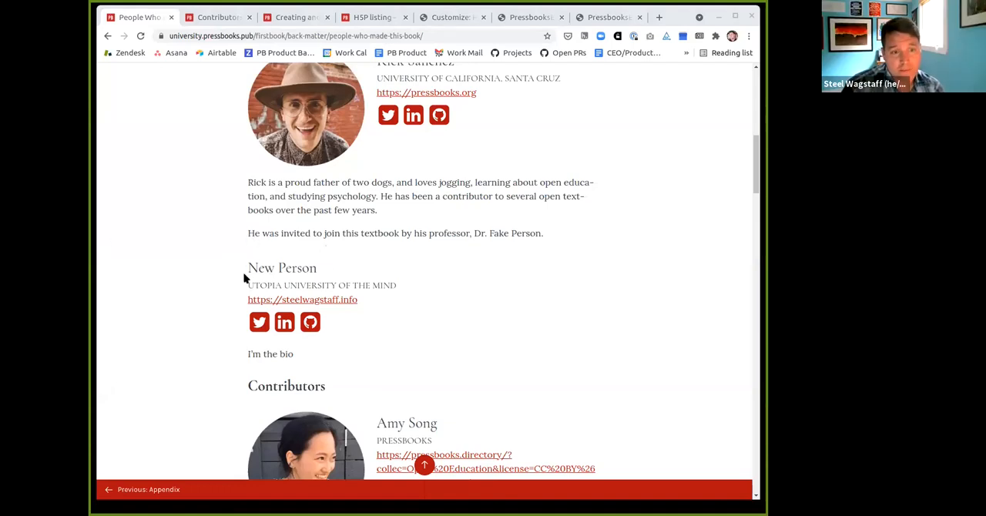
{"action": "mouse_move", "coordinate": [410, 336]}
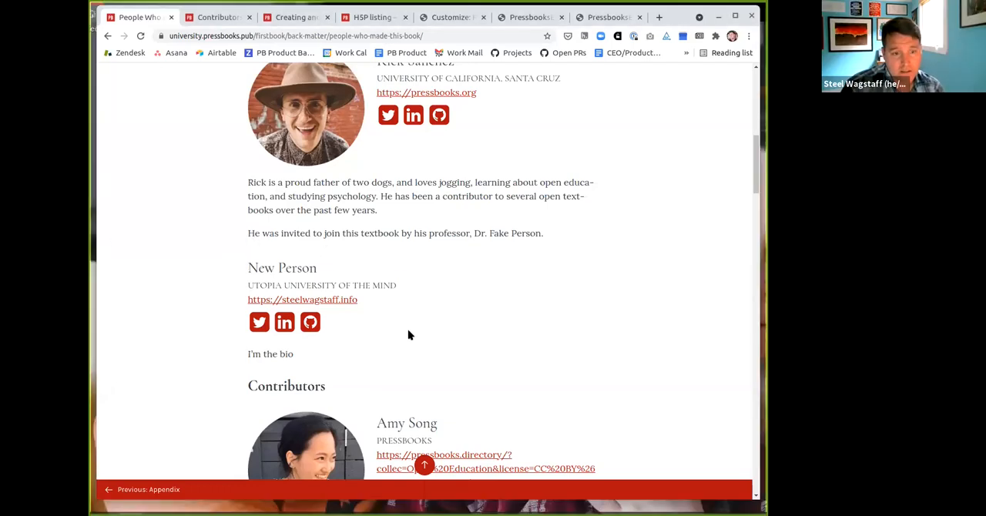
{"action": "scroll", "scroll_direction": "down", "scroll_amount": 3}
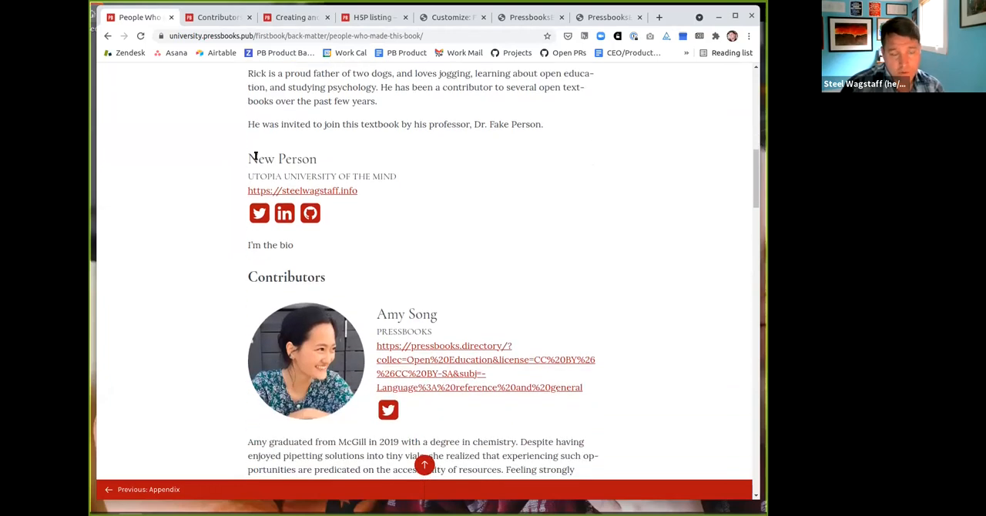
{"action": "mouse_move", "coordinate": [237, 197]}
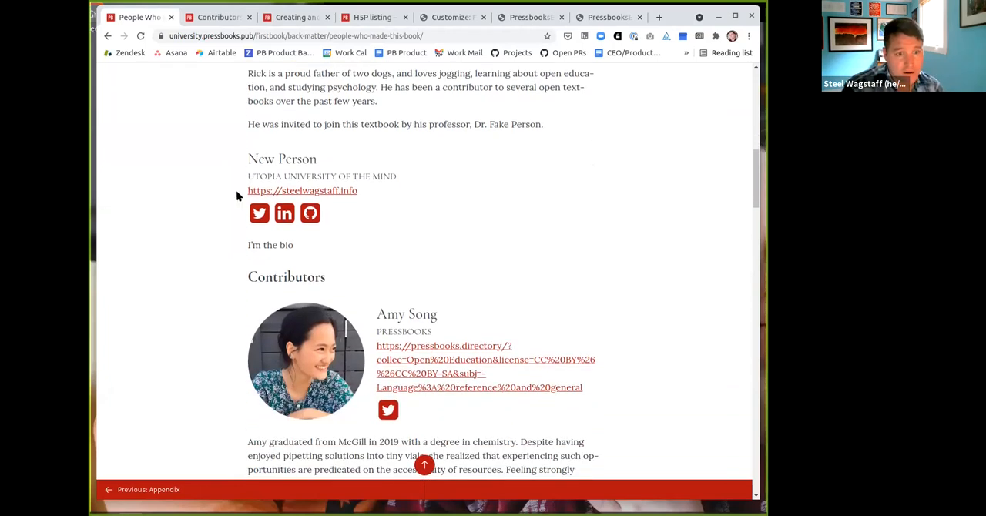
{"action": "mouse_move", "coordinate": [228, 235]}
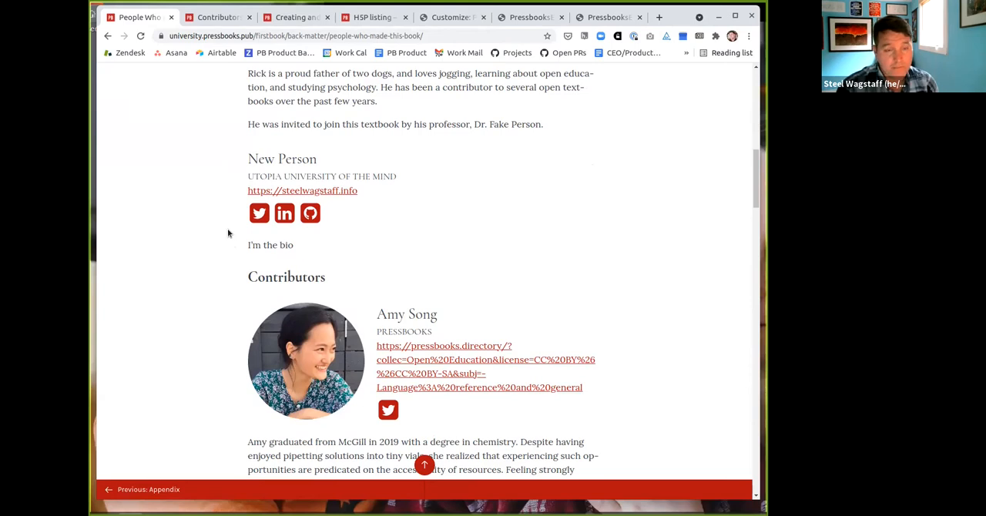
{"action": "mouse_move", "coordinate": [206, 213]}
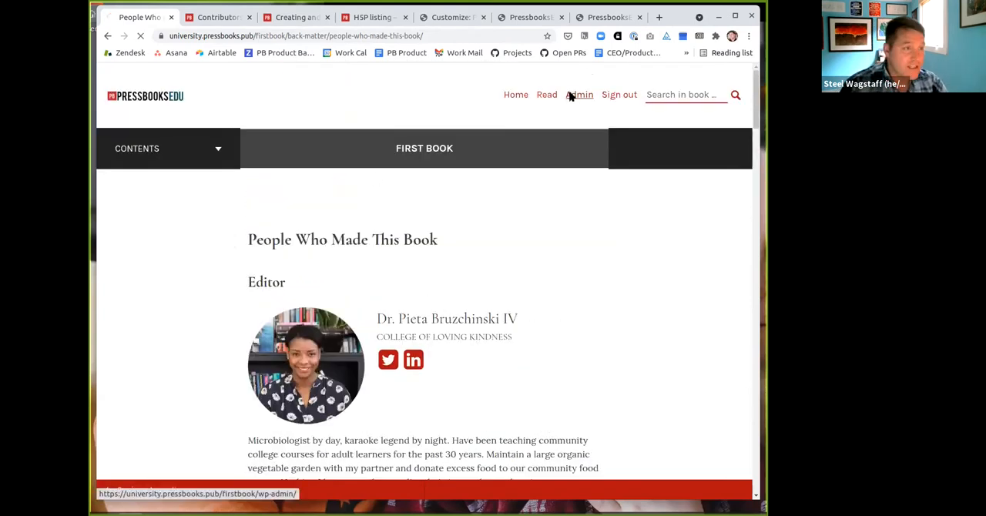
Export New Contributor Features as a PDF for digital distribution and download the new file.
{"action": "left_click", "coordinate": [580, 94]}
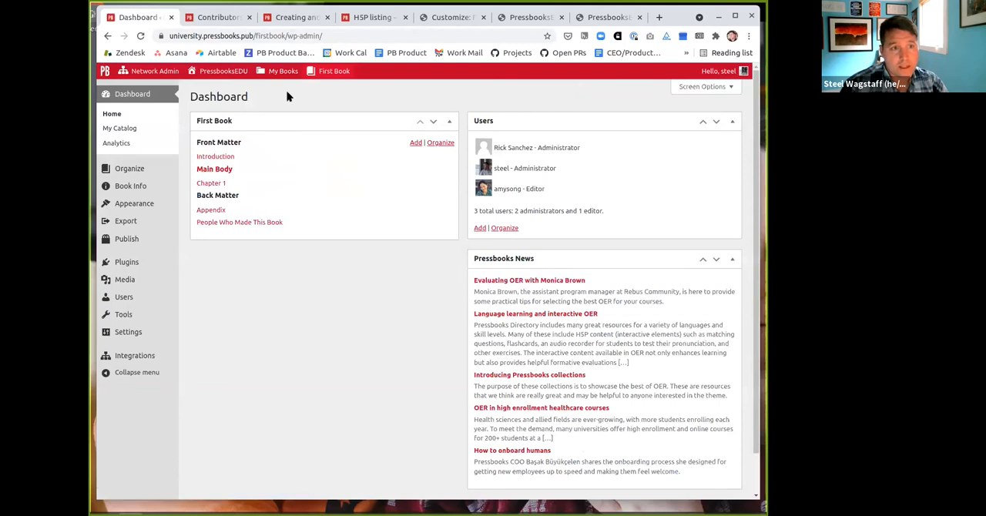
{"action": "left_click", "coordinate": [219, 17]}
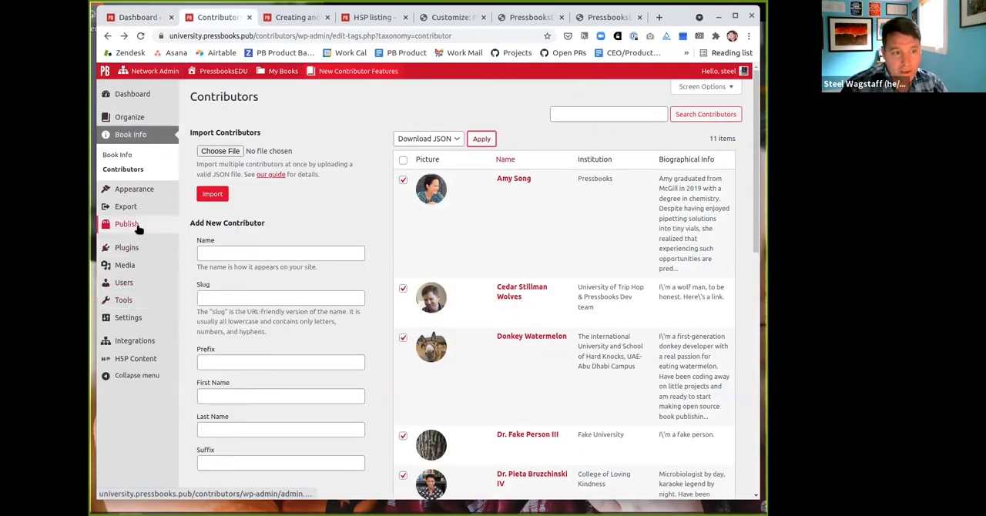
{"action": "left_click", "coordinate": [127, 169]}
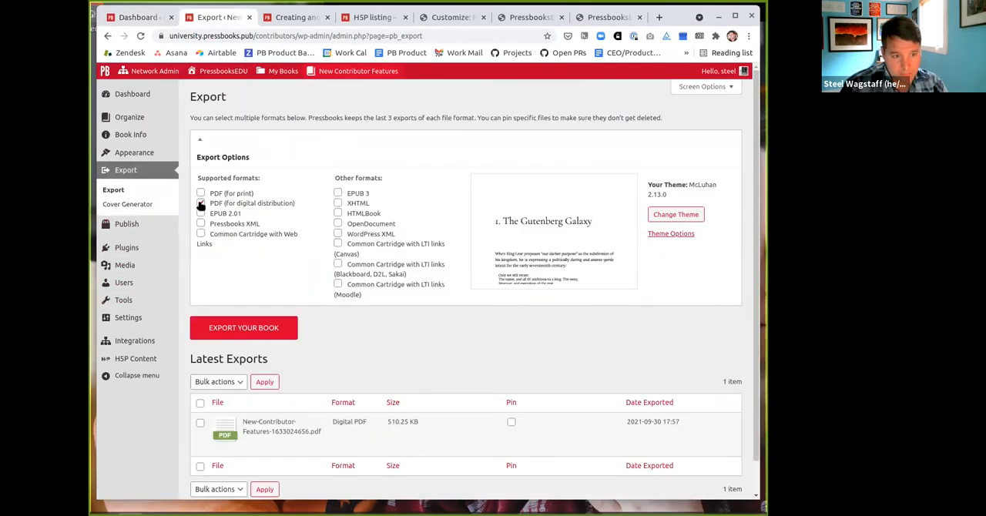
{"action": "left_click", "coordinate": [200, 203]}
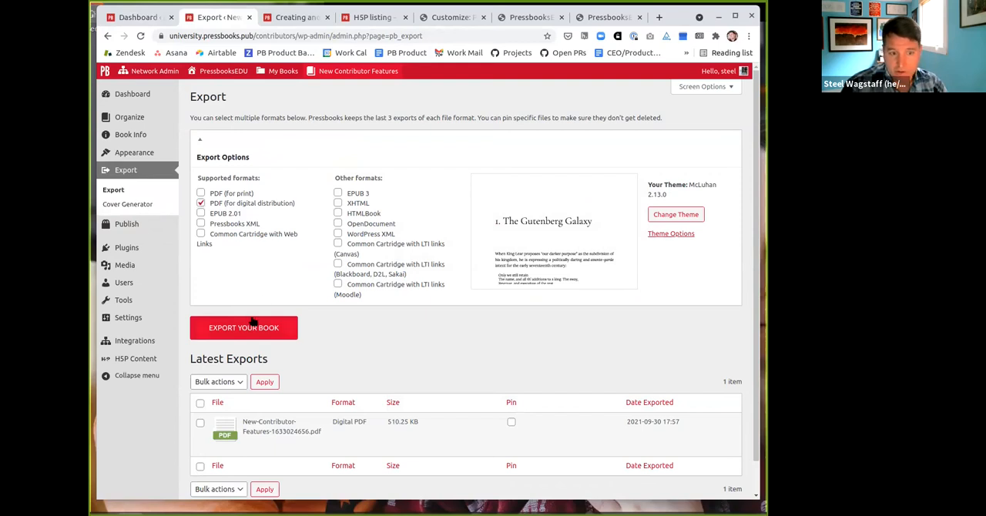
{"action": "left_click", "coordinate": [243, 328]}
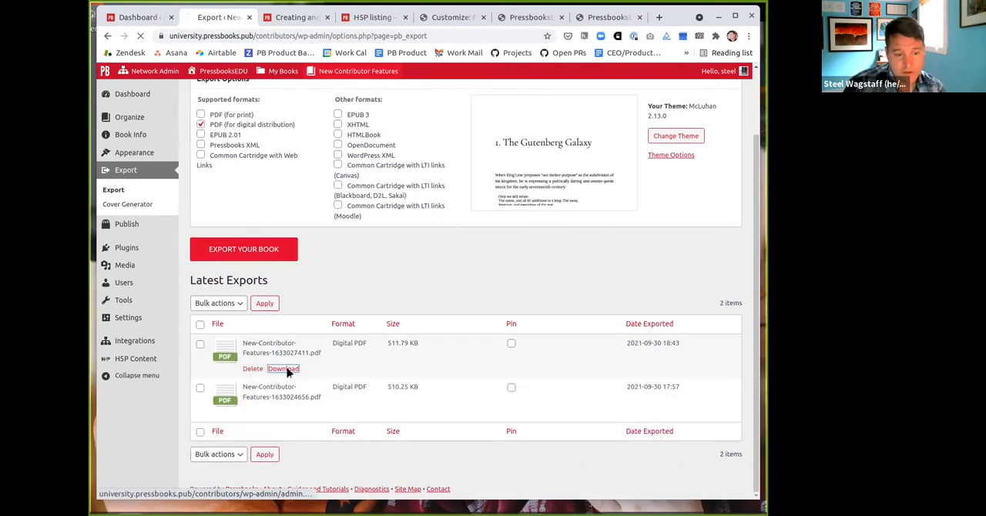
{"action": "left_click", "coordinate": [283, 368]}
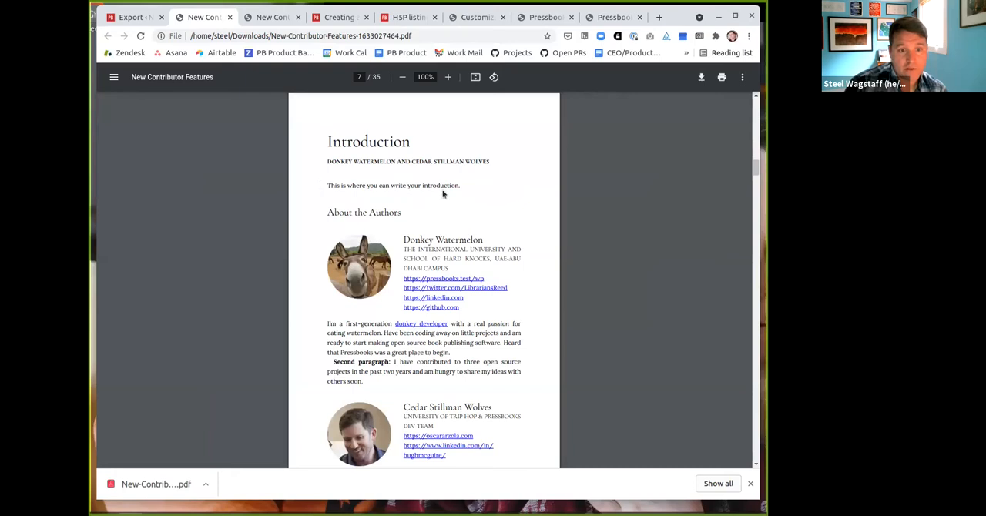
{"action": "mouse_move", "coordinate": [352, 245]}
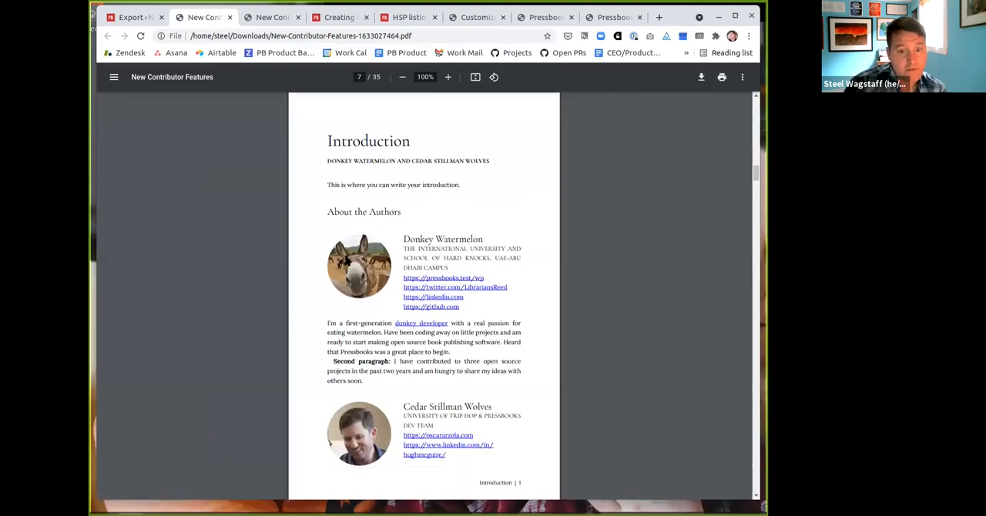
Scroll the exported PDF through the chapter author blocks and Editors, Translators and Contributors pages.
{"action": "scroll", "scroll_direction": "down", "scroll_amount": 3}
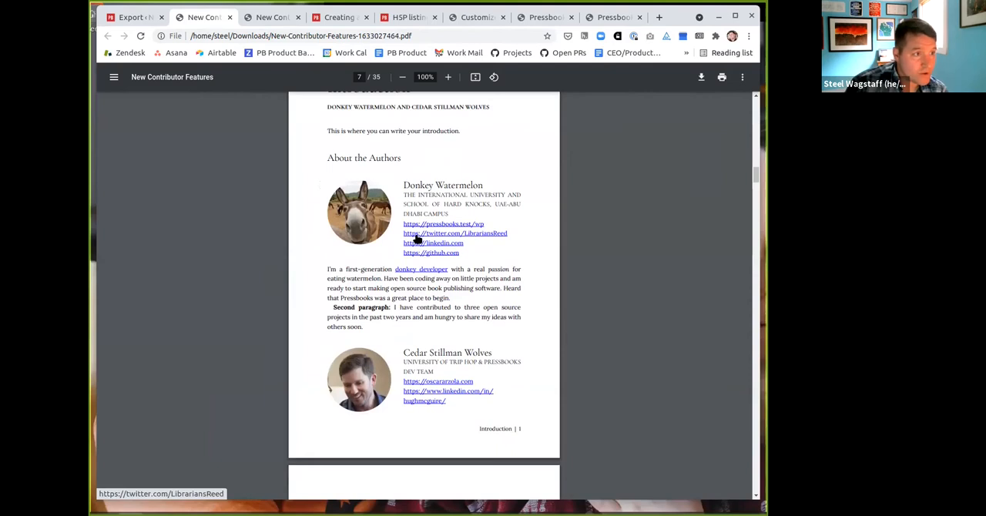
{"action": "mouse_move", "coordinate": [430, 253]}
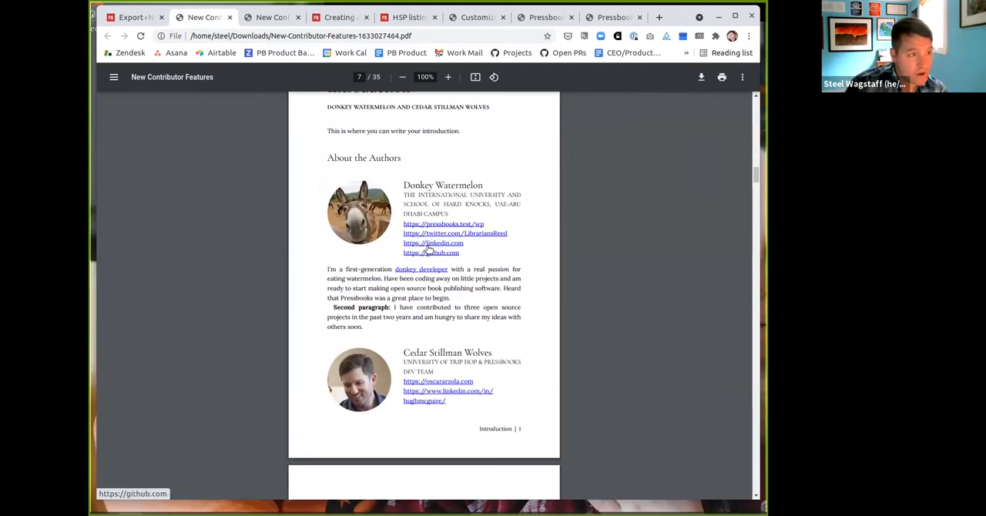
{"action": "mouse_move", "coordinate": [432, 268]}
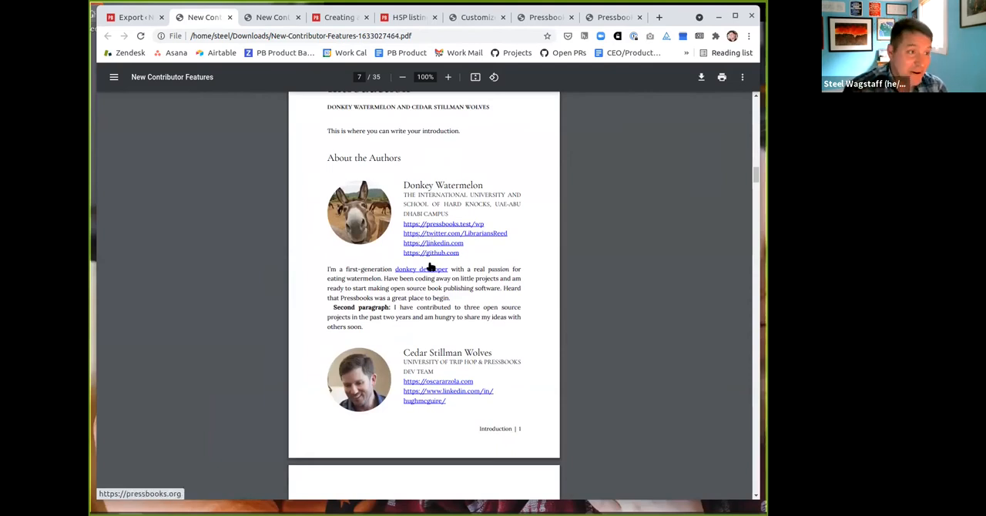
{"action": "scroll", "scroll_direction": "down", "scroll_amount": 3}
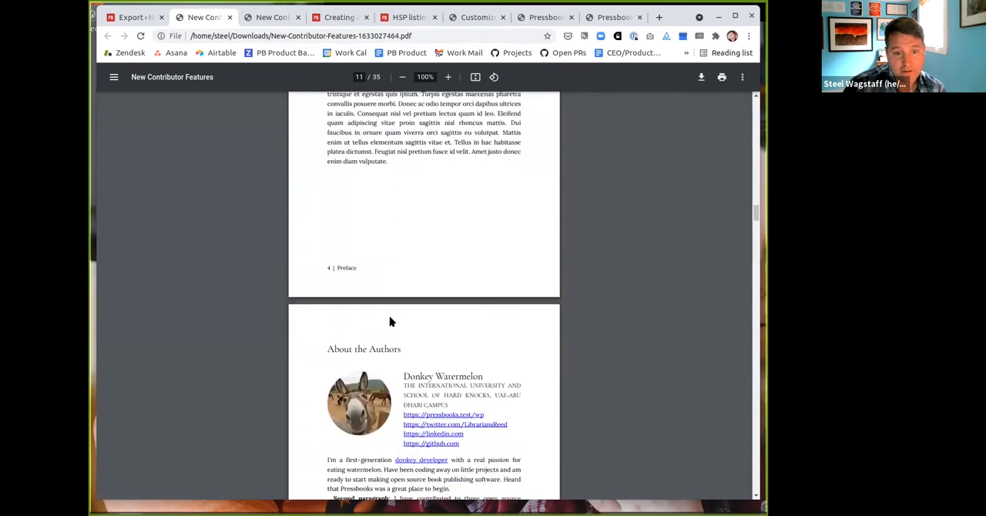
{"action": "scroll", "scroll_direction": "down", "scroll_amount": 3}
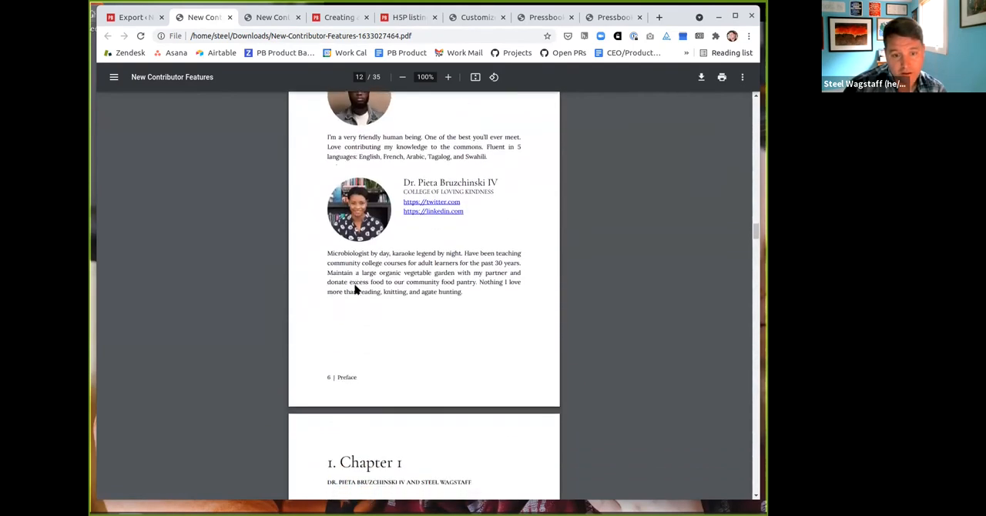
{"action": "scroll", "scroll_direction": "down", "scroll_amount": 3}
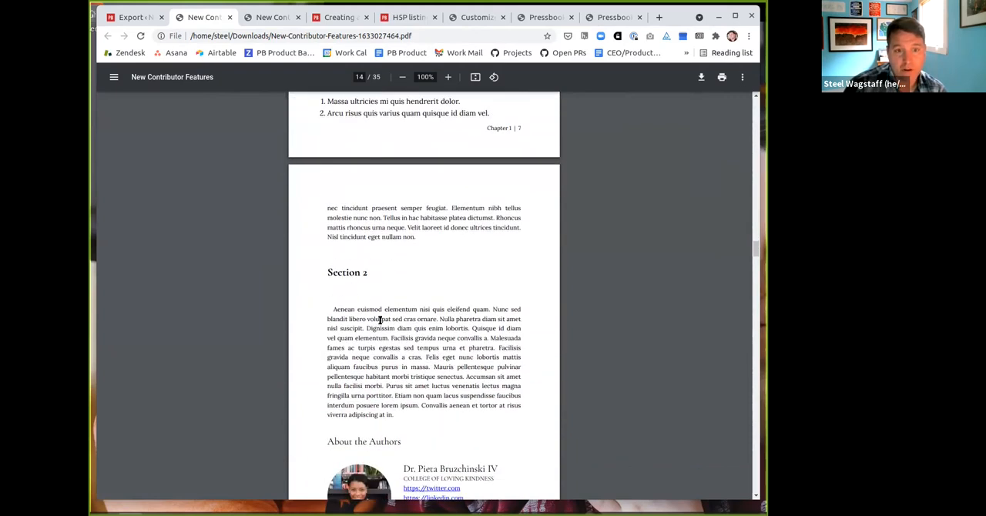
{"action": "scroll", "scroll_direction": "down", "scroll_amount": 3}
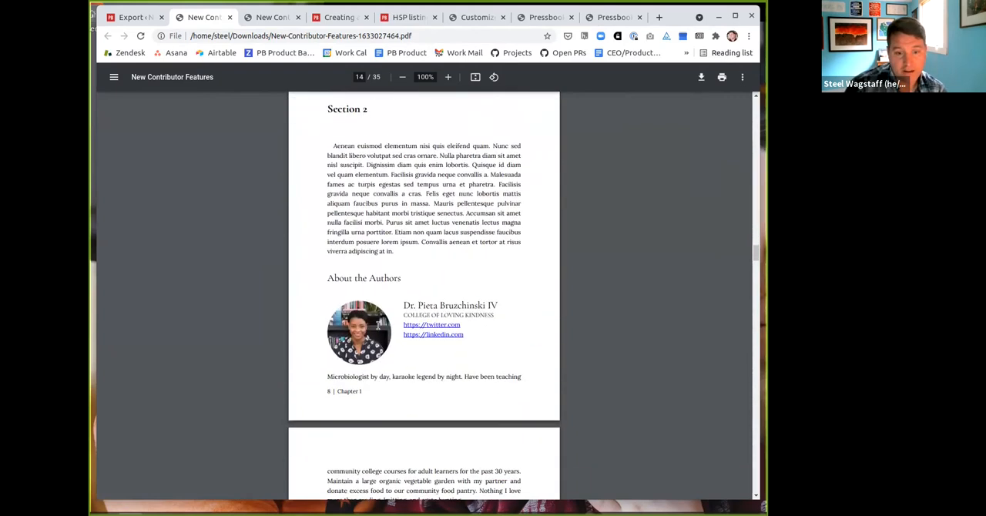
{"action": "scroll", "scroll_direction": "down", "scroll_amount": 3}
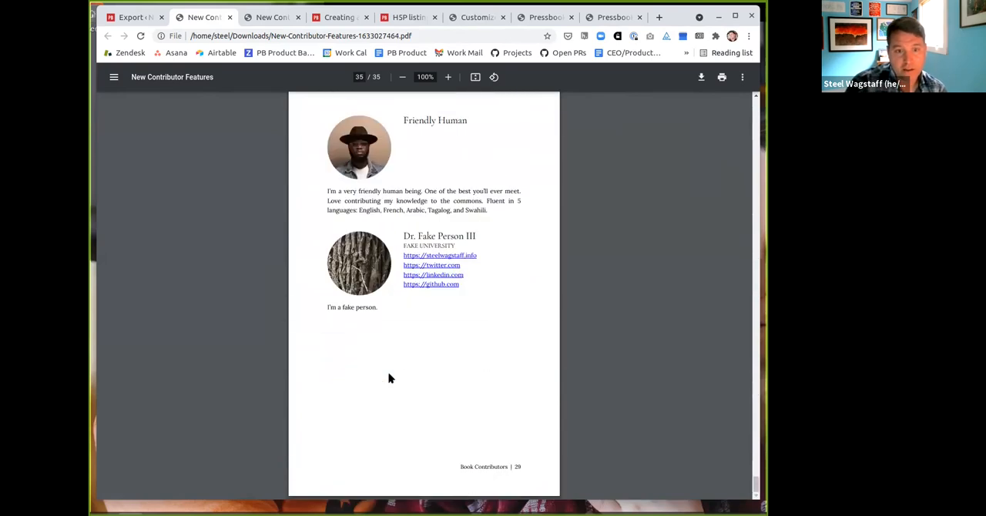
{"action": "scroll", "scroll_direction": "up", "scroll_amount": 3}
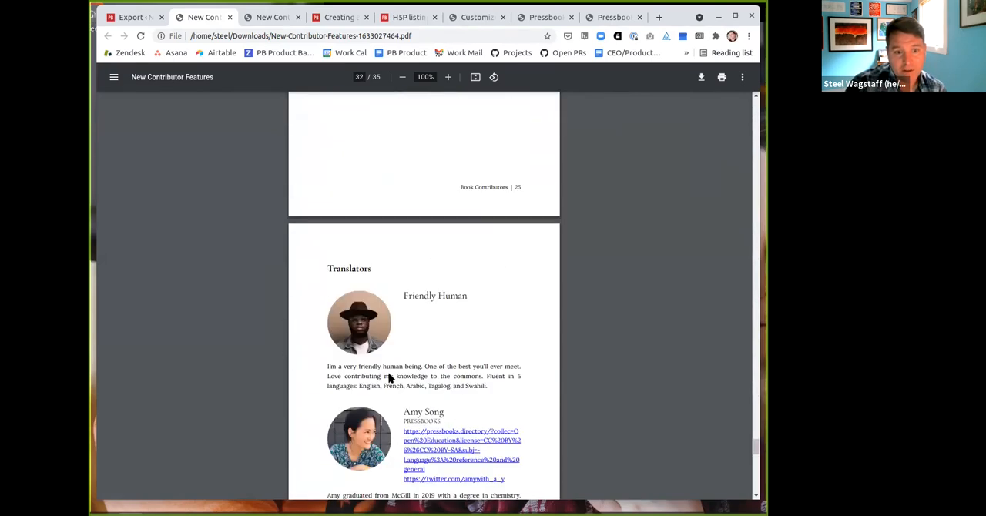
{"action": "scroll", "scroll_direction": "up", "scroll_amount": 3}
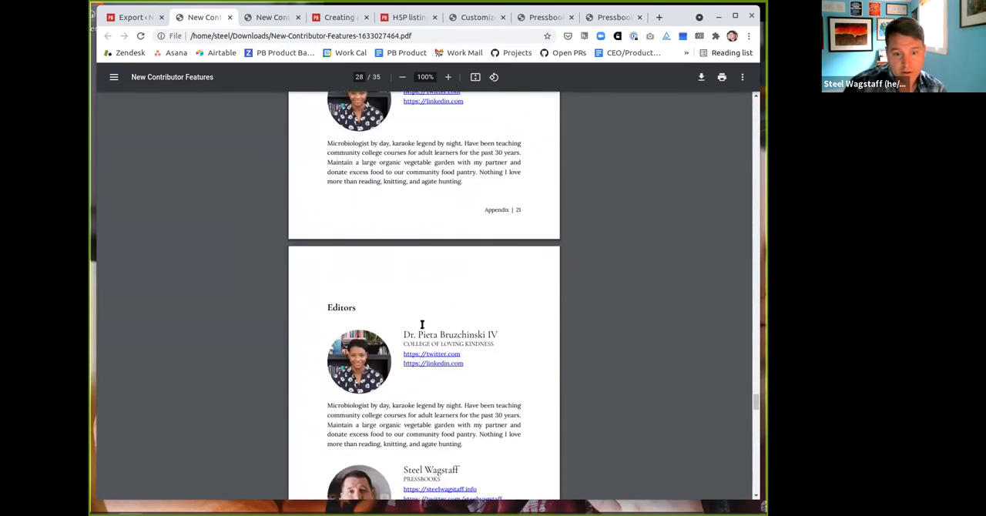
{"action": "scroll", "scroll_direction": "down", "scroll_amount": 3}
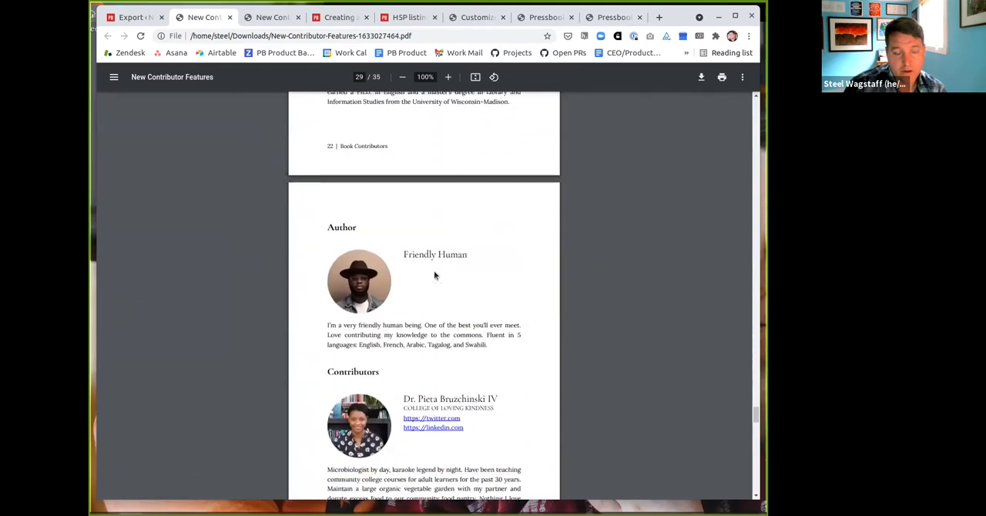
{"action": "scroll", "scroll_direction": "down", "scroll_amount": 3}
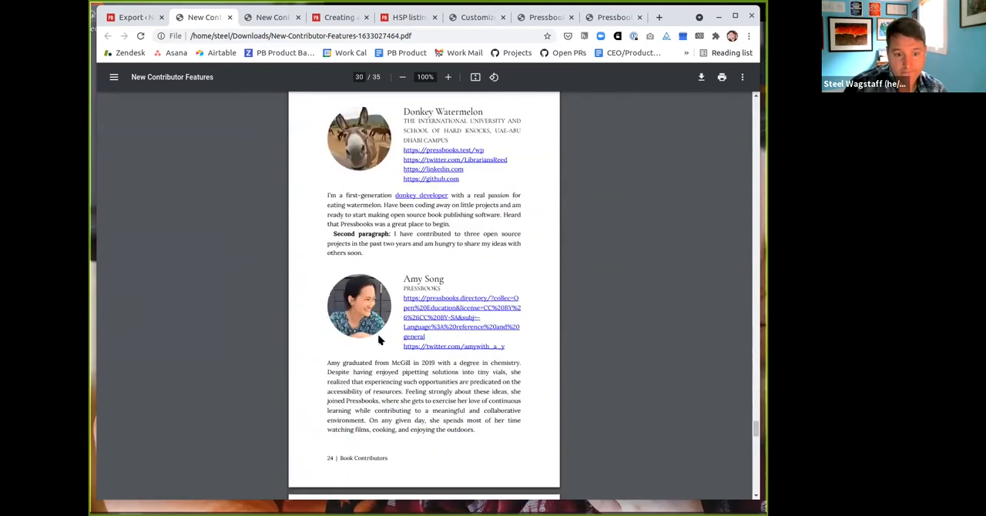
{"action": "scroll", "scroll_direction": "down", "scroll_amount": 3}
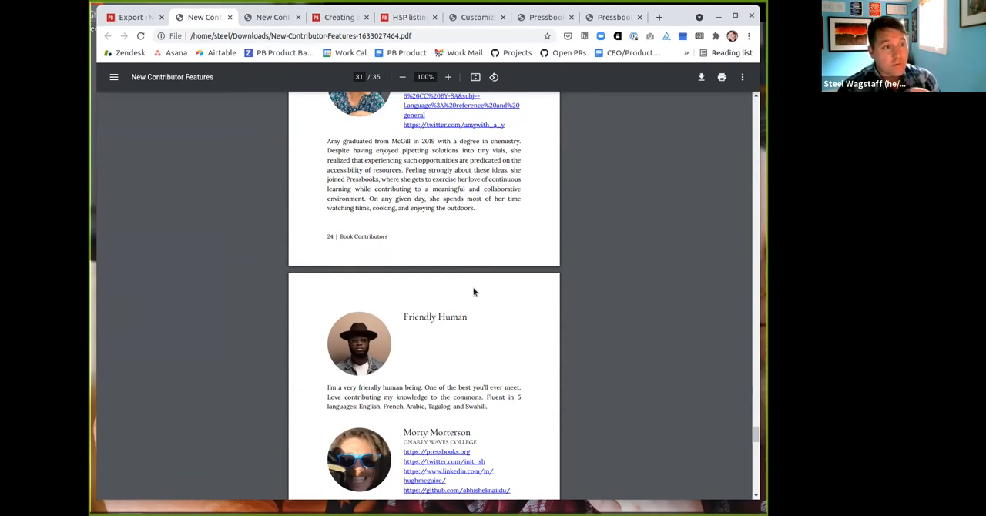
{"action": "mouse_move", "coordinate": [598, 64]}
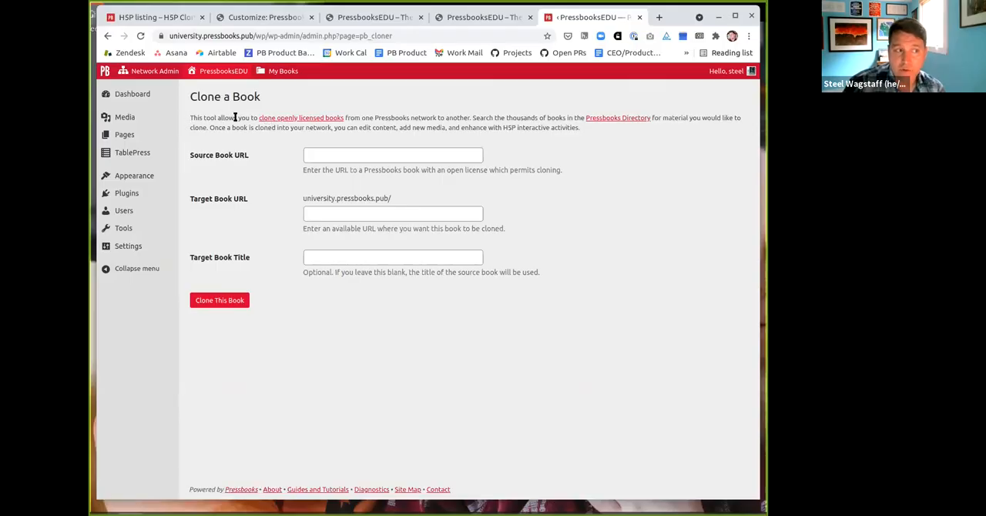
{"action": "mouse_move", "coordinate": [300, 117]}
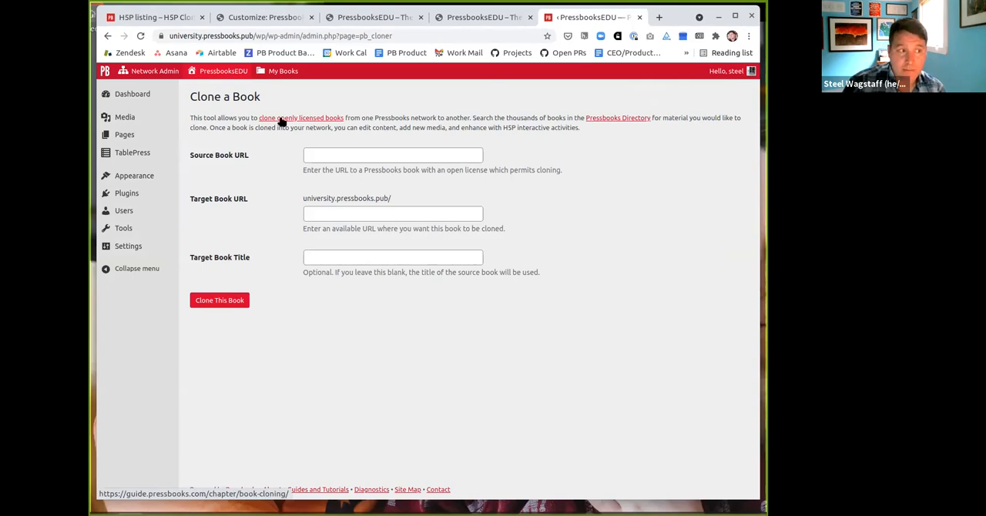
{"action": "mouse_move", "coordinate": [616, 117]}
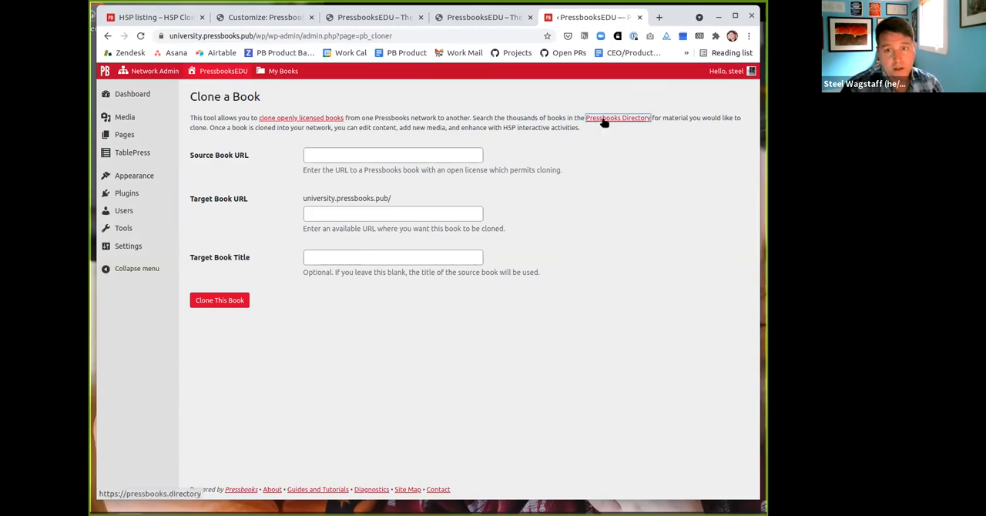
Follow the Pressbooks Directory link from the Clone a Book page.
{"action": "left_click", "coordinate": [616, 117]}
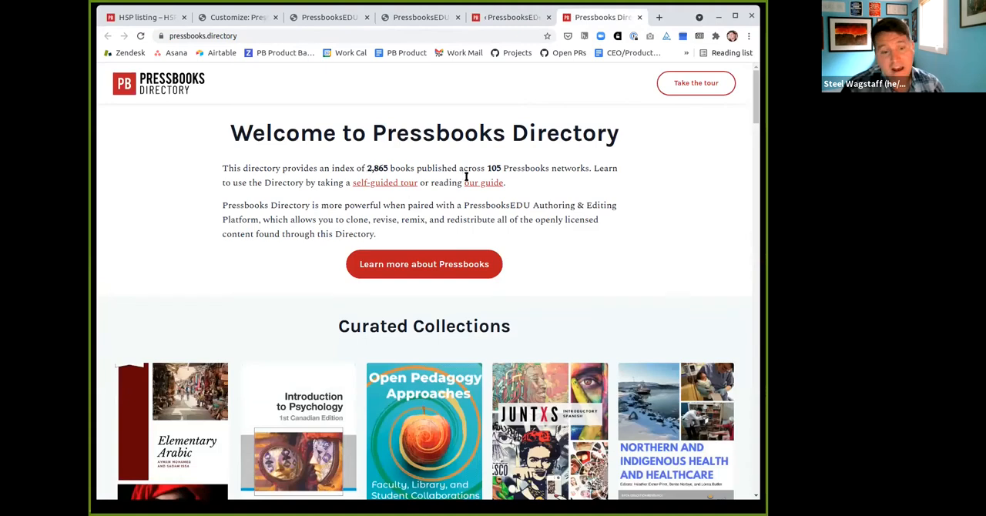
Scroll the Pressbooks Directory down to the Find a book filters.
{"action": "scroll", "scroll_direction": "down", "scroll_amount": 3}
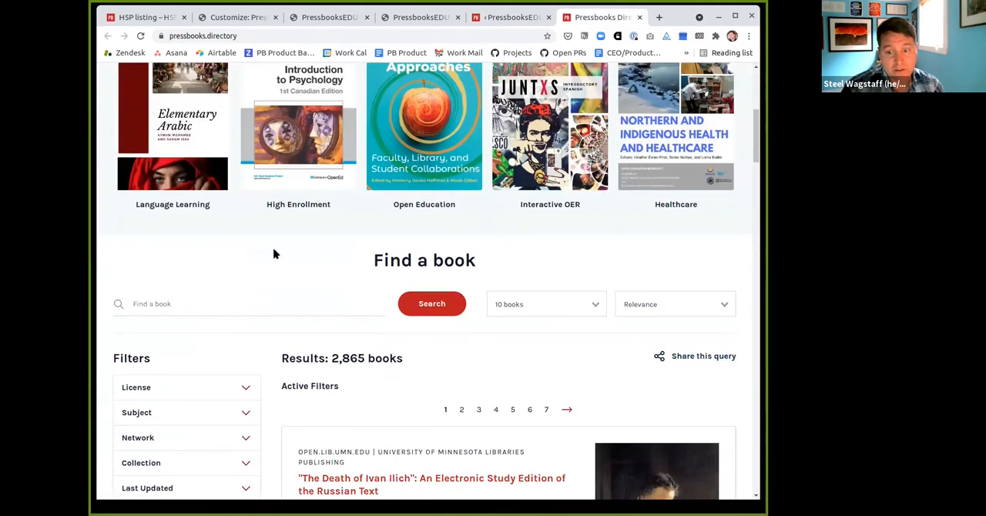
{"action": "scroll", "scroll_direction": "down", "scroll_amount": 3}
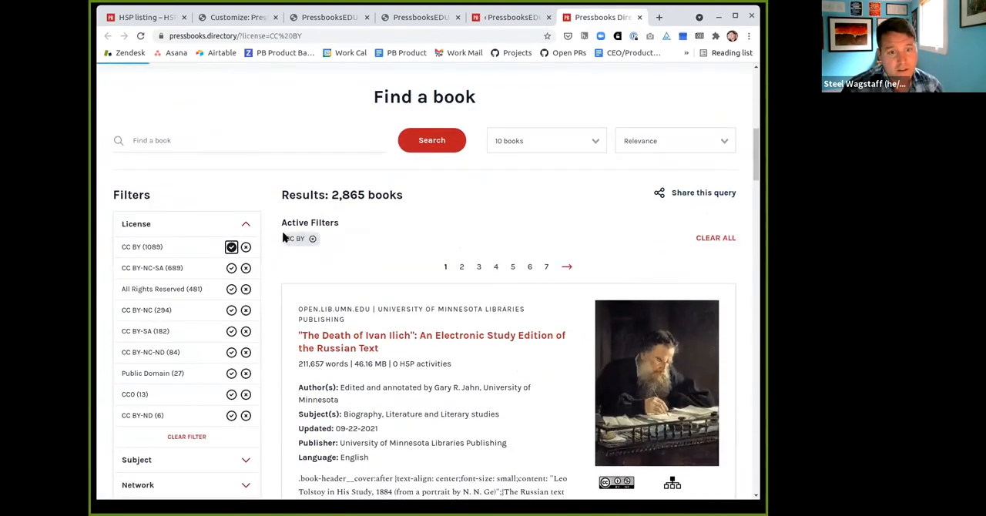
{"action": "scroll", "scroll_direction": "down", "scroll_amount": 3}
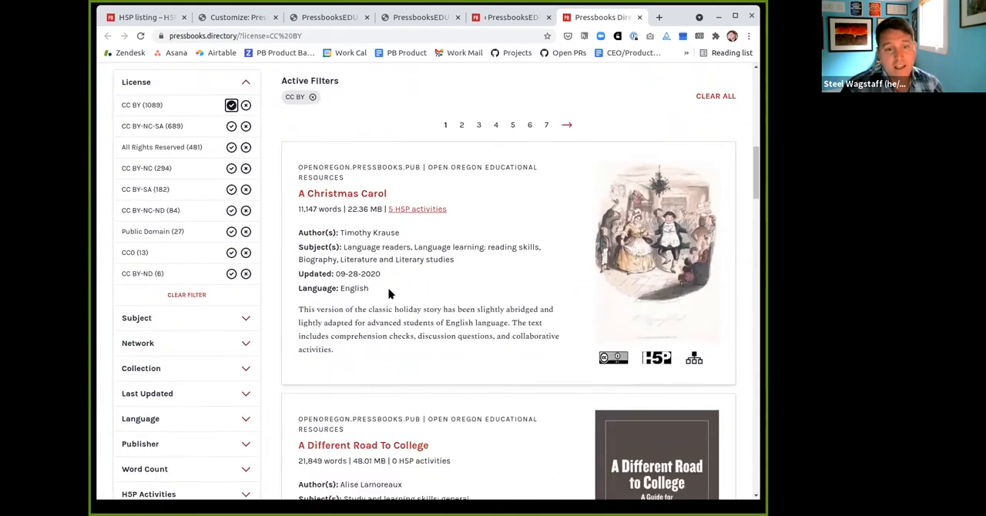
{"action": "scroll", "scroll_direction": "down", "scroll_amount": 3}
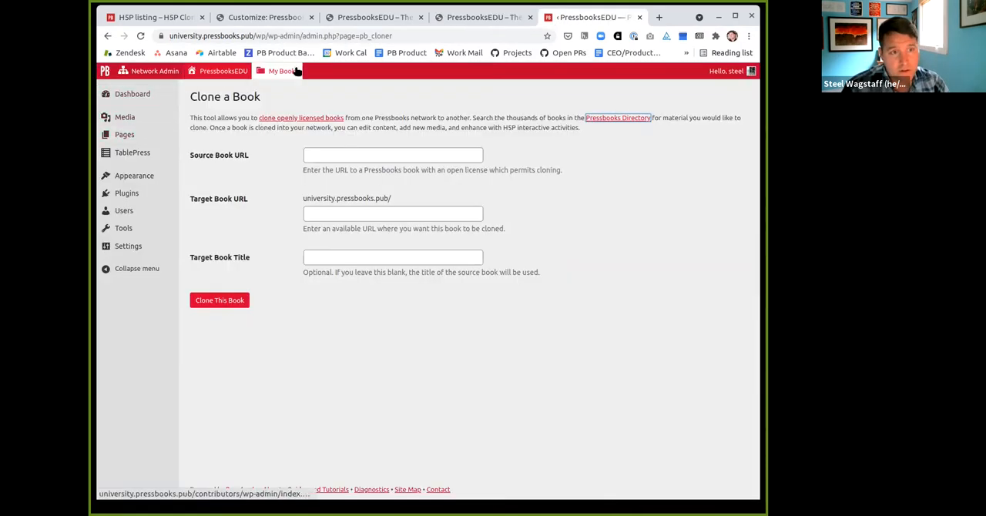
Open Blueprint for Success's dashboard and Organize view, then its public home page.
{"action": "left_click", "coordinate": [284, 71]}
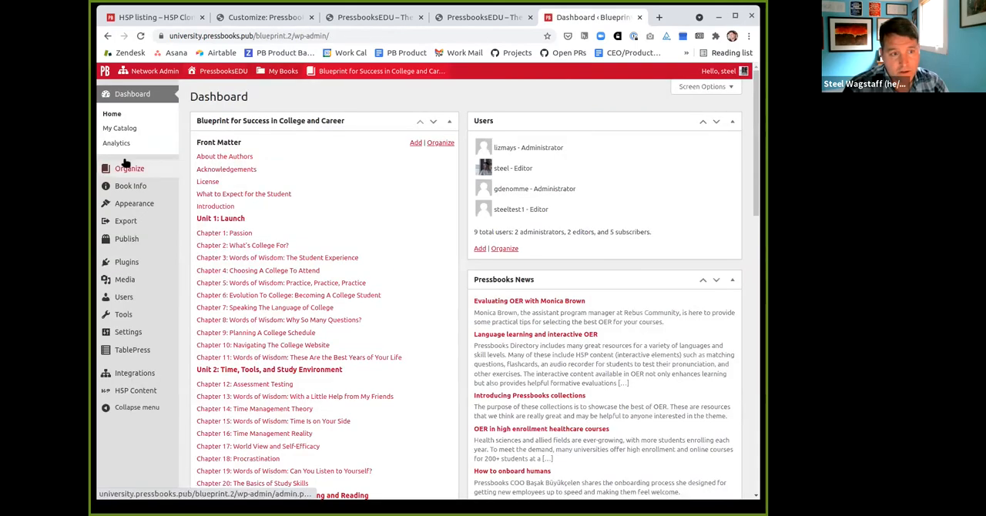
{"action": "left_click", "coordinate": [130, 168]}
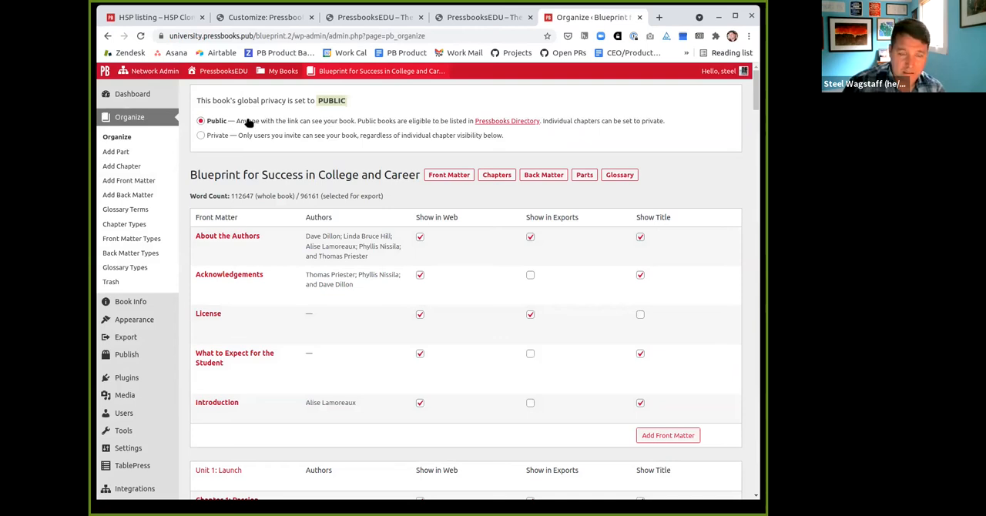
{"action": "mouse_move", "coordinate": [370, 122]}
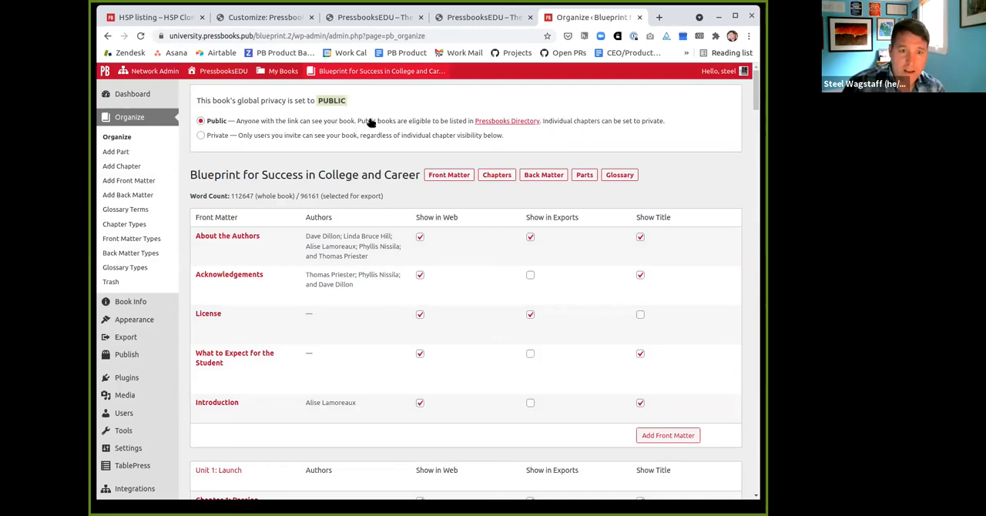
{"action": "mouse_move", "coordinate": [515, 123]}
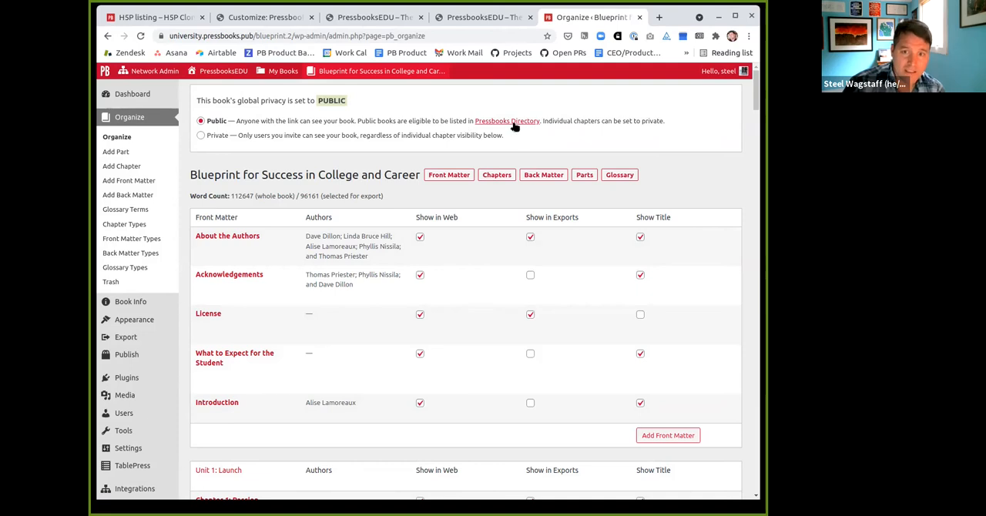
{"action": "mouse_move", "coordinate": [515, 129]}
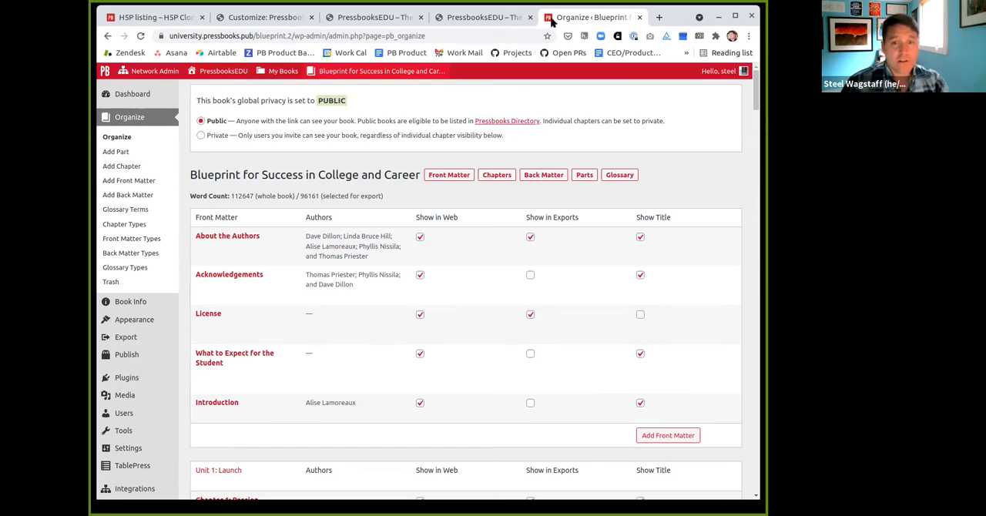
{"action": "left_click", "coordinate": [378, 71]}
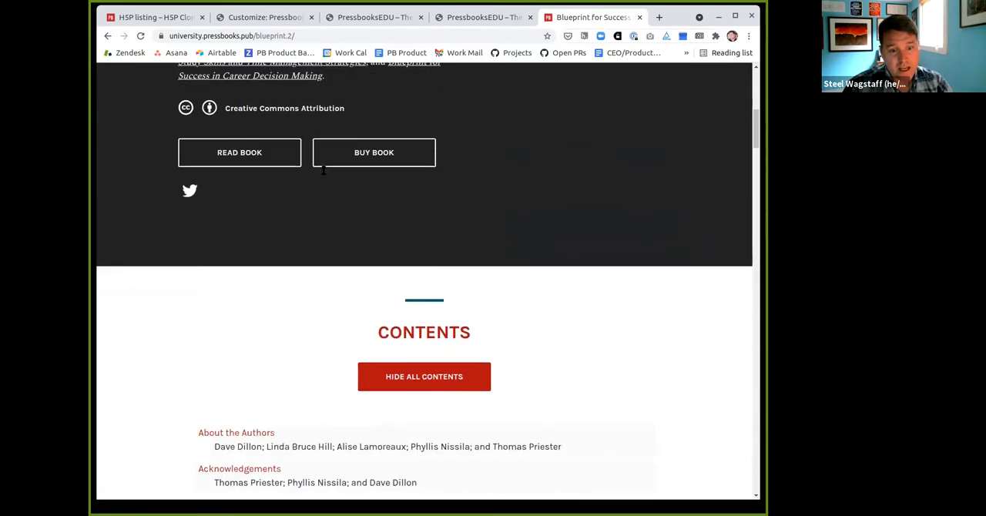
From the Blueprint for Success book's Contents, bring up Chapter 2: What's College For?
{"action": "scroll", "scroll_direction": "down", "scroll_amount": 3}
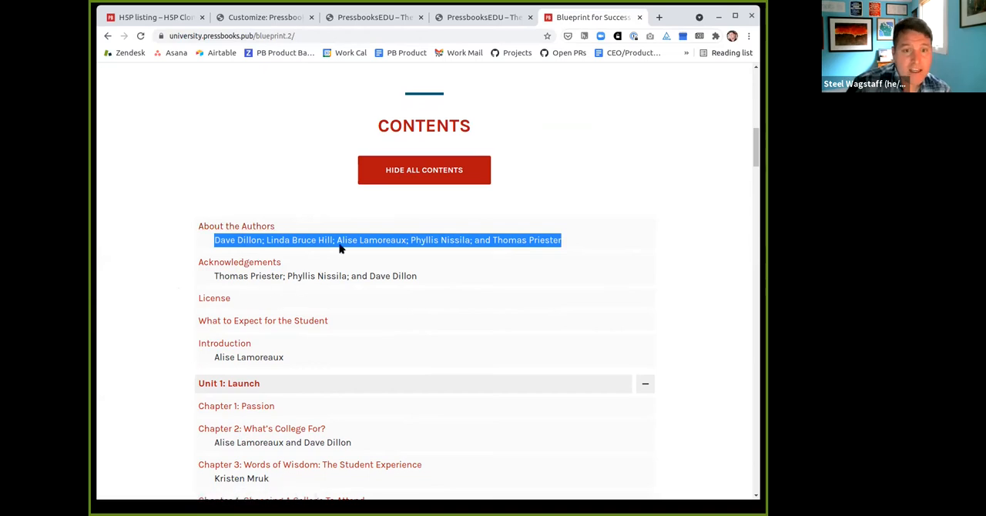
{"action": "scroll", "scroll_direction": "down", "scroll_amount": 3}
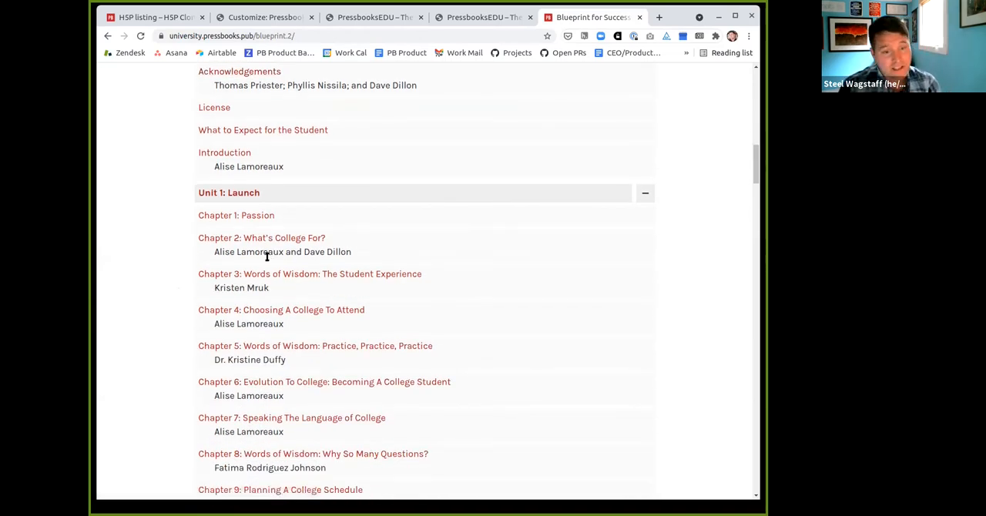
{"action": "mouse_move", "coordinate": [283, 232]}
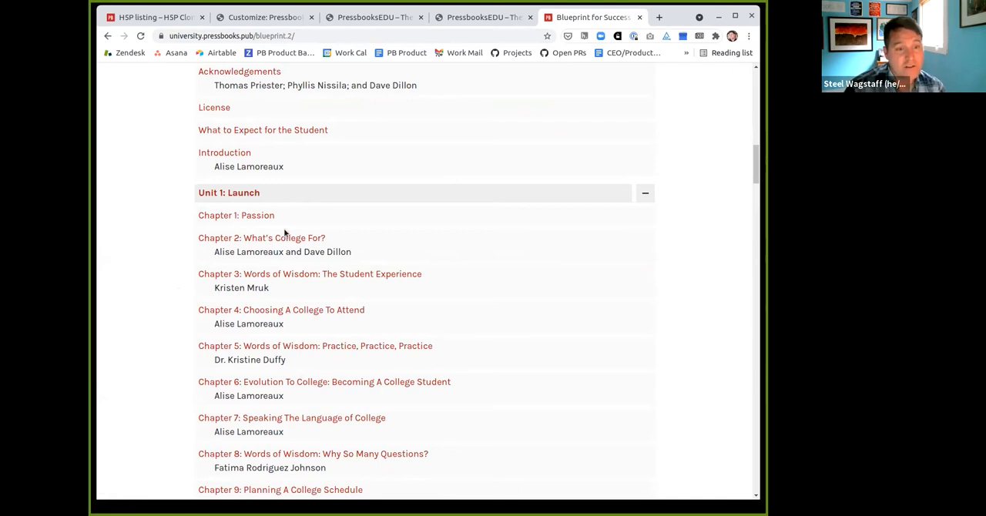
{"action": "mouse_move", "coordinate": [225, 262]}
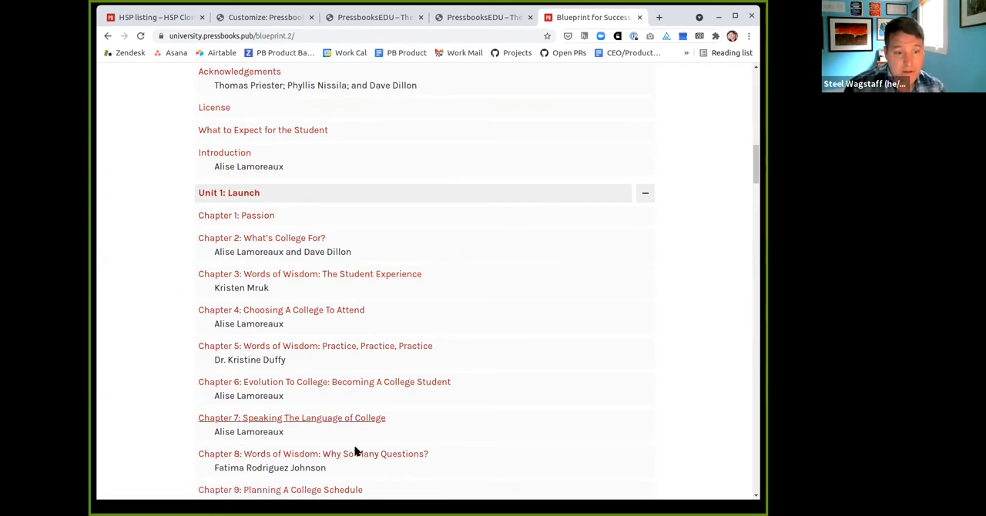
{"action": "left_click", "coordinate": [262, 237]}
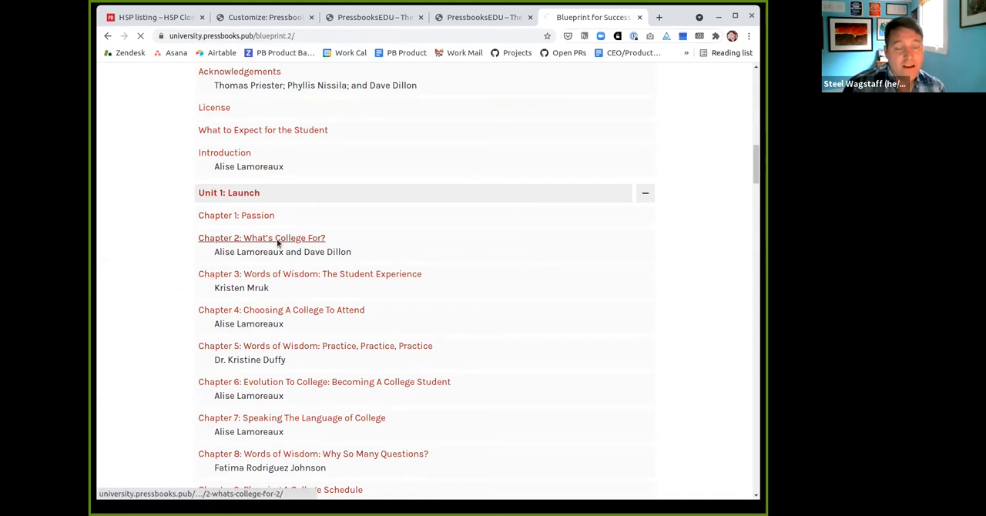
{"action": "left_click", "coordinate": [262, 237]}
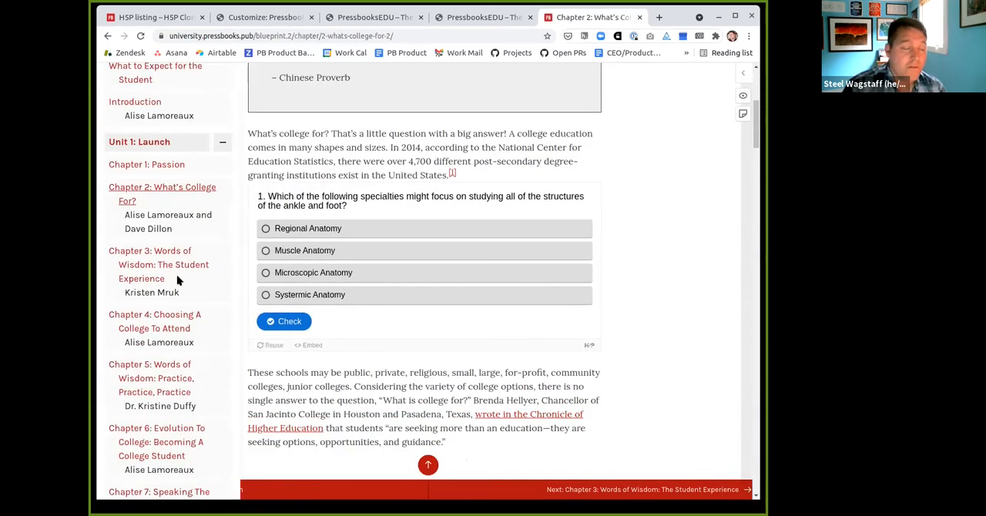
{"action": "scroll", "scroll_direction": "down", "scroll_amount": 3}
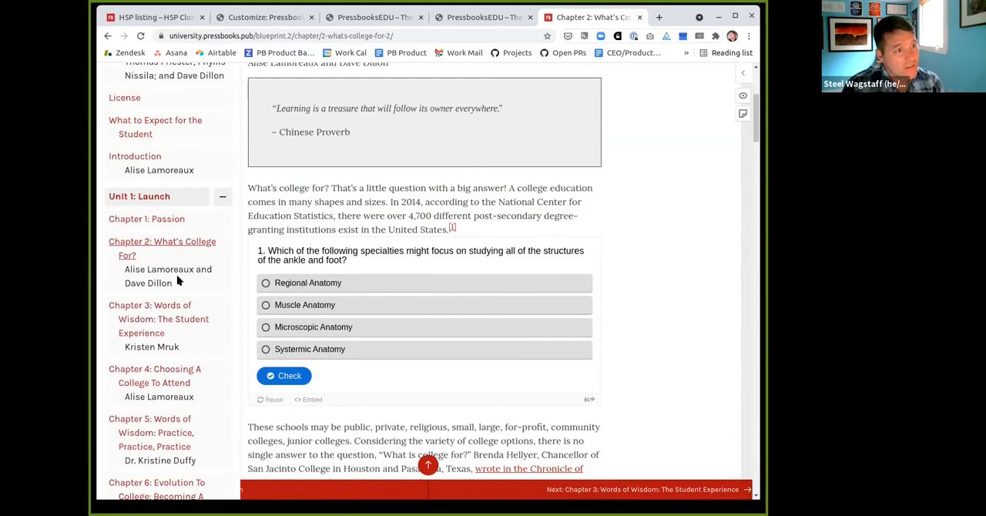
{"action": "scroll", "scroll_direction": "up", "scroll_amount": 3}
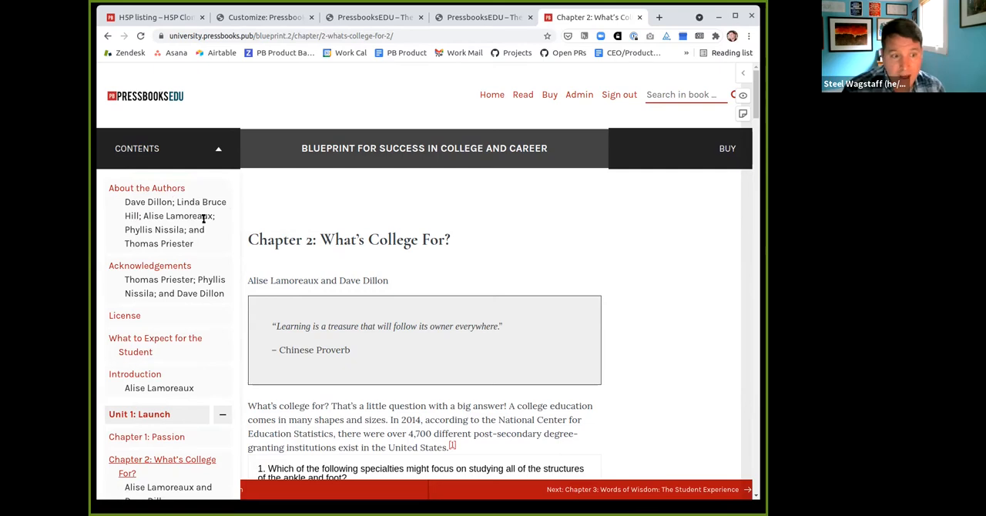
Review the first page of the H5P Clone Test book's H5P Activities List.
{"action": "left_click", "coordinate": [158, 17]}
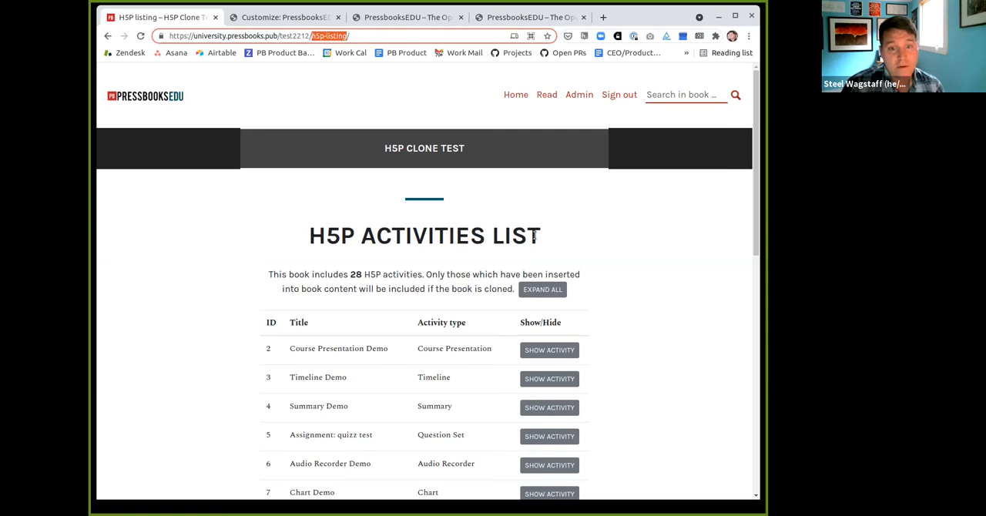
{"action": "scroll", "scroll_direction": "down", "scroll_amount": 3}
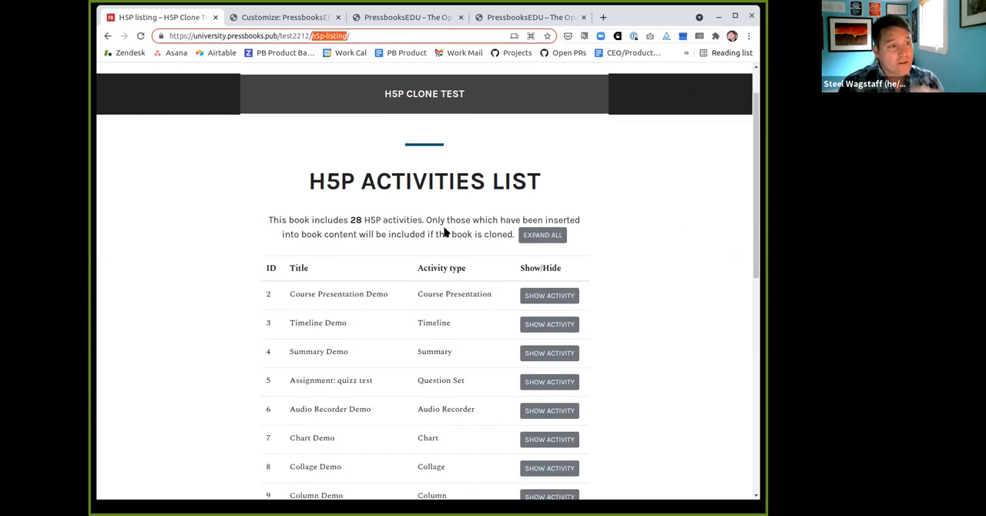
{"action": "scroll", "scroll_direction": "down", "scroll_amount": 3}
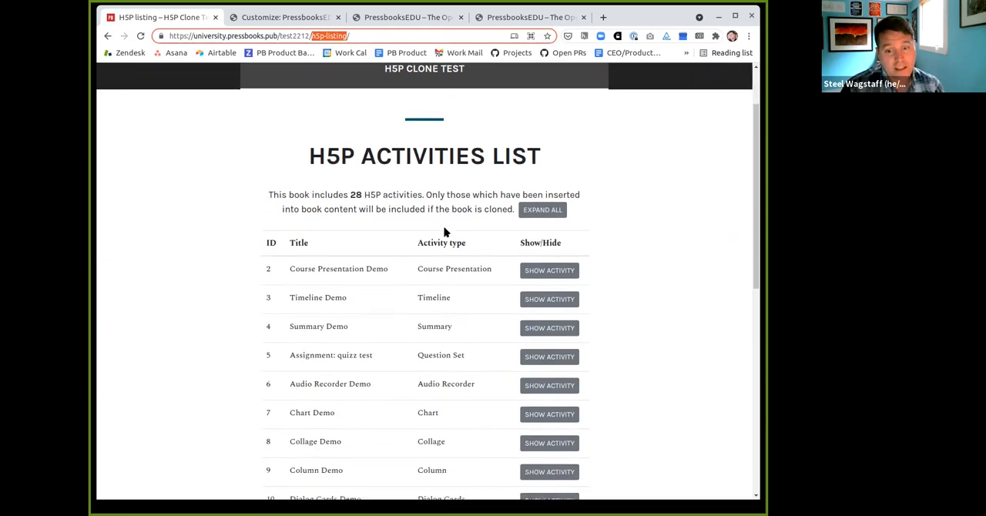
{"action": "scroll", "scroll_direction": "down", "scroll_amount": 3}
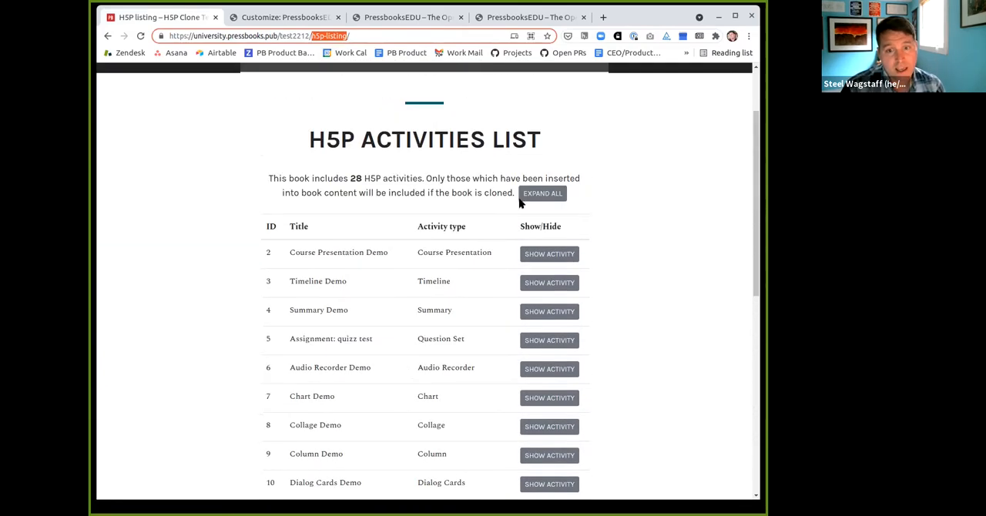
{"action": "left_click", "coordinate": [548, 284]}
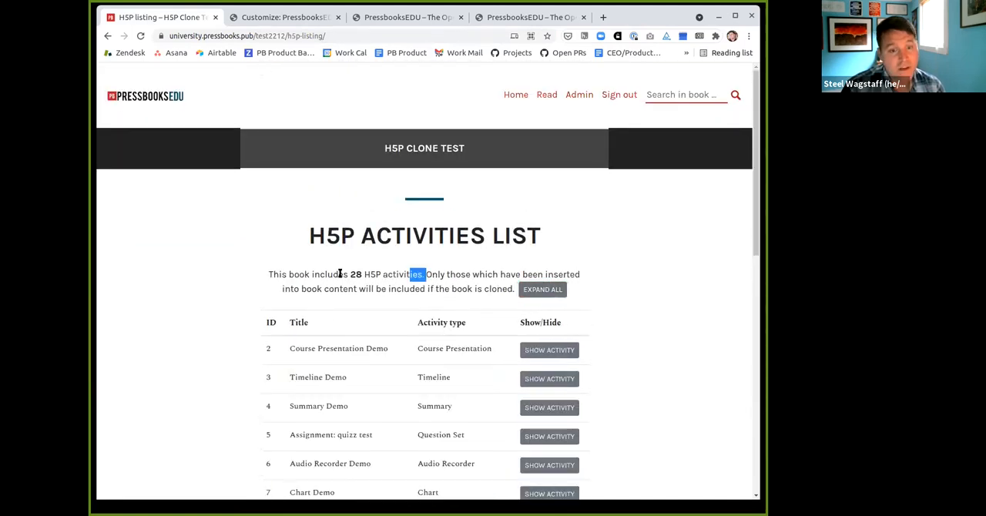
{"action": "scroll", "scroll_direction": "down", "scroll_amount": 3}
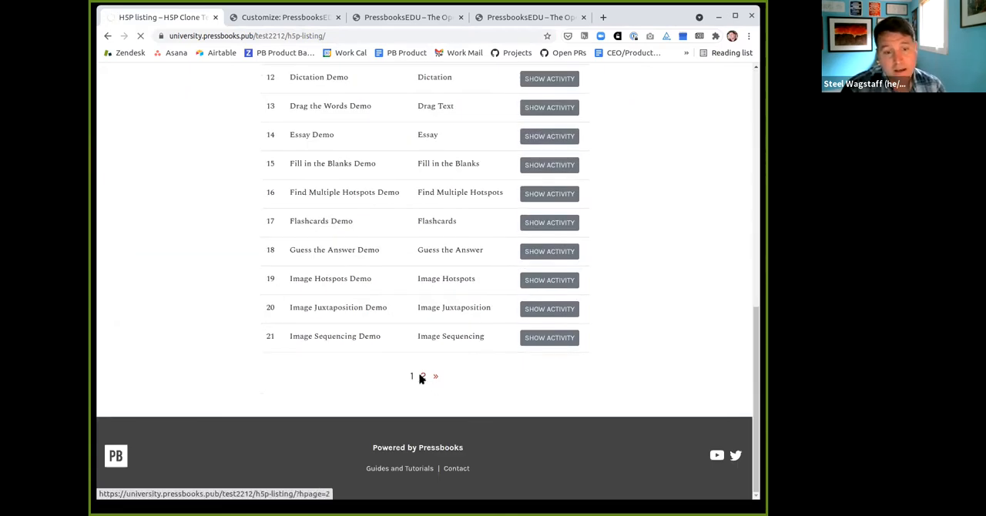
Move to page 2 of the activities list, showing activities 21–28.
{"action": "left_click", "coordinate": [423, 377]}
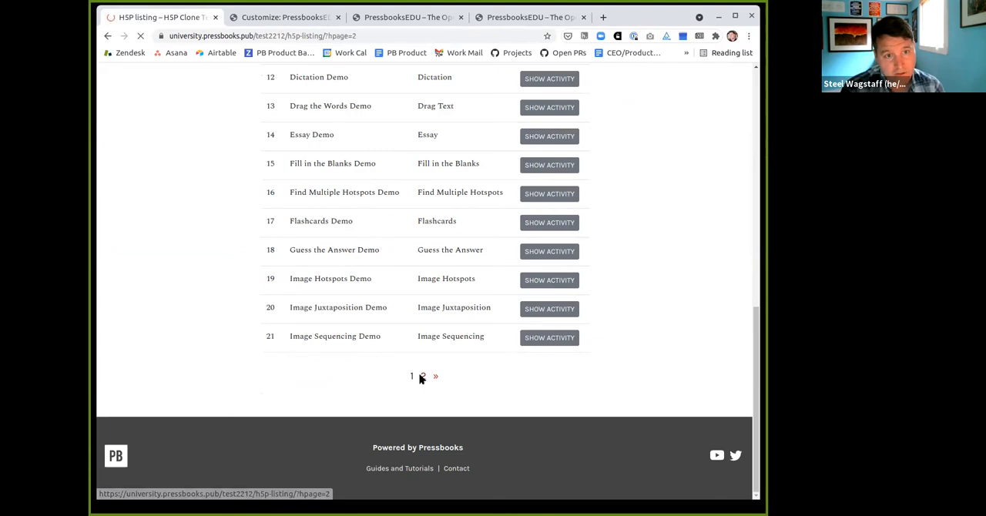
{"action": "left_click", "coordinate": [435, 376]}
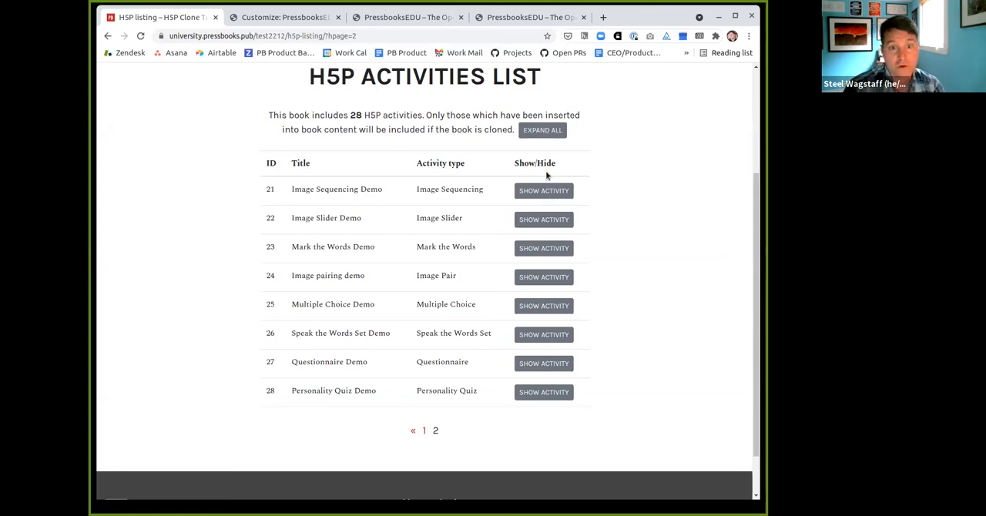
{"action": "mouse_move", "coordinate": [378, 102]}
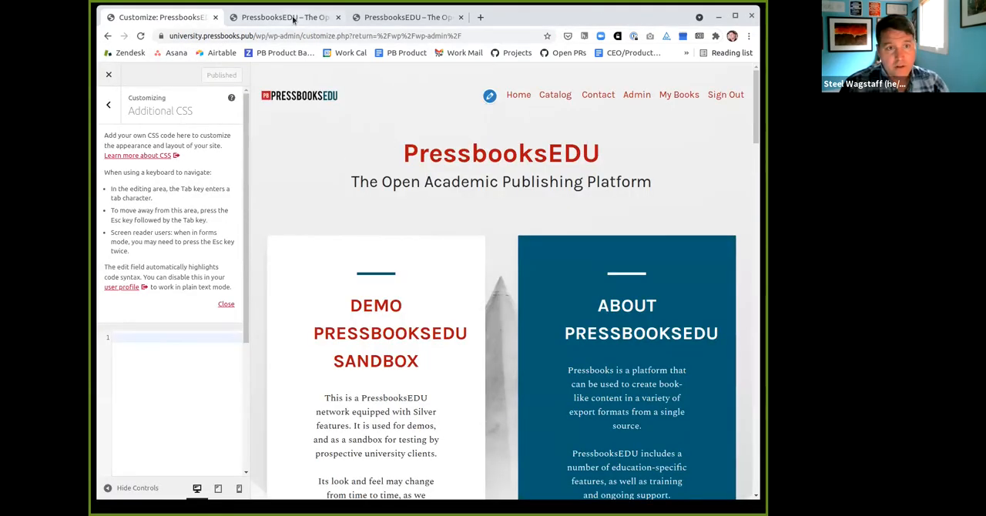
Switch to the PressbooksEDU network home page with DevTools inspecting it.
{"action": "left_click", "coordinate": [283, 17]}
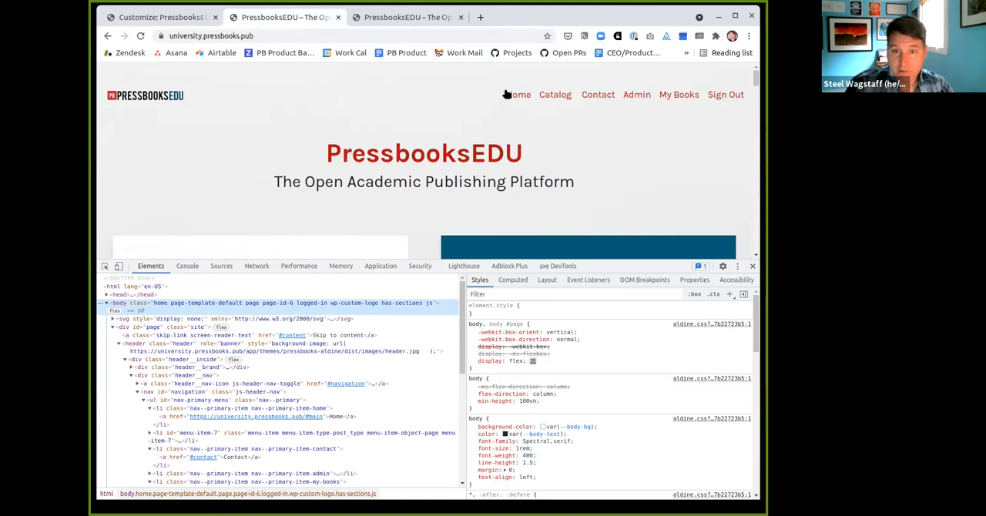
{"action": "mouse_move", "coordinate": [551, 144]}
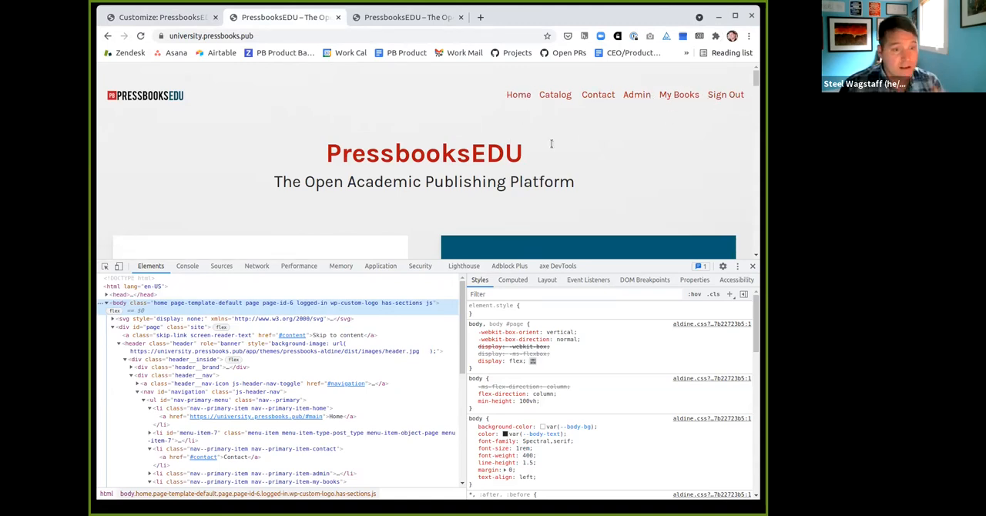
{"action": "mouse_move", "coordinate": [336, 203]}
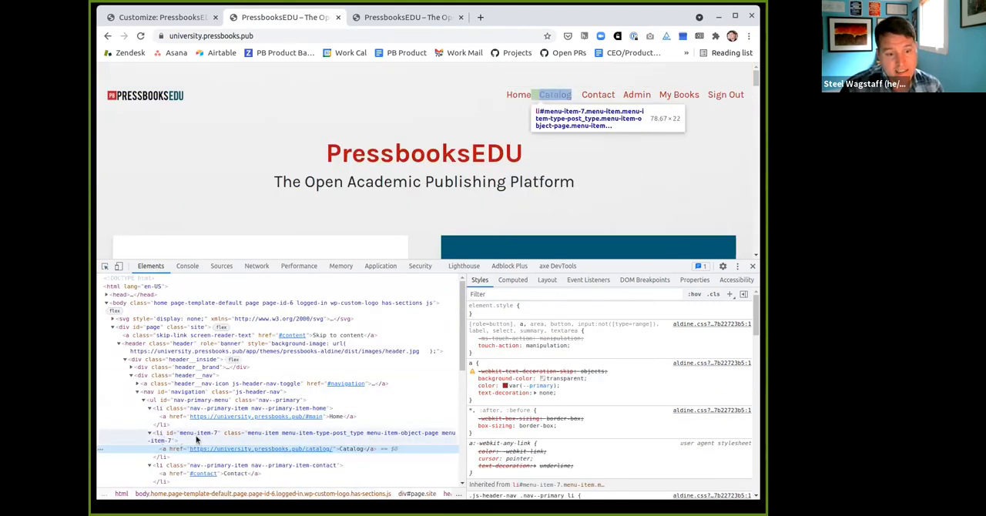
{"action": "mouse_move", "coordinate": [371, 439]}
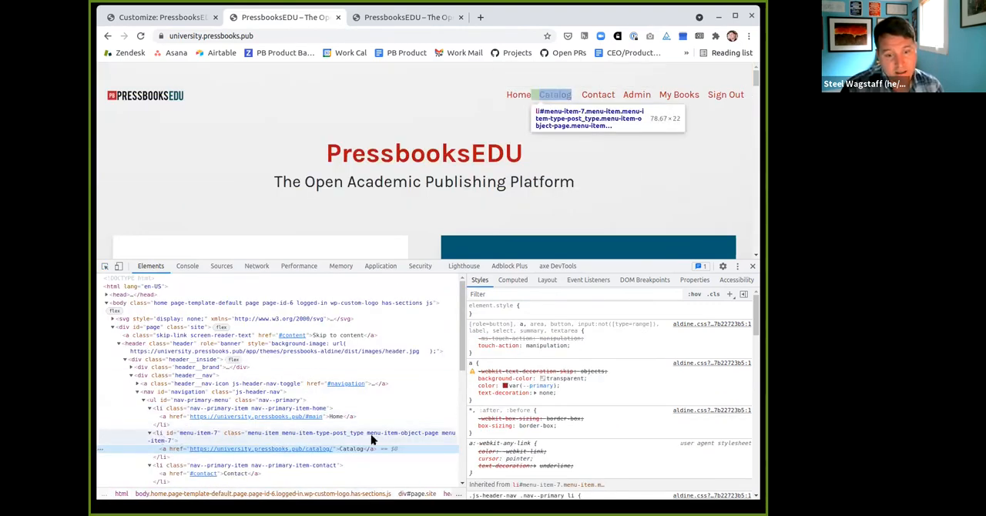
{"action": "mouse_move", "coordinate": [404, 437]}
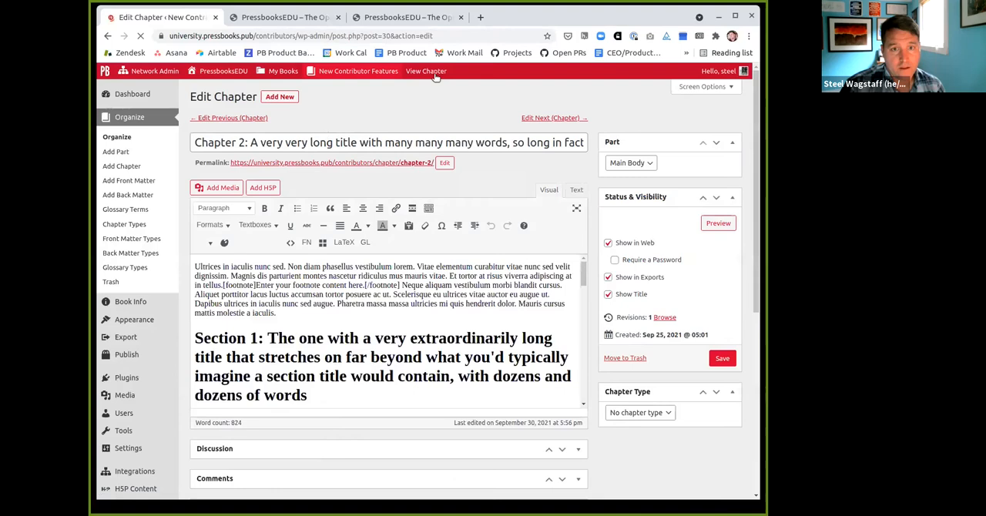
View Chapter 2 as readers see it and highlight the Media Attributions heading.
{"action": "left_click", "coordinate": [426, 71]}
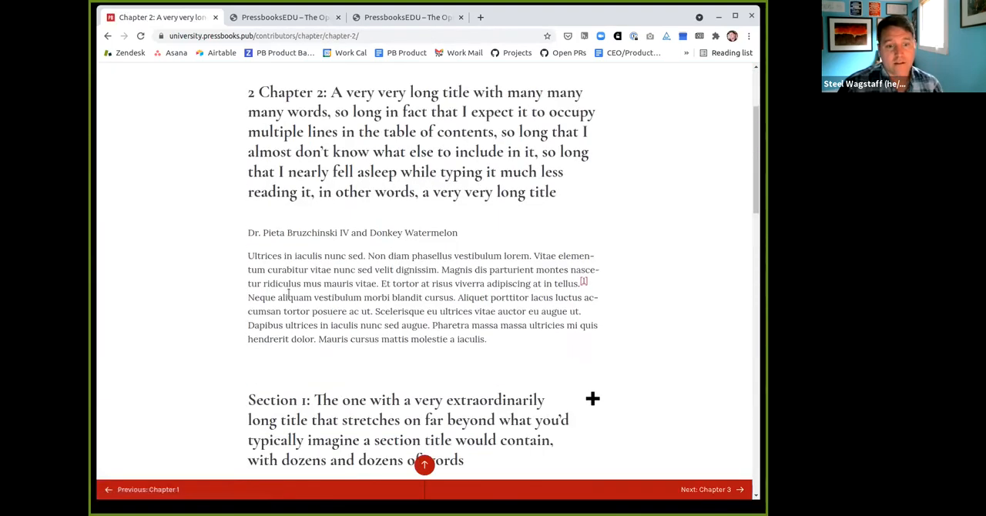
{"action": "scroll", "scroll_direction": "down", "scroll_amount": 3}
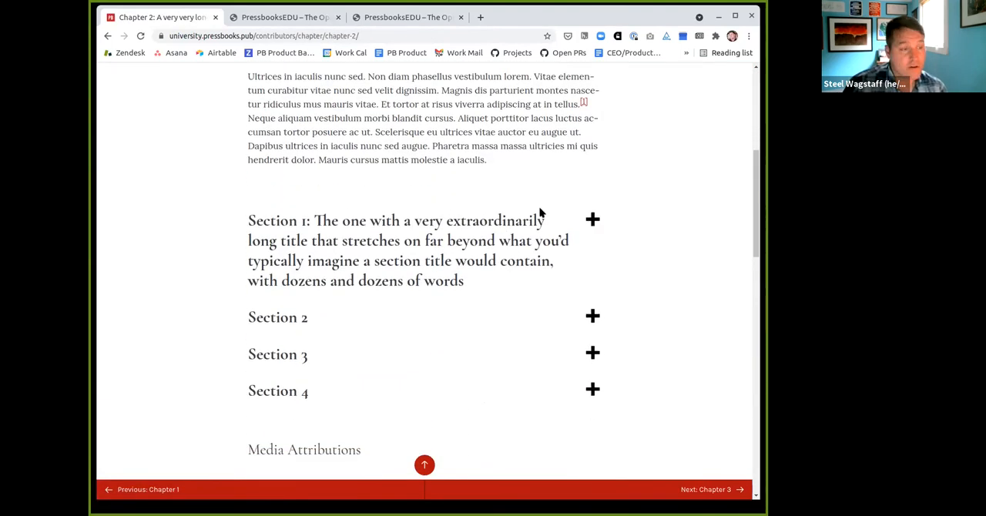
{"action": "scroll", "scroll_direction": "down", "scroll_amount": 3}
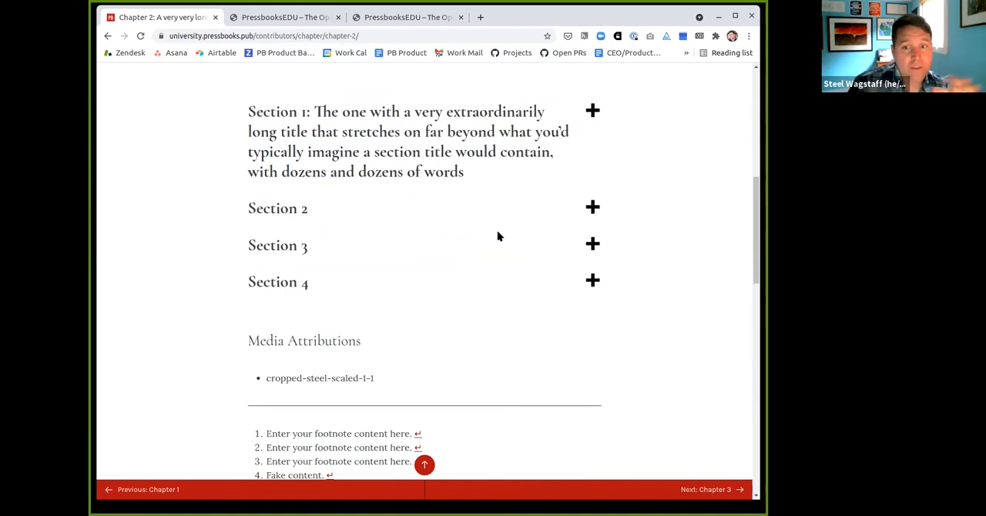
{"action": "scroll", "scroll_direction": "down", "scroll_amount": 3}
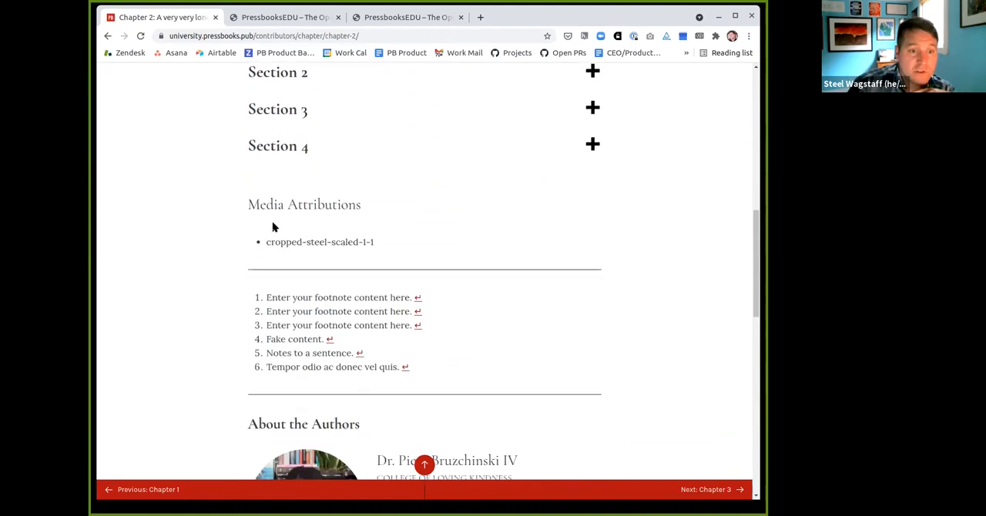
{"action": "double_click", "coordinate": [304, 204]}
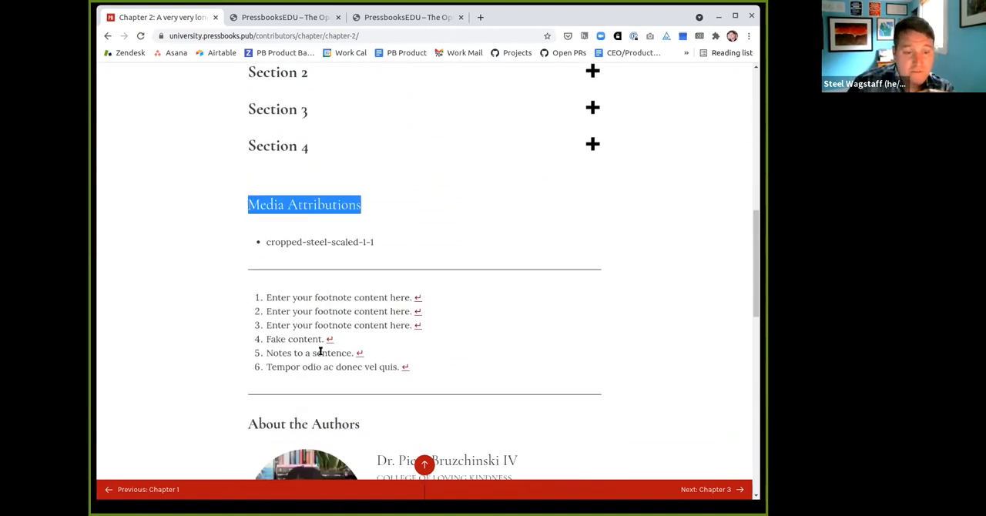
Expand and collapse Section 4, then review the footnotes and About the Authors.
{"action": "left_click", "coordinate": [592, 145]}
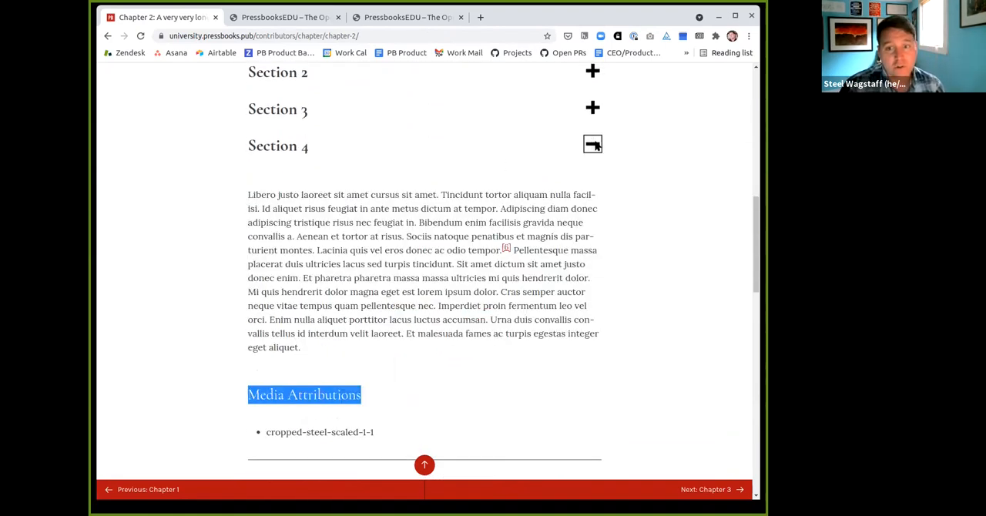
{"action": "left_click", "coordinate": [592, 145]}
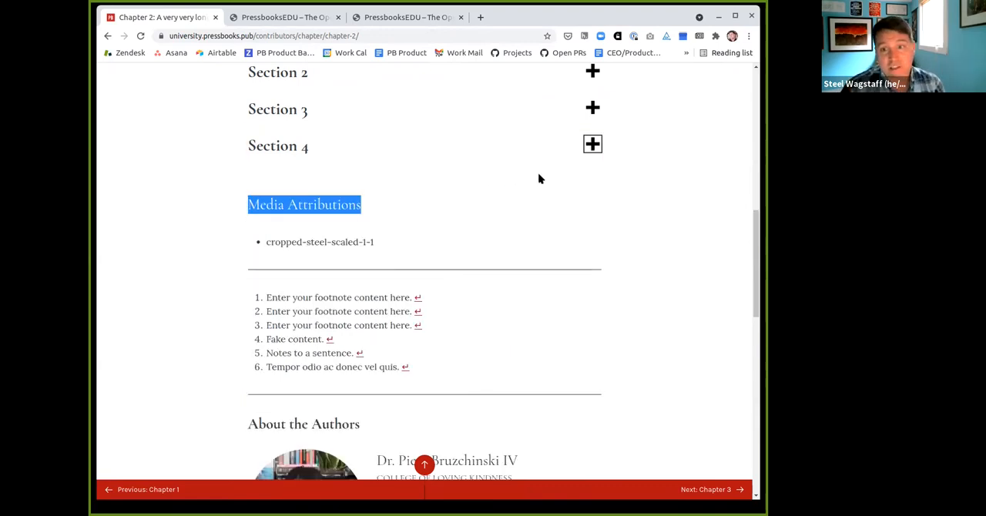
{"action": "scroll", "scroll_direction": "down", "scroll_amount": 3}
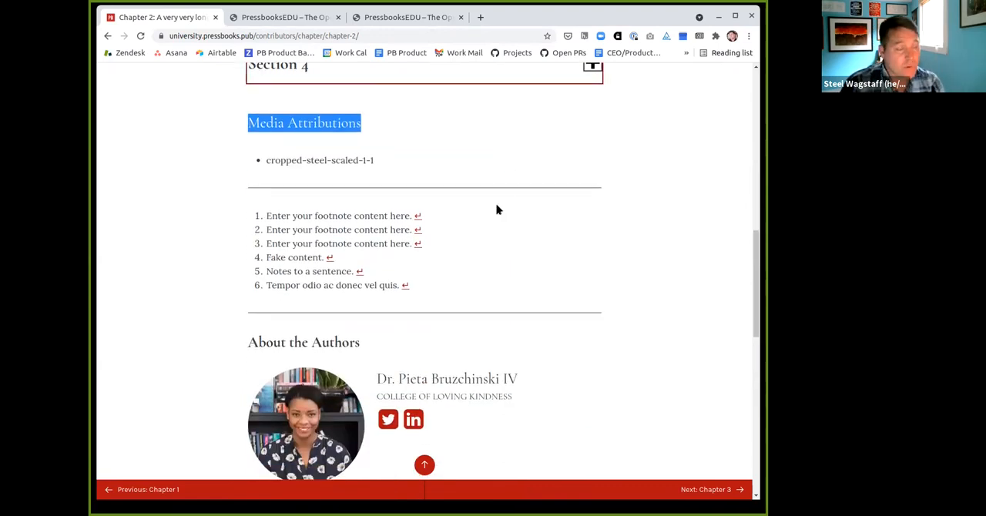
{"action": "scroll", "scroll_direction": "up", "scroll_amount": 3}
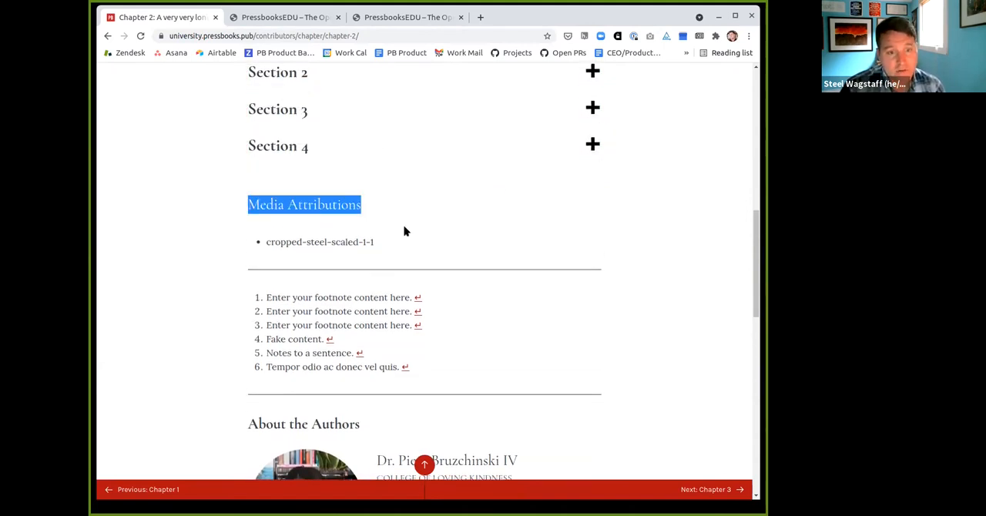
{"action": "mouse_move", "coordinate": [351, 244]}
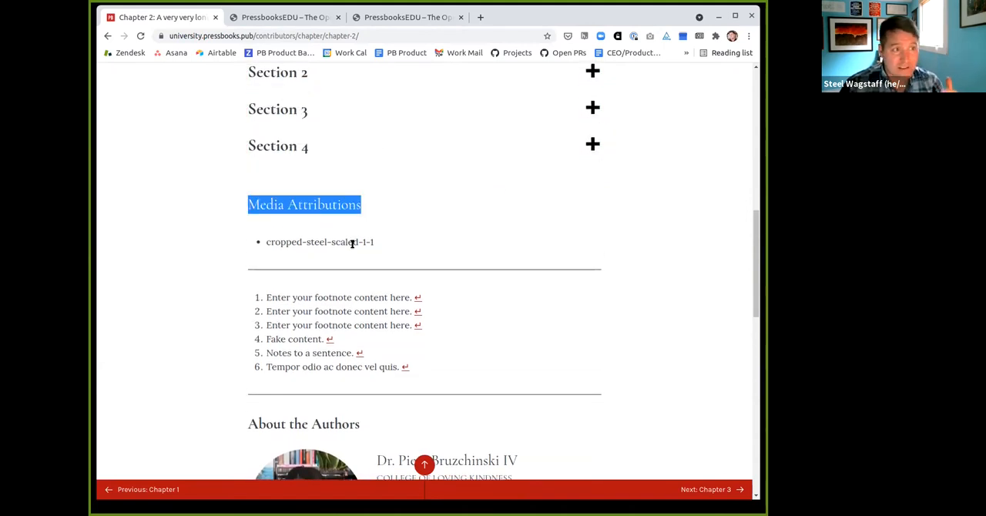
{"action": "scroll", "scroll_direction": "down", "scroll_amount": 3}
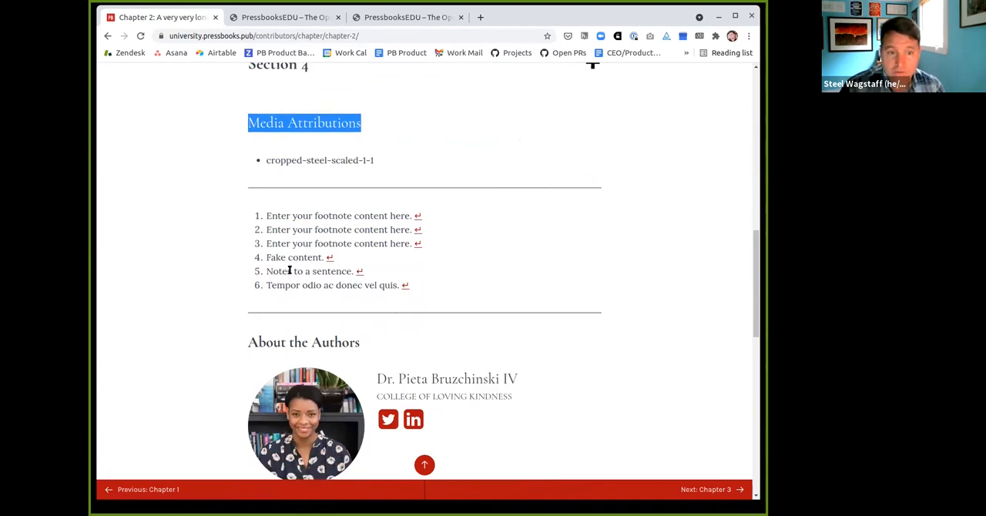
{"action": "scroll", "scroll_direction": "down", "scroll_amount": 3}
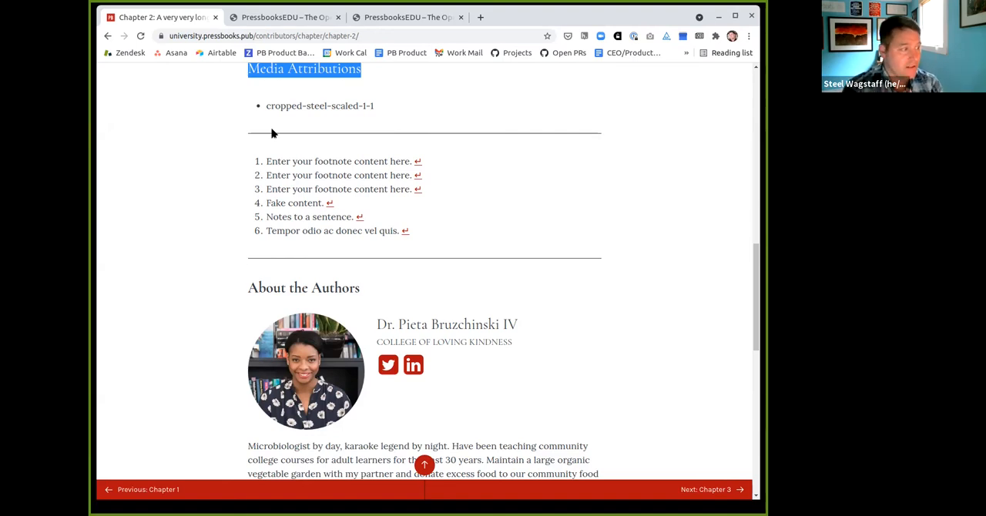
{"action": "mouse_move", "coordinate": [686, 57]}
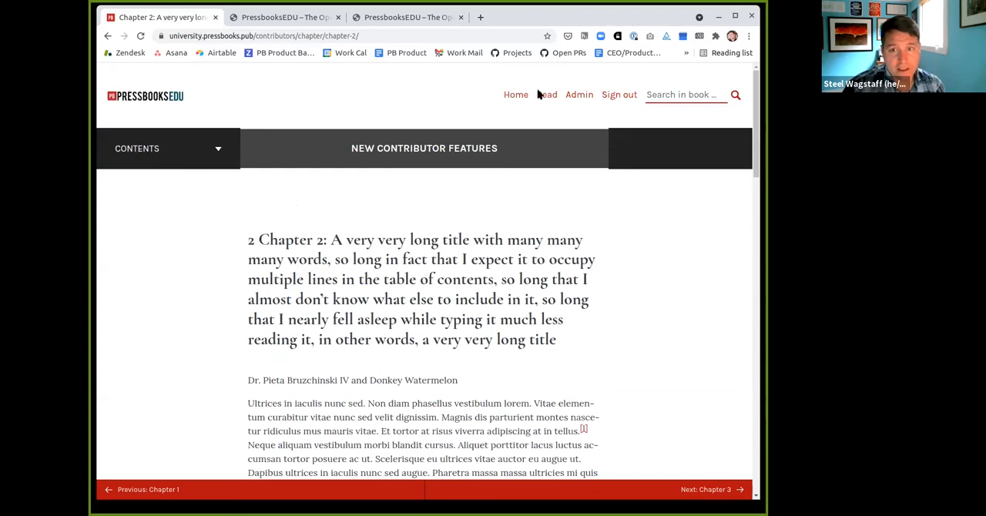
Go from the book's admin dashboard to Network Admin > Books and its detailed Book List.
{"action": "left_click", "coordinate": [579, 94]}
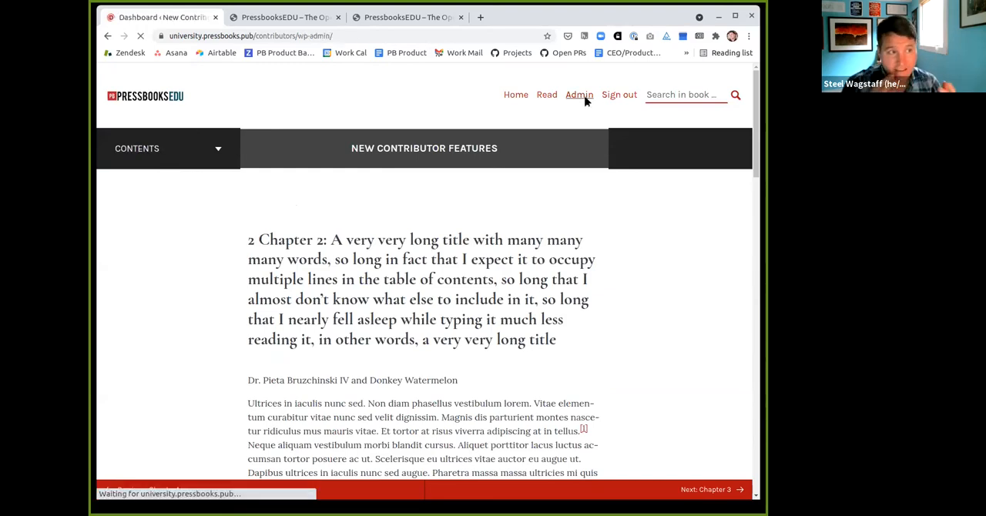
{"action": "left_click", "coordinate": [579, 96]}
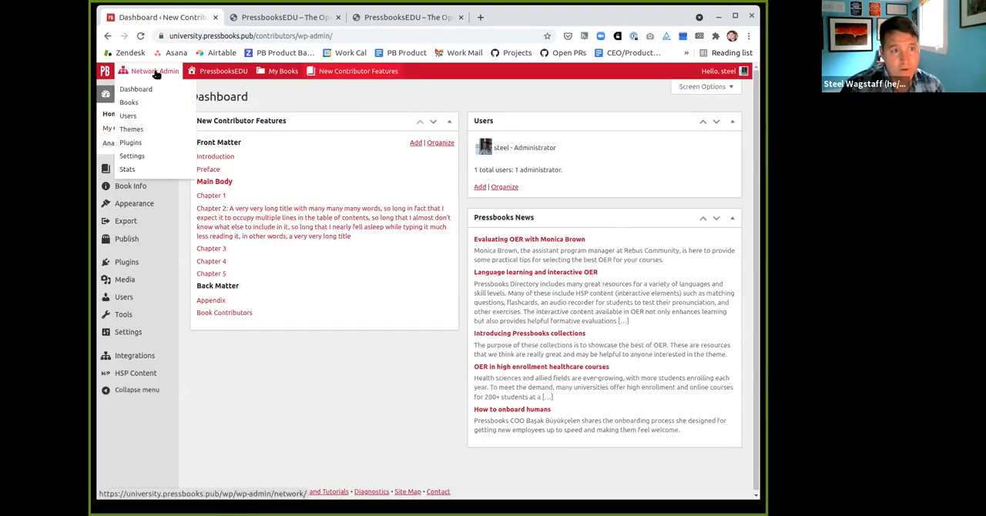
{"action": "left_click", "coordinate": [130, 102]}
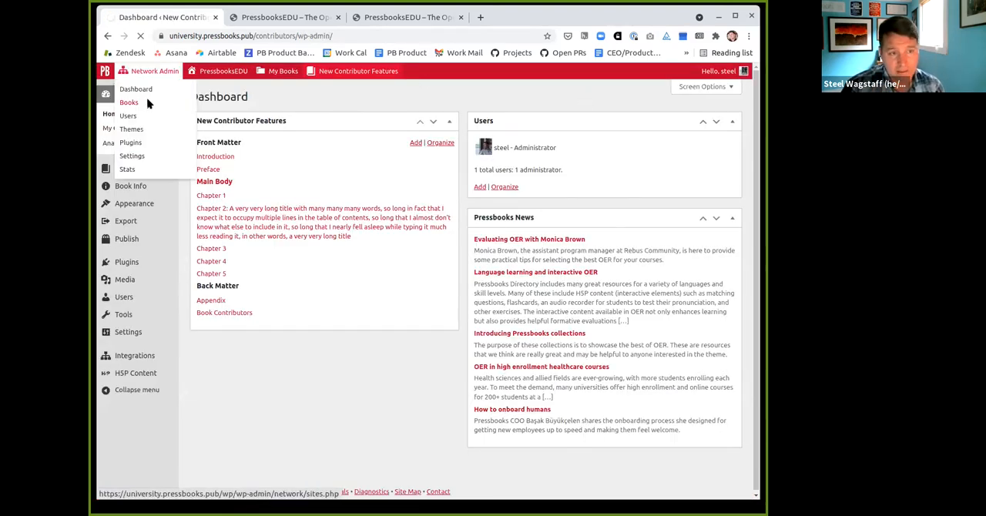
{"action": "left_click", "coordinate": [129, 101]}
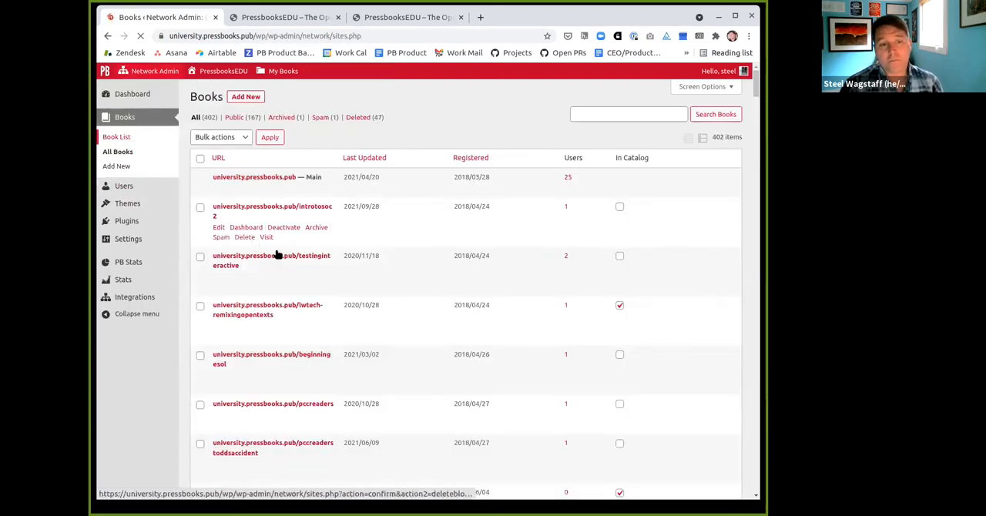
{"action": "left_click", "coordinate": [117, 135]}
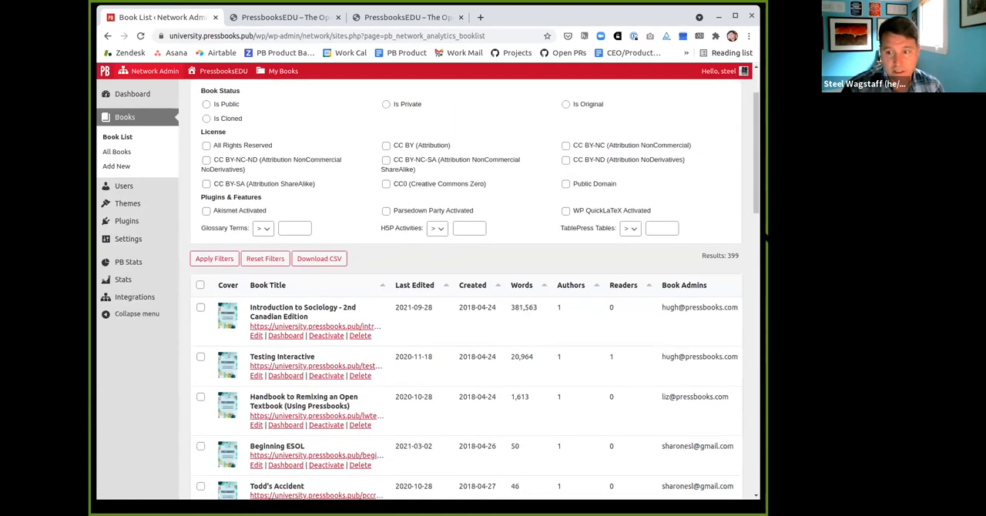
{"action": "mouse_move", "coordinate": [677, 292]}
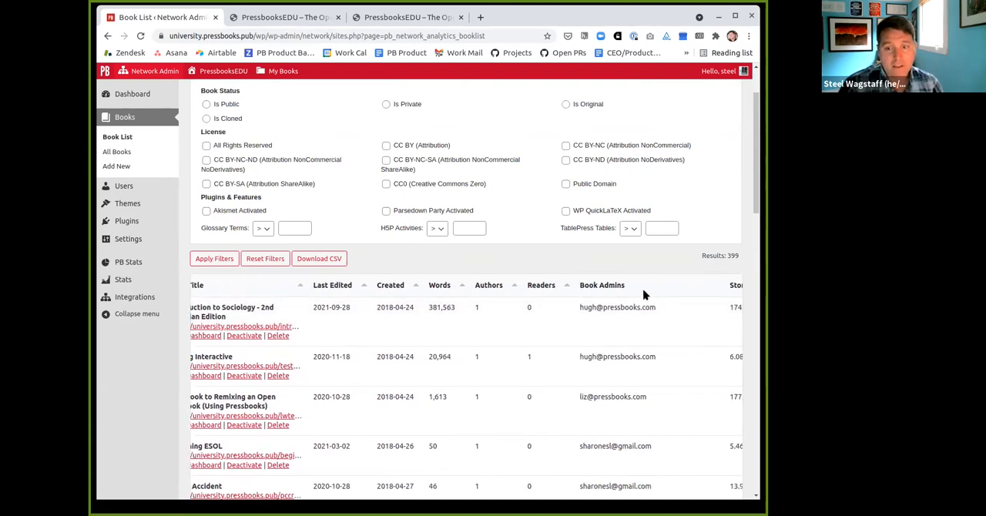
Scroll to the Book Admins column and download the 399-result book list as CSV.
{"action": "scroll", "scroll_direction": "down", "scroll_amount": 3}
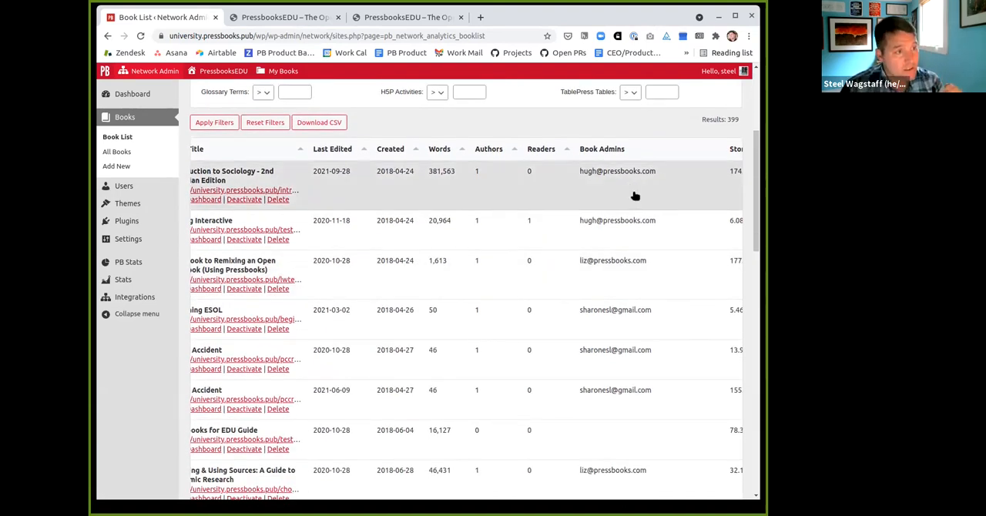
{"action": "scroll", "scroll_direction": "down", "scroll_amount": 3}
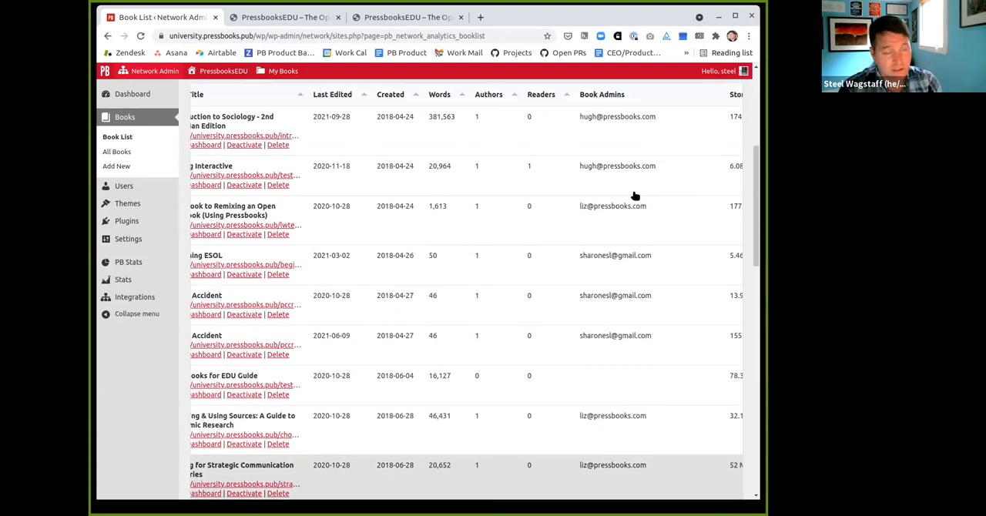
{"action": "mouse_move", "coordinate": [620, 183]}
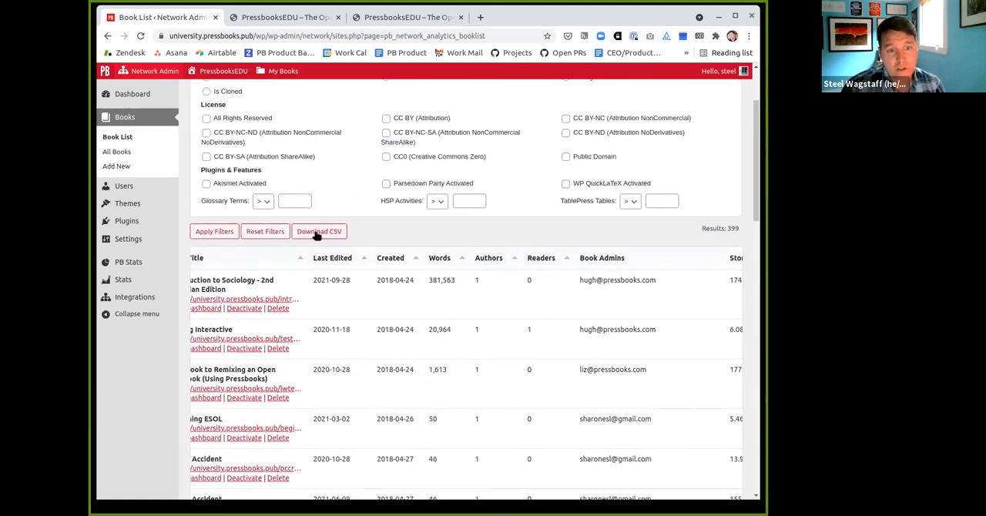
{"action": "left_click", "coordinate": [319, 232]}
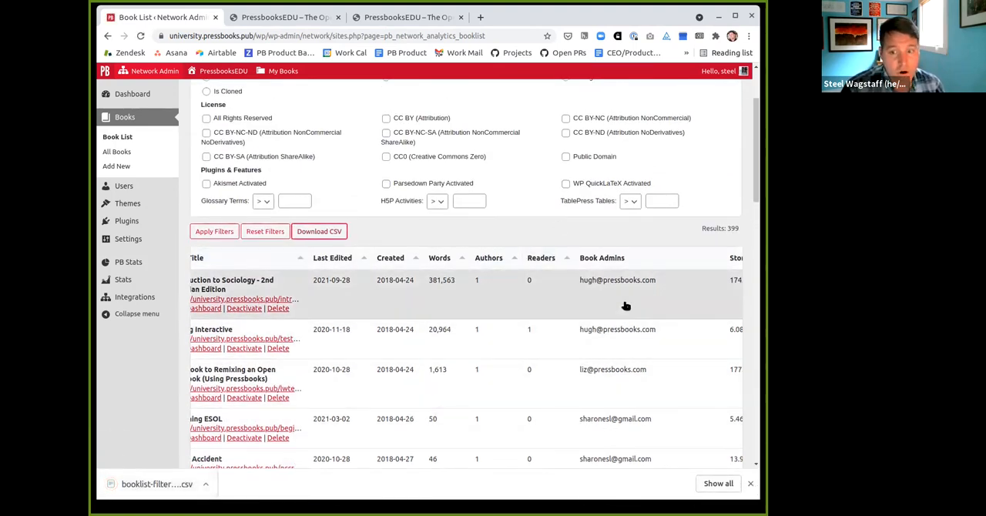
{"action": "mouse_move", "coordinate": [604, 287]}
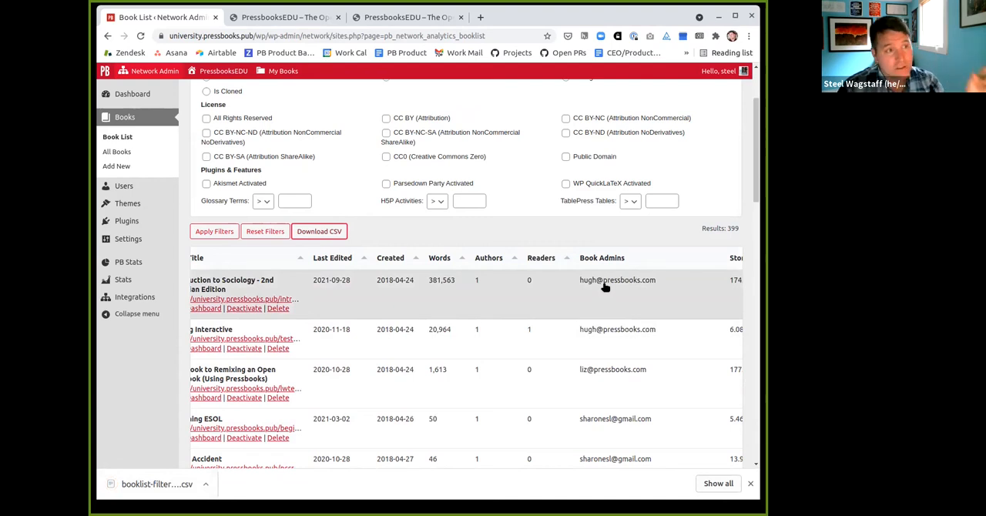